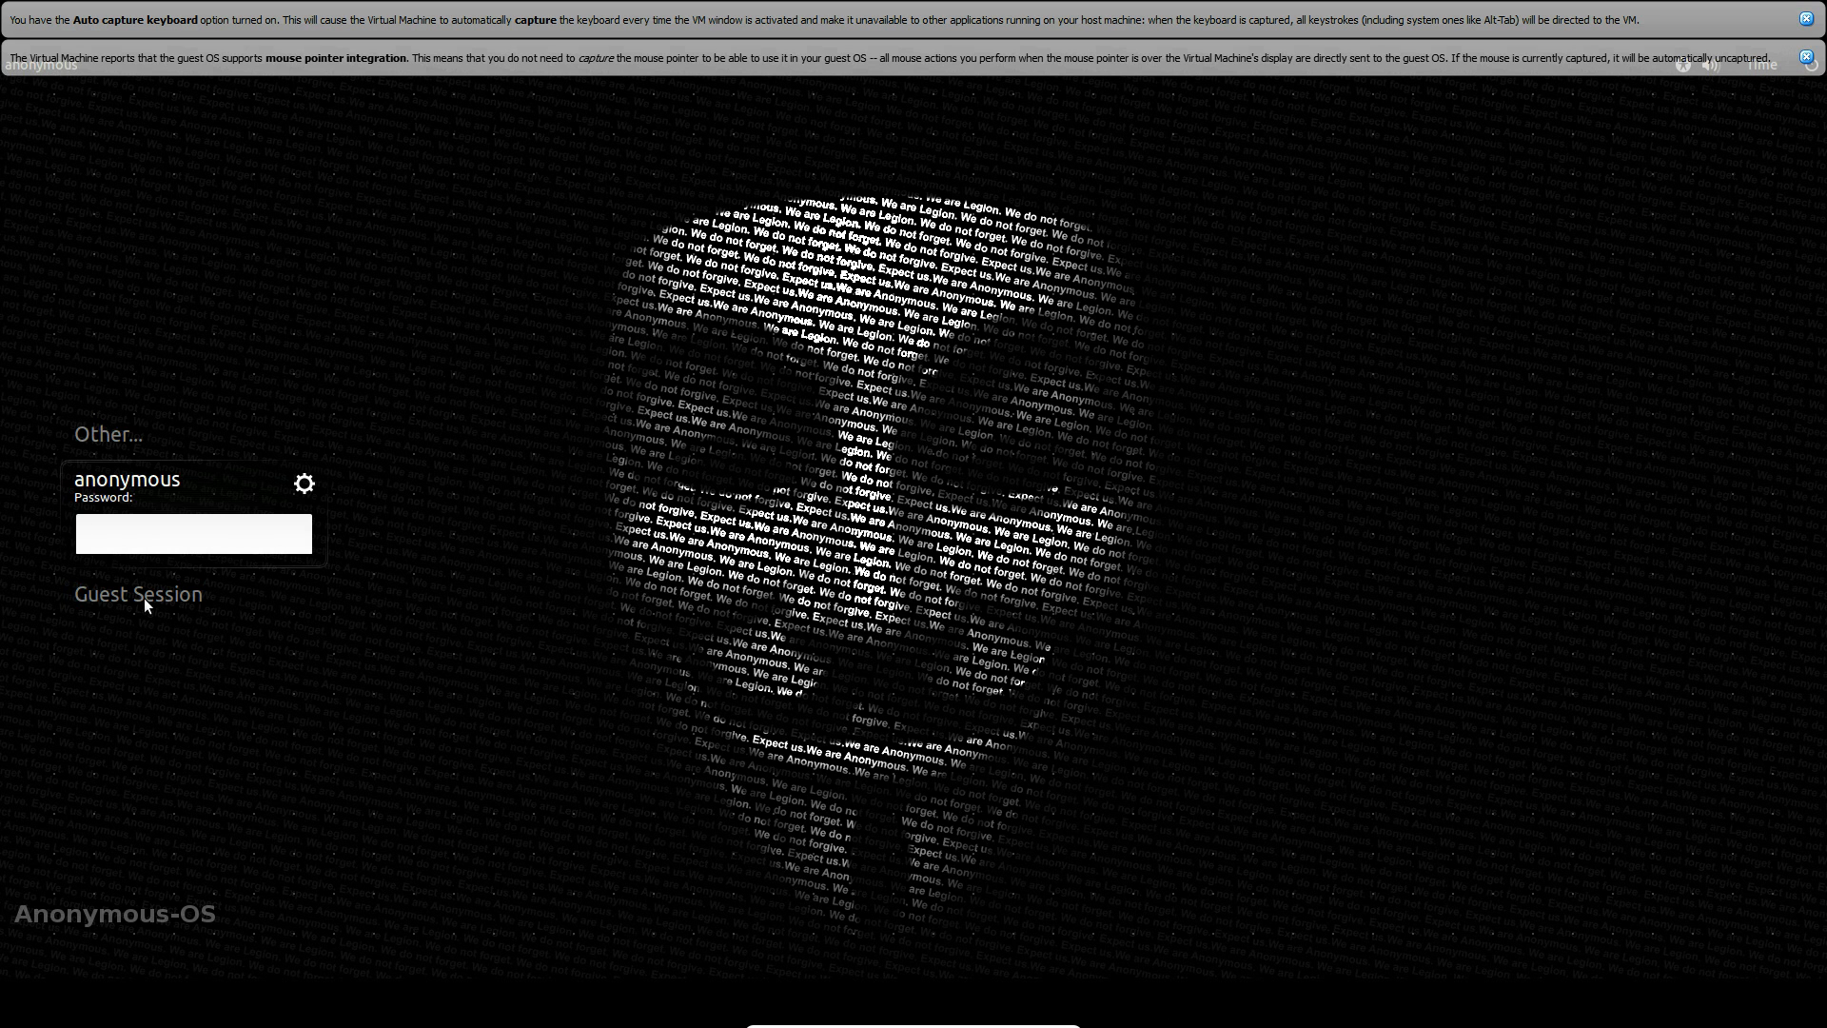
Step: Enter the anonymous user's password on the login screen; it is rejected as invalid
{"action": "left_click", "coordinate": [194, 534]}
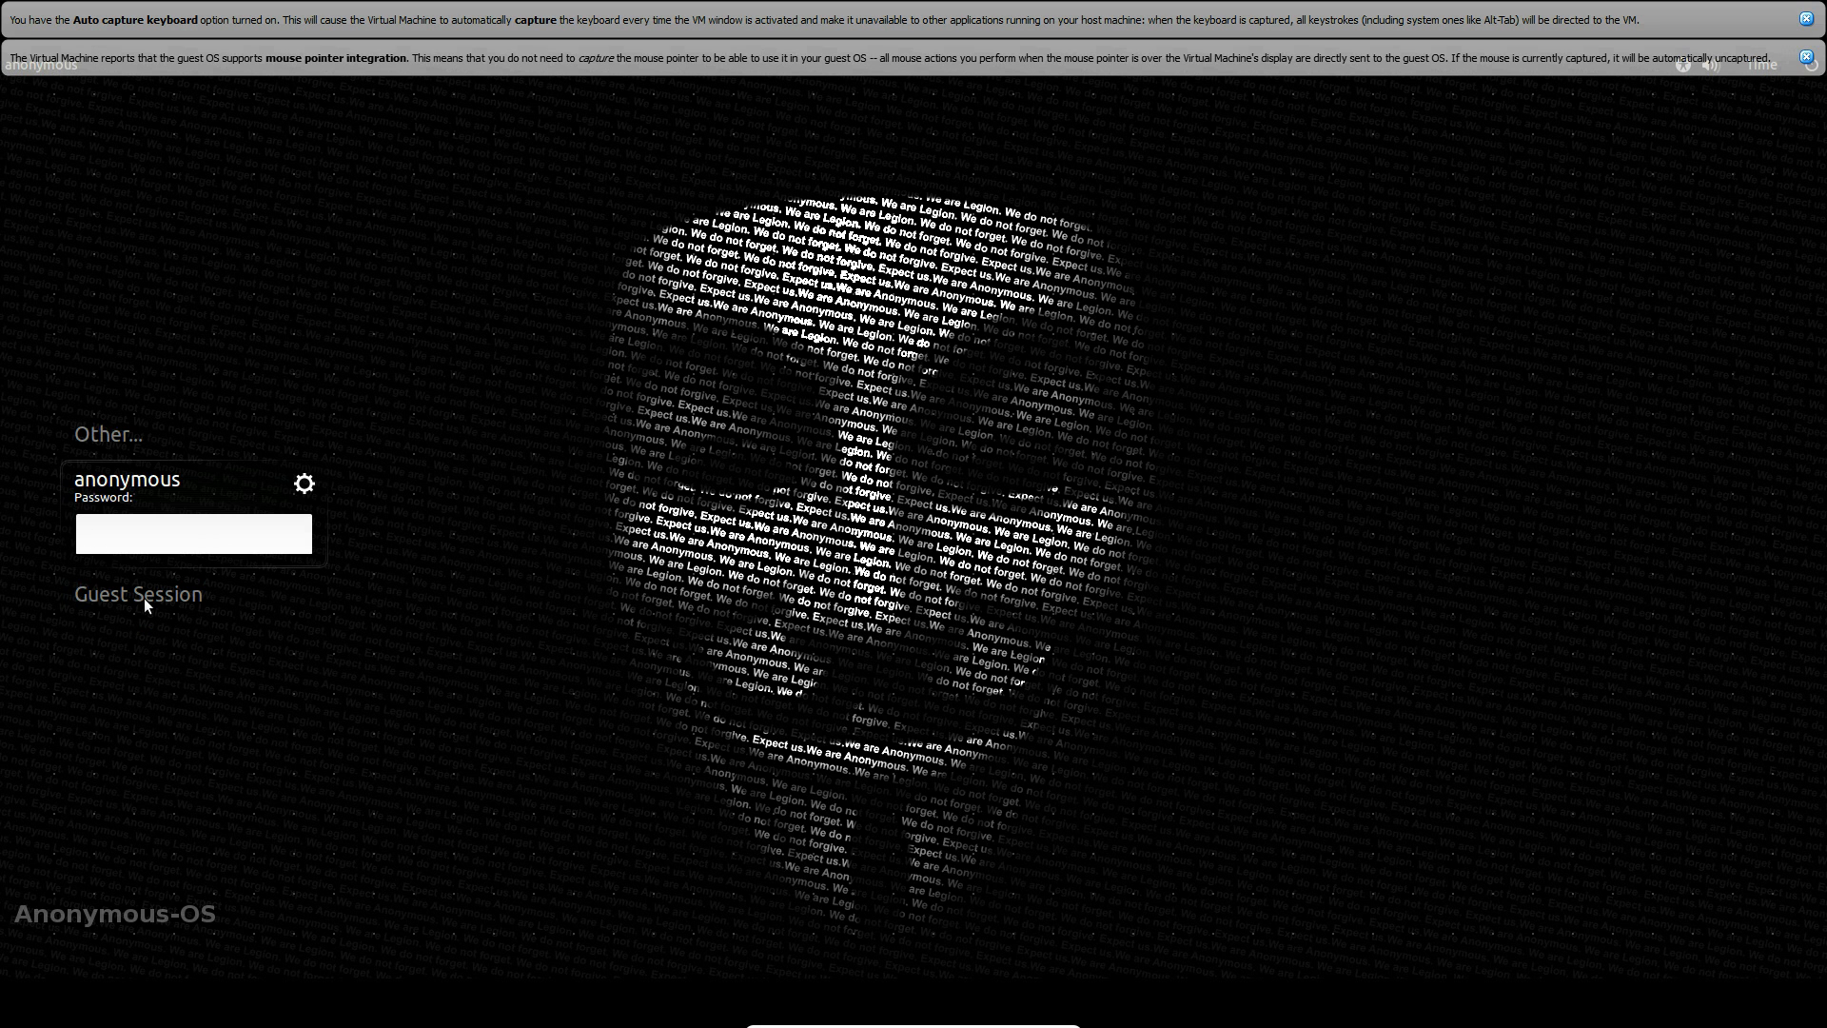
{"action": "left_click", "coordinate": [192, 533]}
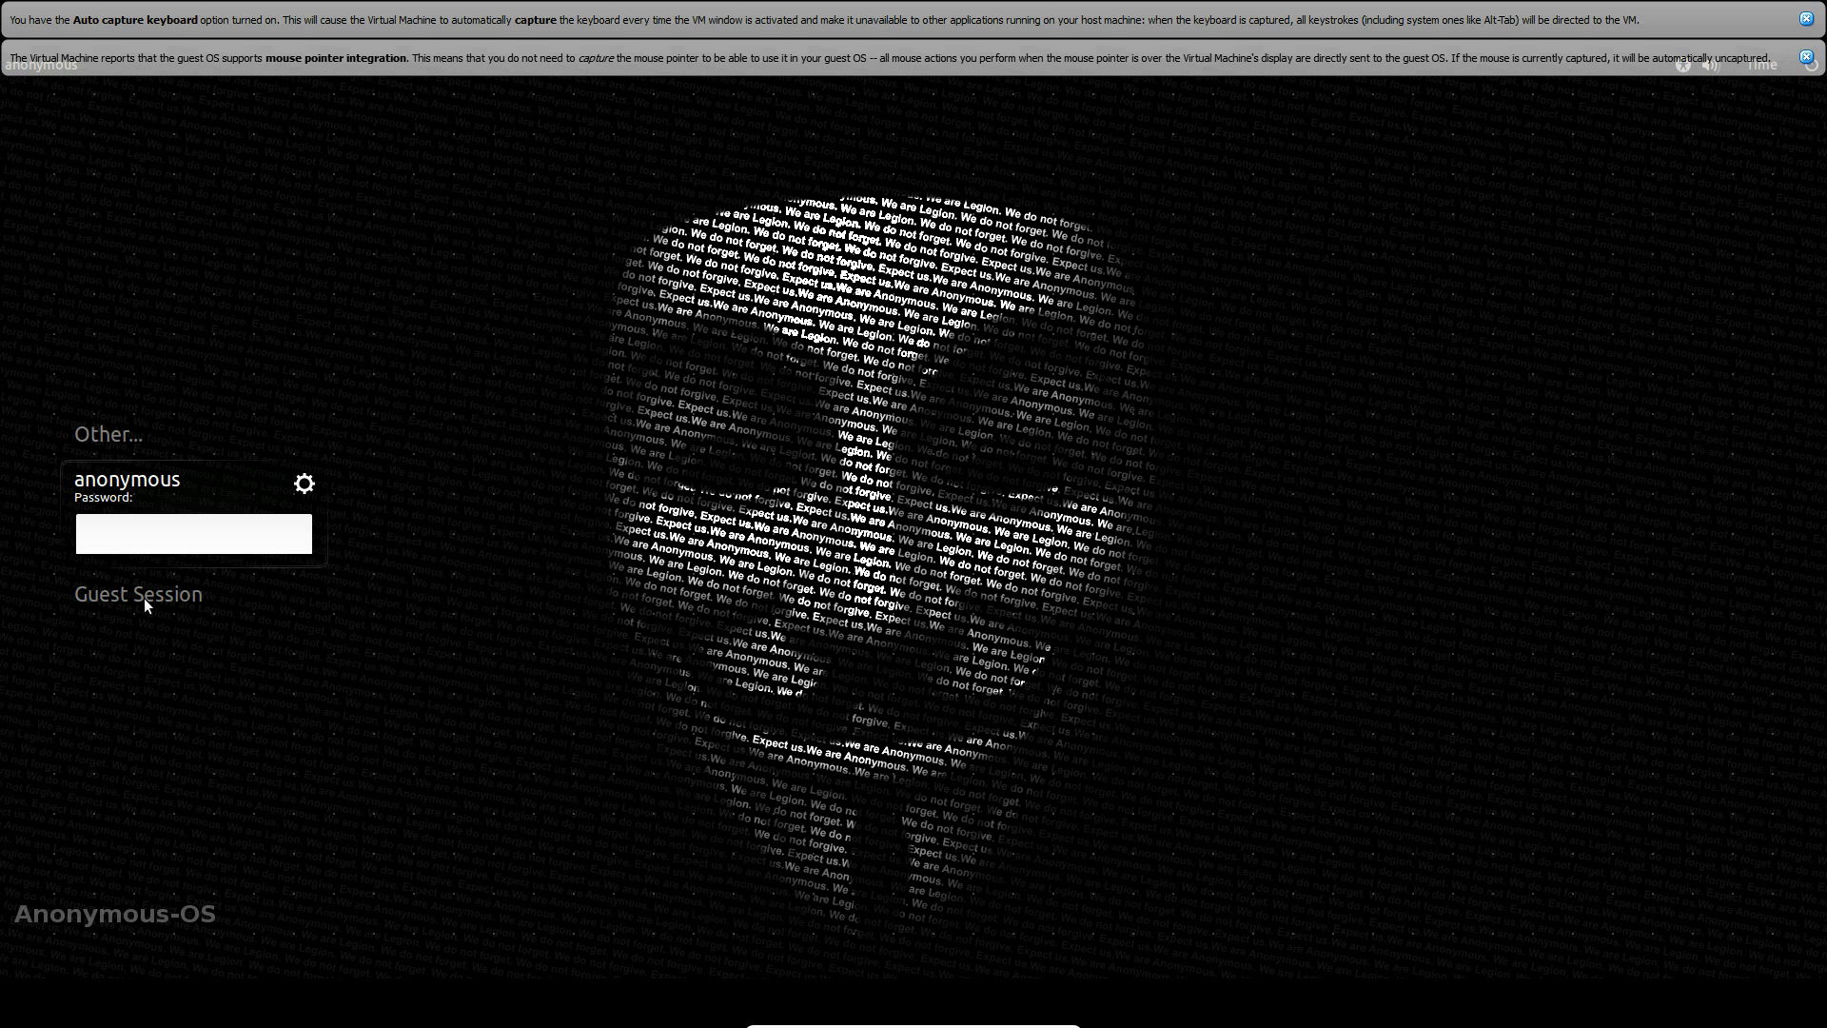
{"action": "left_click", "coordinate": [193, 534]}
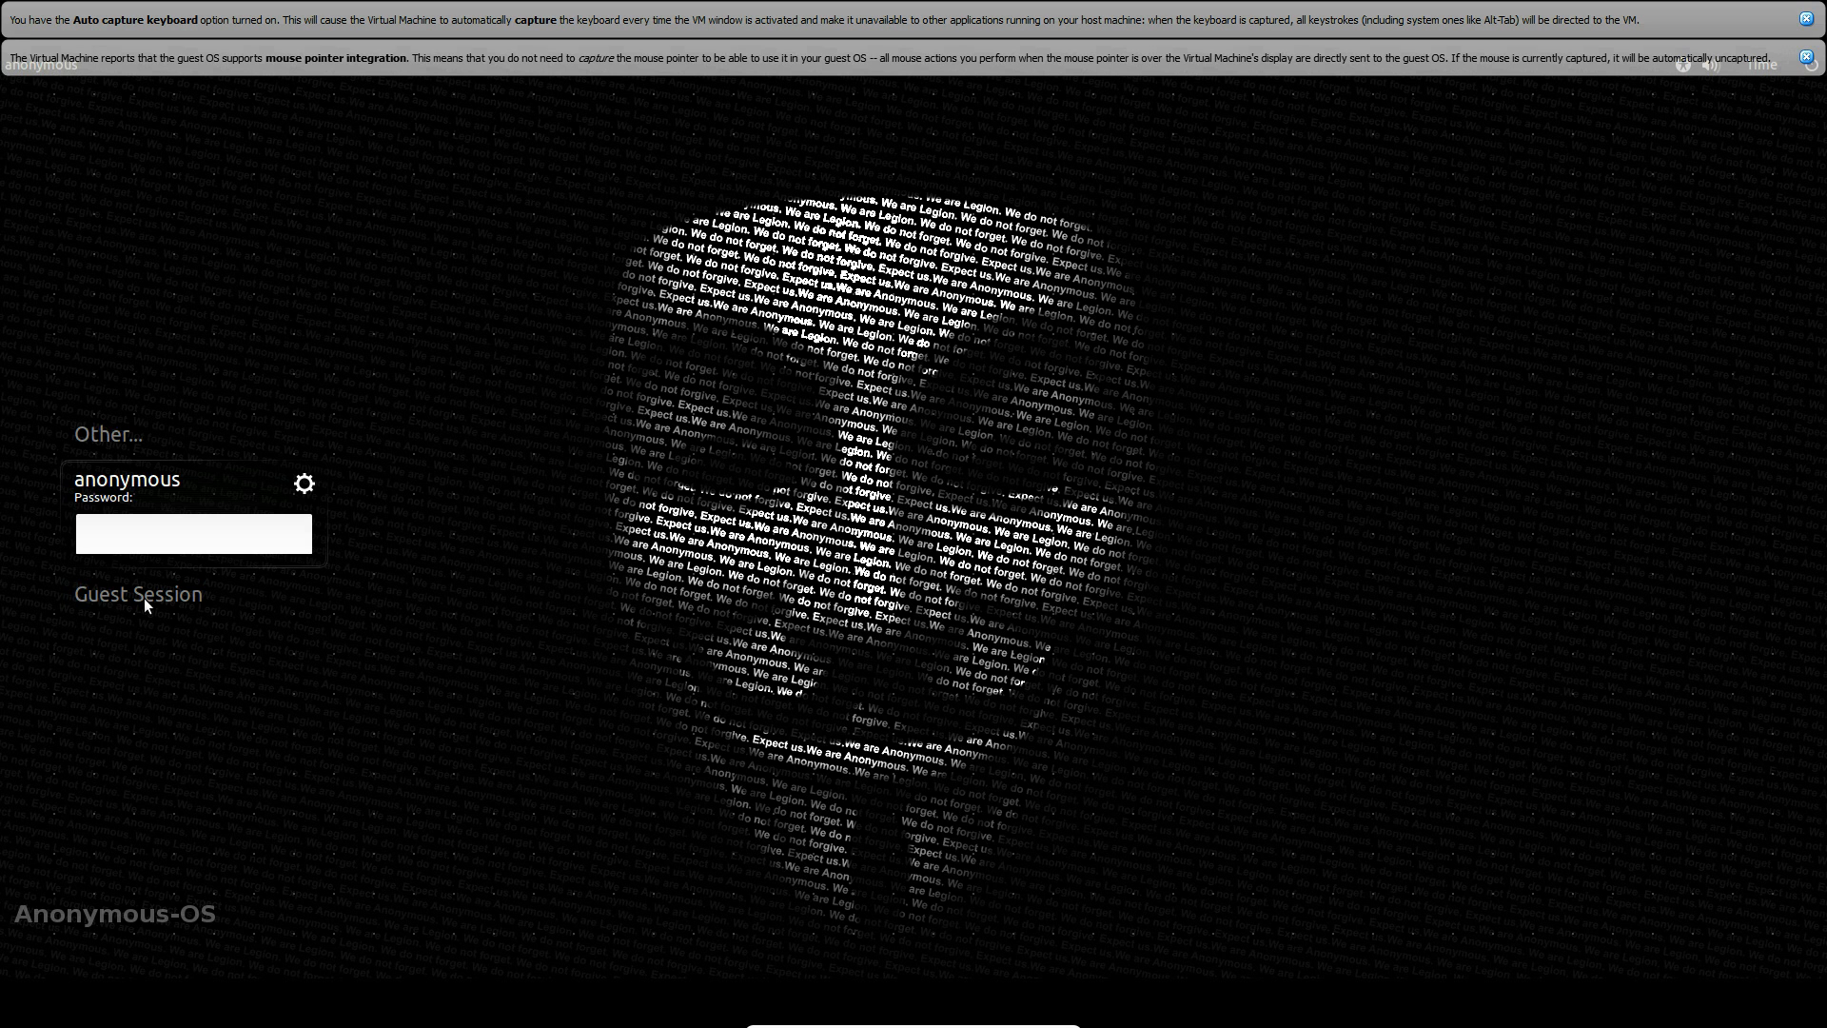
{"action": "type", "text": "****"}
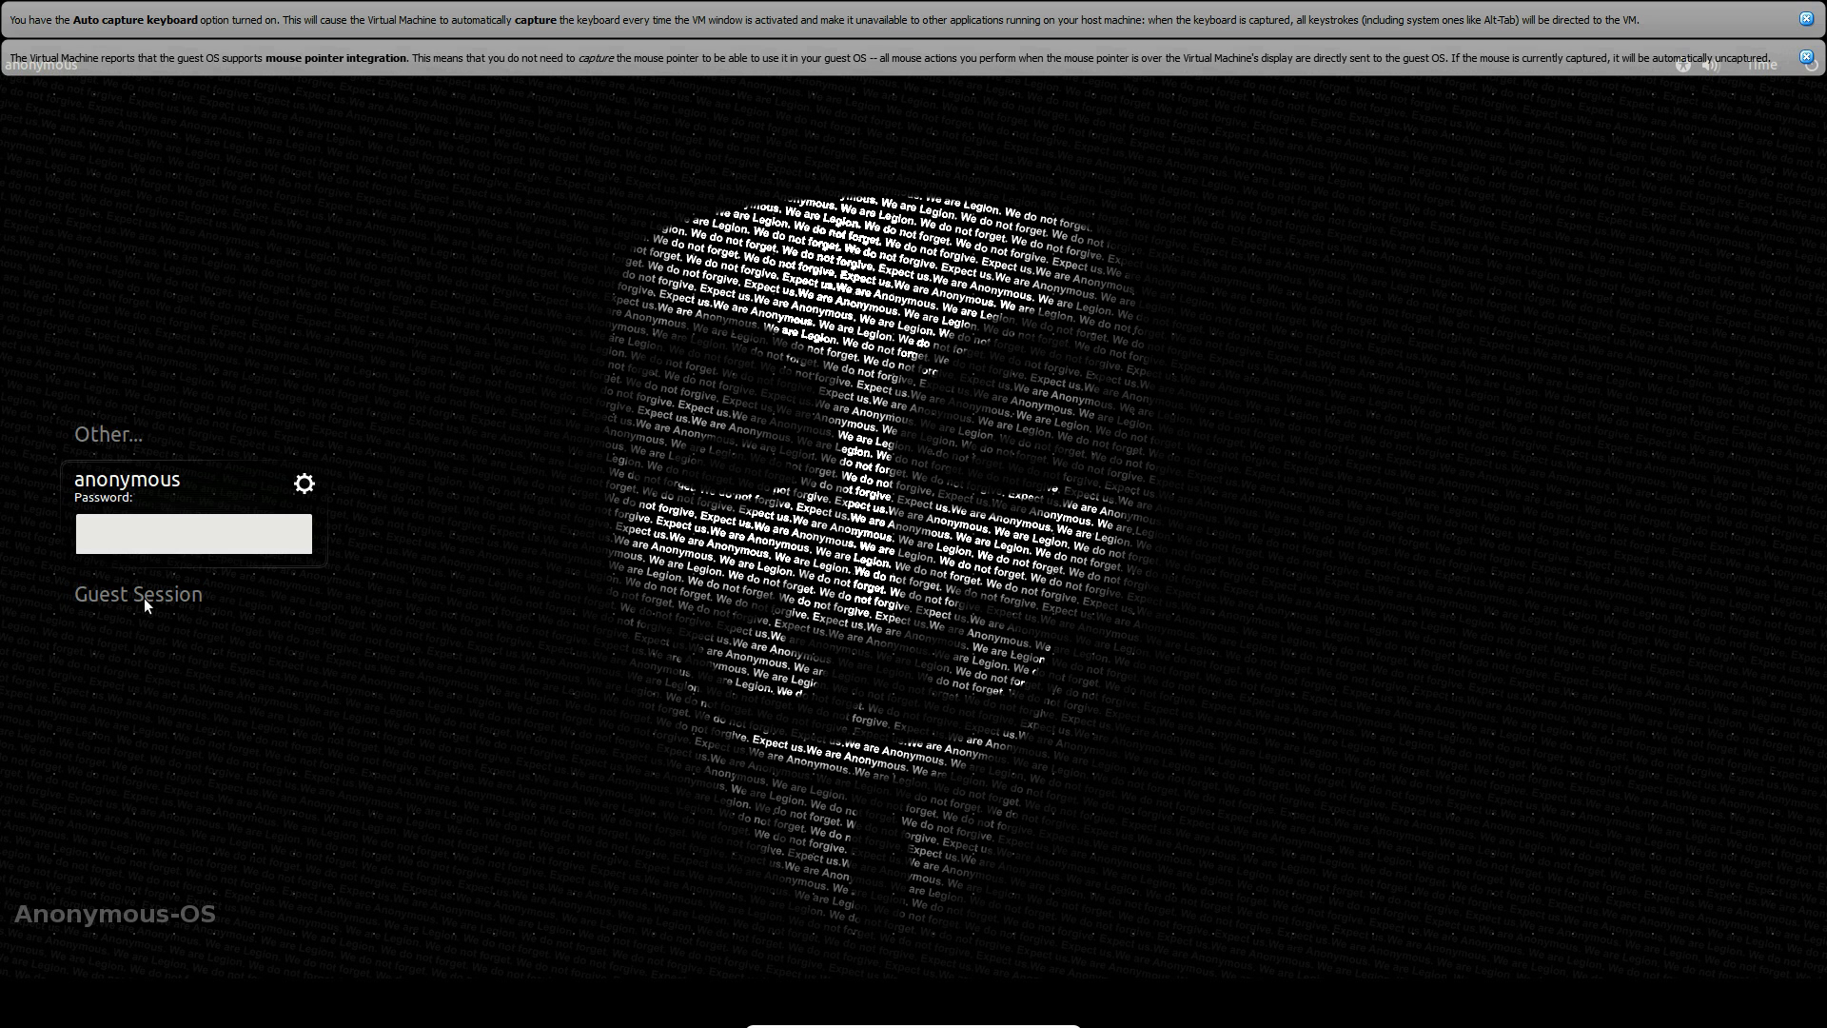
{"action": "key", "text": "Return"}
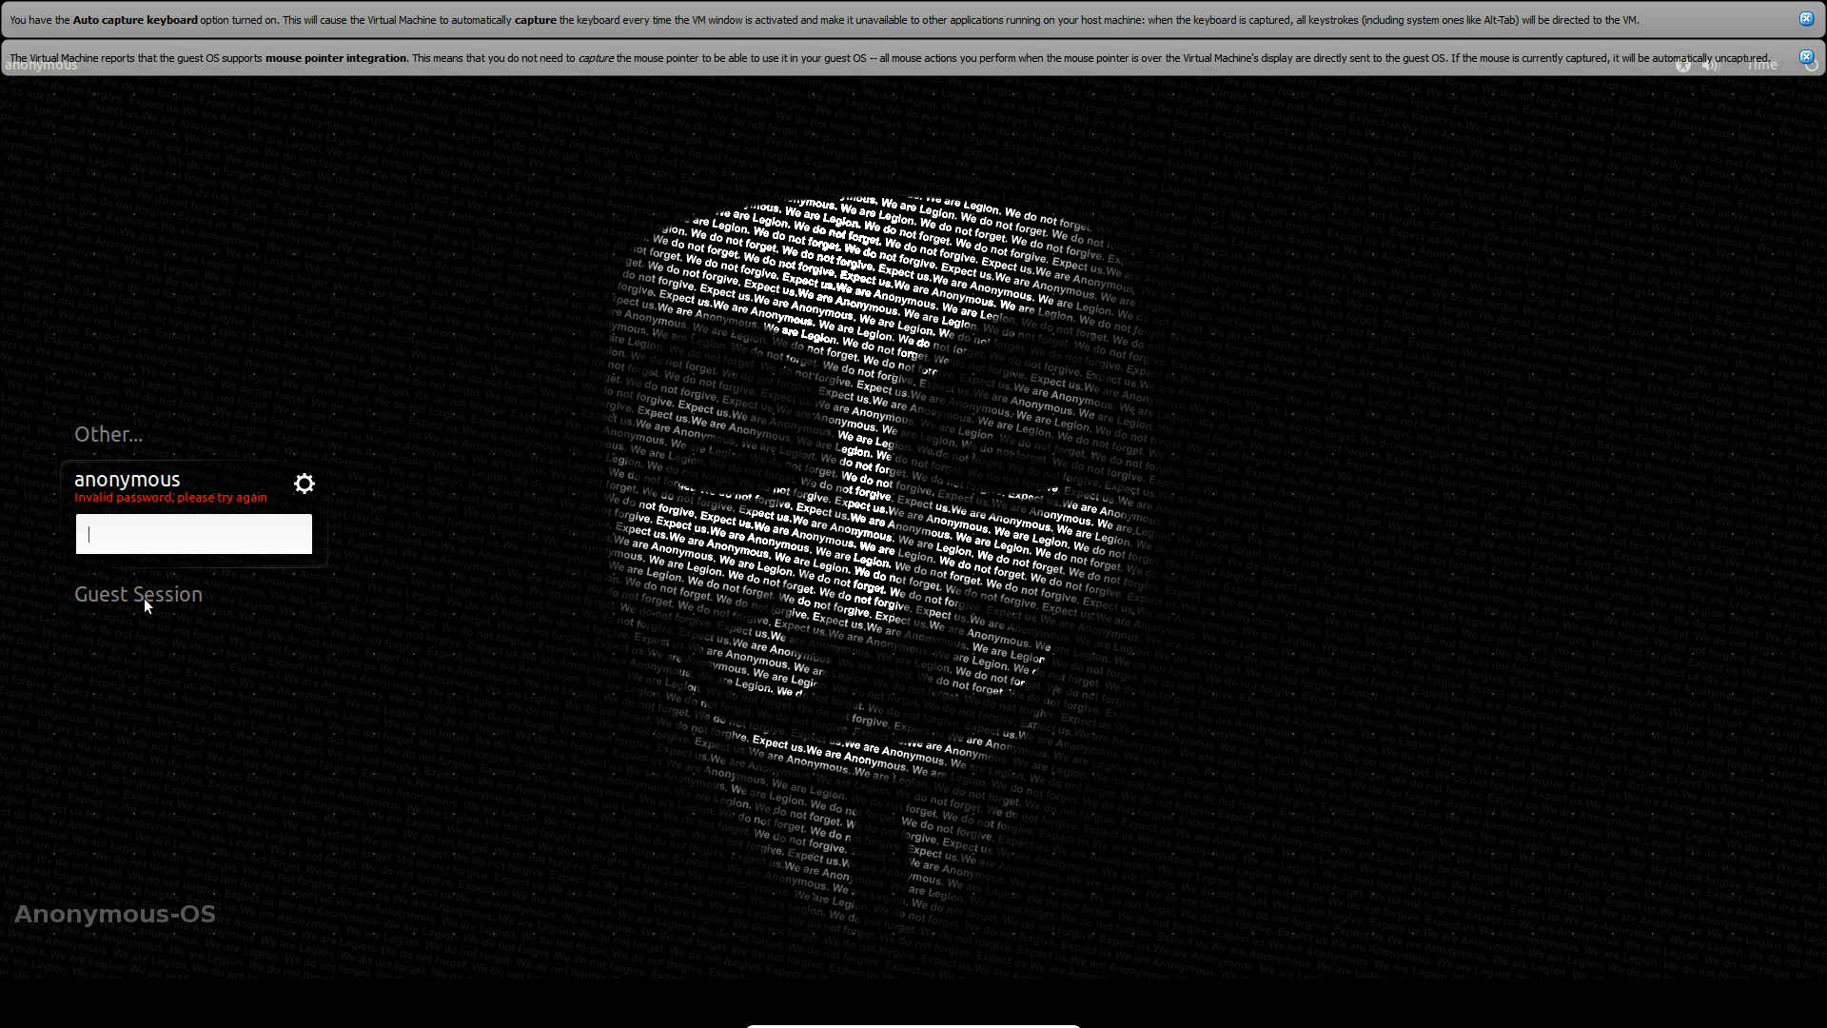
Step: Re-enter the password and wait for the Anonymous emblem desktop to load
{"action": "type", "text": "****"}
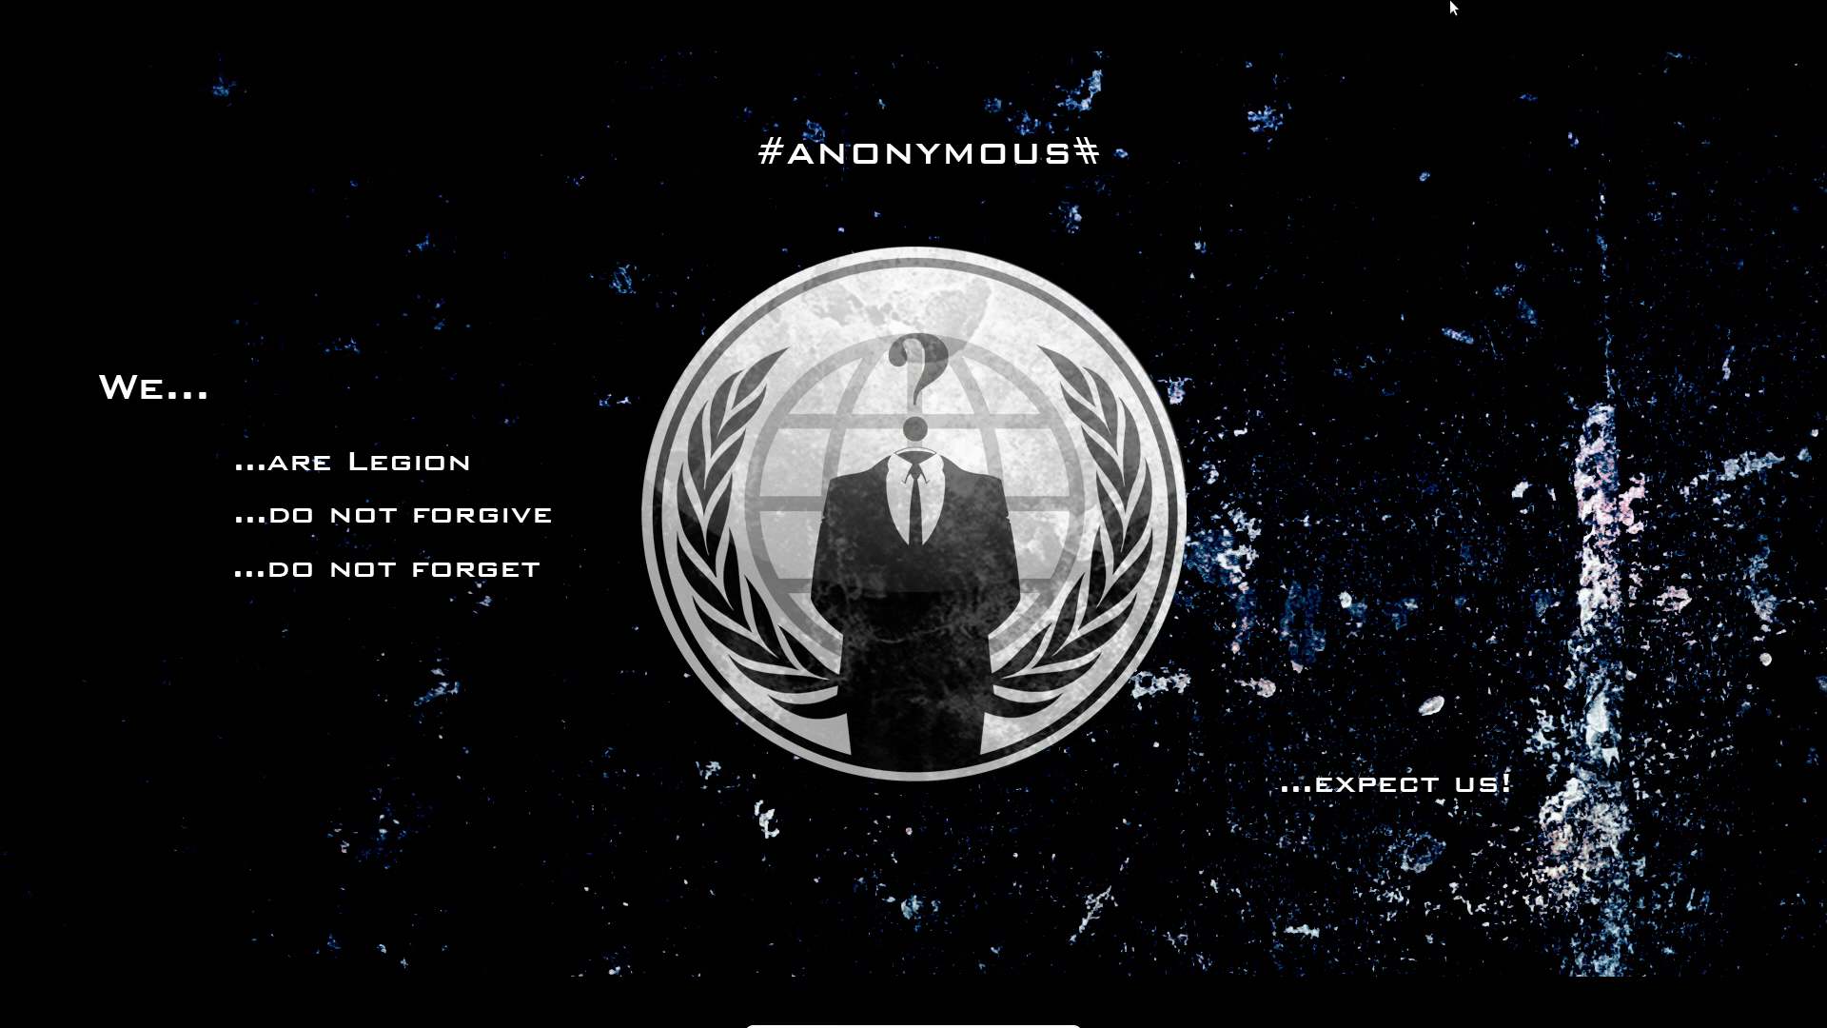
{"action": "mouse_move", "coordinate": [903, 271]}
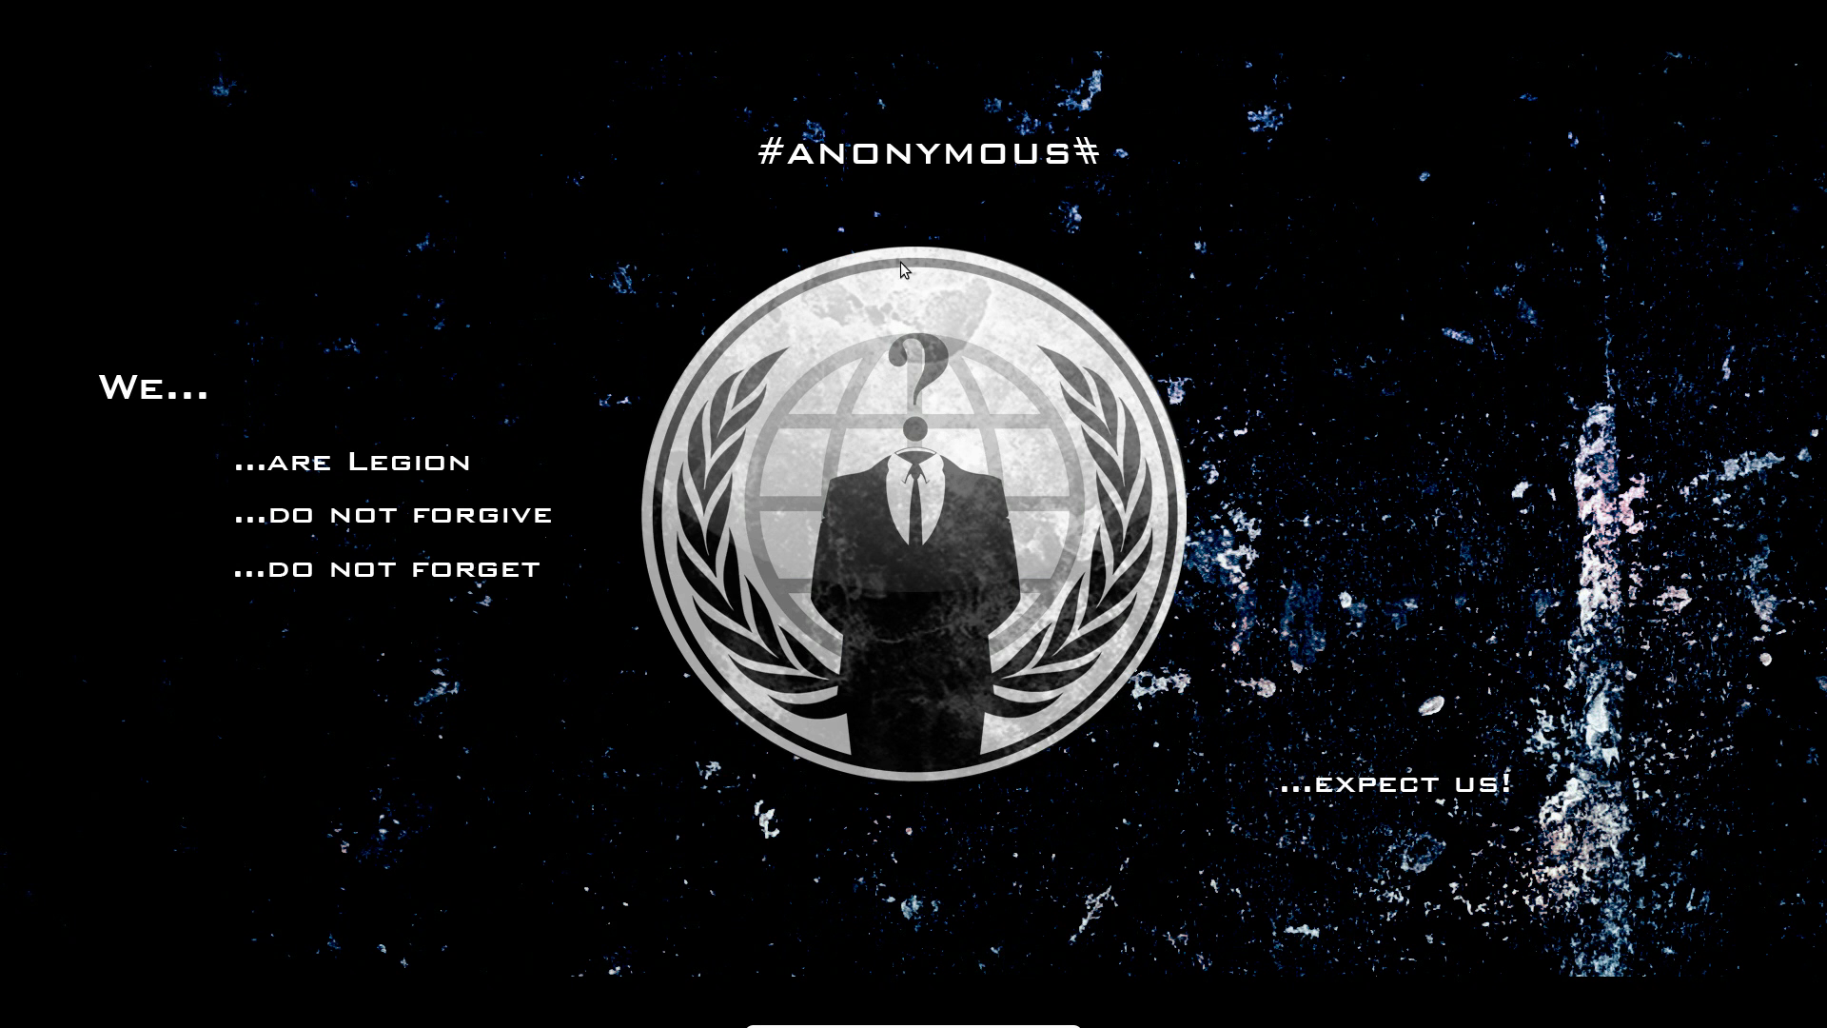
{"action": "mouse_move", "coordinate": [194, 426]}
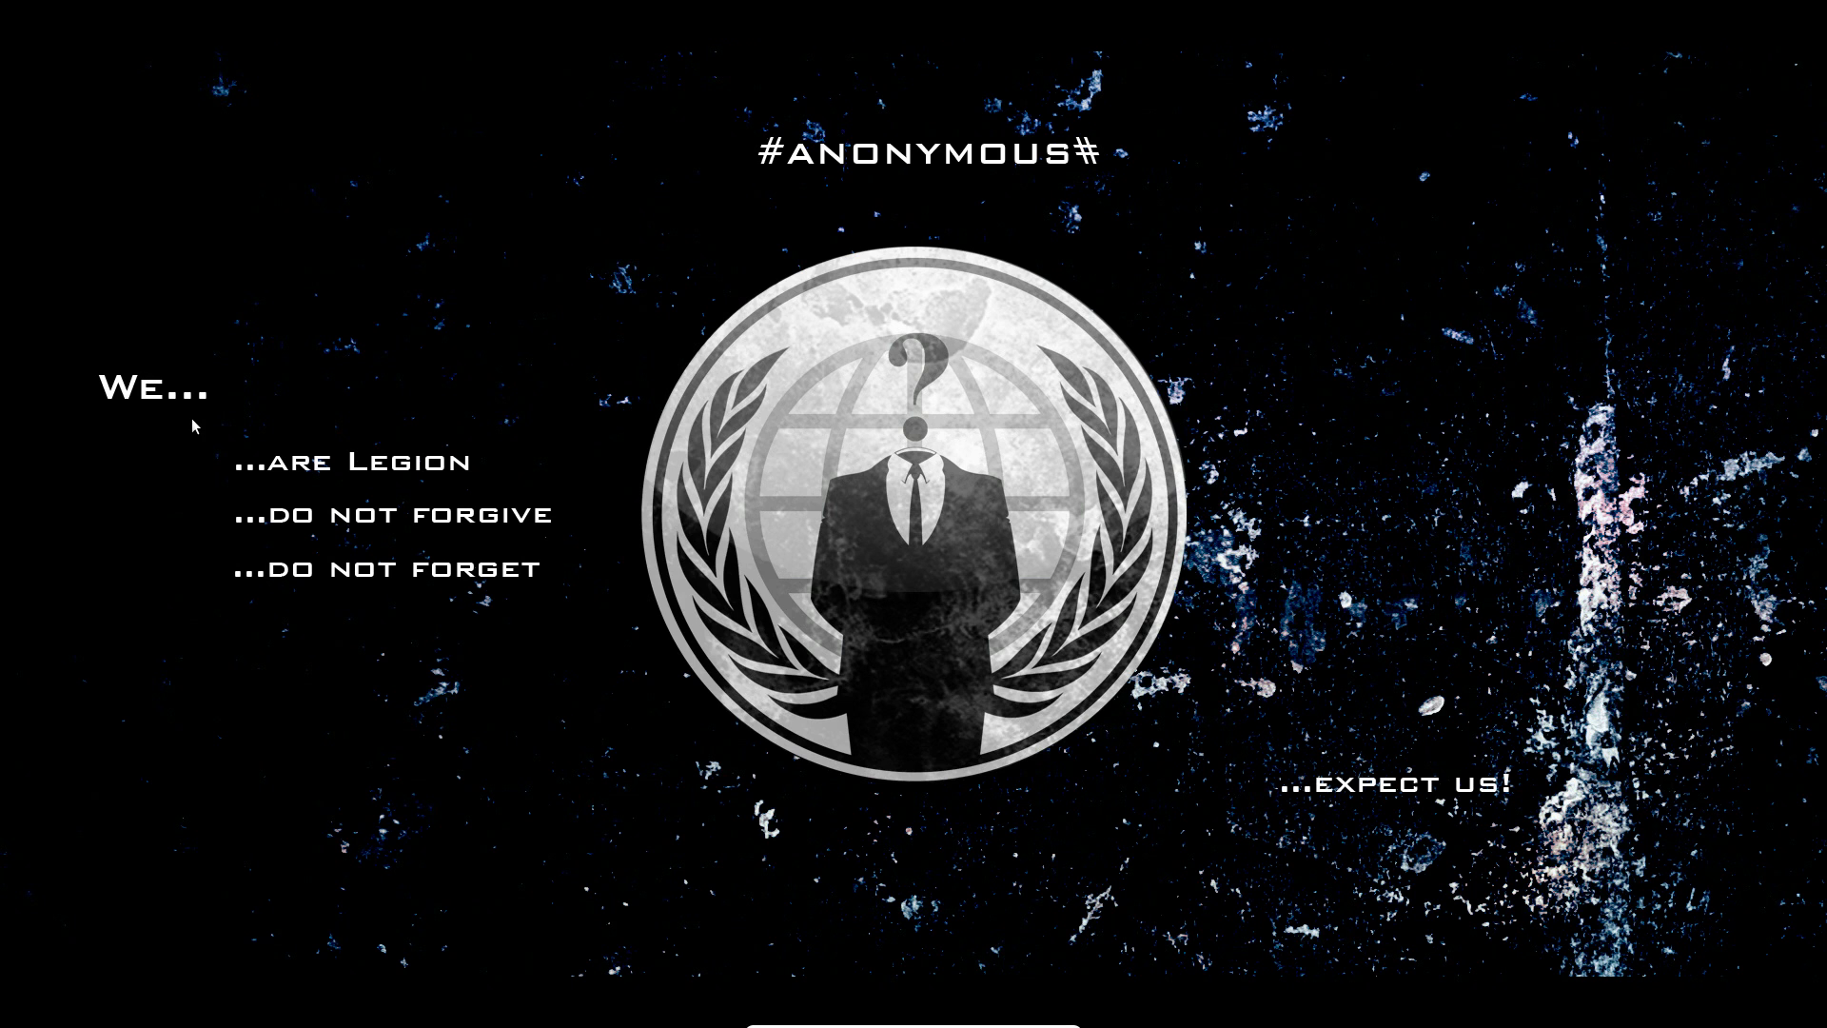
{"action": "mouse_move", "coordinate": [260, 562]}
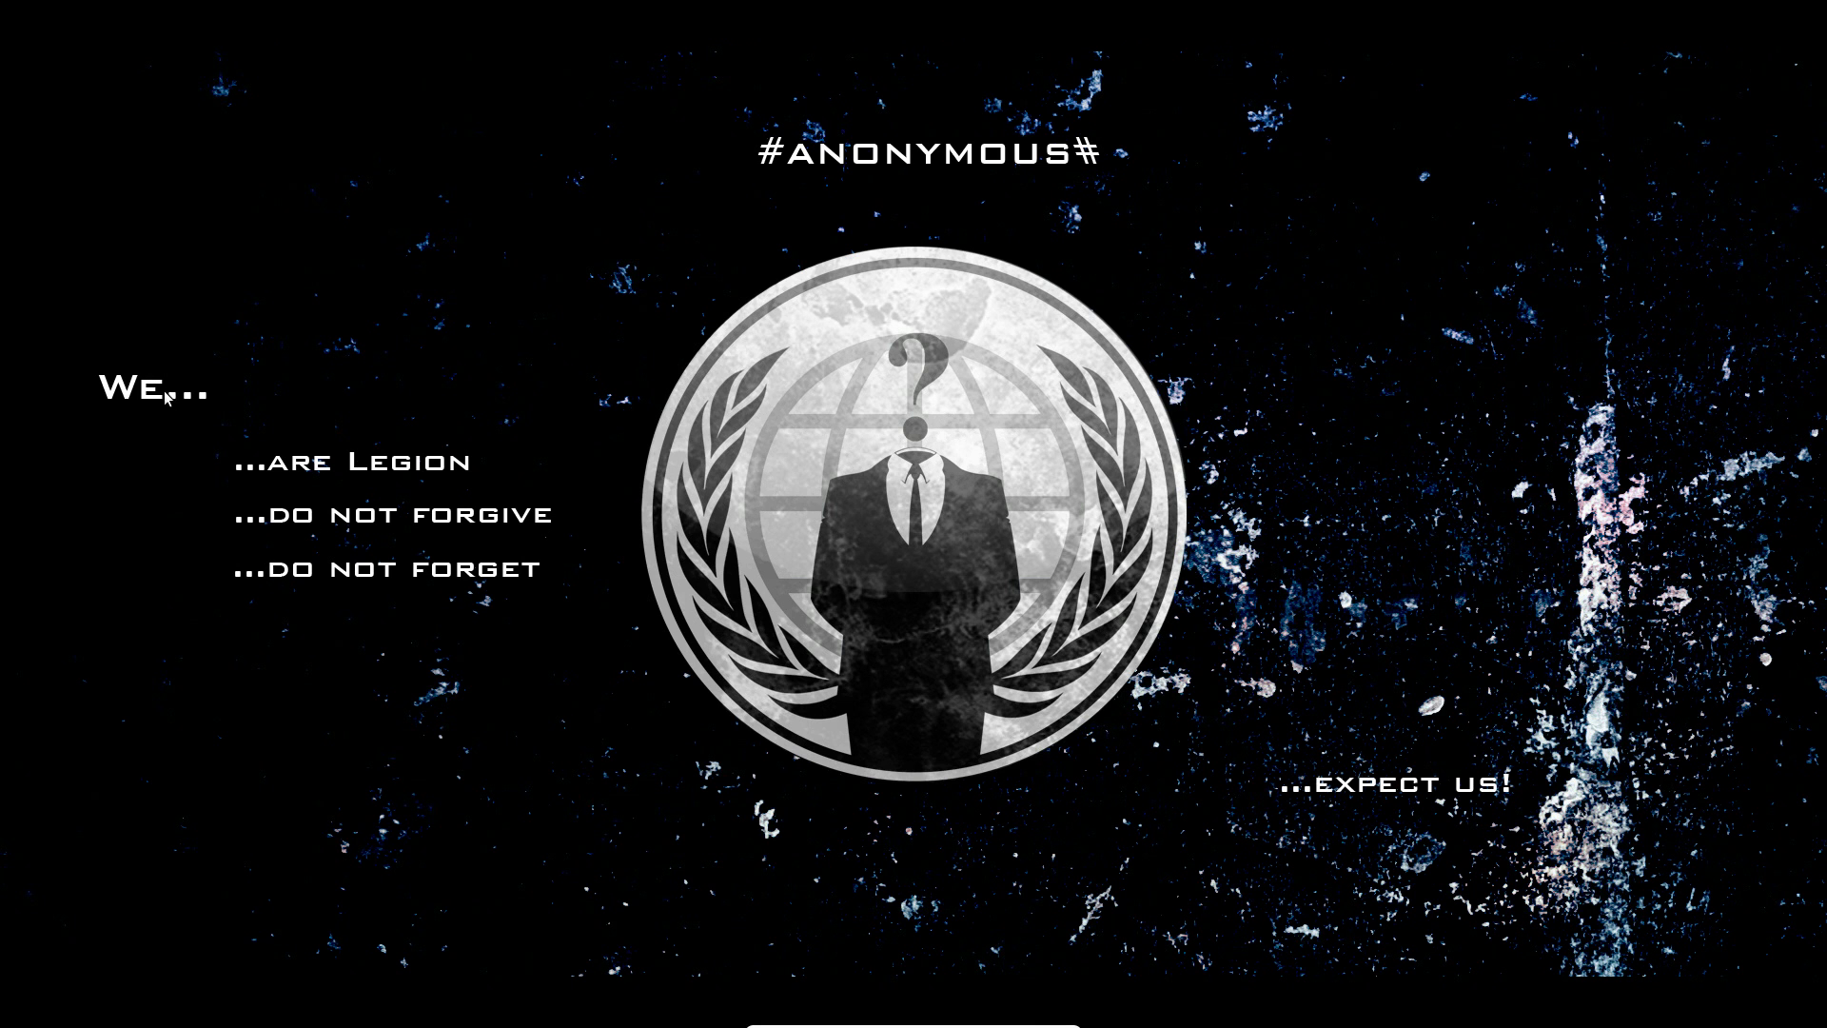
{"action": "mouse_move", "coordinate": [362, 608]}
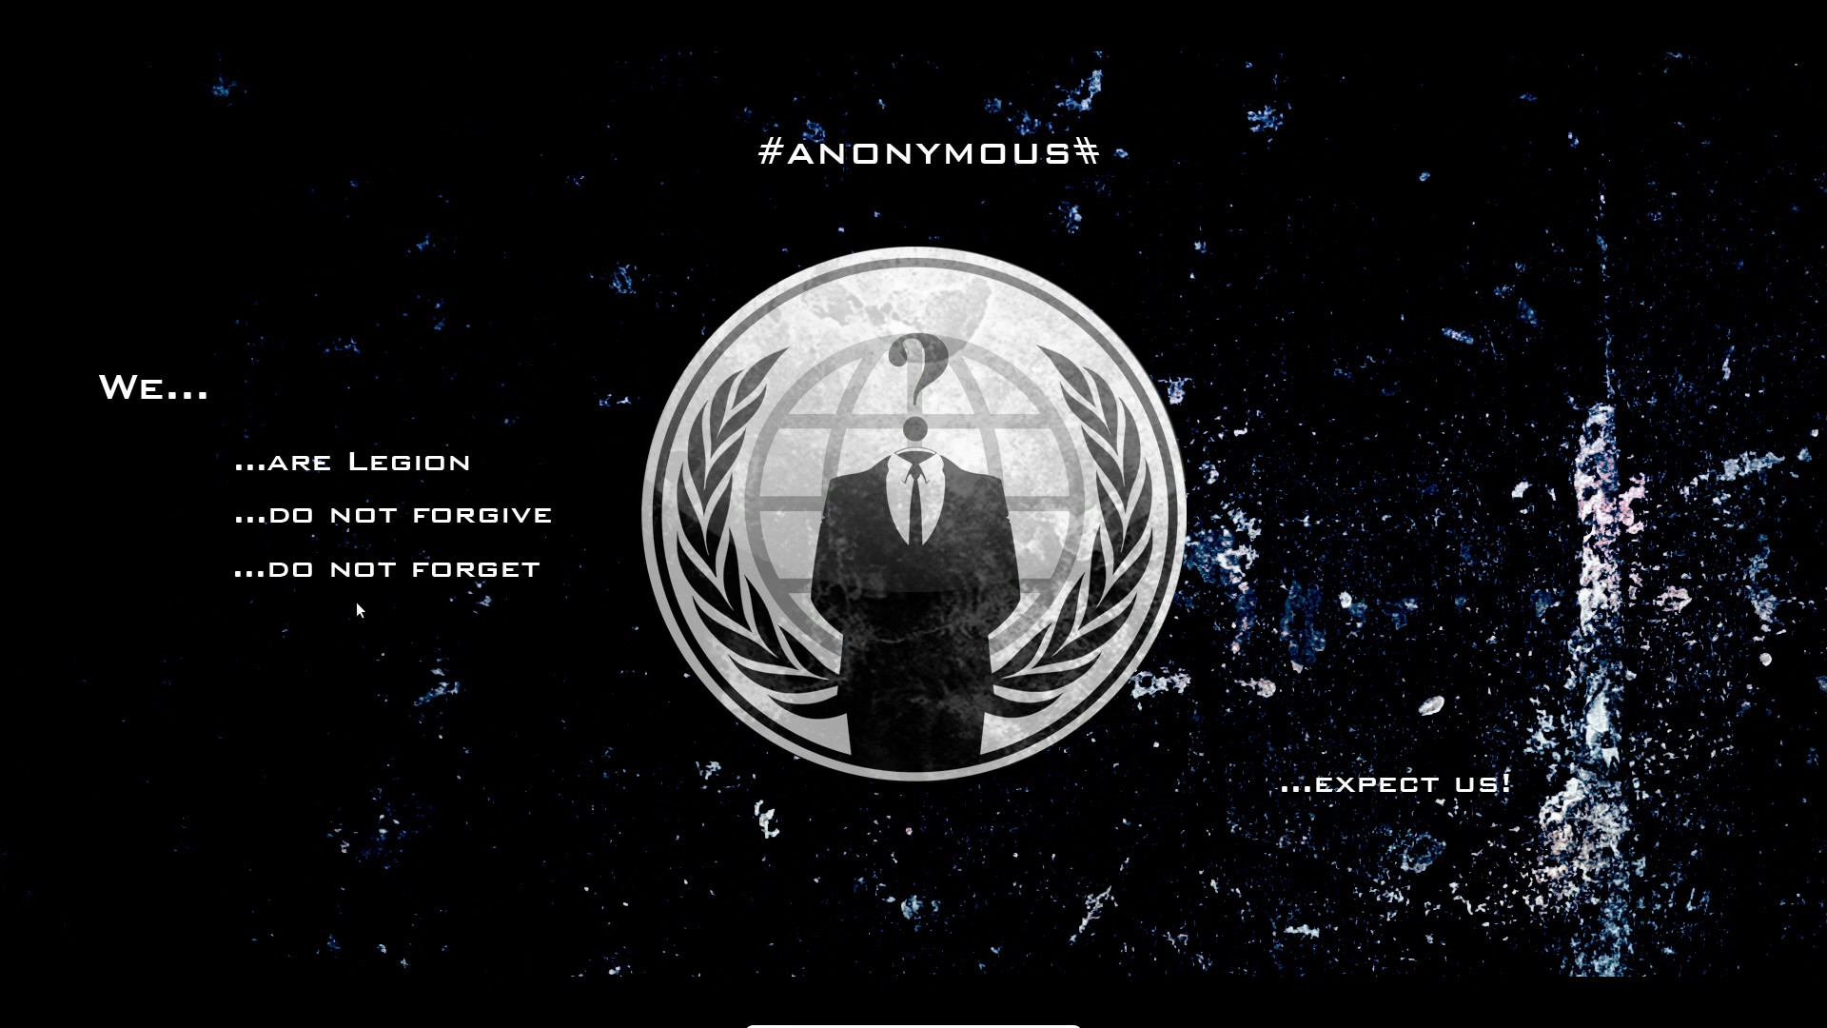
{"action": "mouse_move", "coordinate": [932, 326]}
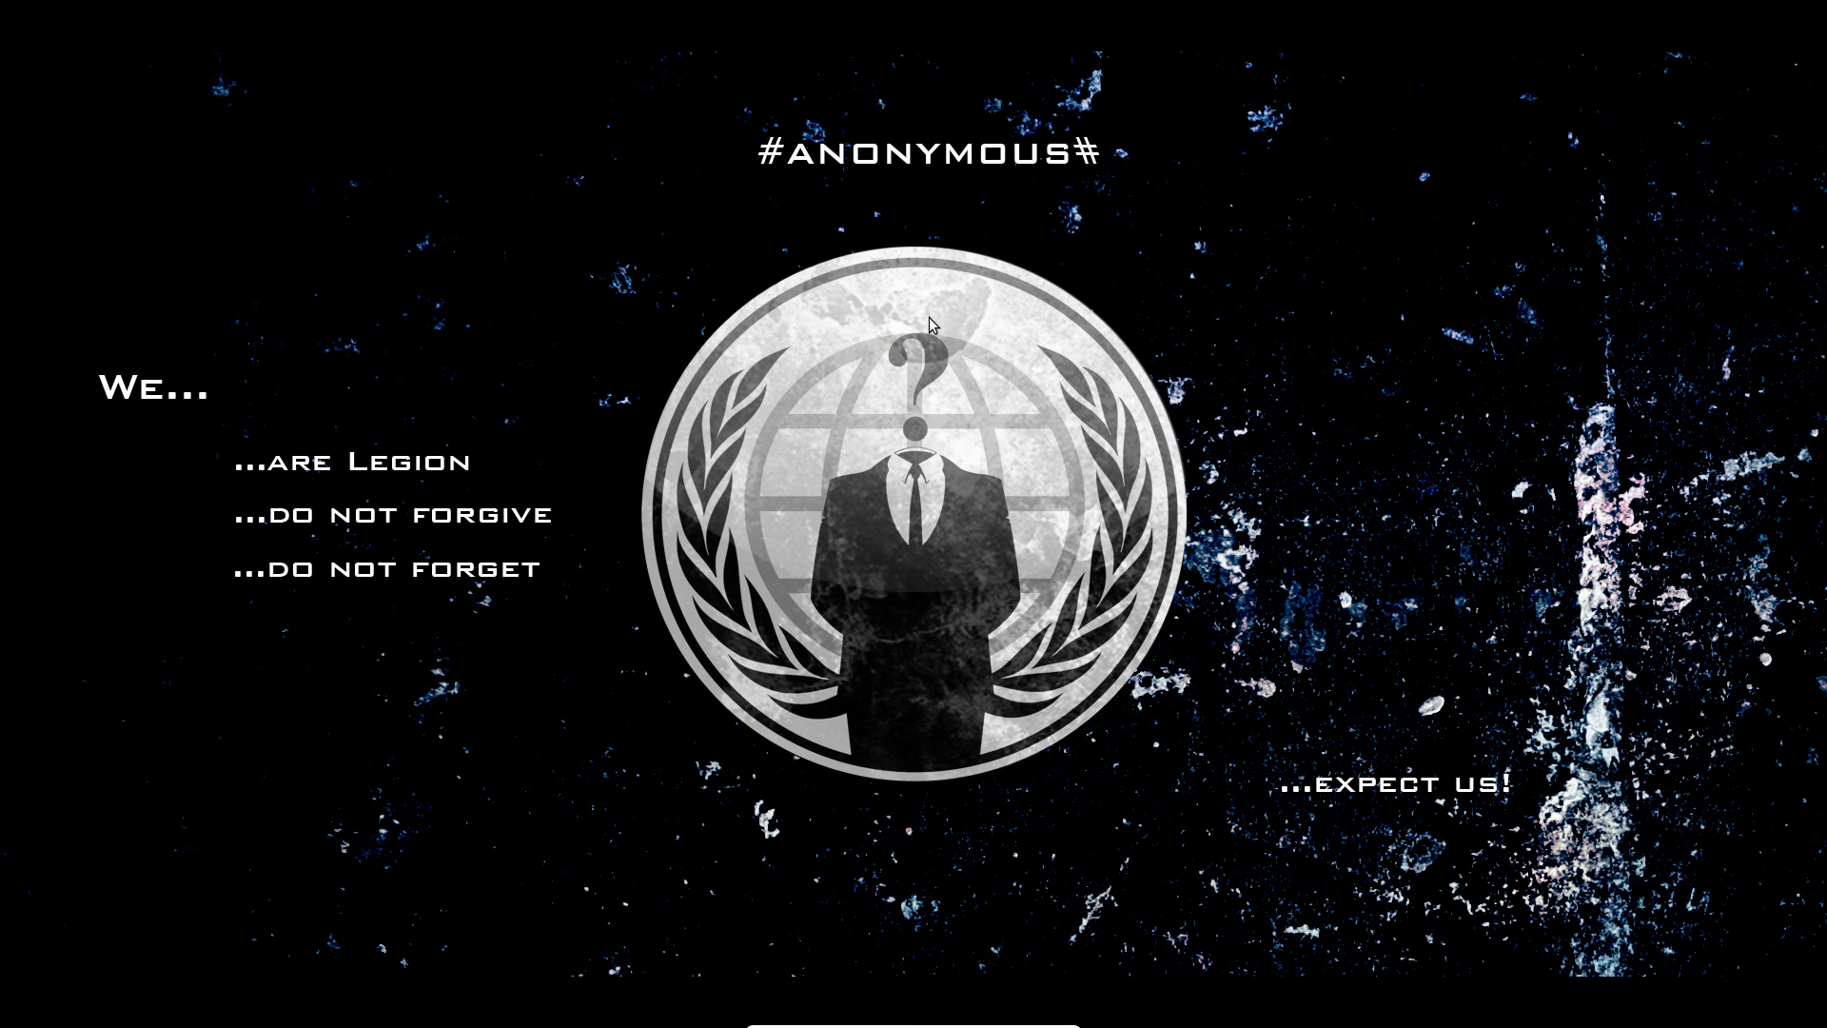
{"action": "mouse_move", "coordinate": [411, 728]}
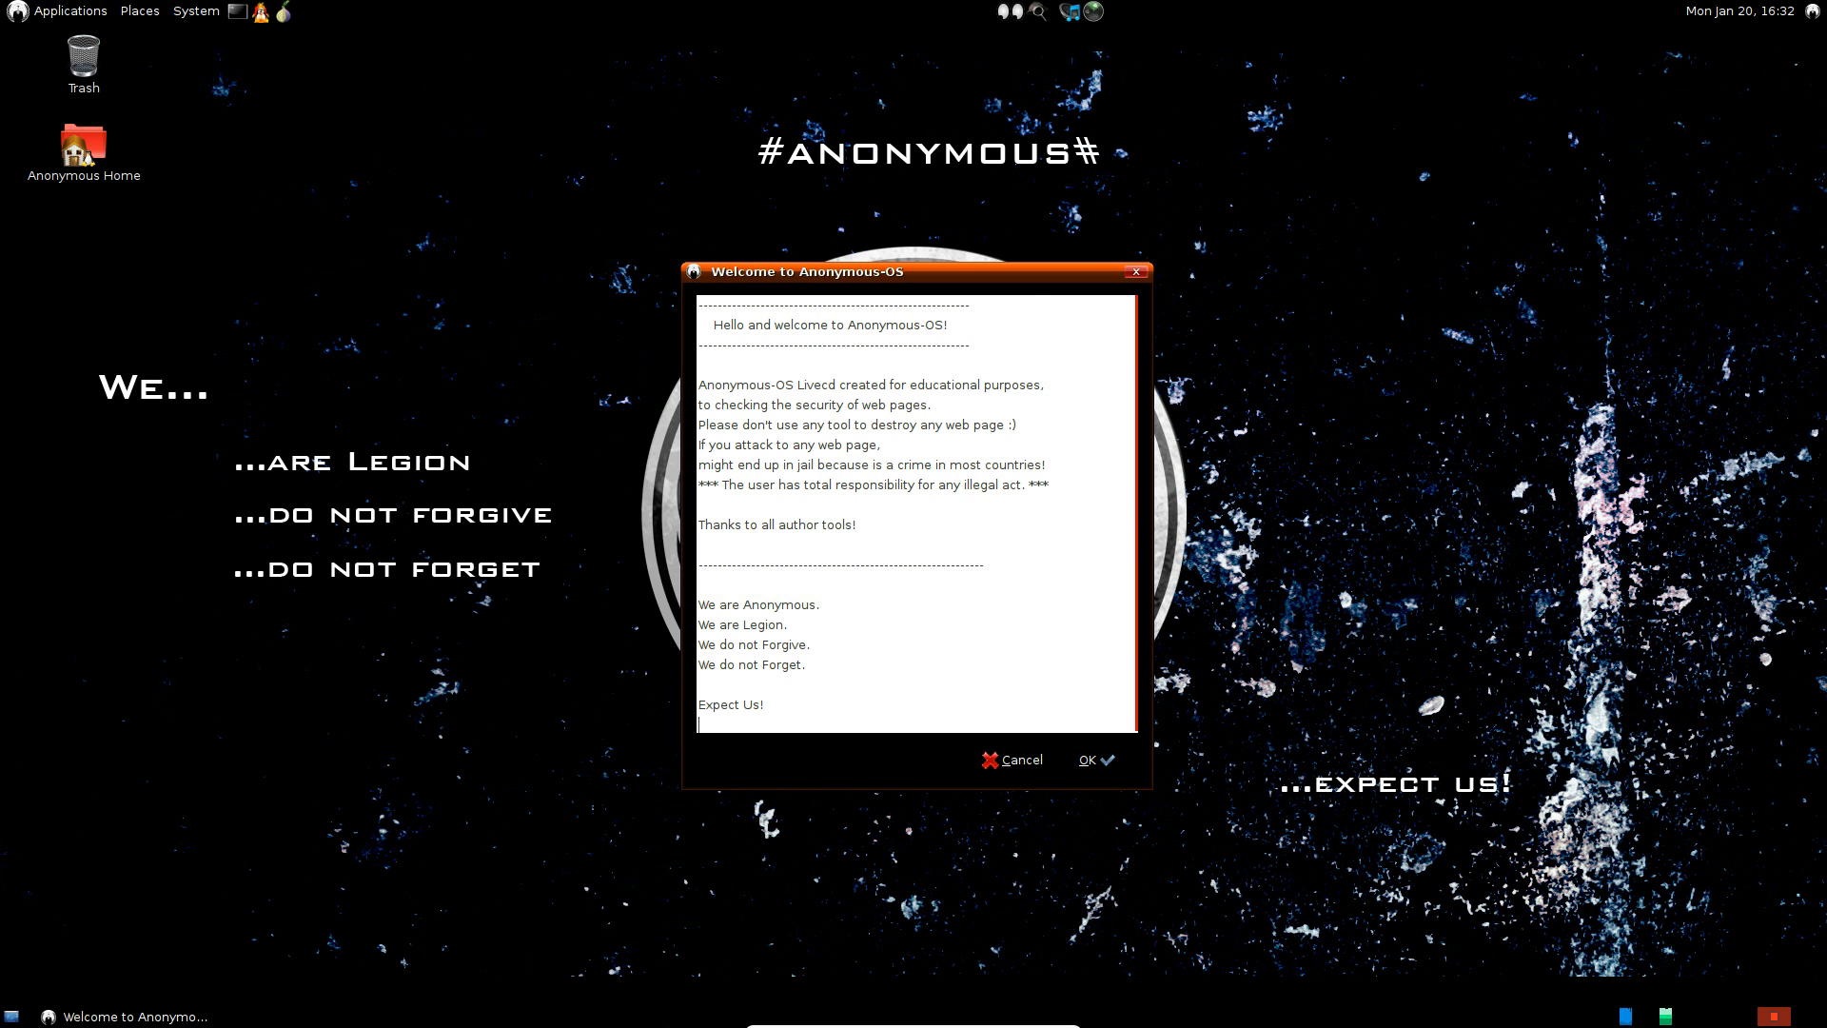
{"action": "mouse_move", "coordinate": [904, 157]}
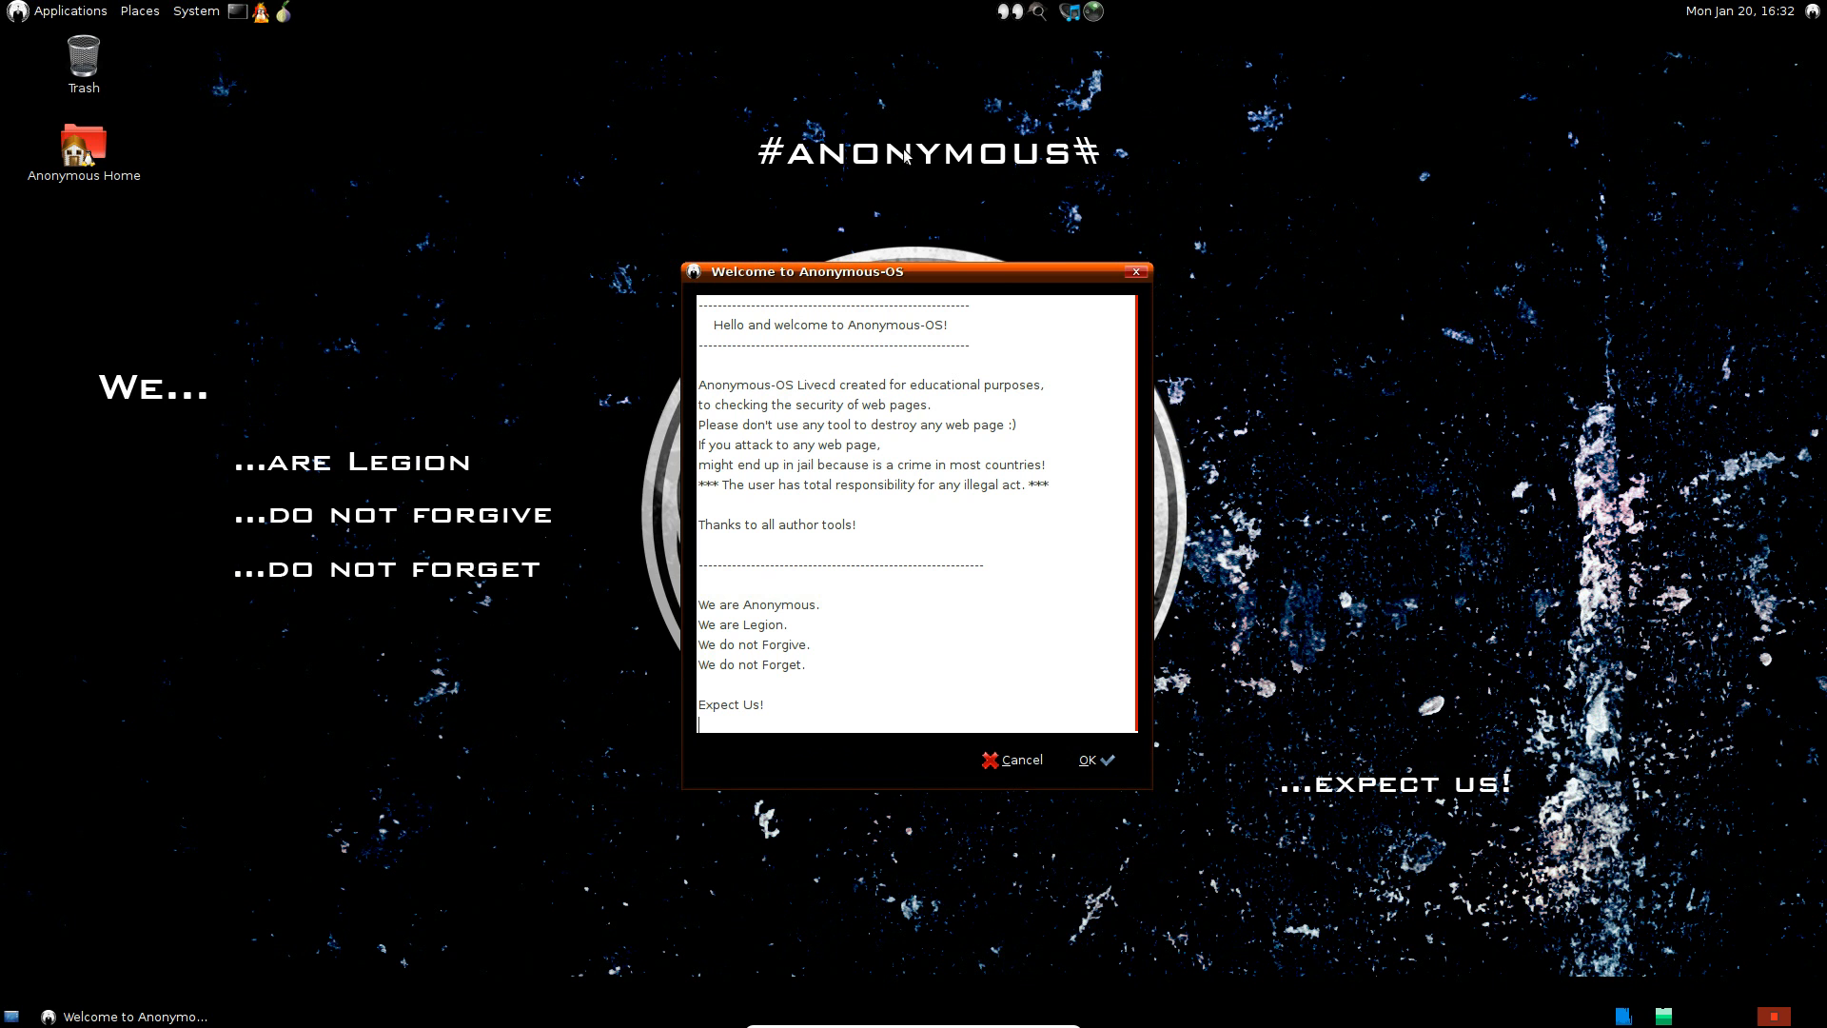
Step: Dismiss the Welcome to Anonymous-OS dialog with OK
{"action": "left_click", "coordinate": [1090, 759]}
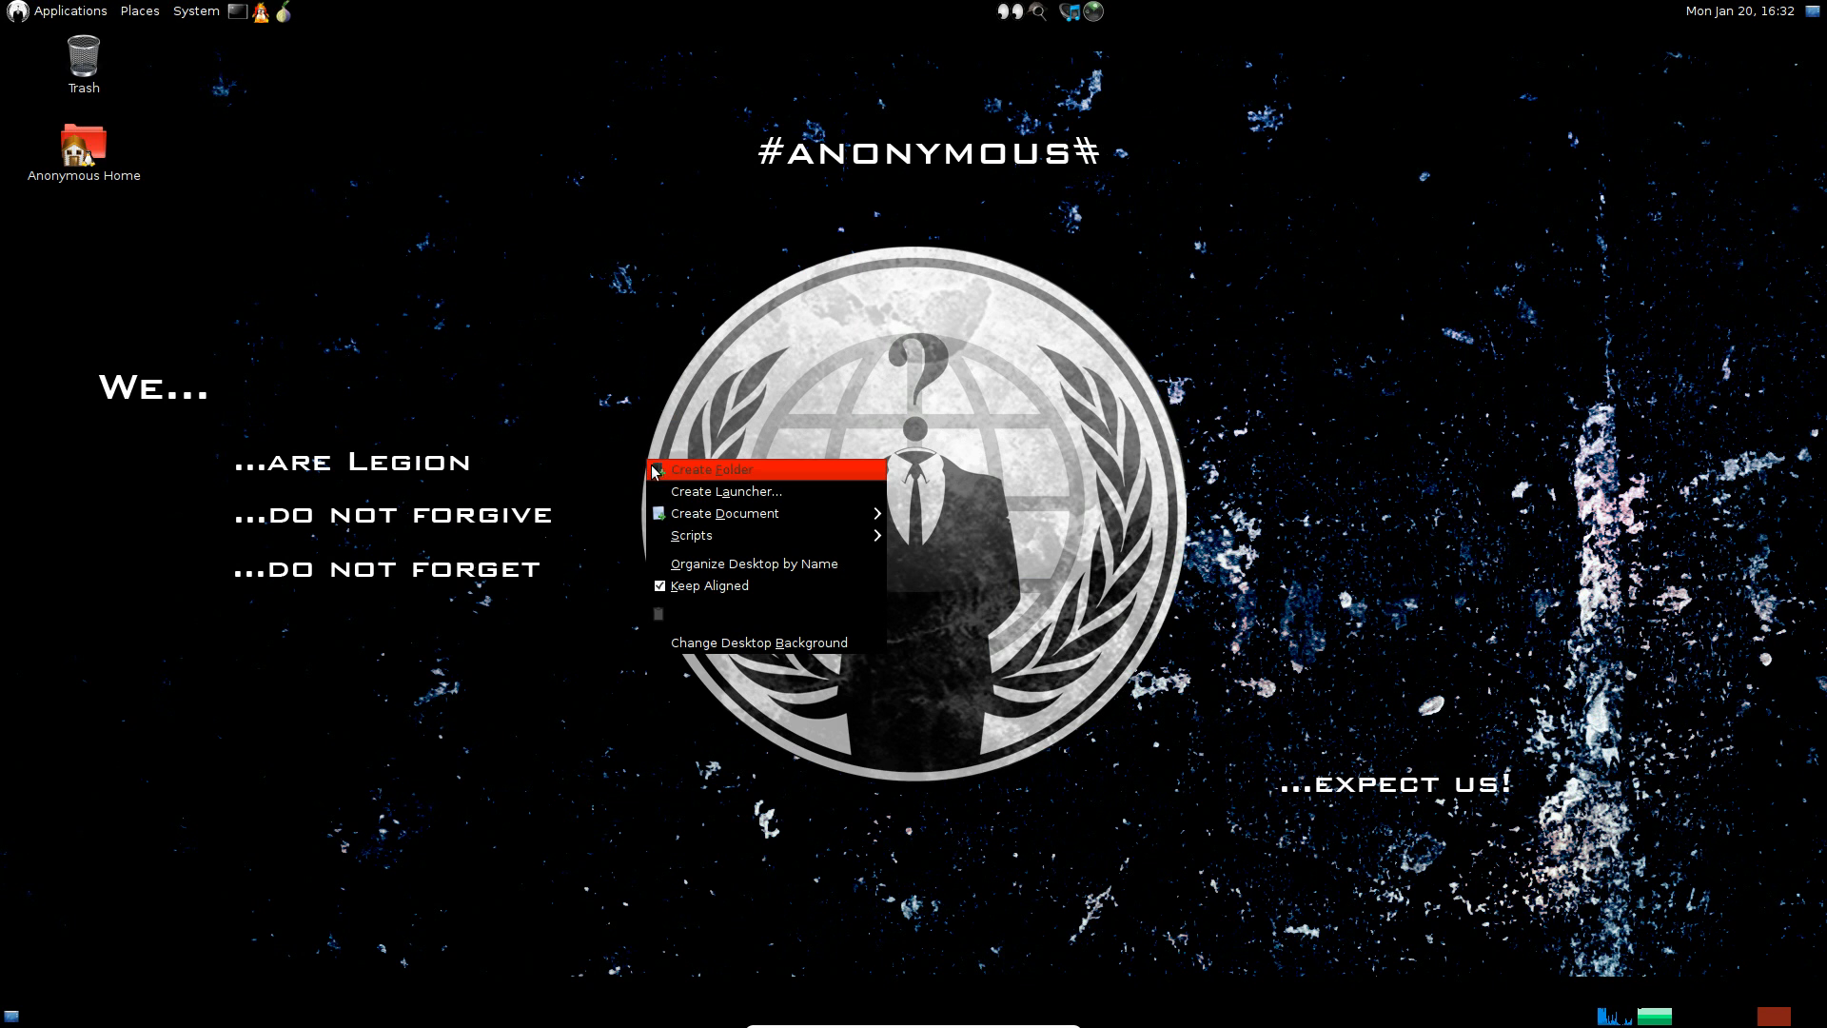
{"action": "mouse_move", "coordinate": [692, 534]}
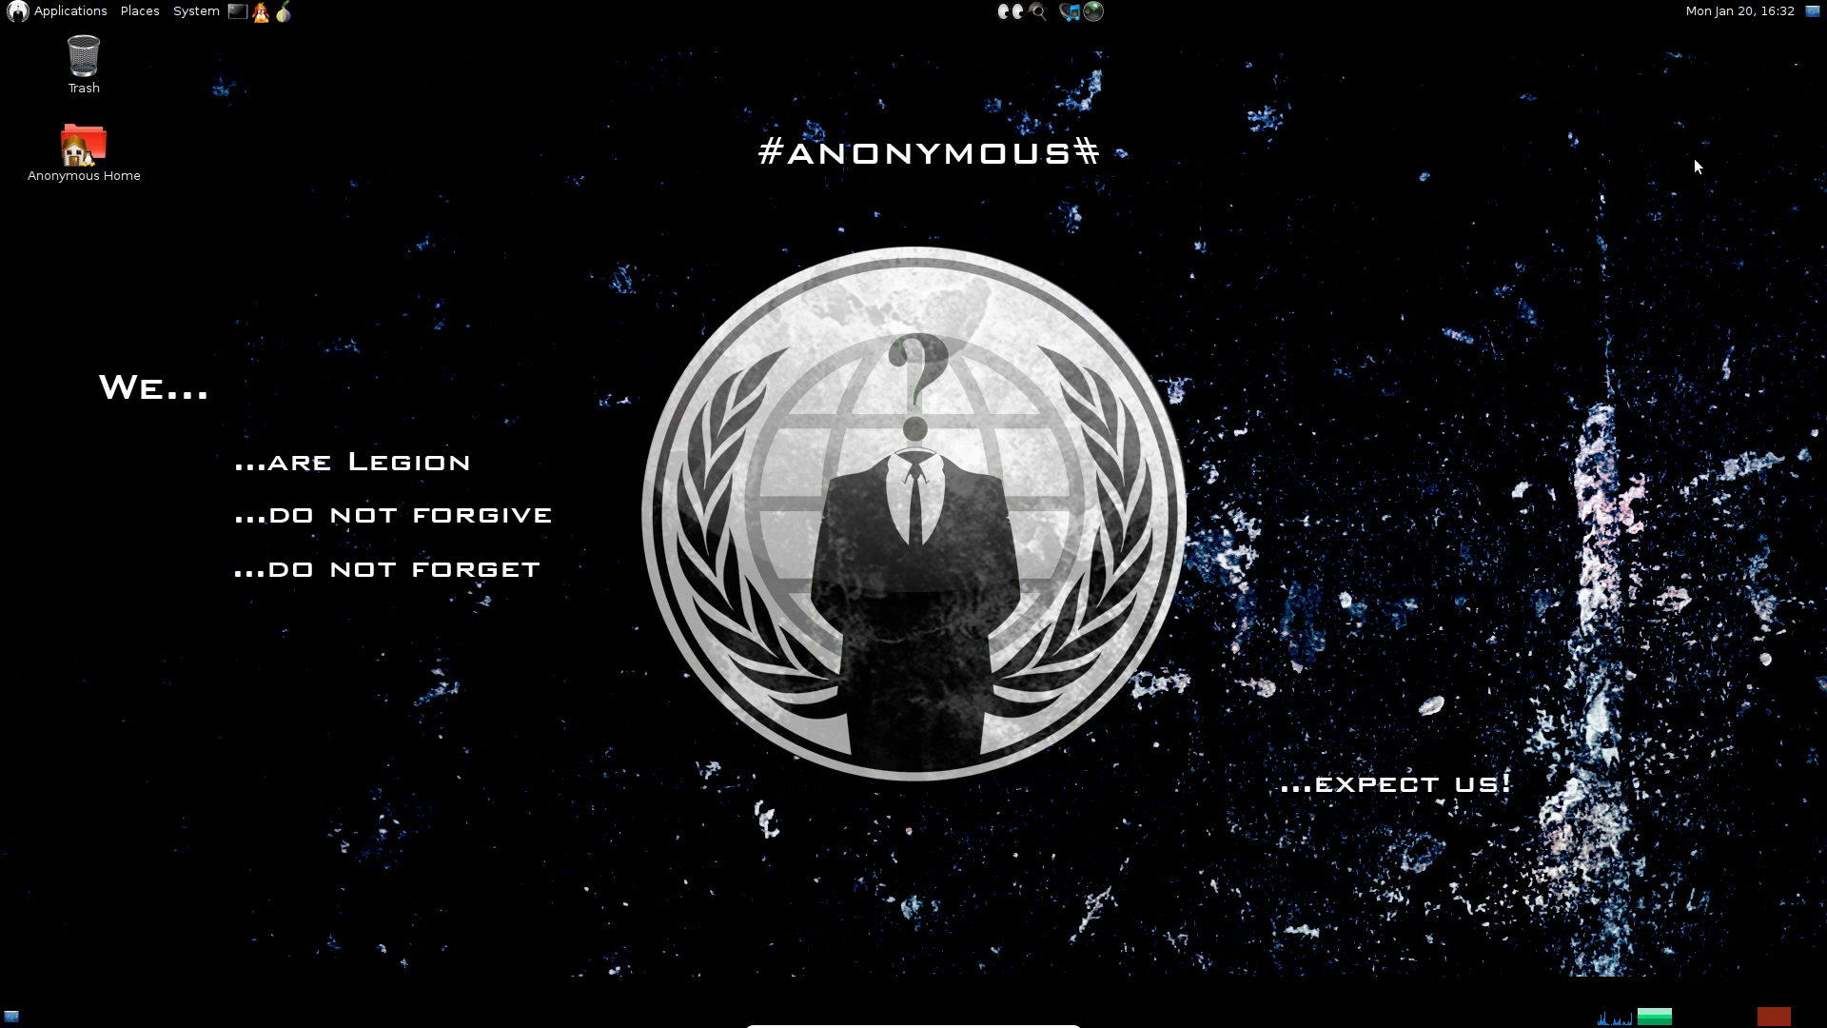
{"action": "mouse_move", "coordinate": [1432, 8]}
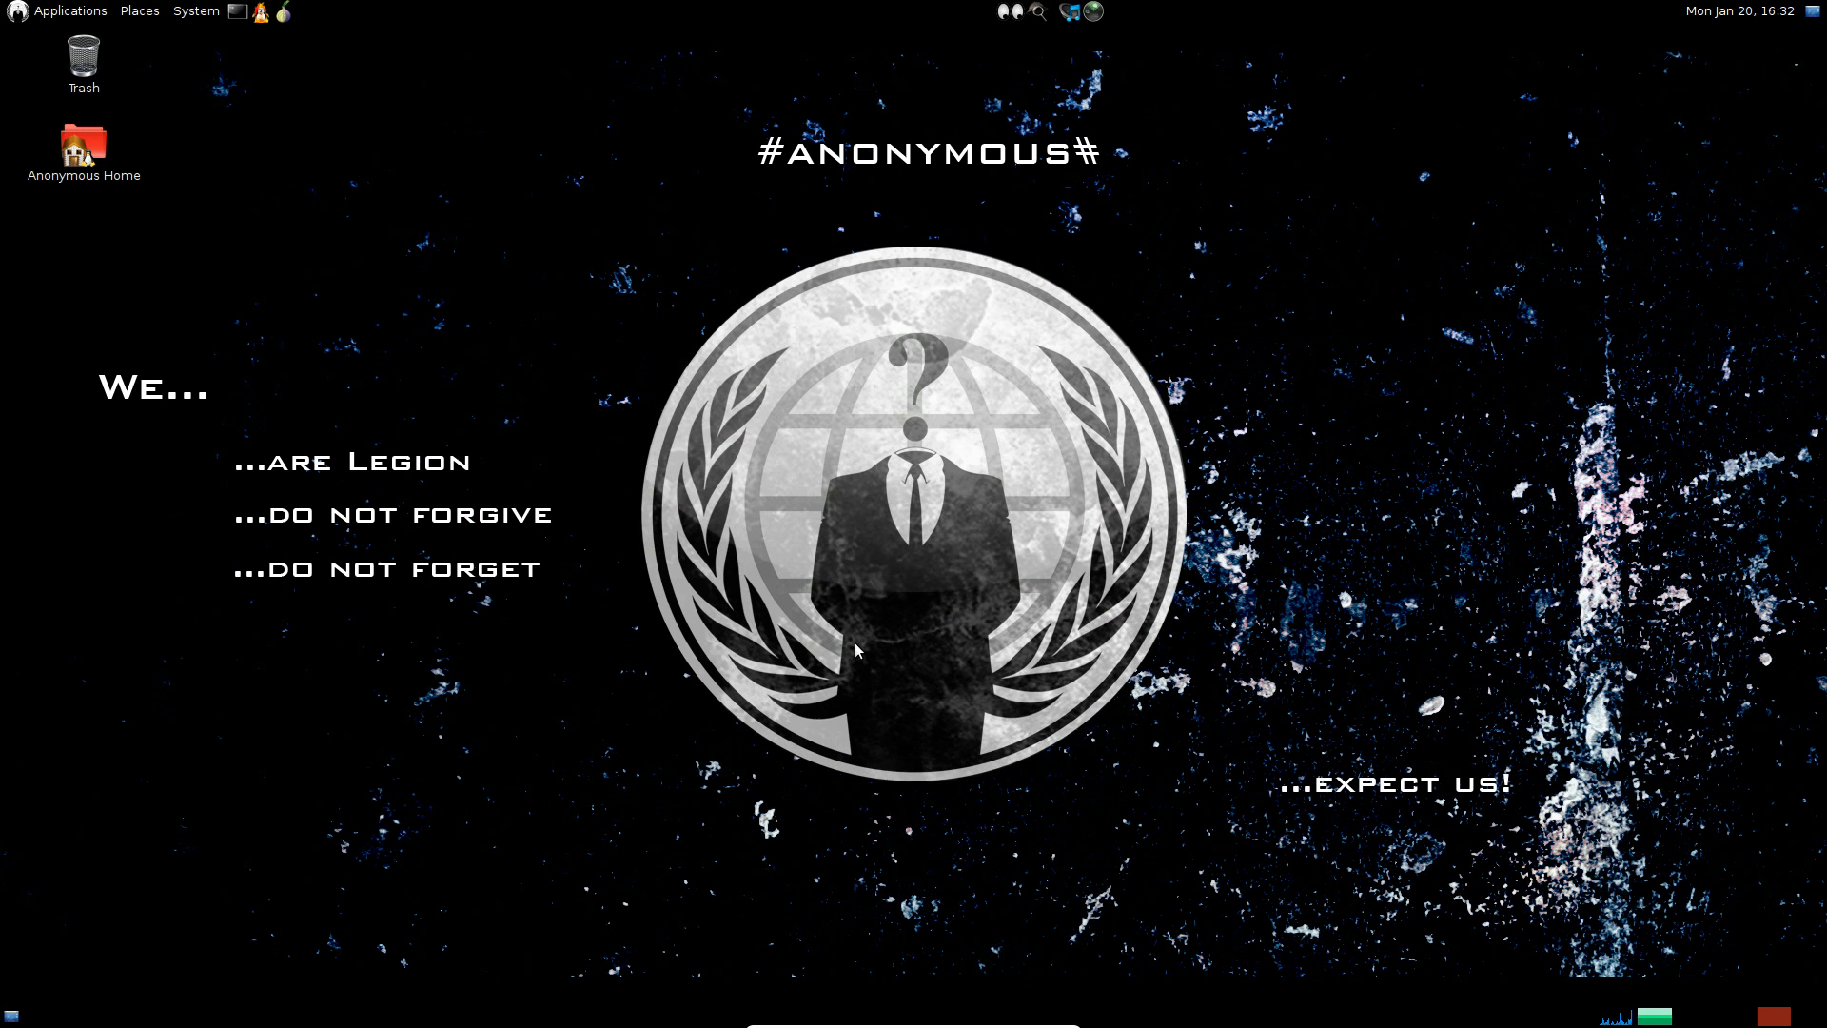
Step: Open the Applications menu showing Accessories, Anonymous, Internet and System Tools
{"action": "left_click", "coordinate": [70, 11]}
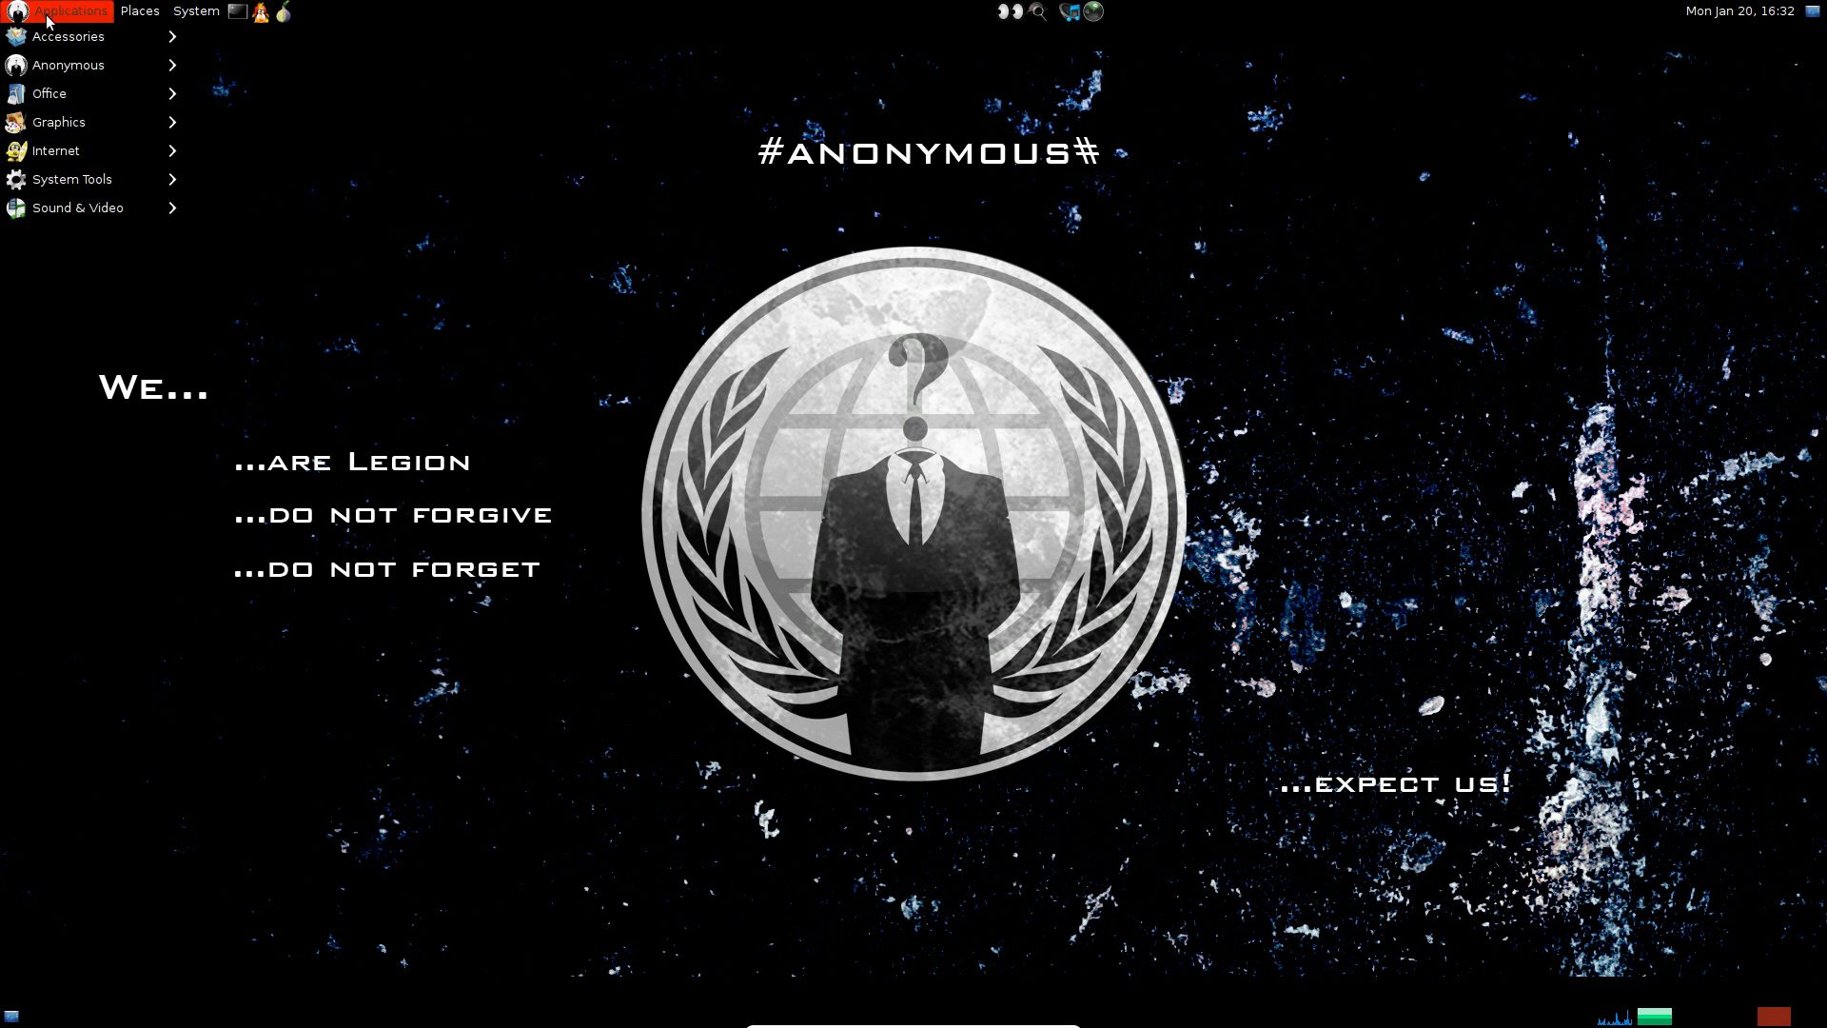
{"action": "mouse_move", "coordinate": [66, 37]}
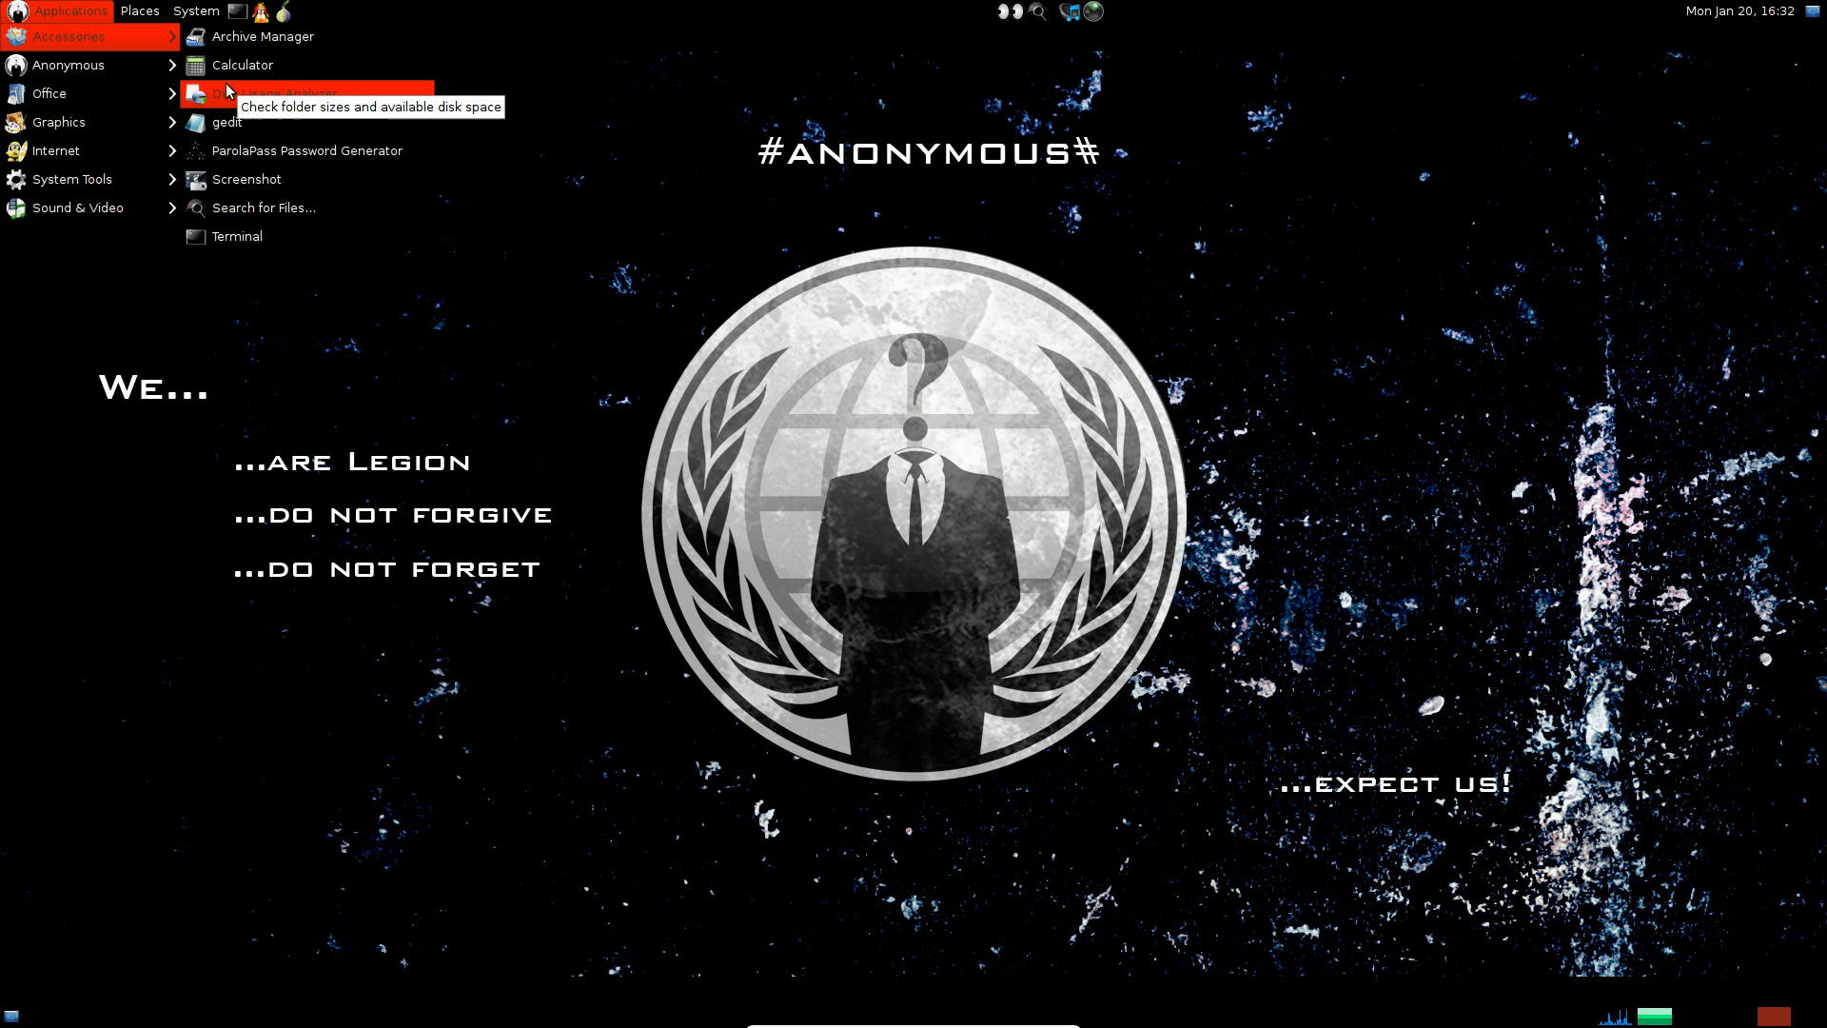
{"action": "mouse_move", "coordinate": [237, 121]}
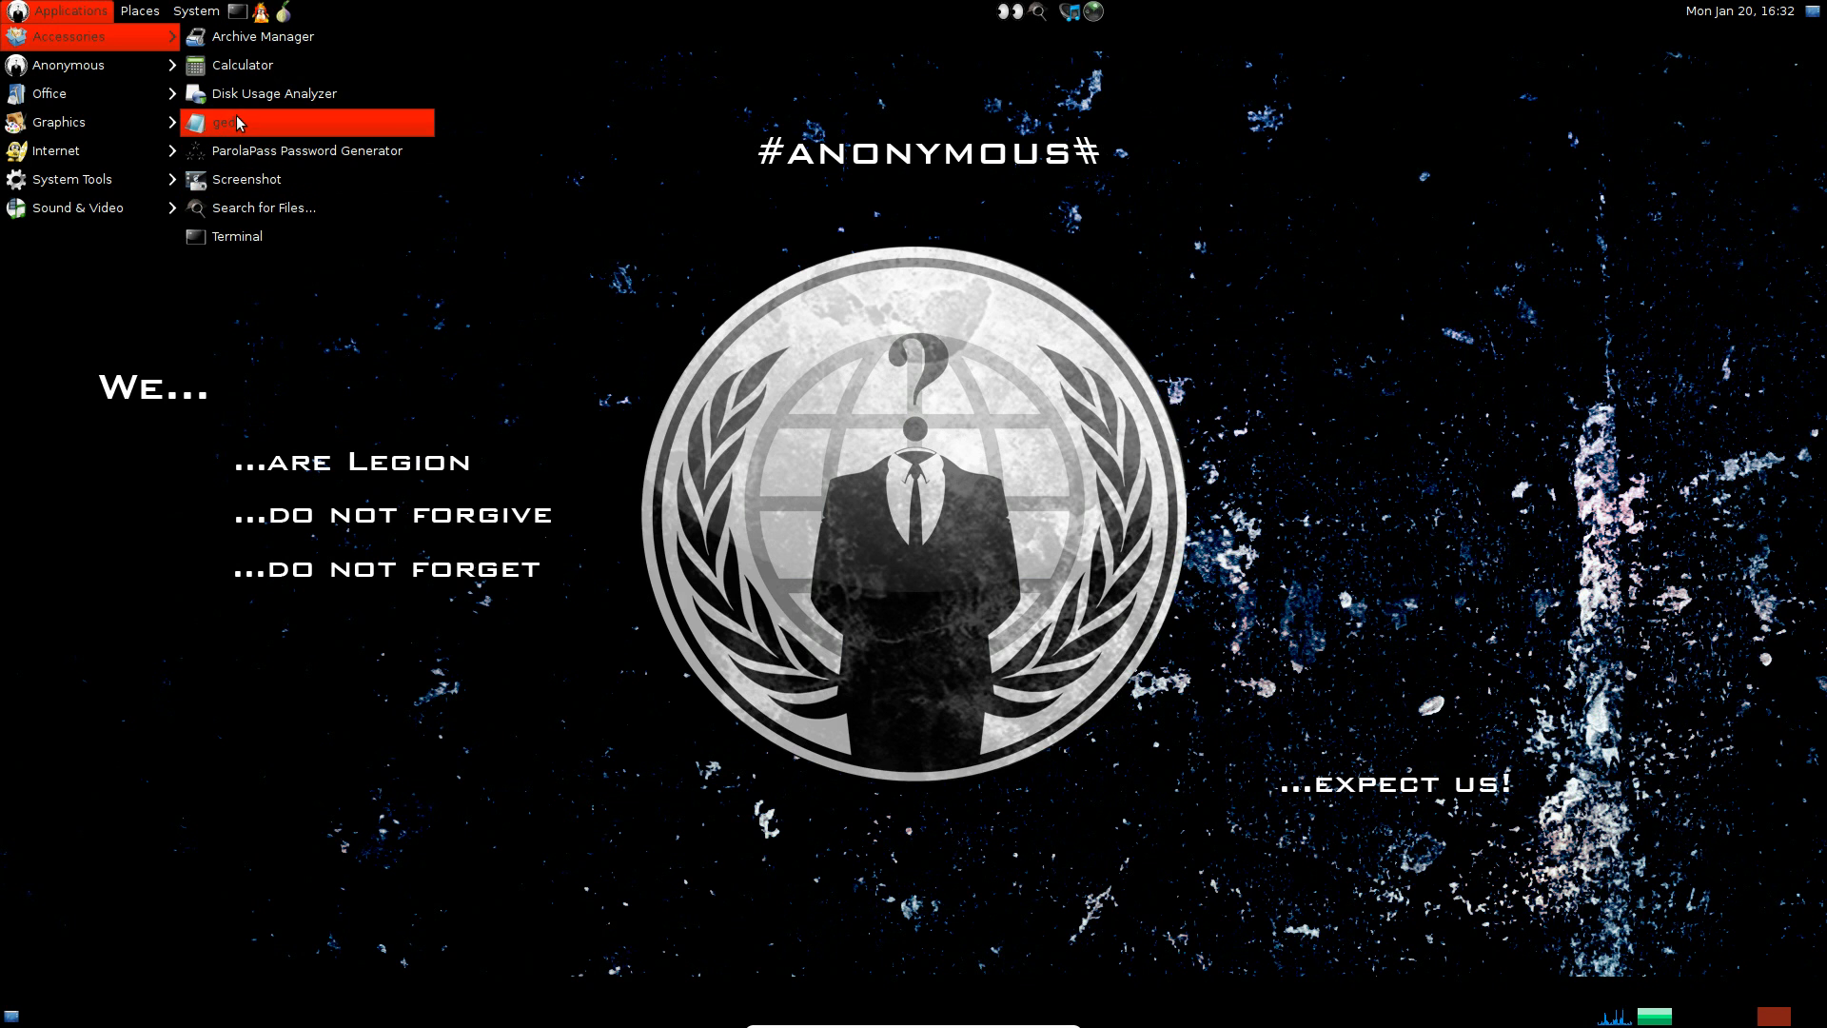
{"action": "mouse_move", "coordinate": [277, 150]}
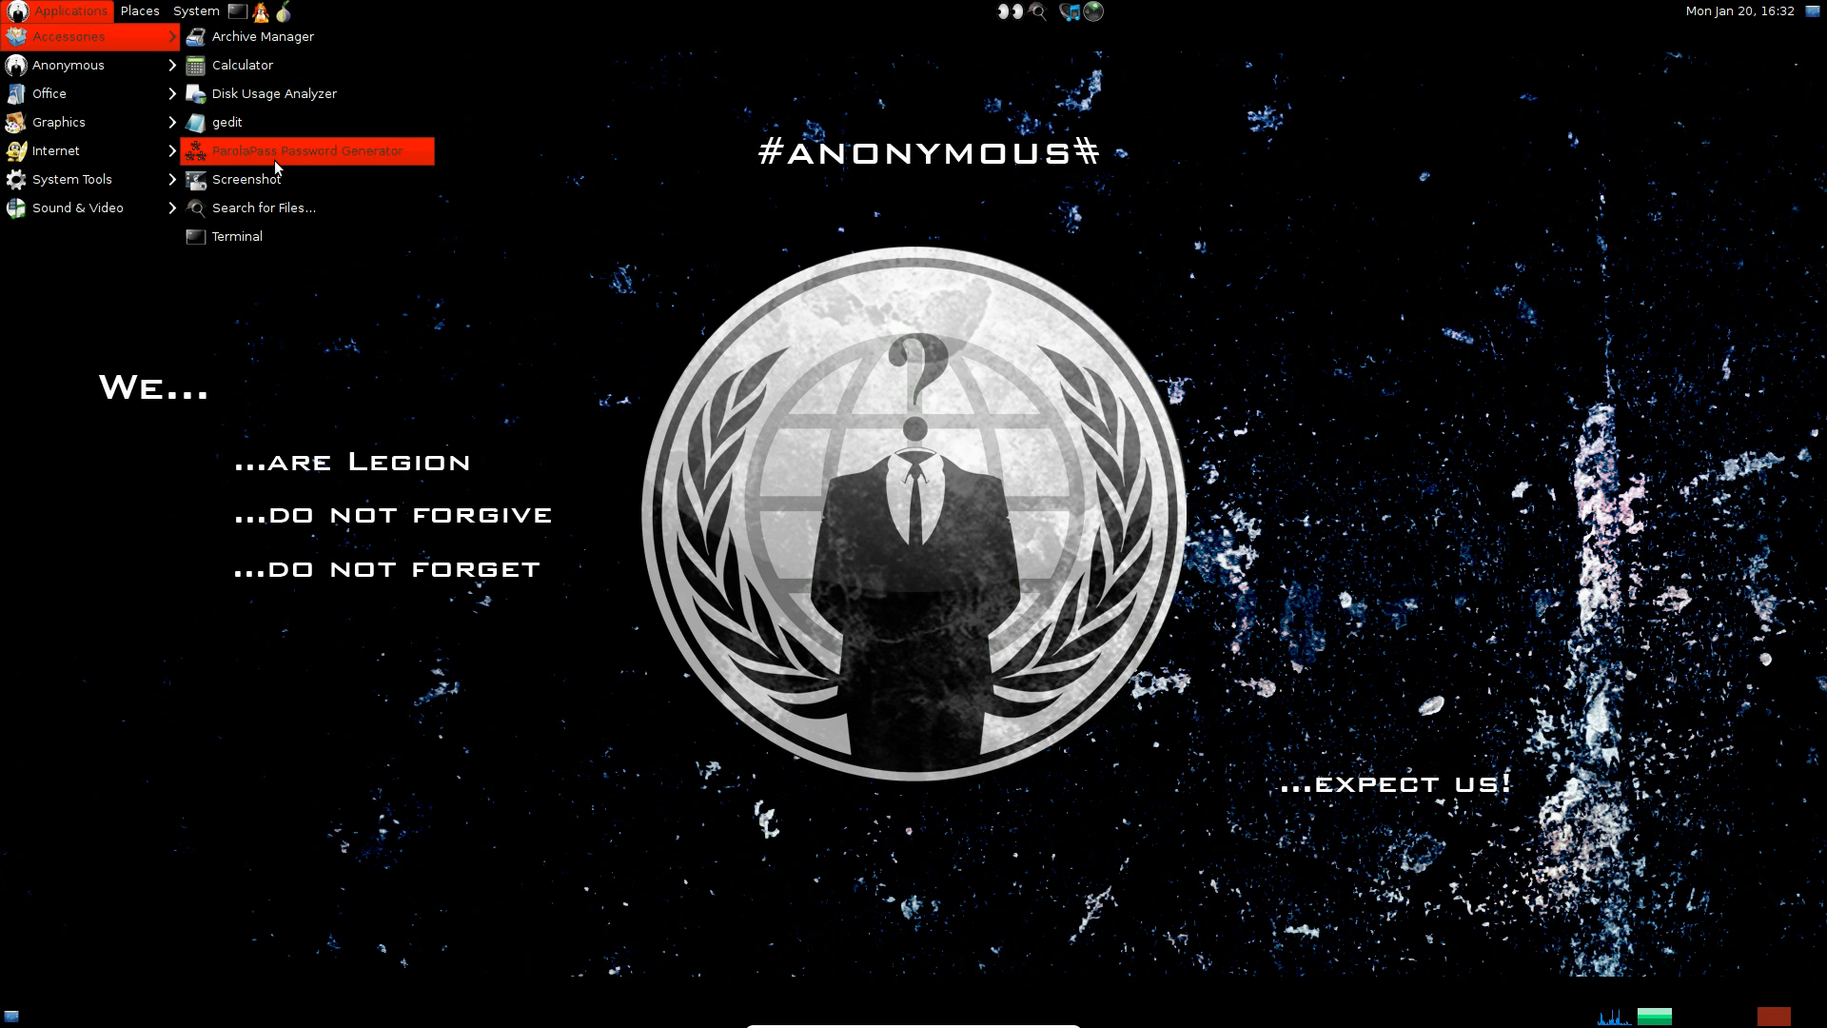
{"action": "mouse_move", "coordinate": [309, 150]}
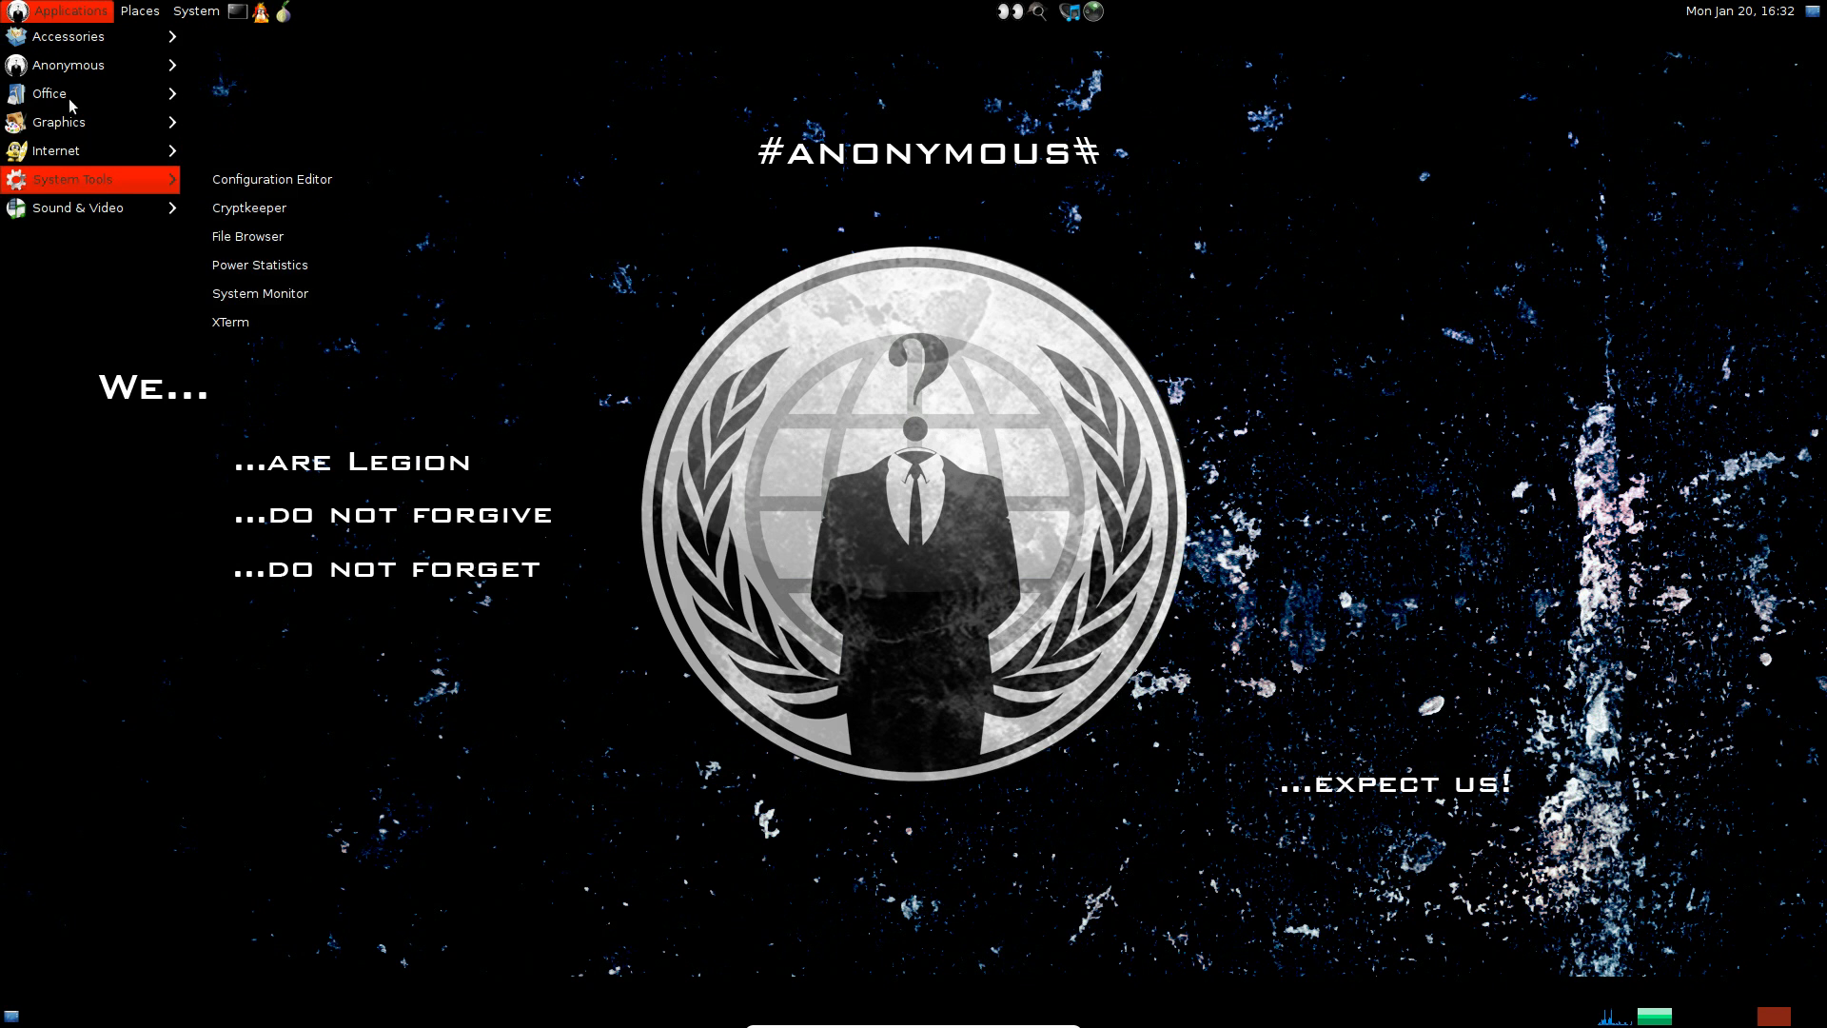
{"action": "mouse_move", "coordinate": [68, 36]}
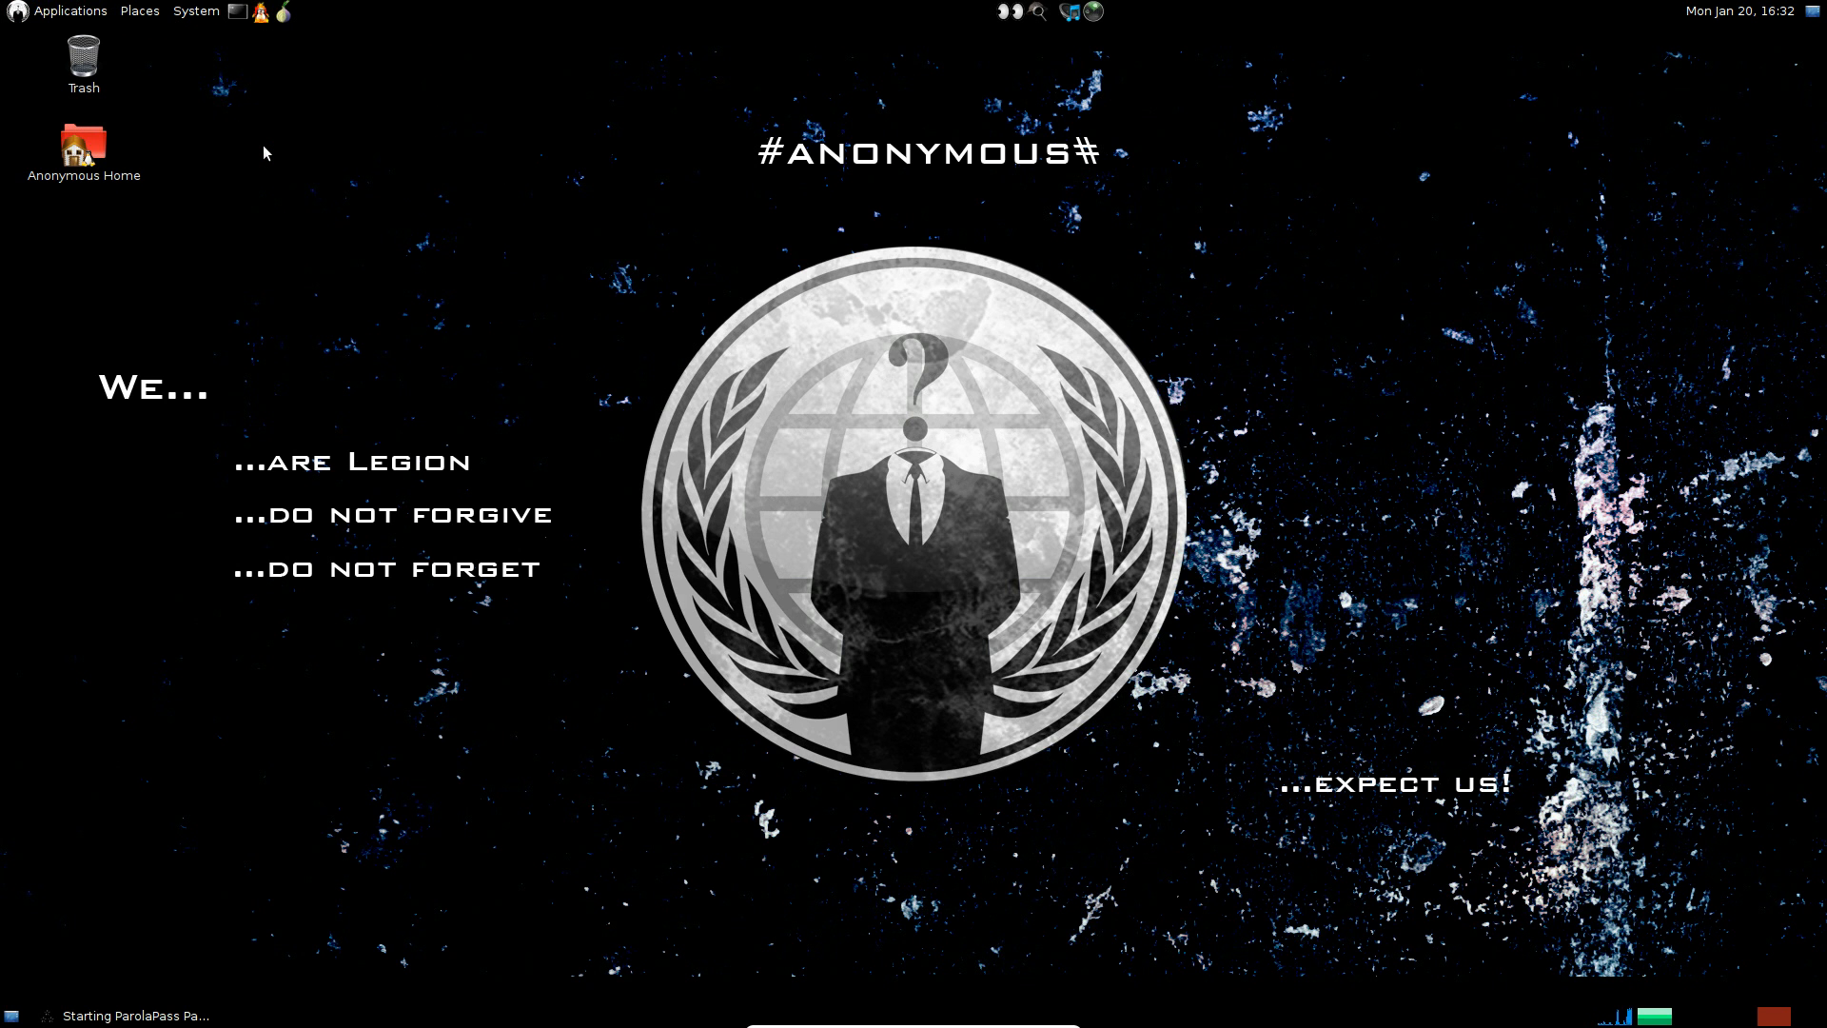
{"action": "mouse_move", "coordinate": [926, 510]}
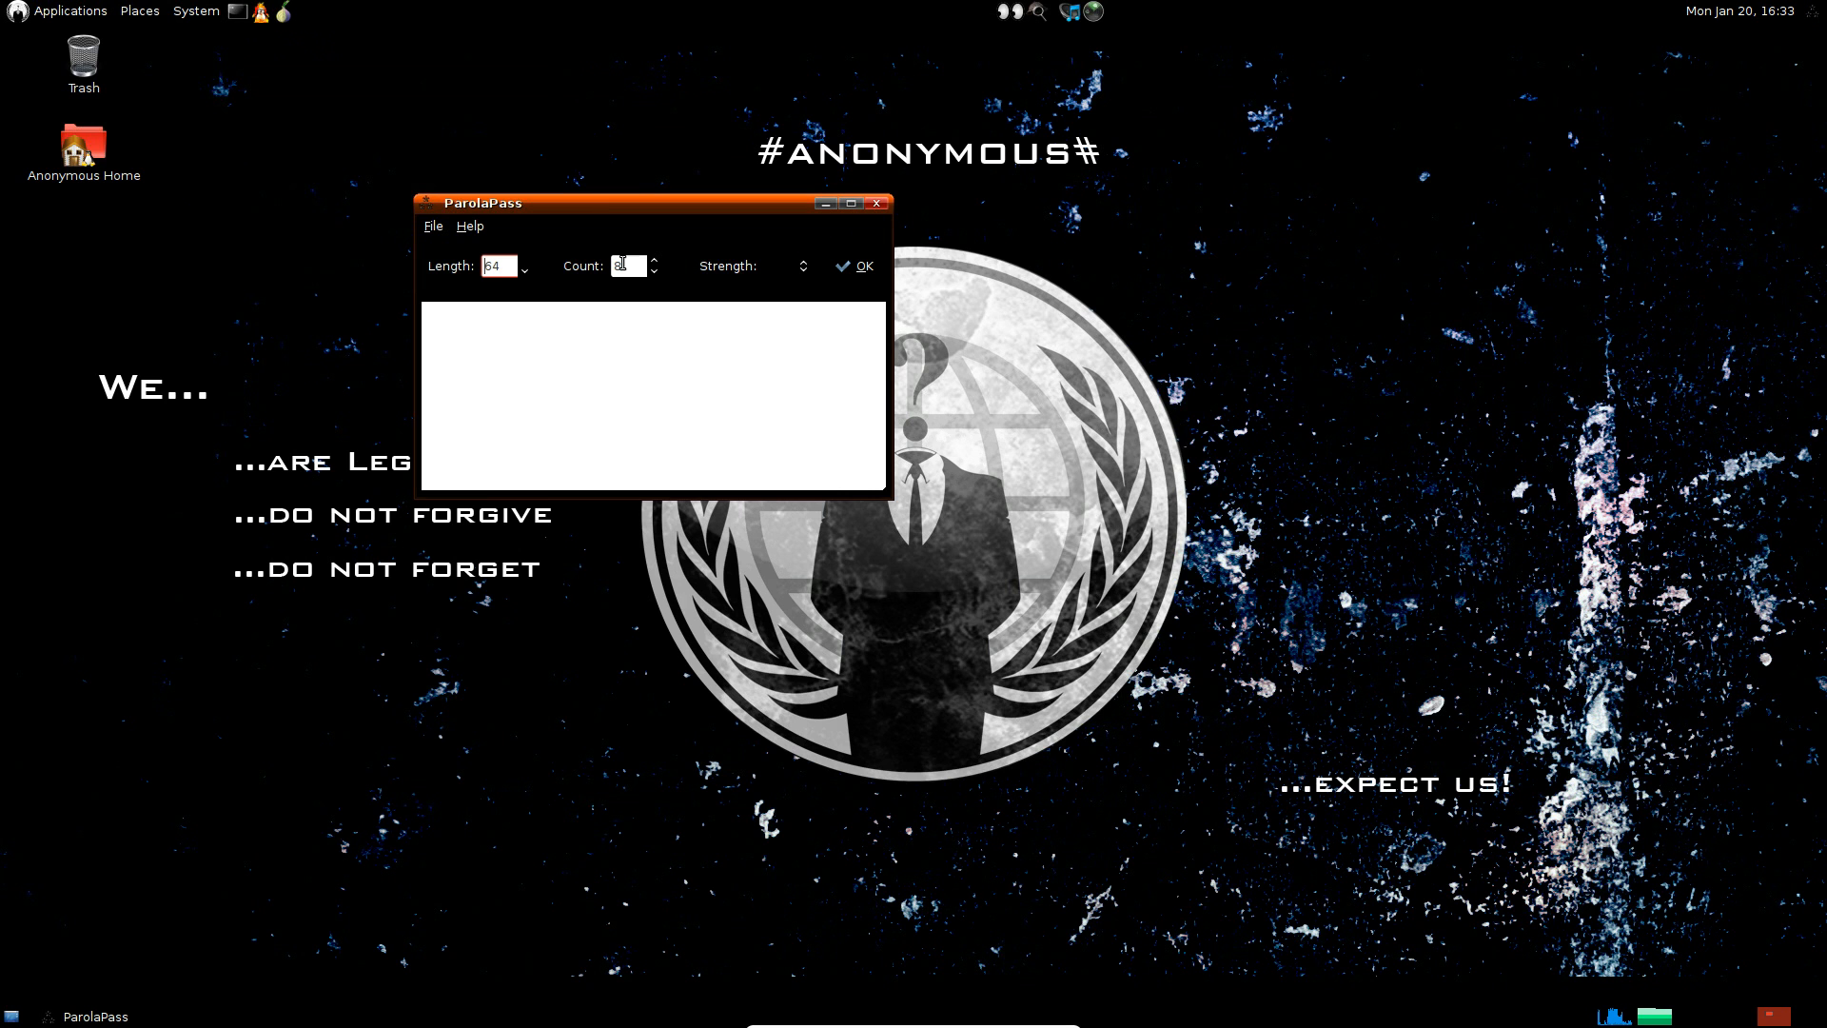
Step: Set ParolaPass to count 100 at Strongest strength, length 64, and generate the passwords
{"action": "left_click", "coordinate": [654, 263]}
{"action": "type", "text": "100"}
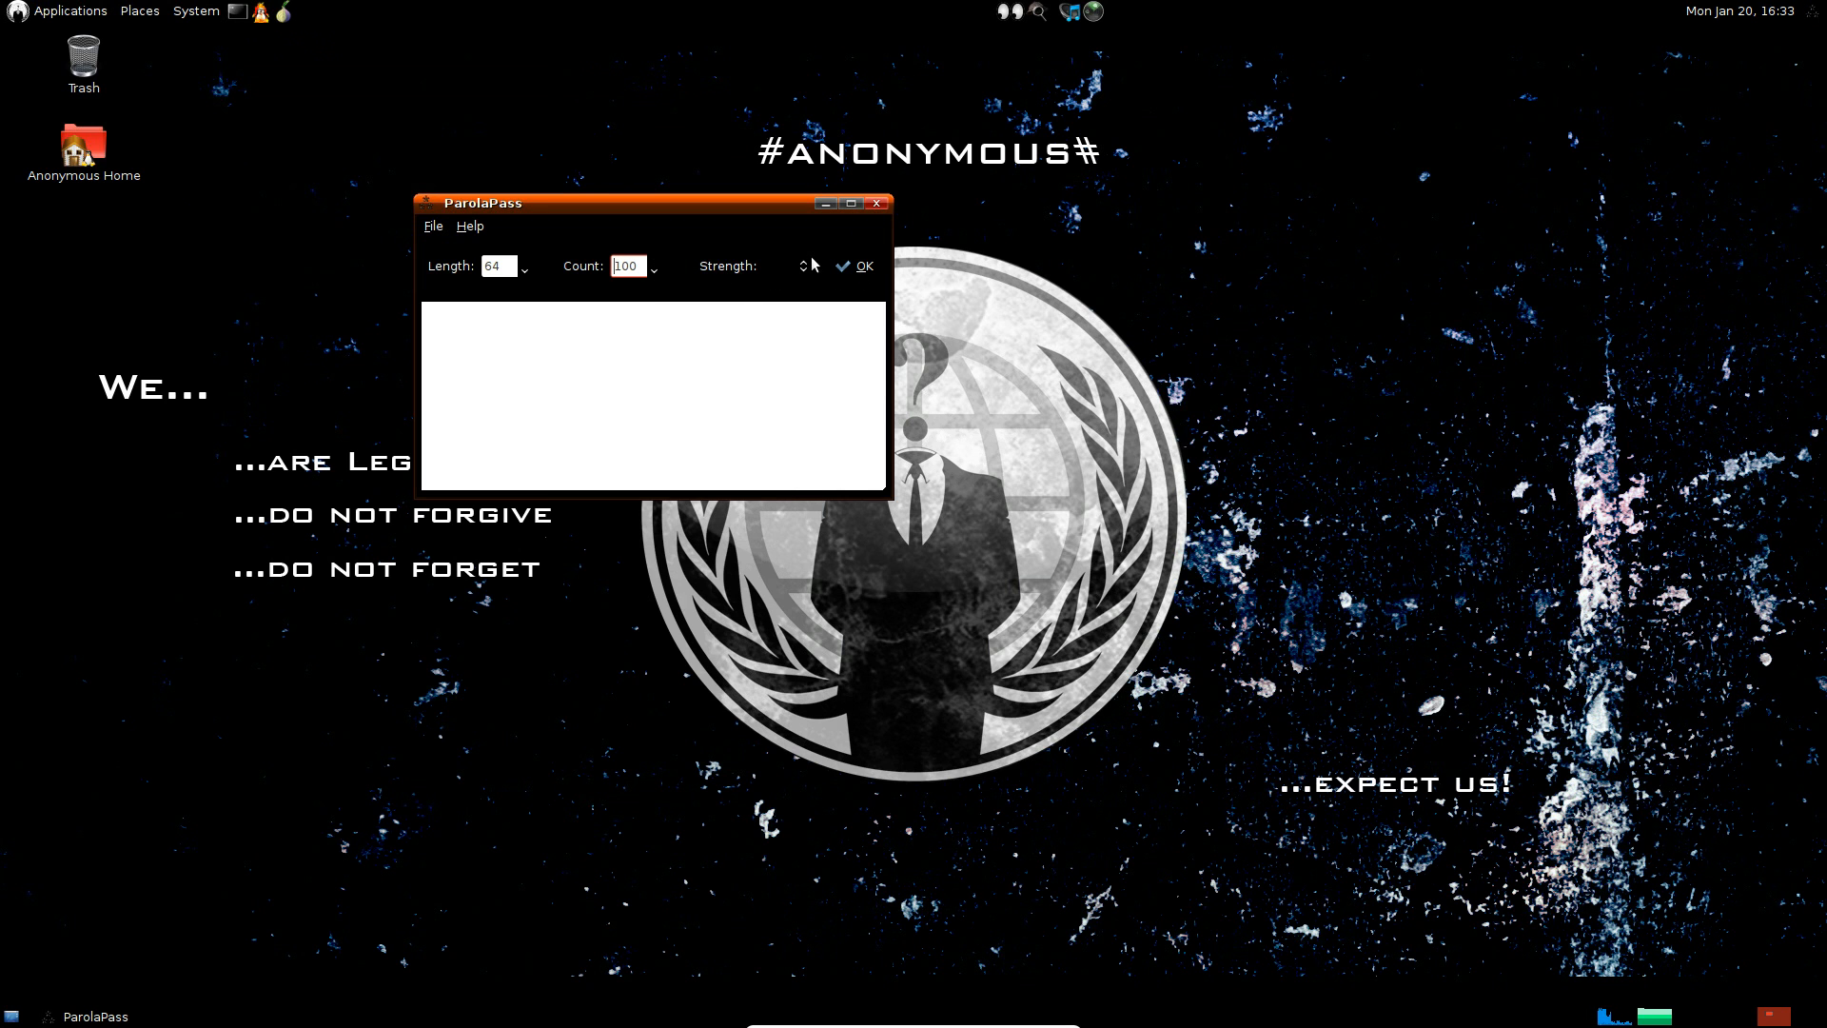
{"action": "left_click", "coordinate": [803, 265]}
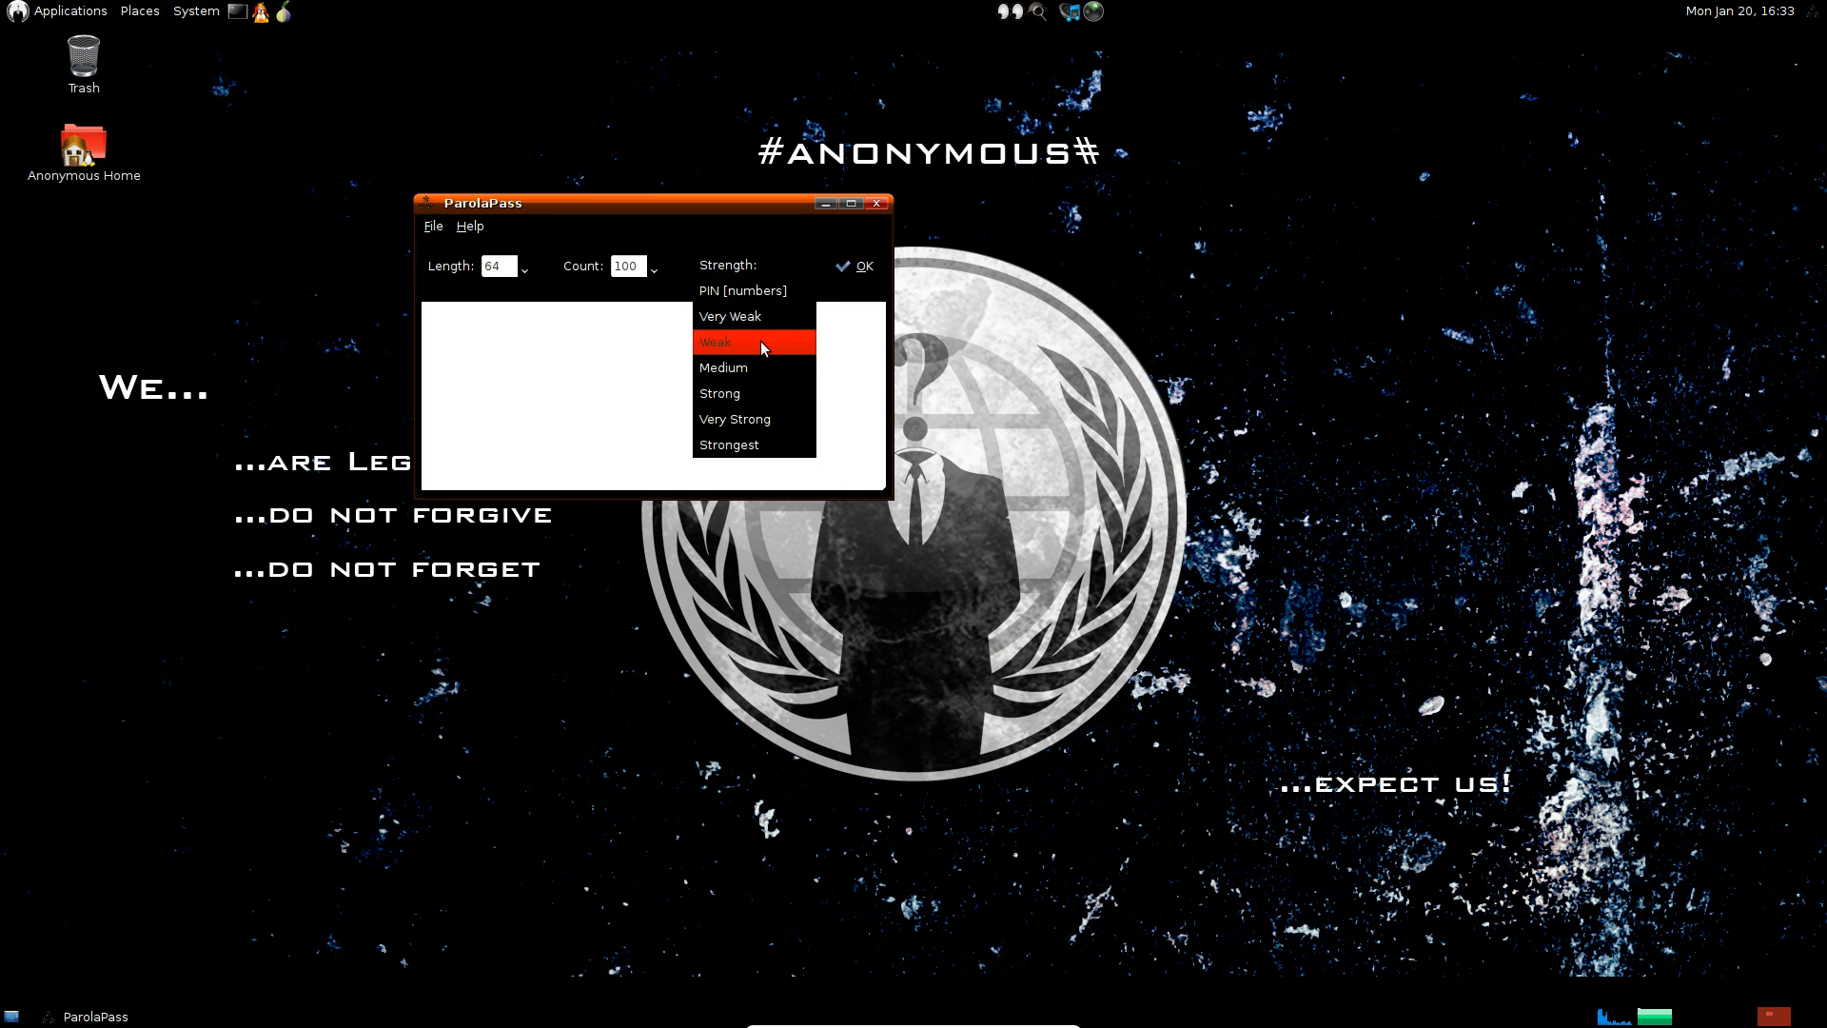
{"action": "left_click", "coordinate": [728, 445]}
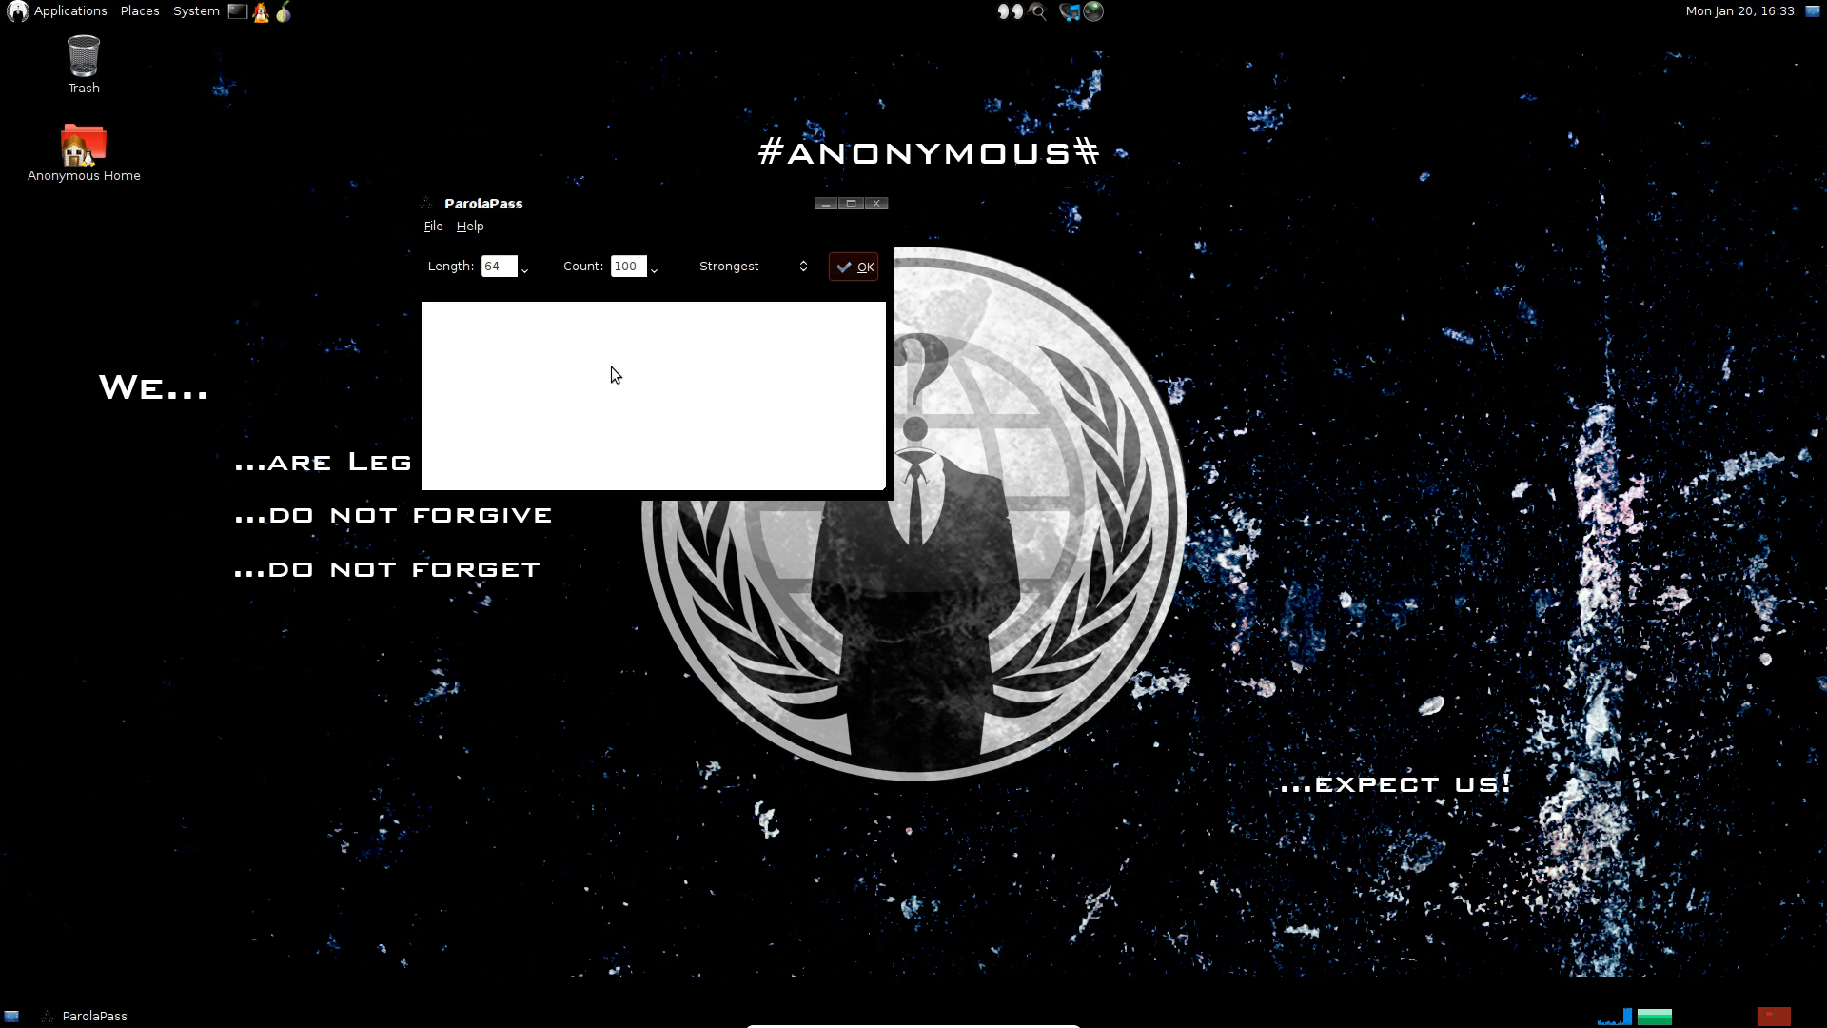
{"action": "mouse_move", "coordinate": [315, 561]}
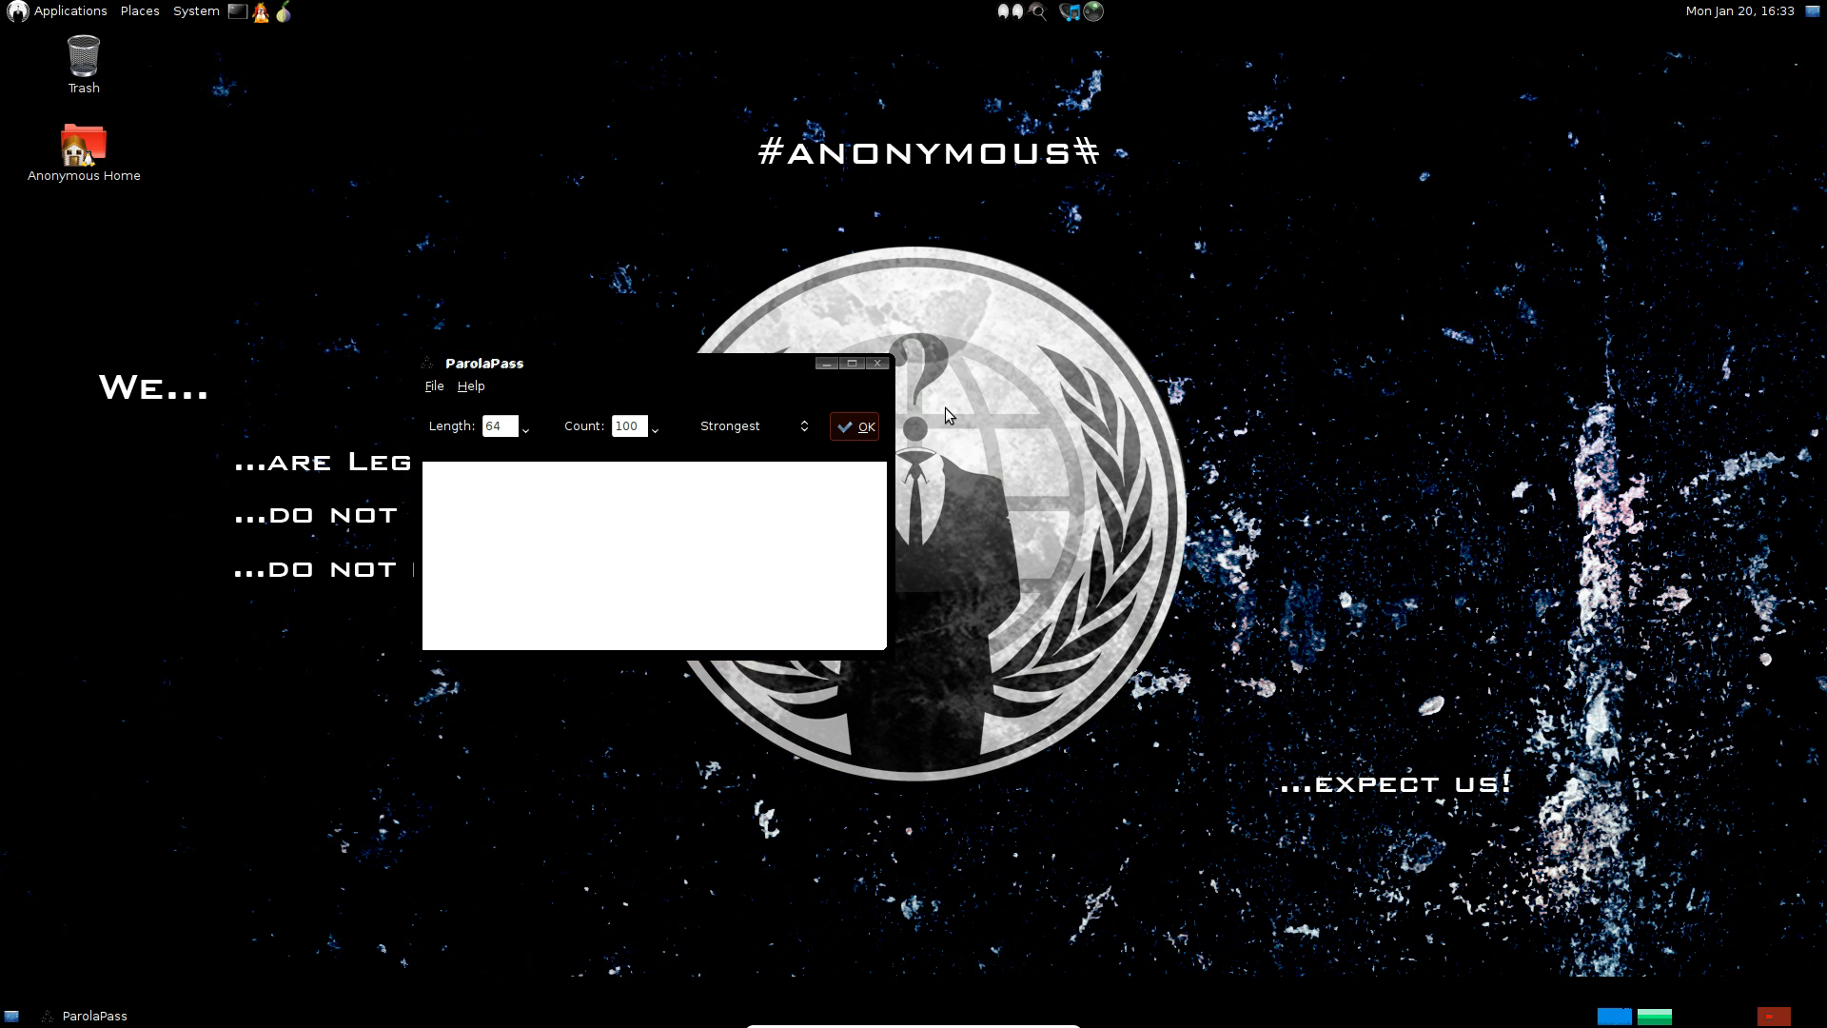
{"action": "left_click", "coordinate": [856, 425]}
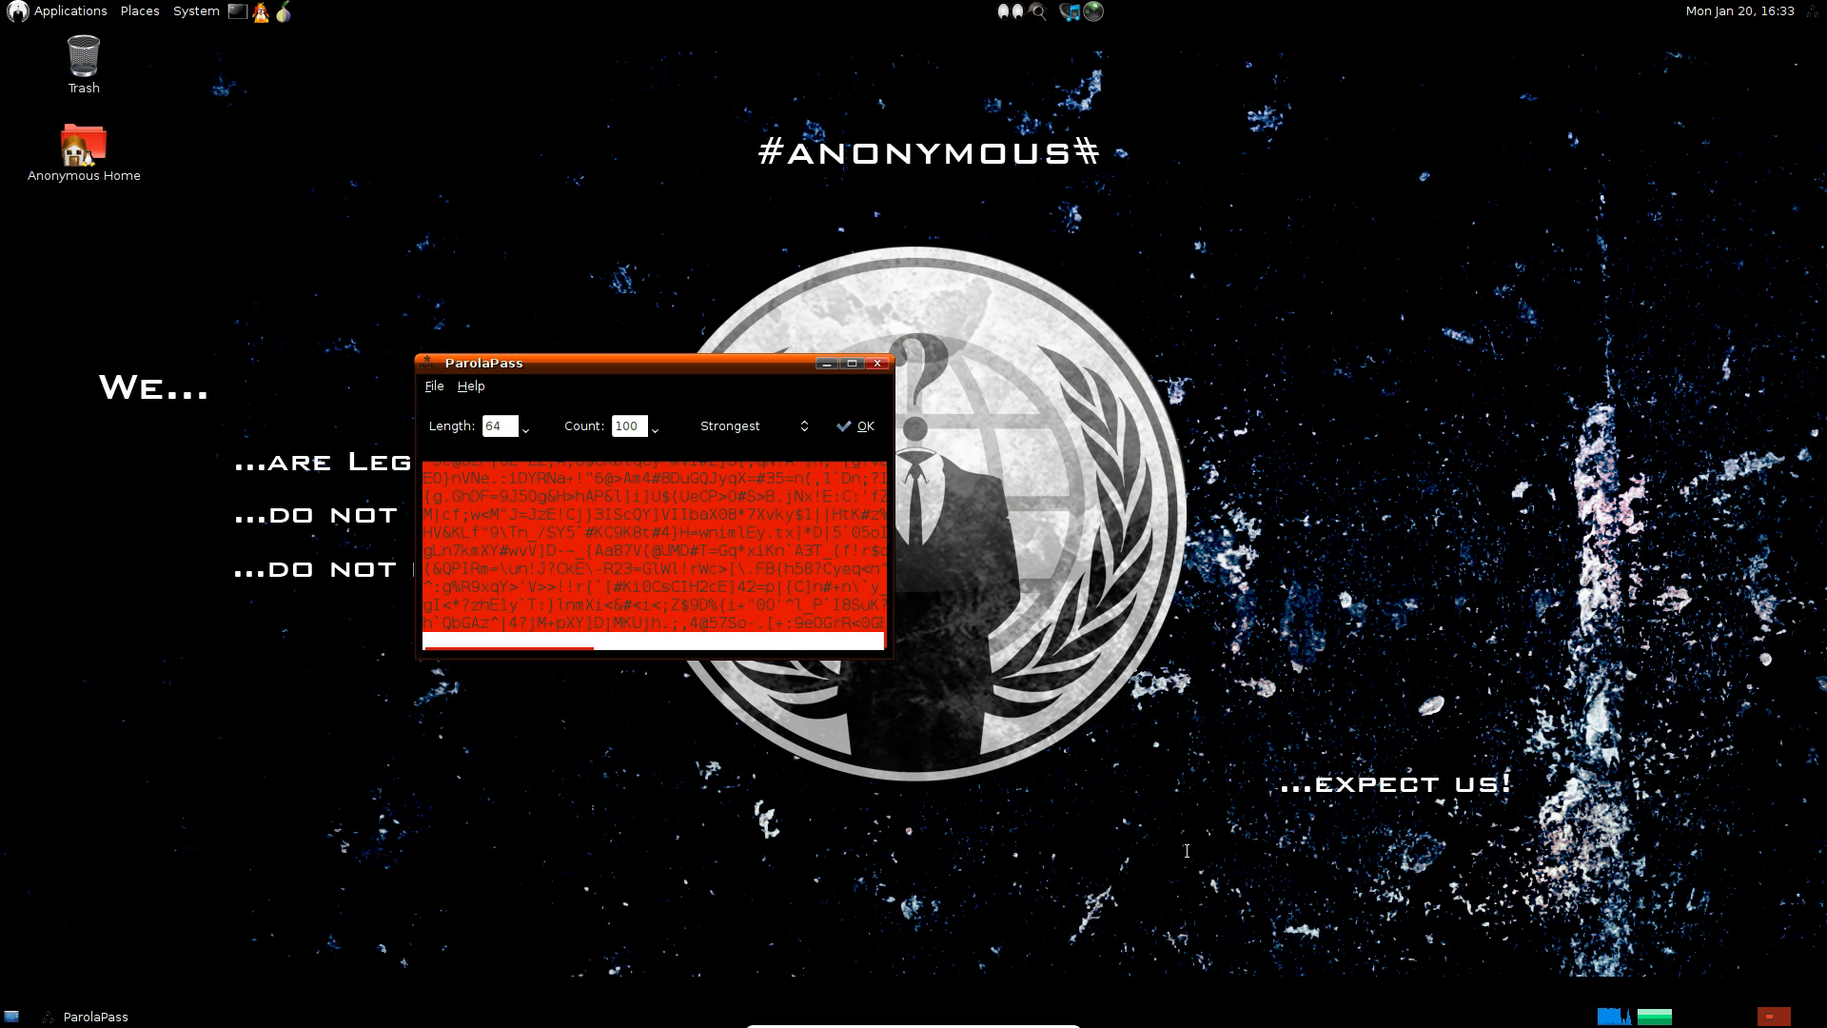
Step: Deselect the generated passwords and close the ParolaPass window
{"action": "left_click", "coordinate": [858, 425]}
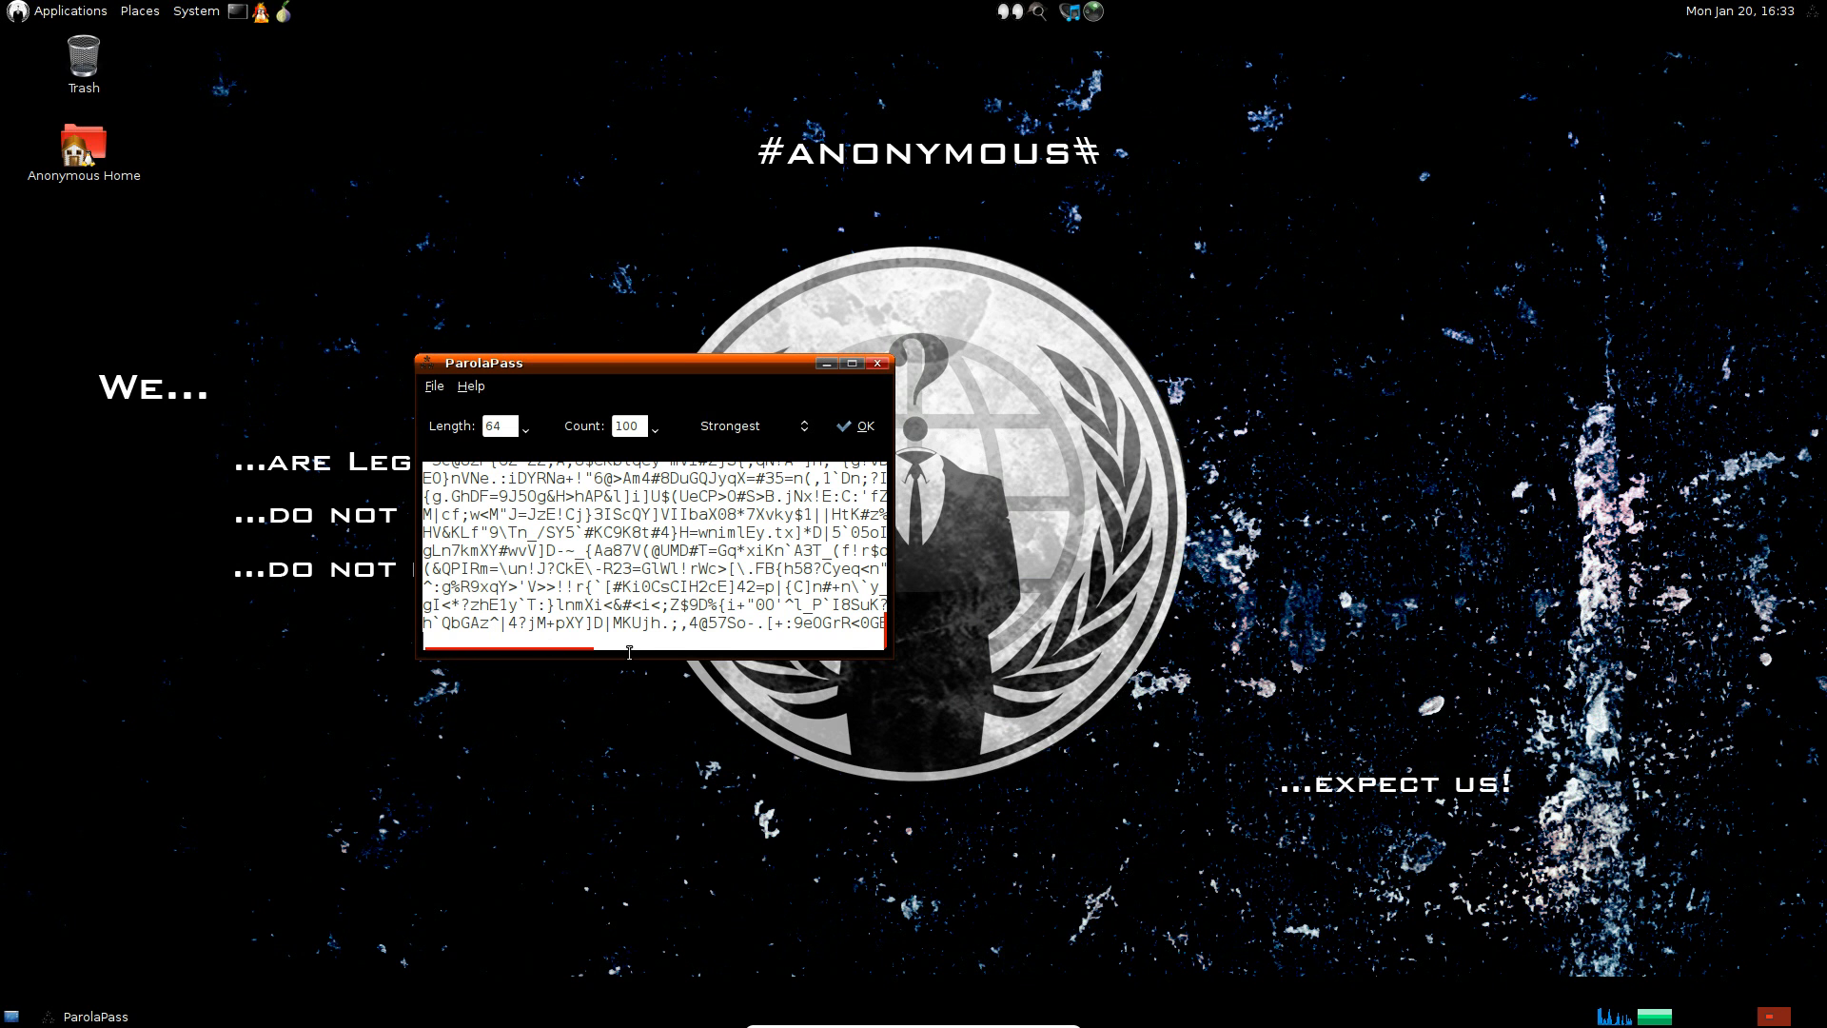
{"action": "mouse_move", "coordinate": [726, 443]}
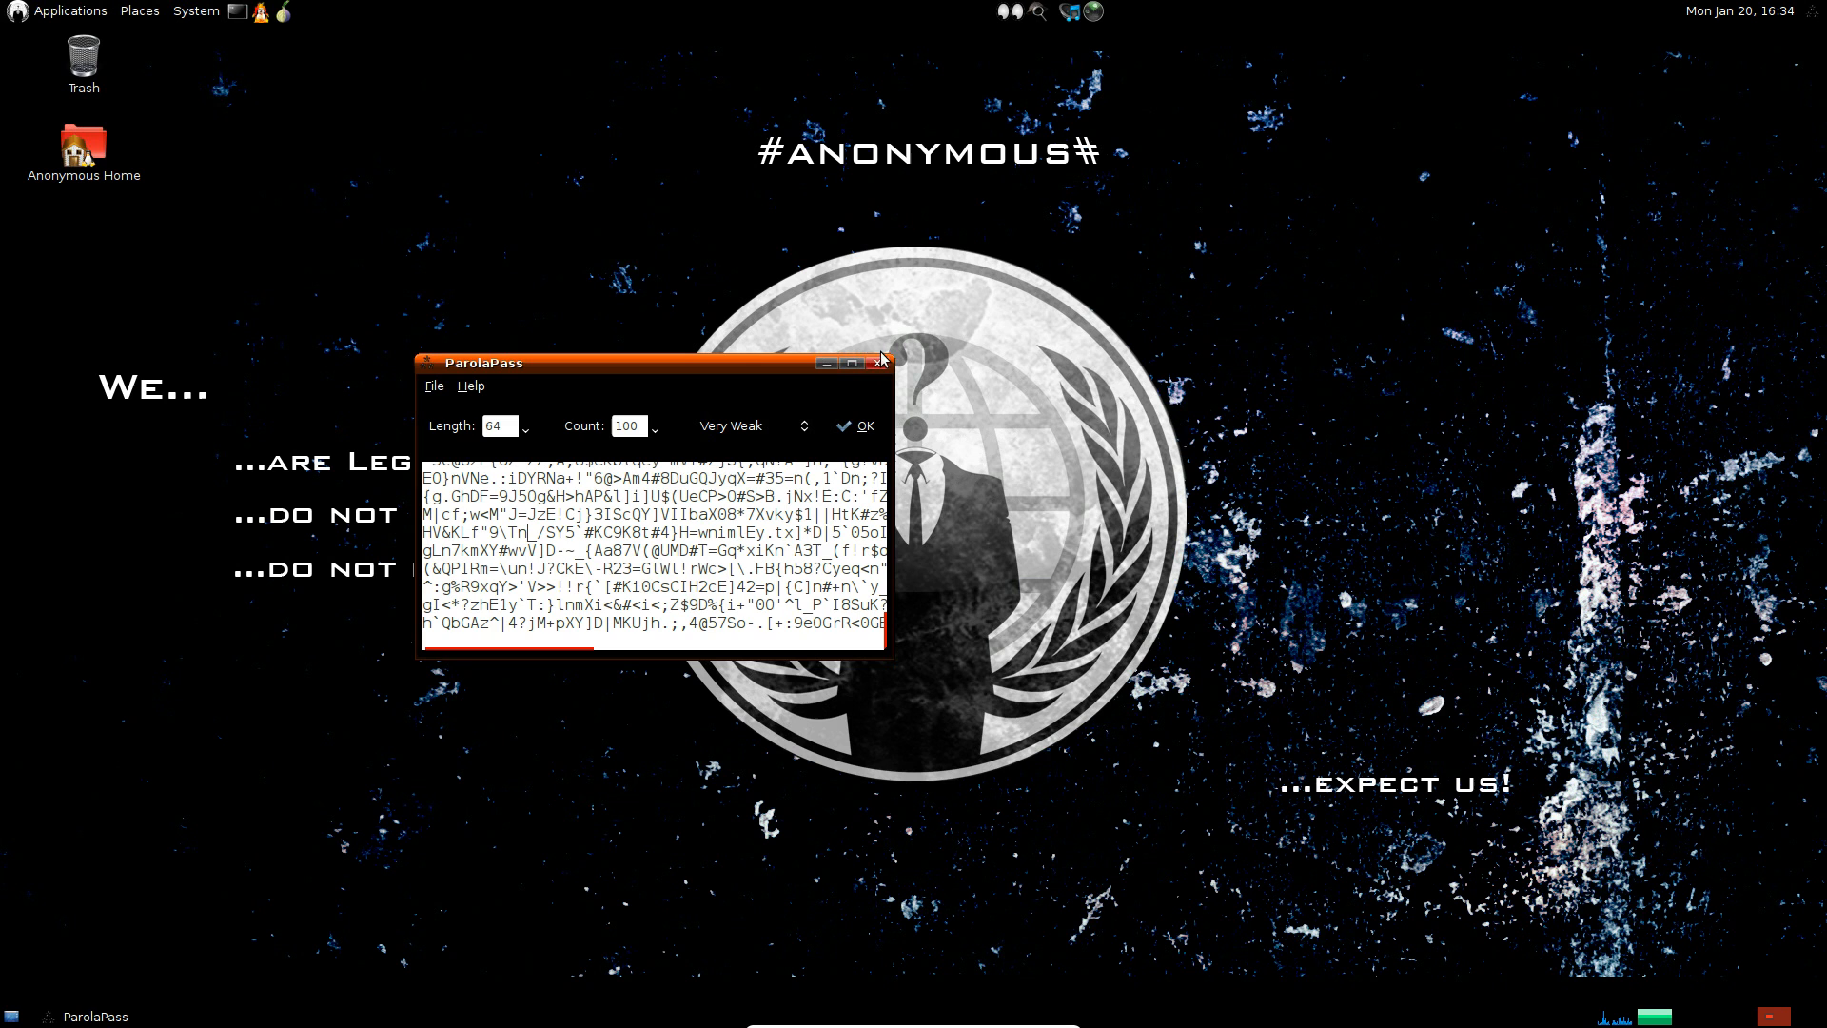
{"action": "left_click", "coordinate": [879, 362]}
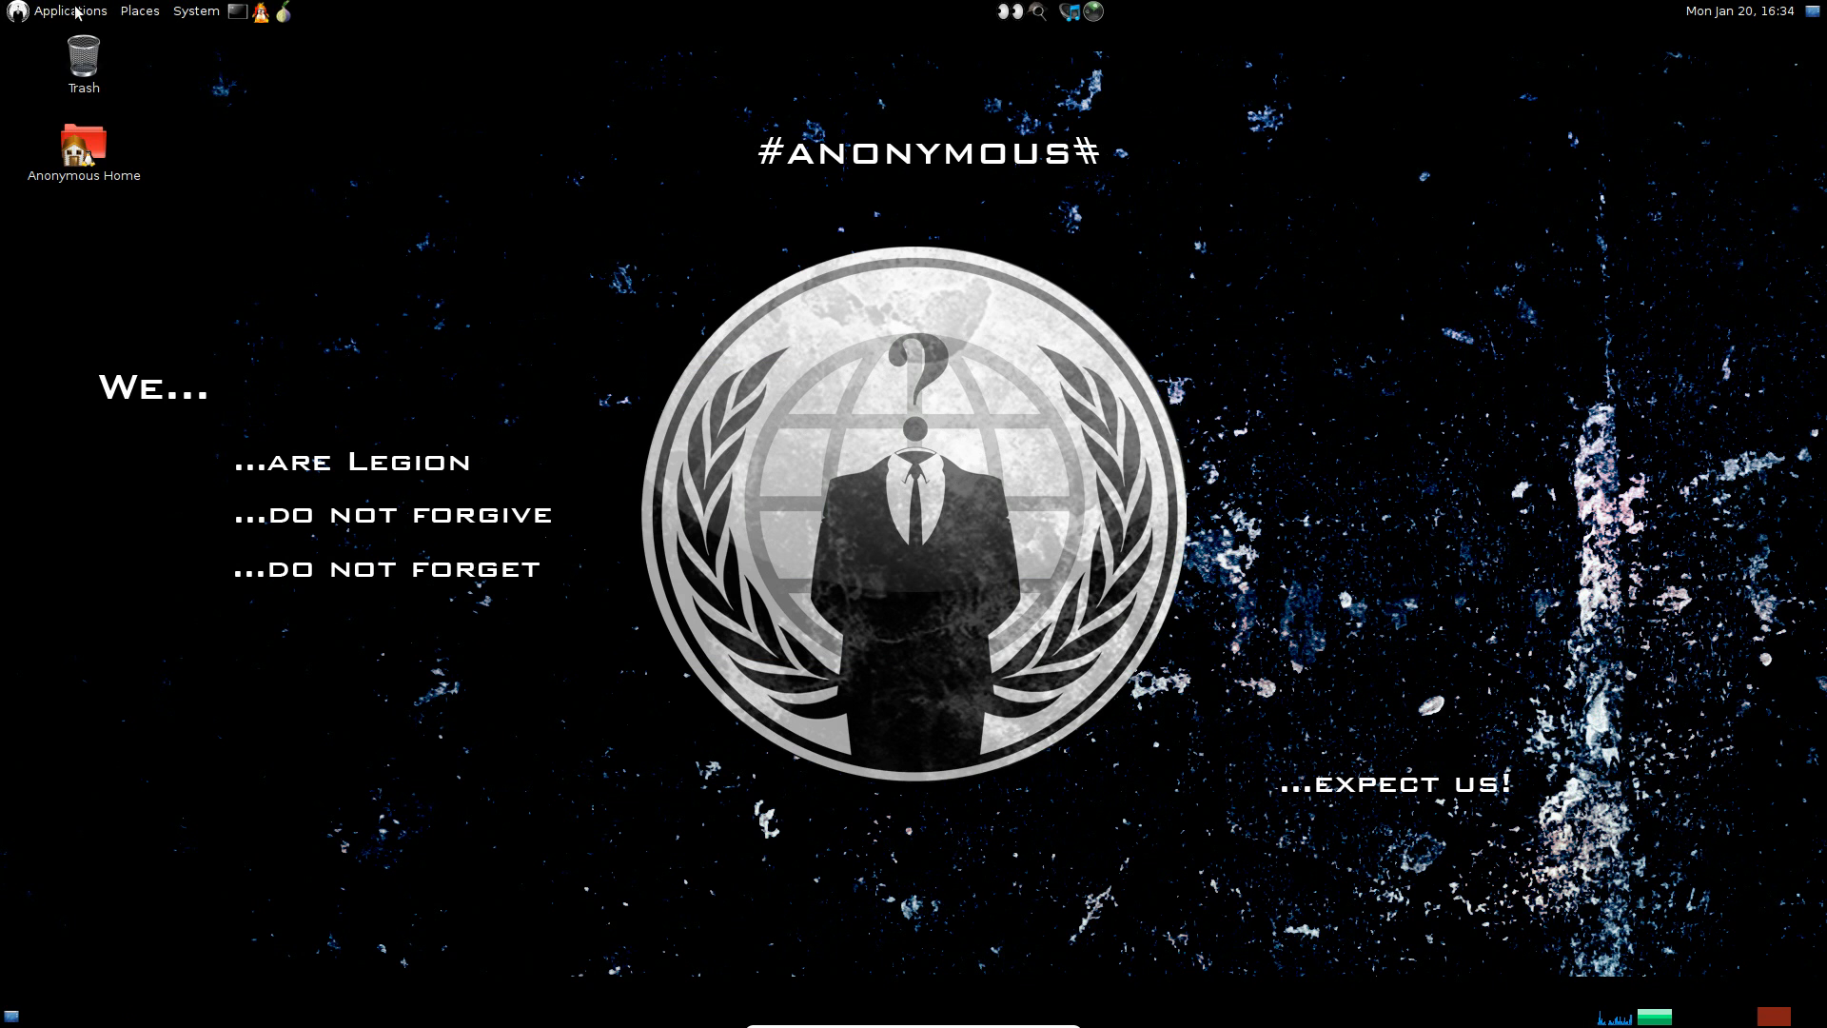
Step: Browse Applications > Anonymous tools to launch John the Ripper, then reopen Applications
{"action": "left_click", "coordinate": [68, 10]}
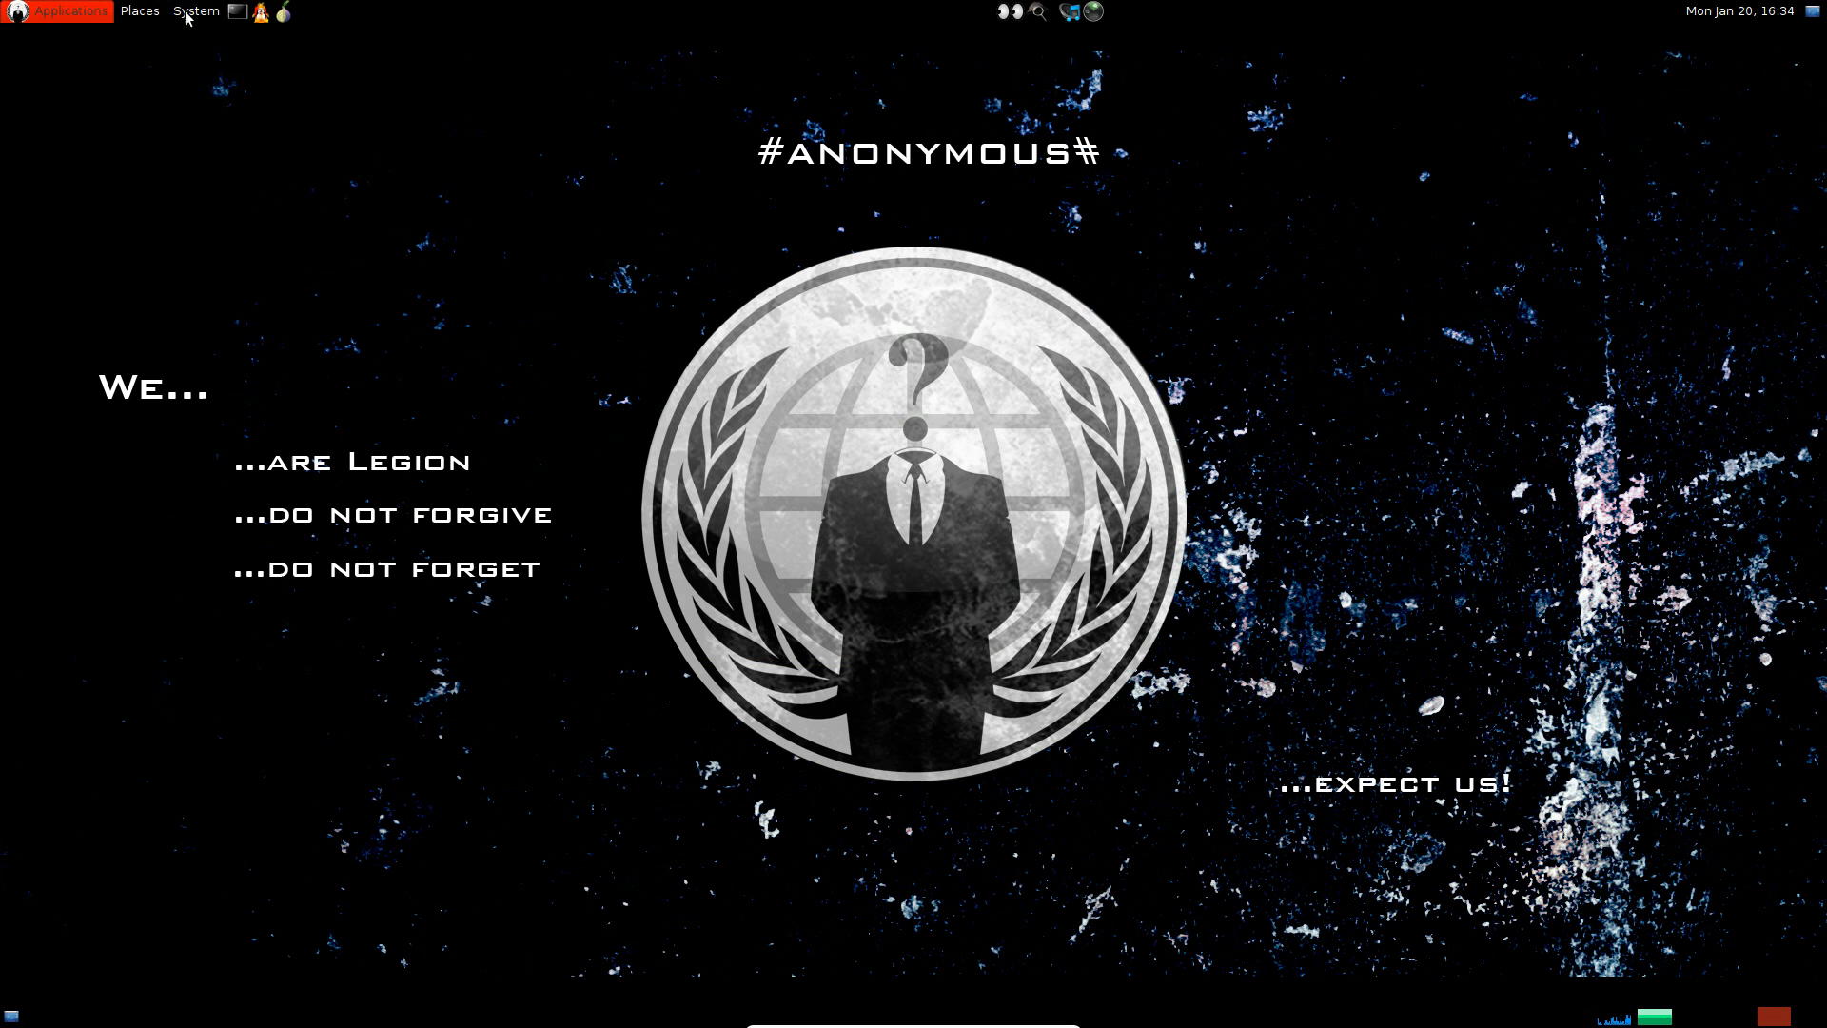
{"action": "left_click", "coordinate": [72, 10]}
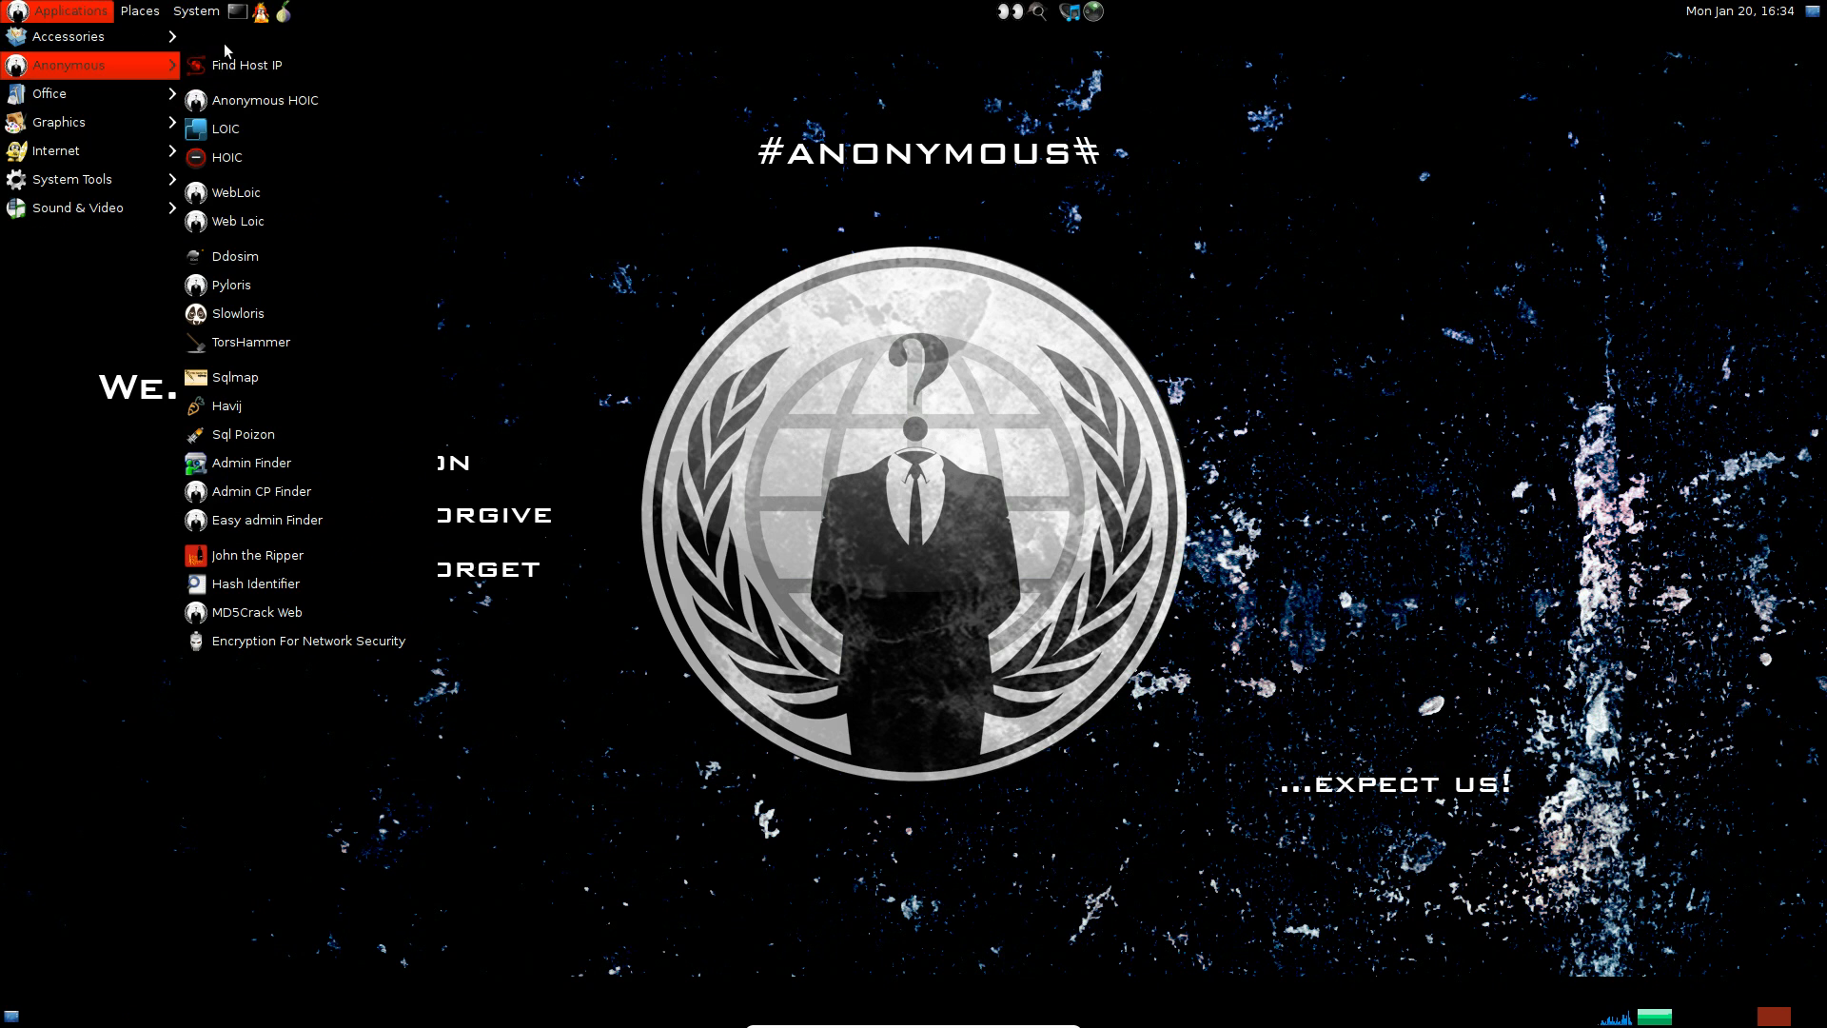
{"action": "mouse_move", "coordinate": [247, 66]}
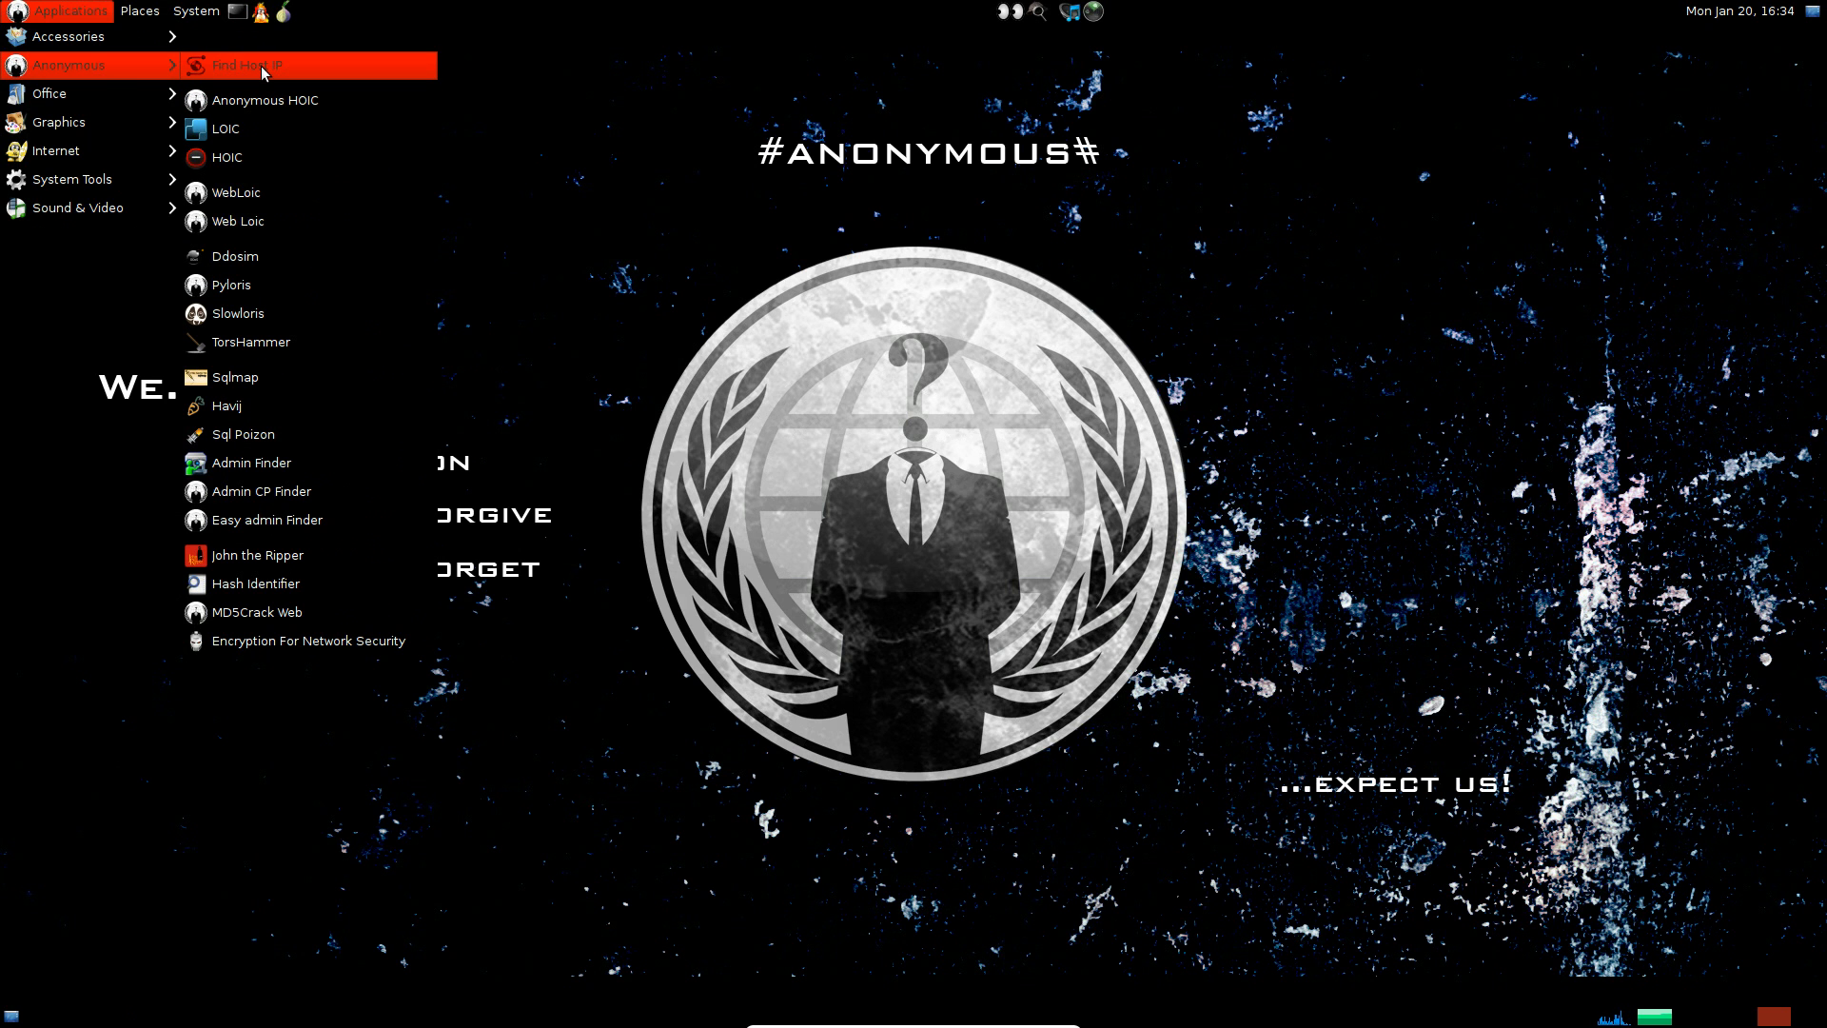
{"action": "mouse_move", "coordinate": [266, 100]}
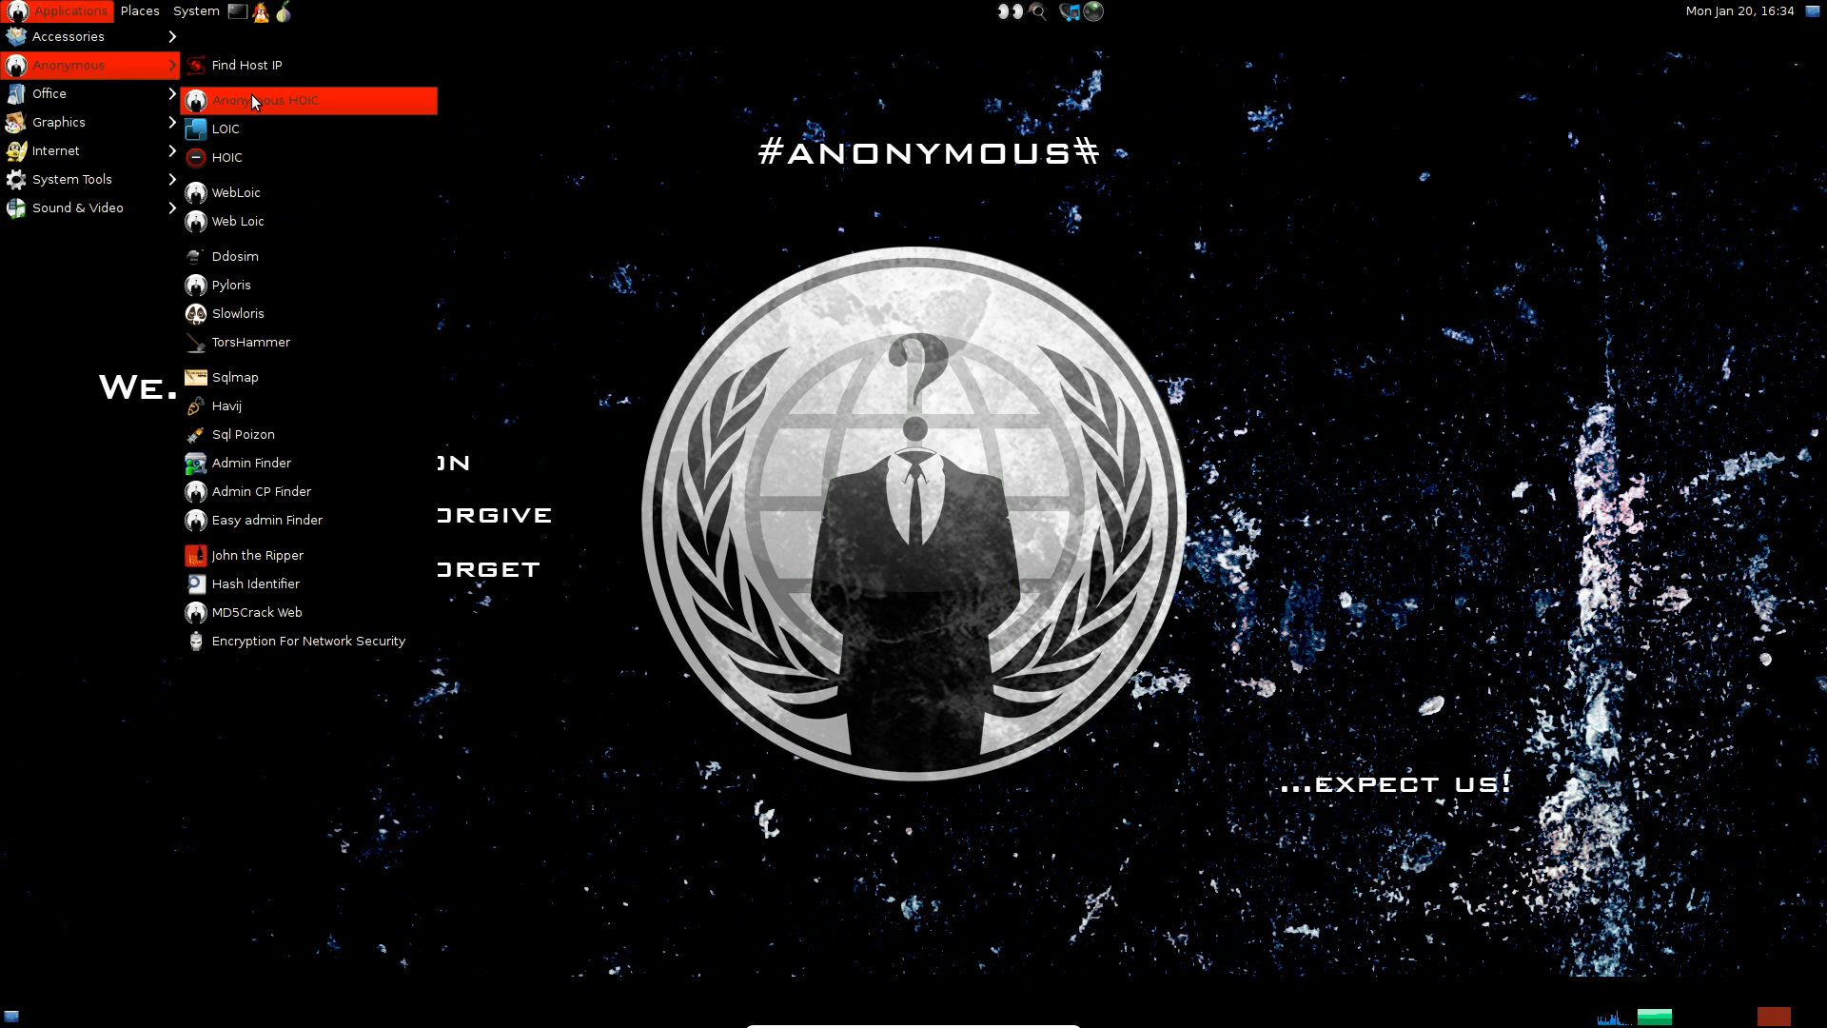
{"action": "mouse_move", "coordinate": [280, 129]}
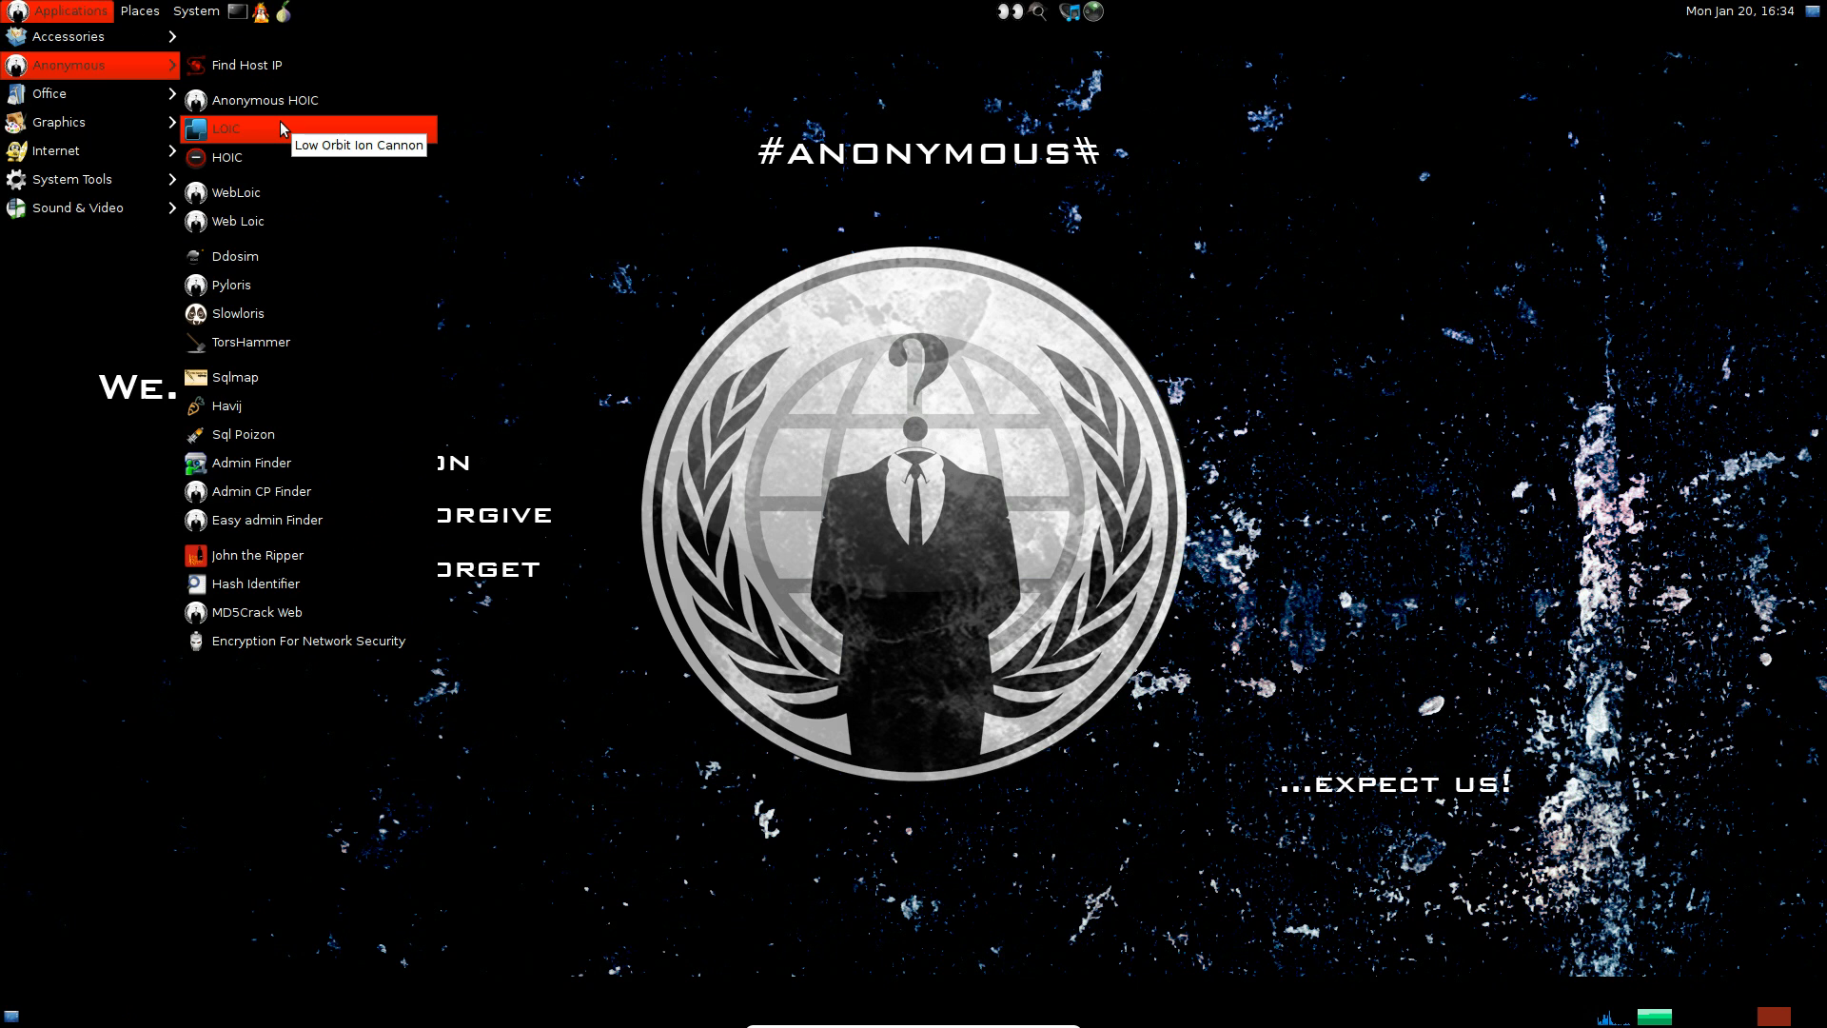
{"action": "mouse_move", "coordinate": [238, 115]}
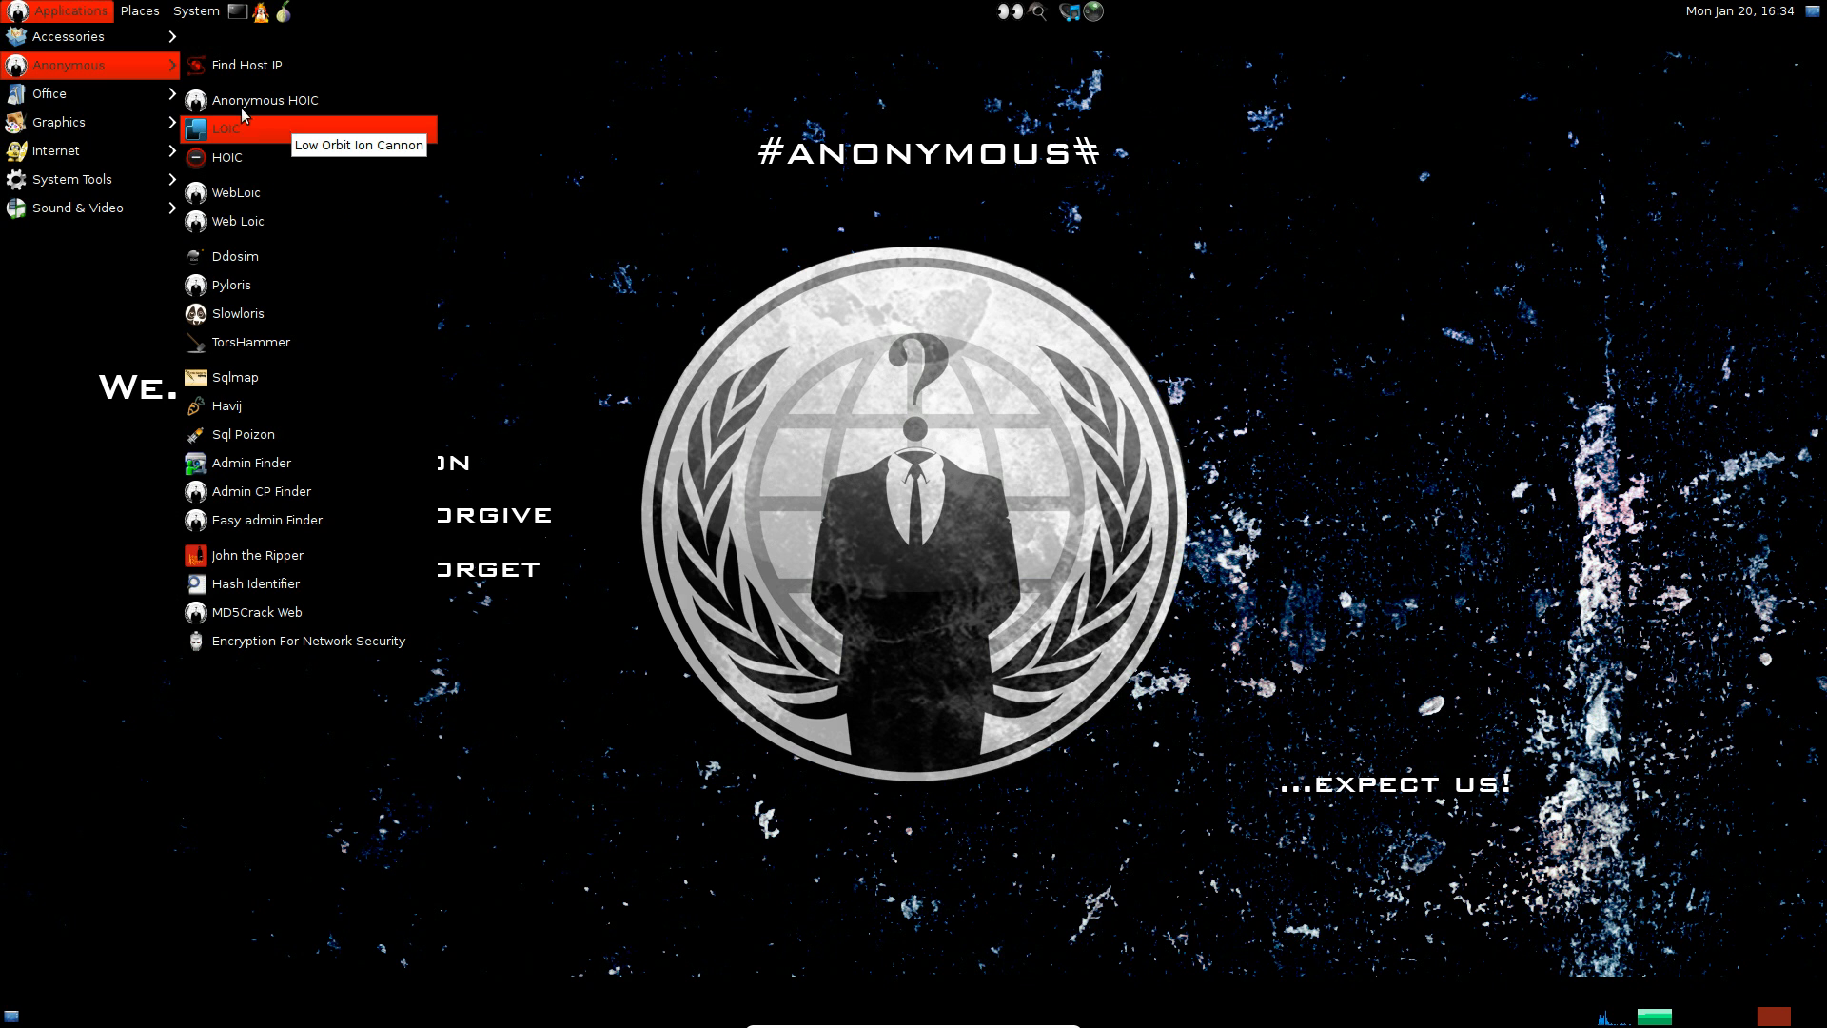
{"action": "mouse_move", "coordinate": [341, 284]}
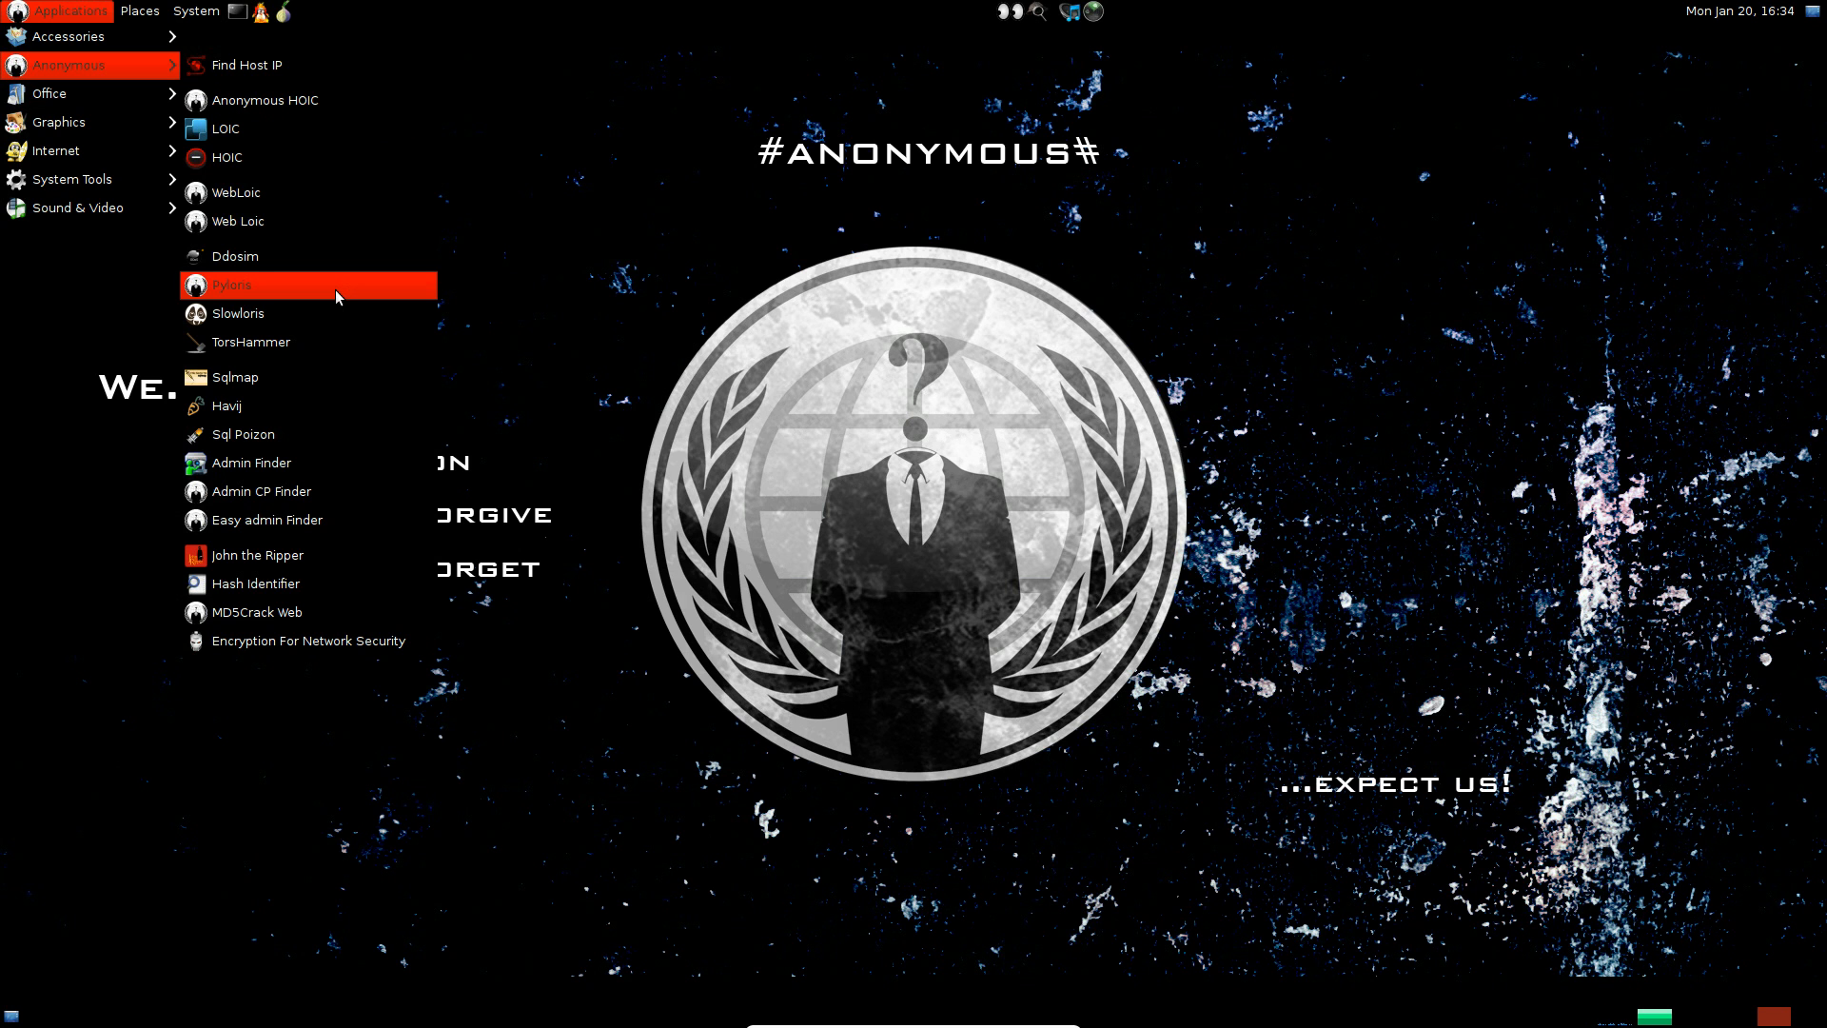
{"action": "mouse_move", "coordinate": [322, 129]}
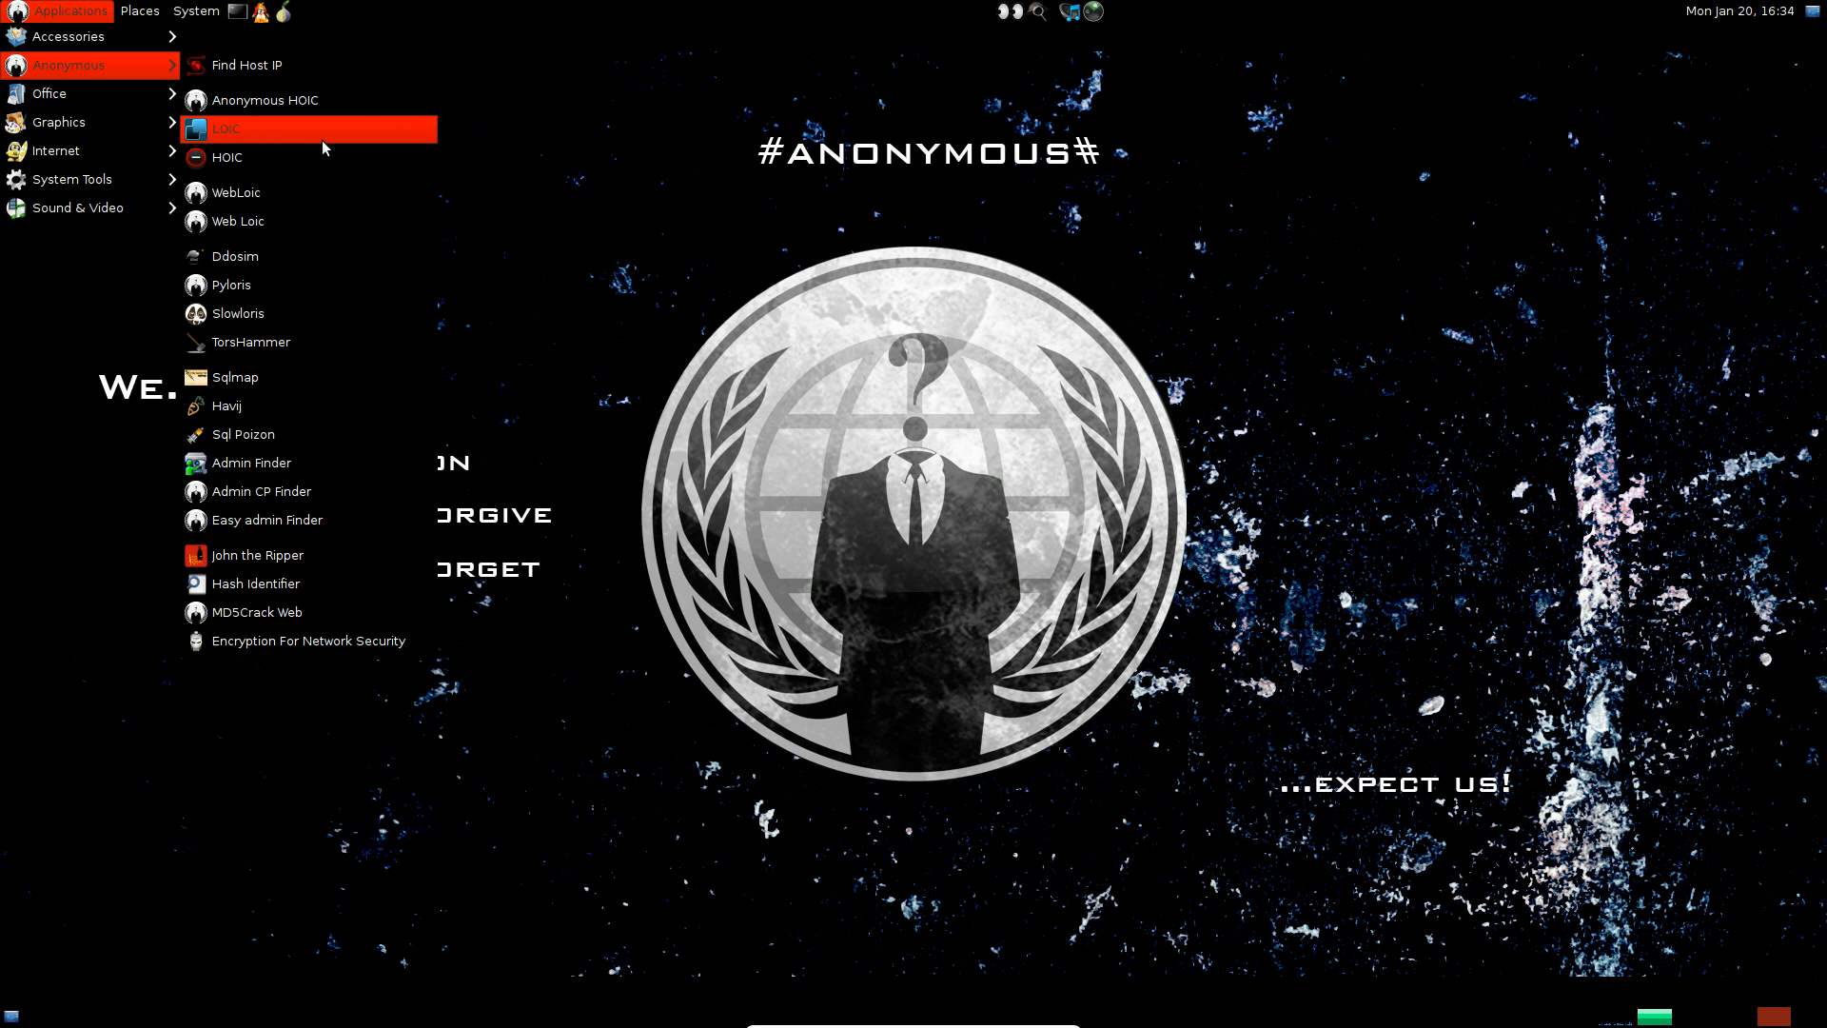
{"action": "mouse_move", "coordinate": [399, 165]}
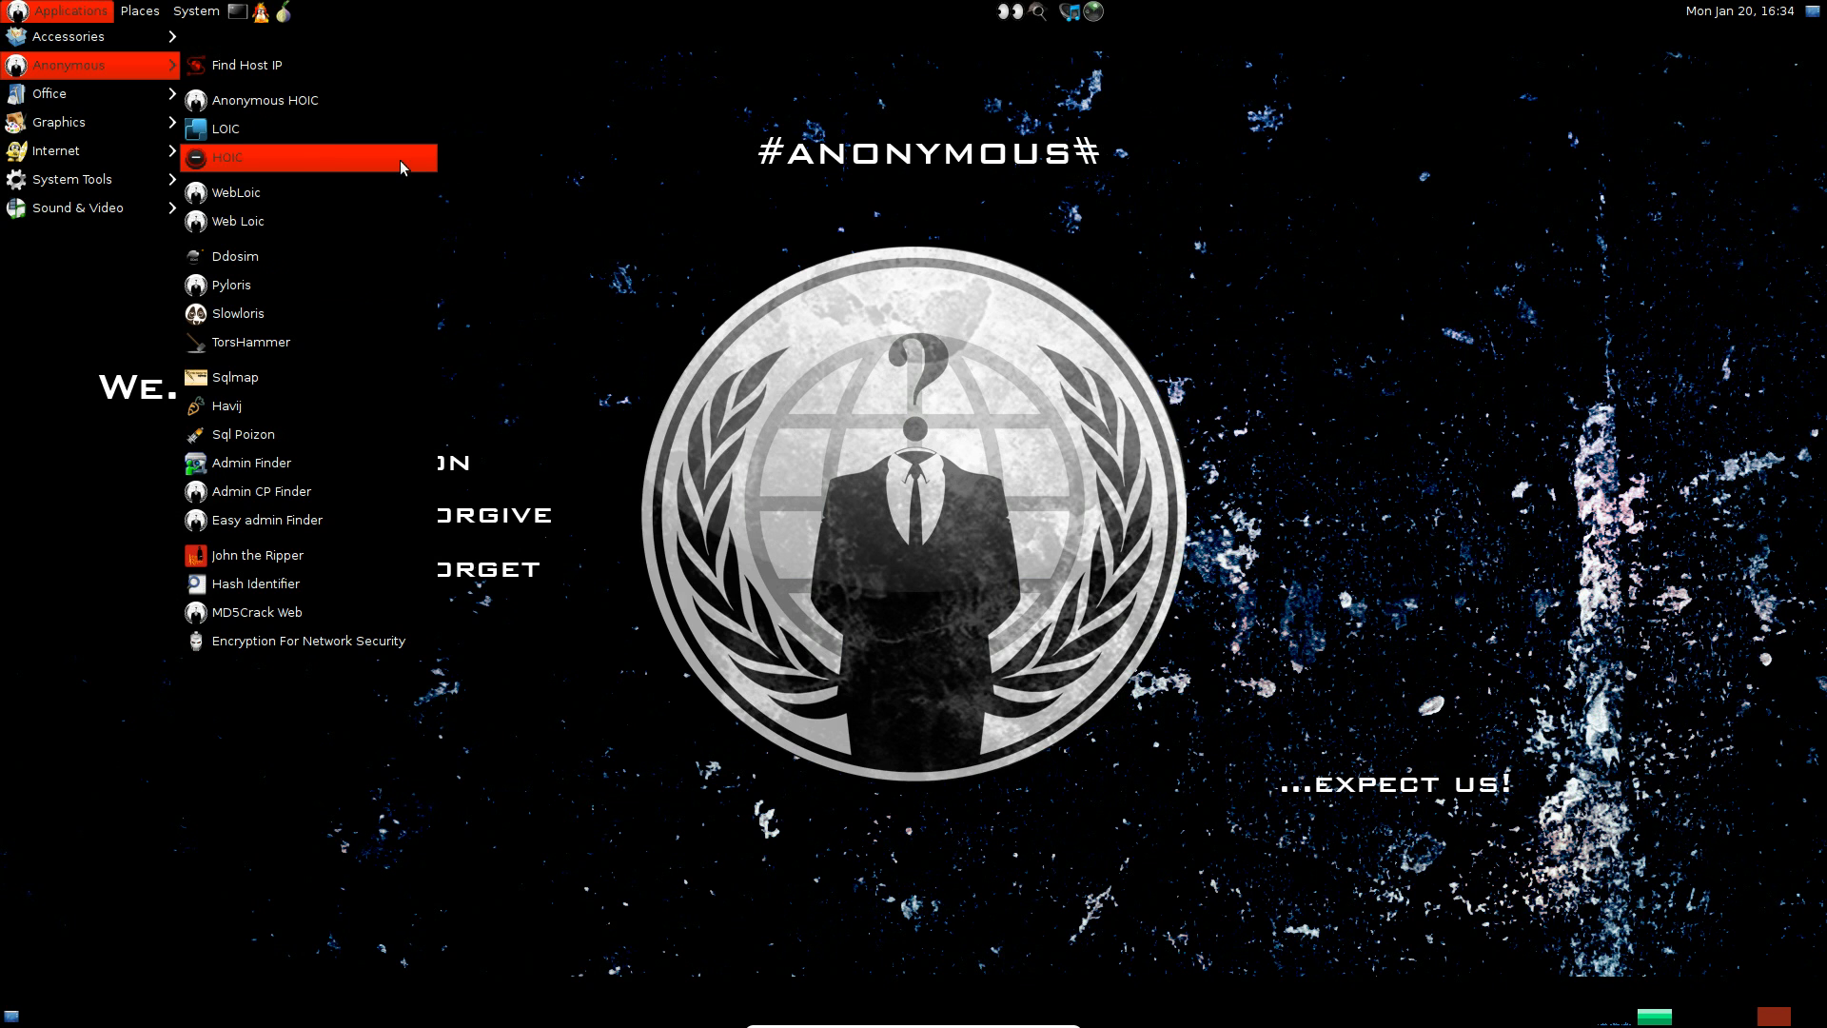
{"action": "mouse_move", "coordinate": [338, 193]}
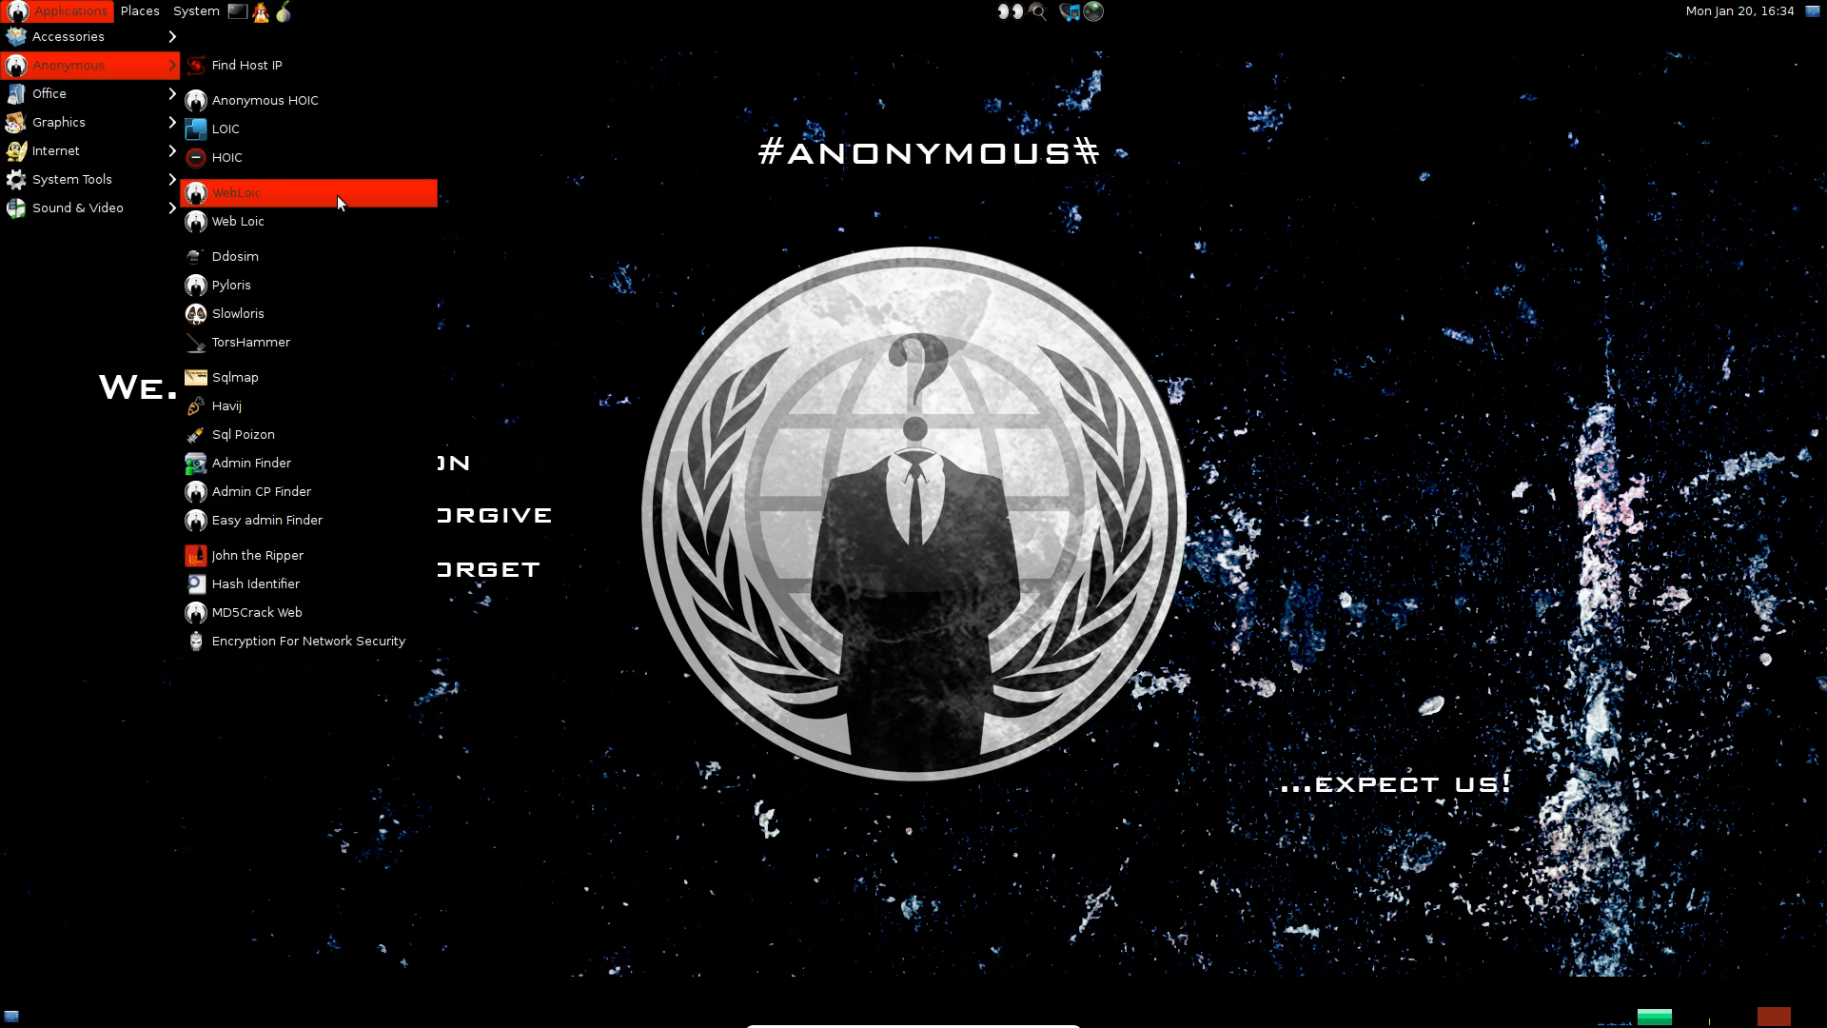
{"action": "mouse_move", "coordinate": [346, 433]}
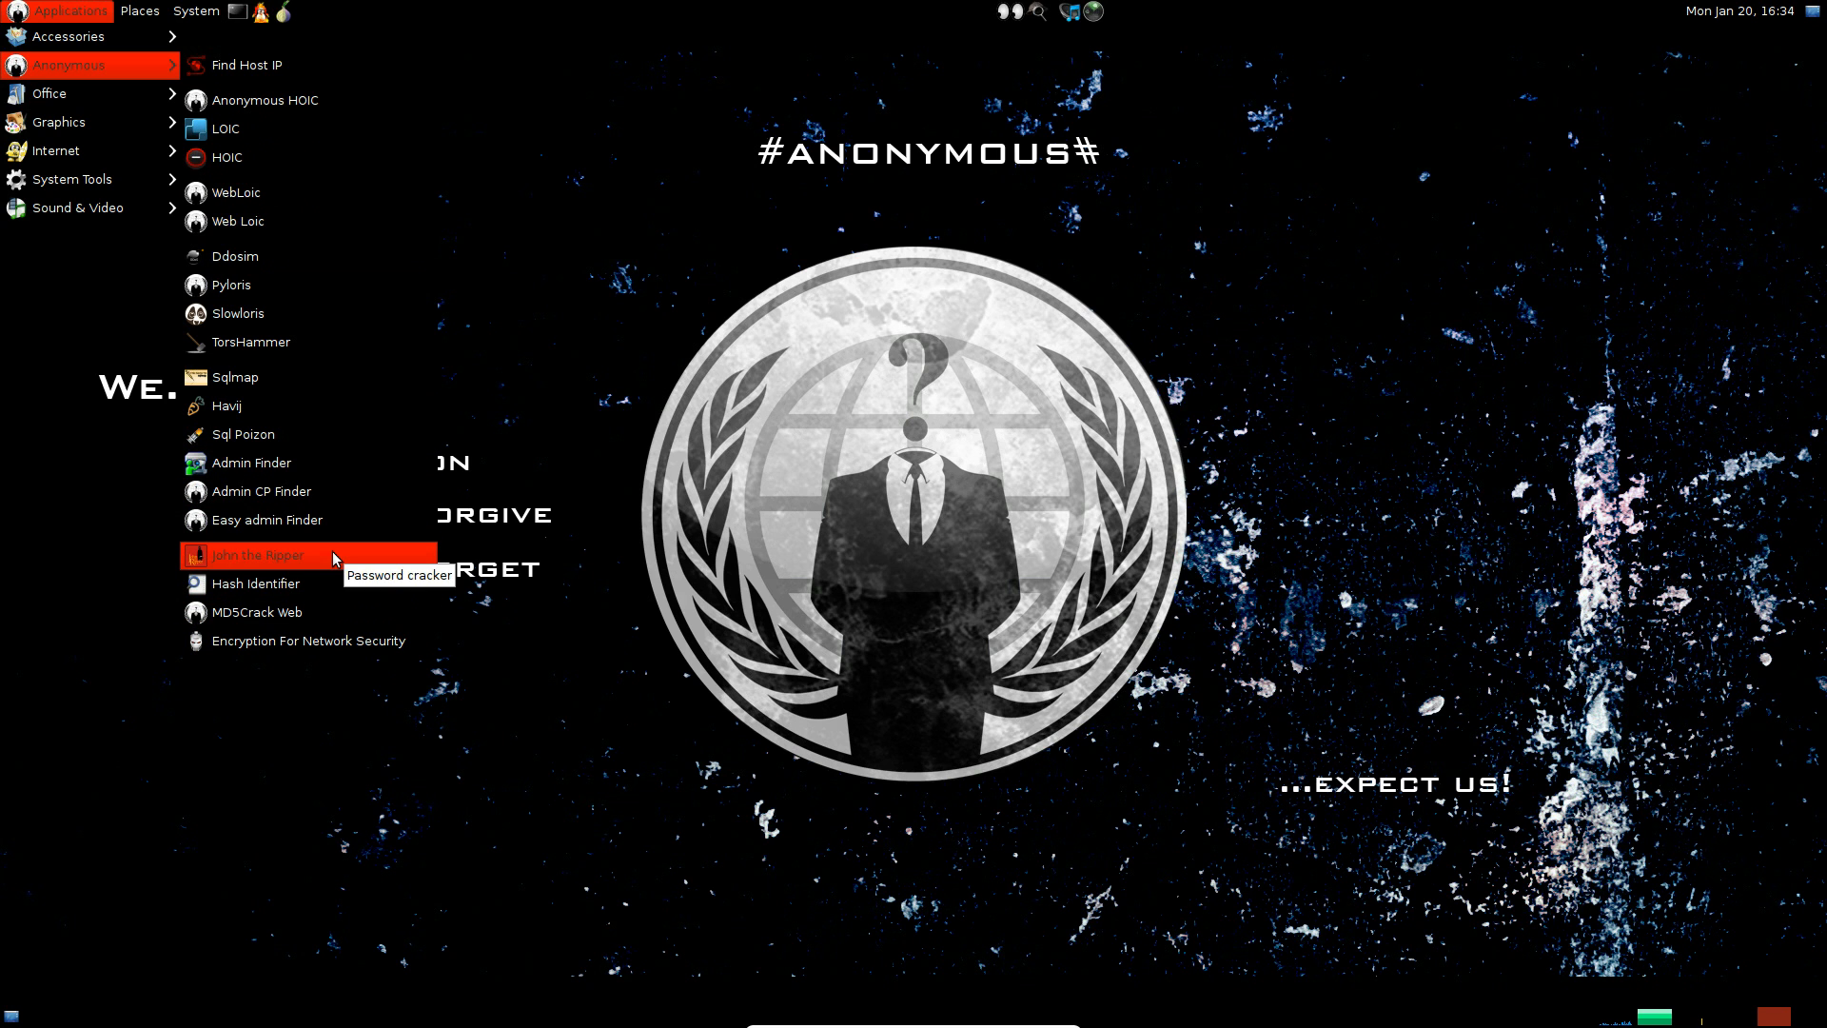
{"action": "mouse_move", "coordinate": [265, 612]}
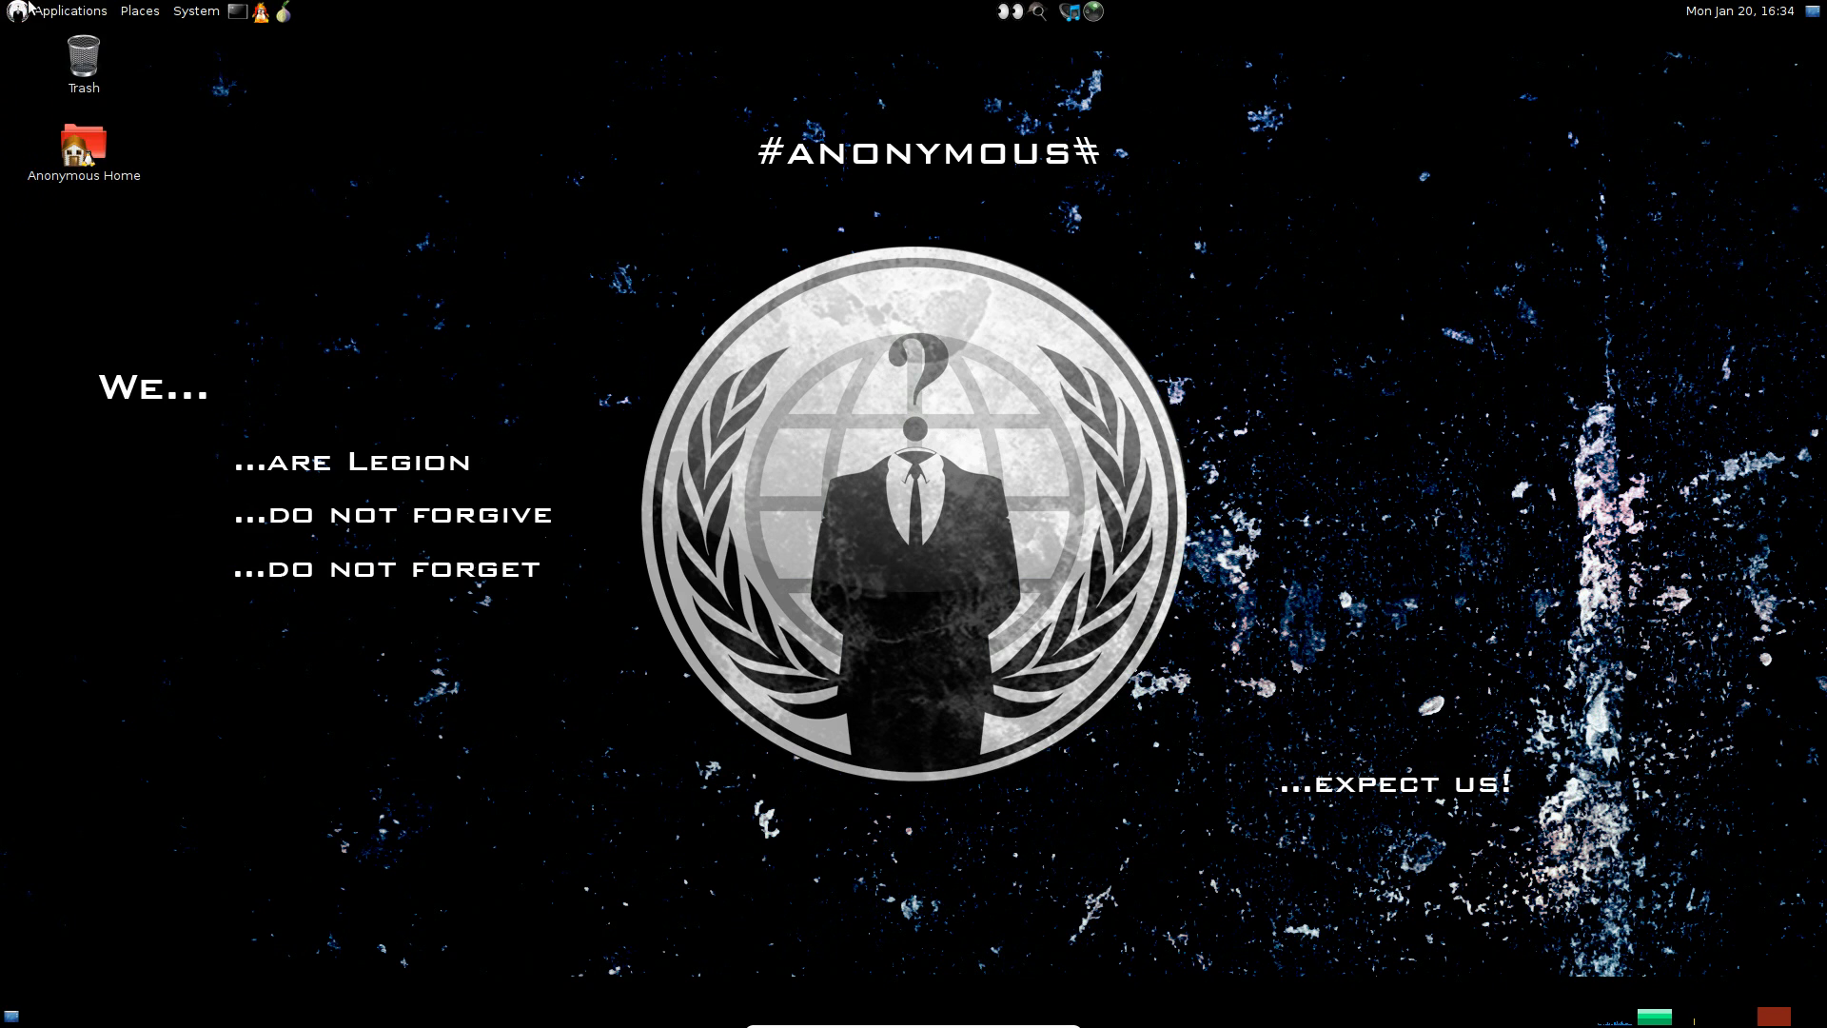
{"action": "left_click", "coordinate": [68, 10]}
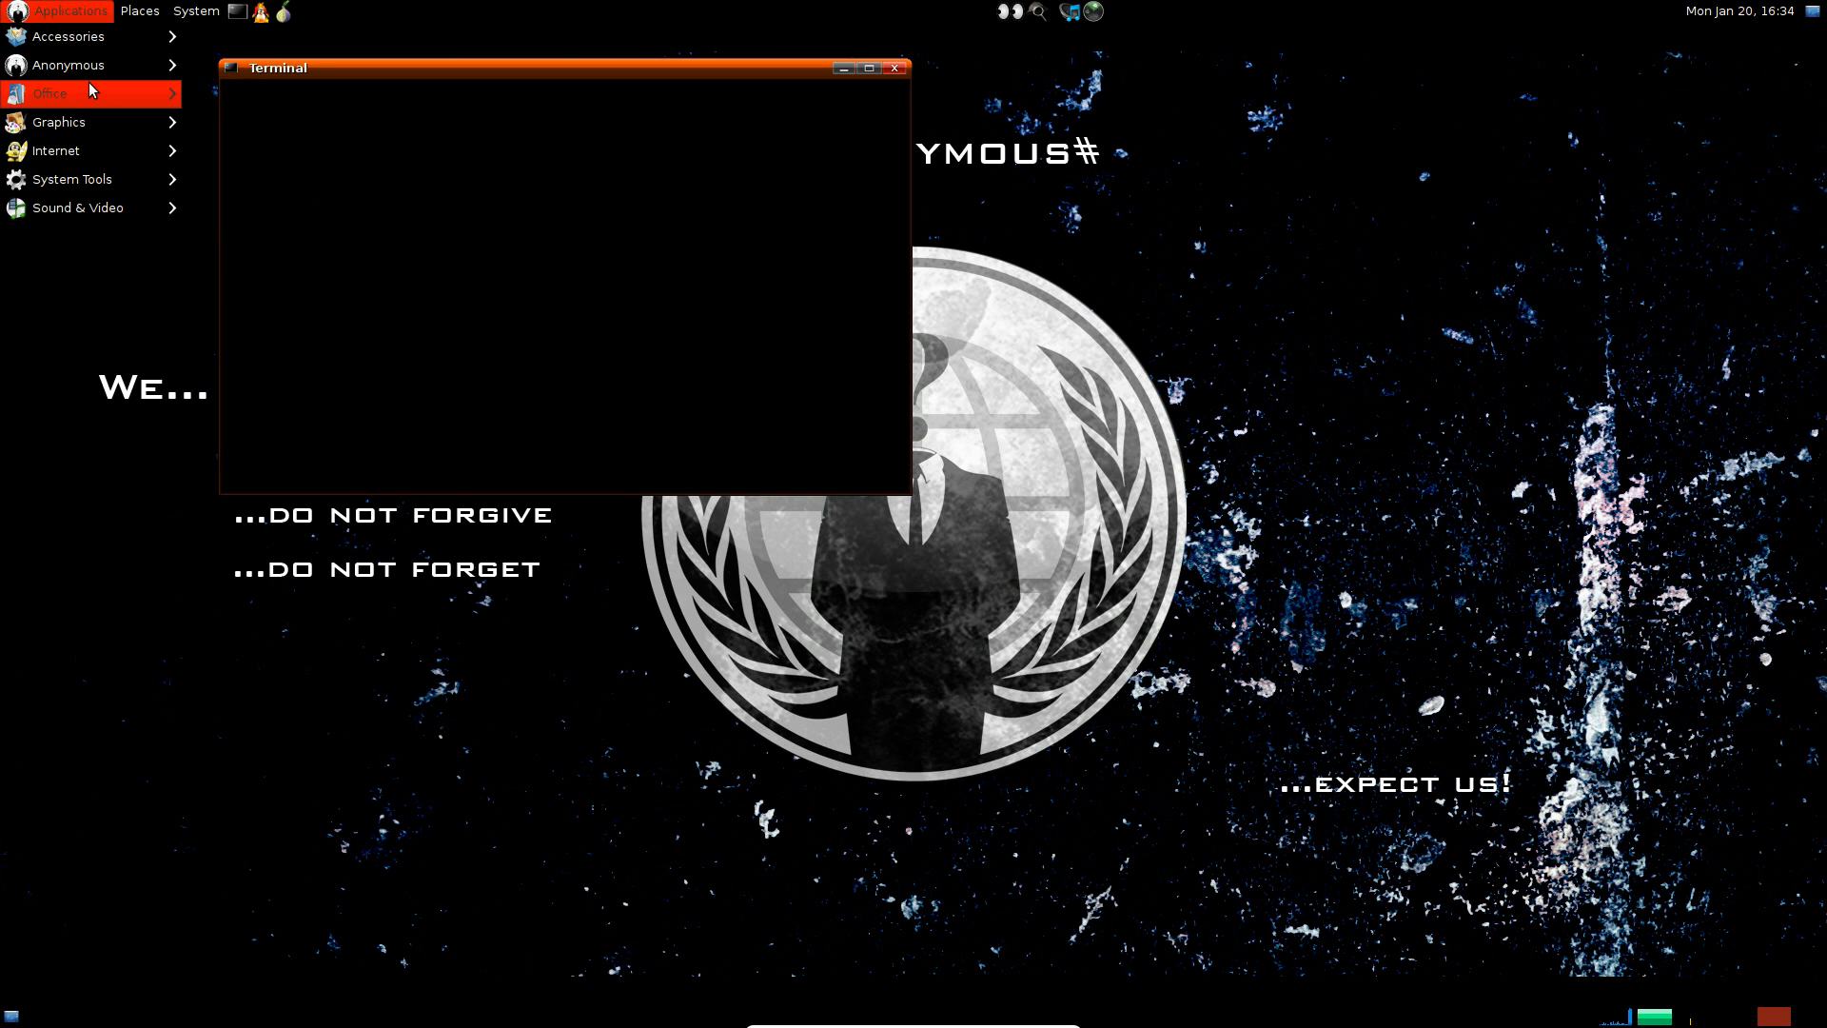
Step: Close the Applications menu, then reopen it twice to browse the categories
{"action": "left_click", "coordinate": [49, 93]}
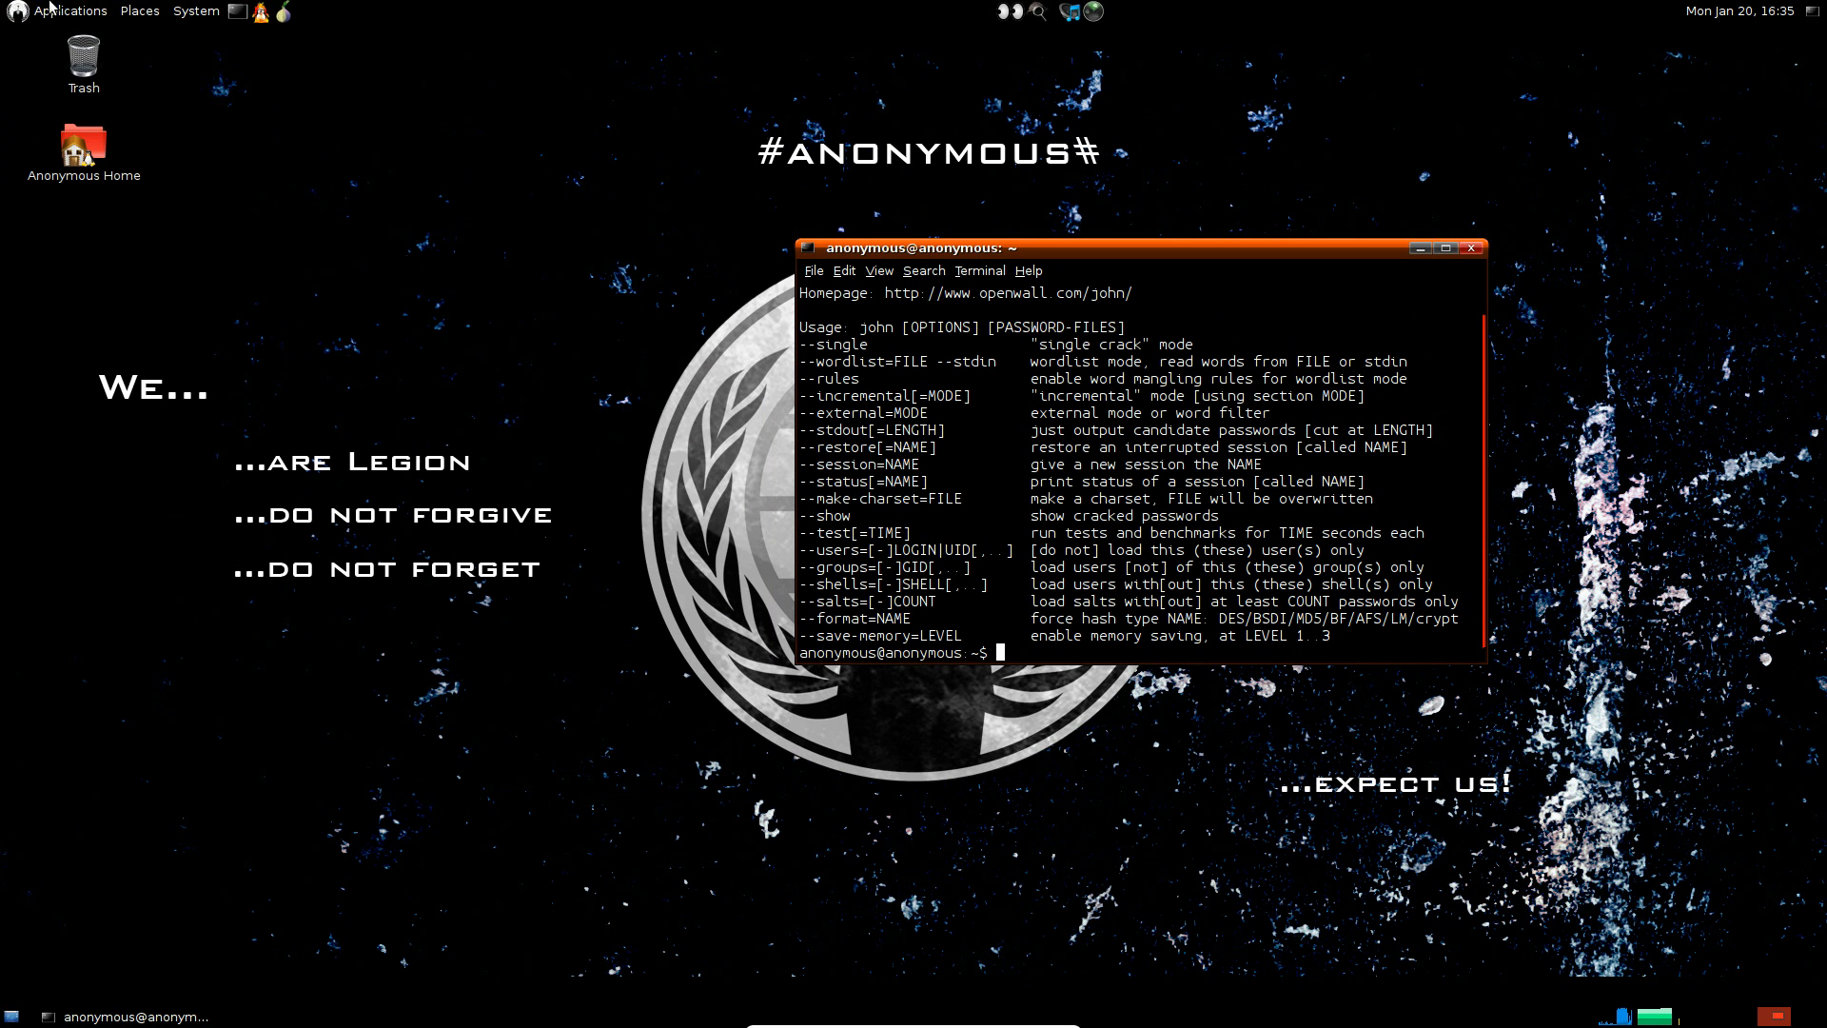
{"action": "left_click", "coordinate": [69, 10]}
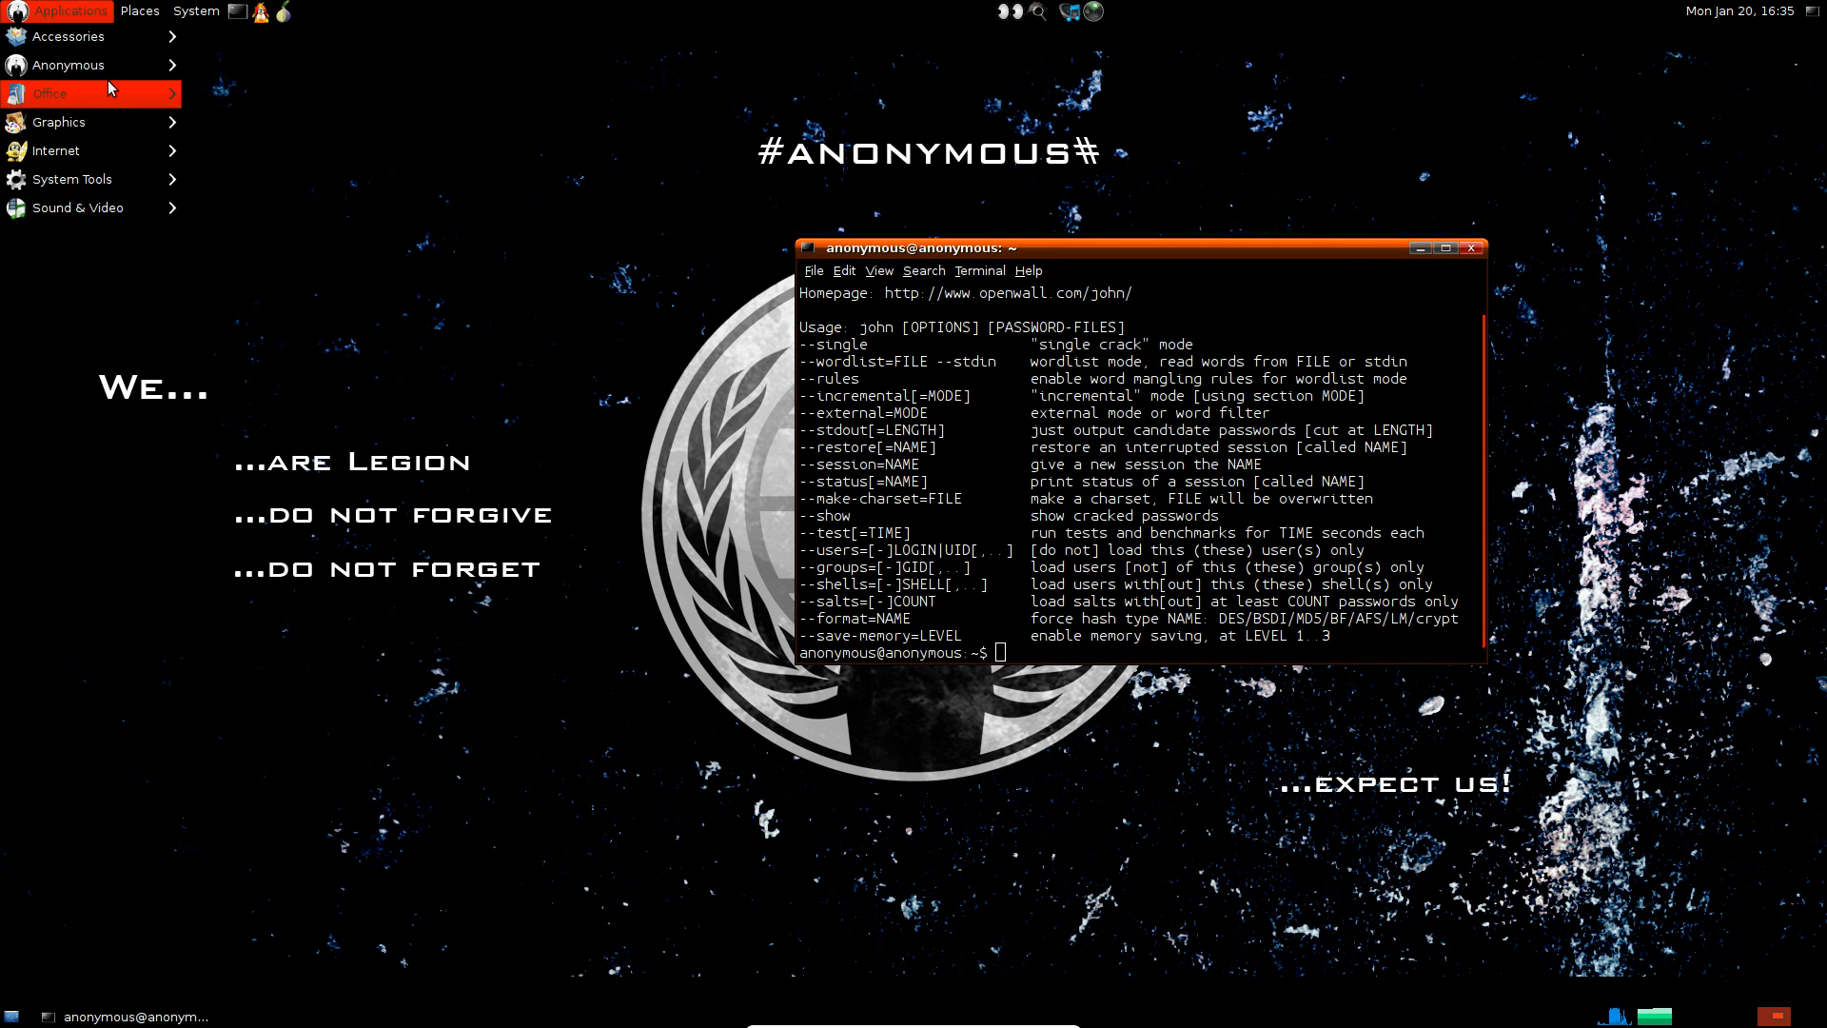
{"action": "mouse_move", "coordinate": [81, 120]}
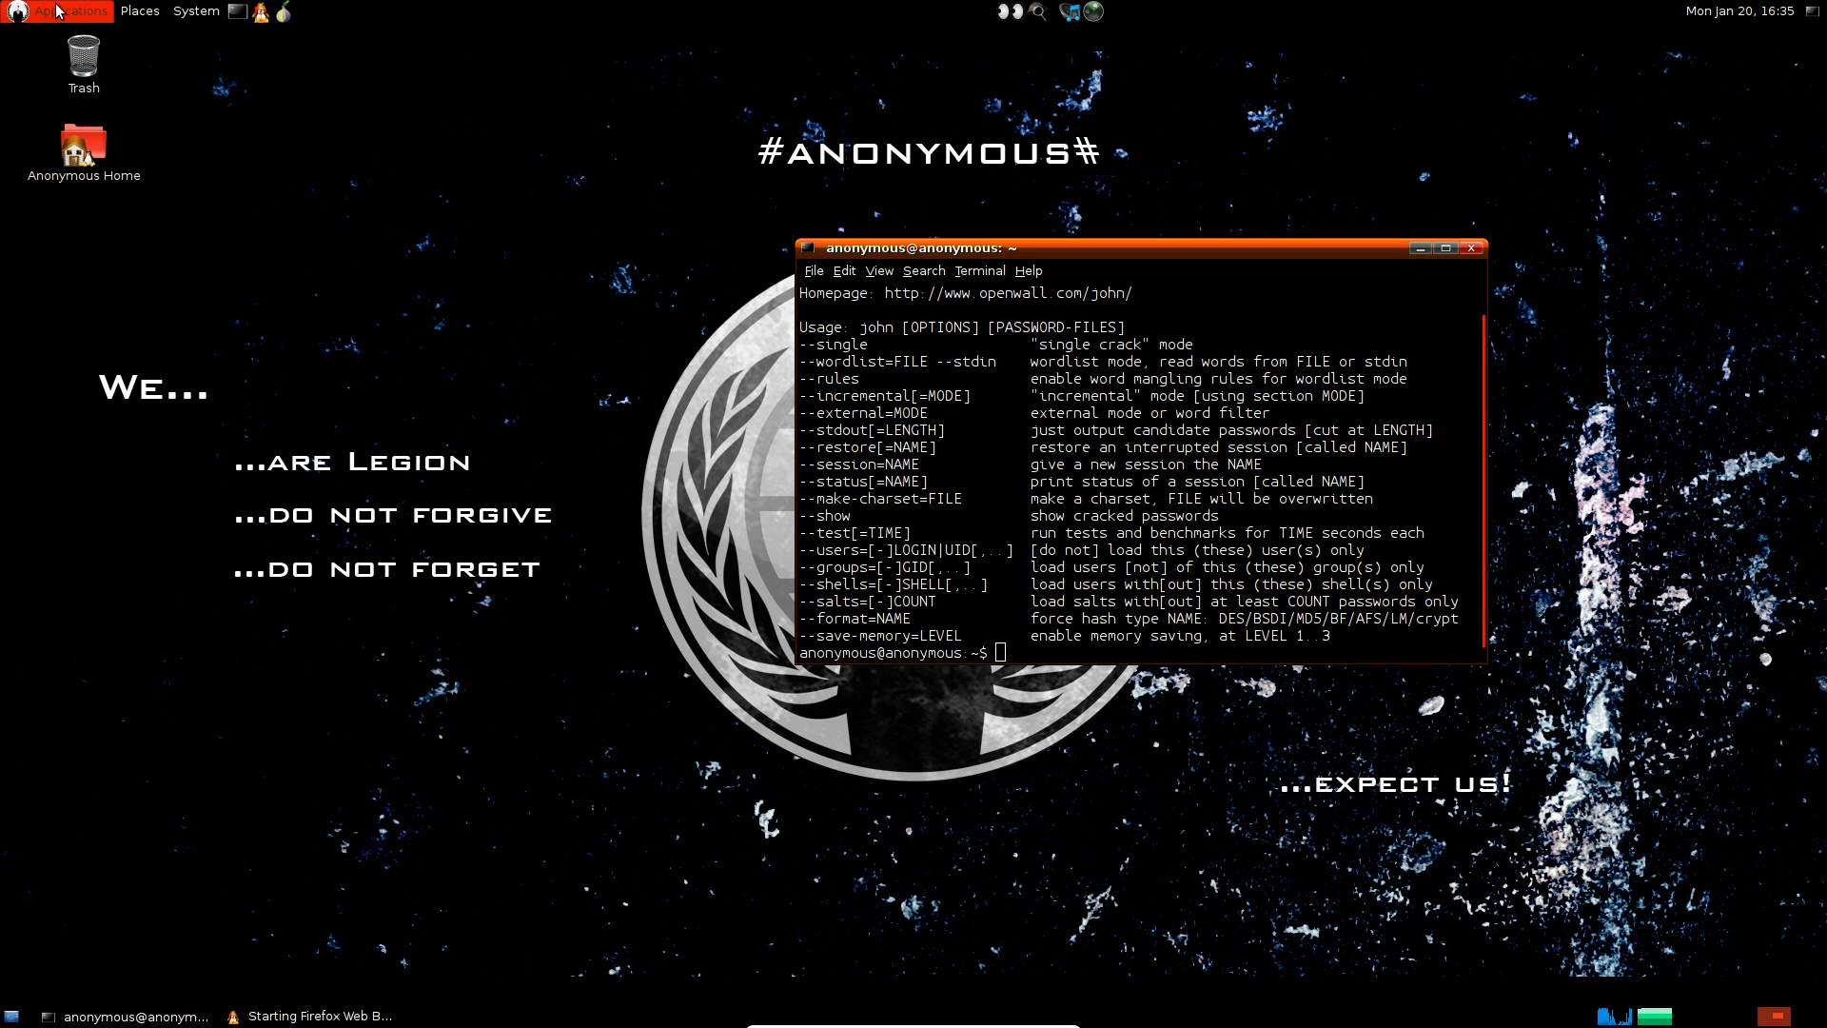
{"action": "left_click", "coordinate": [66, 11]}
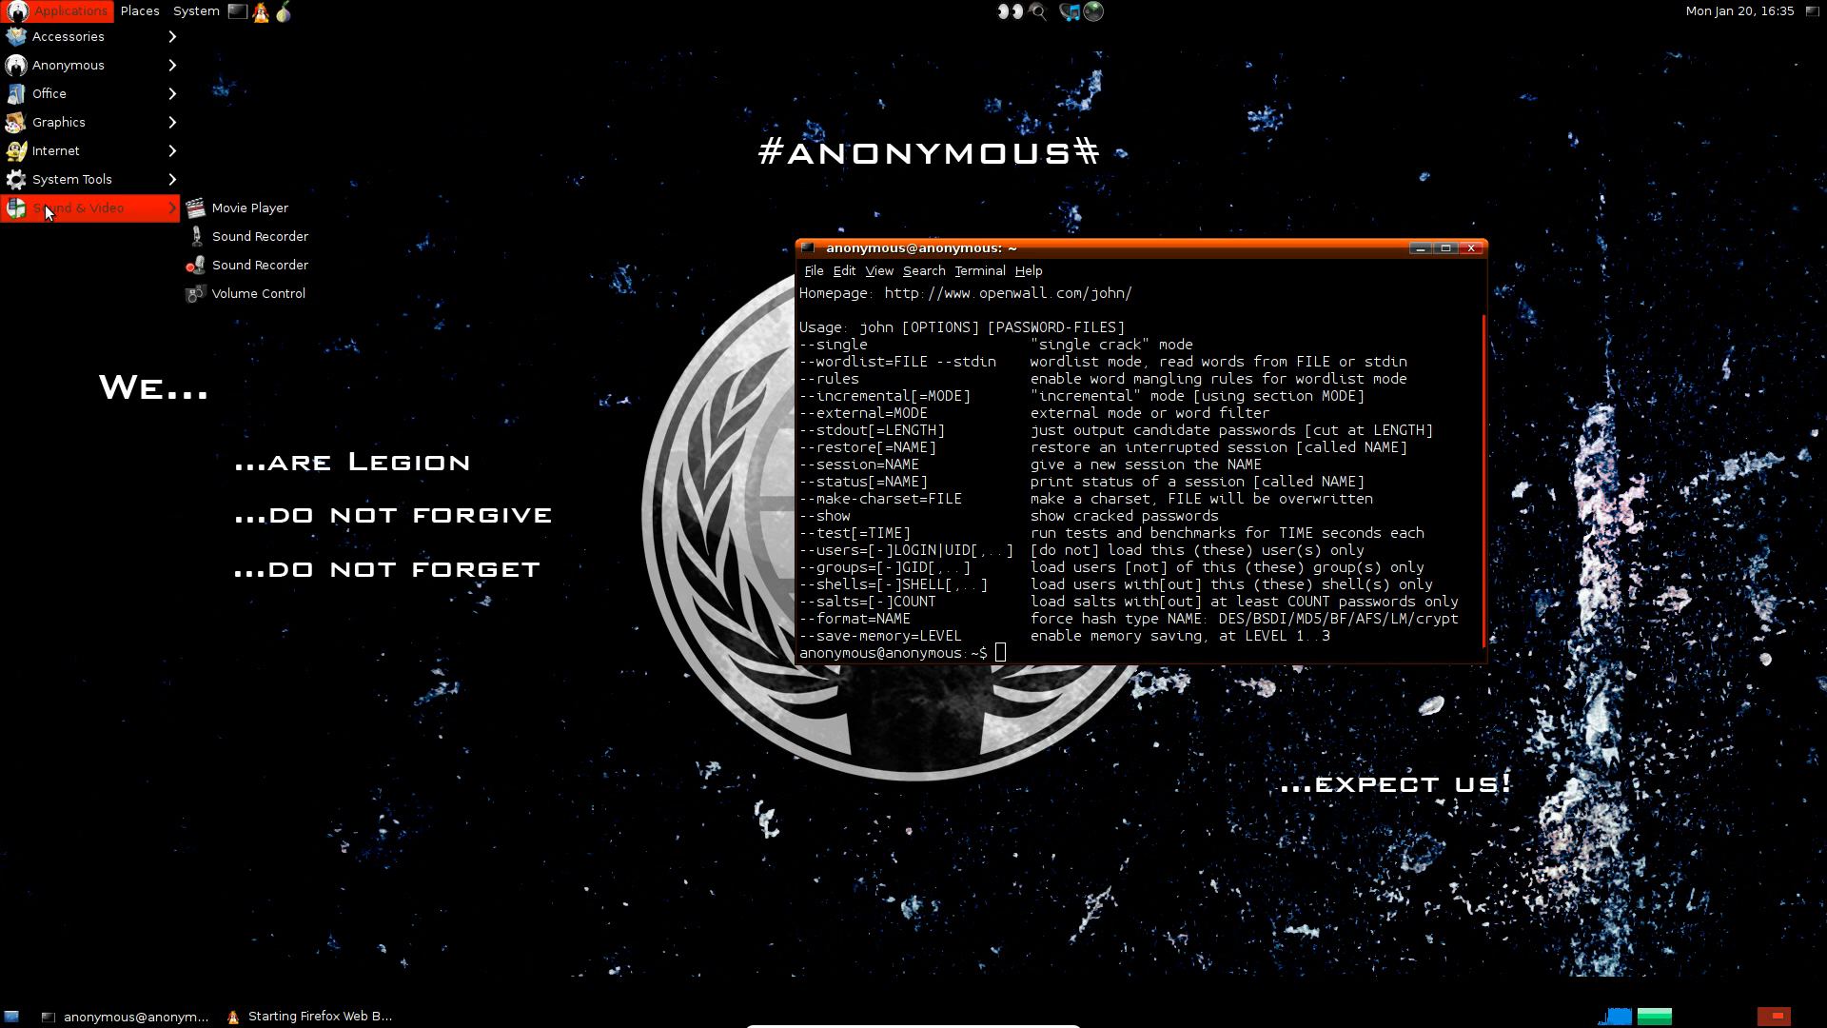
{"action": "left_click", "coordinate": [139, 11]}
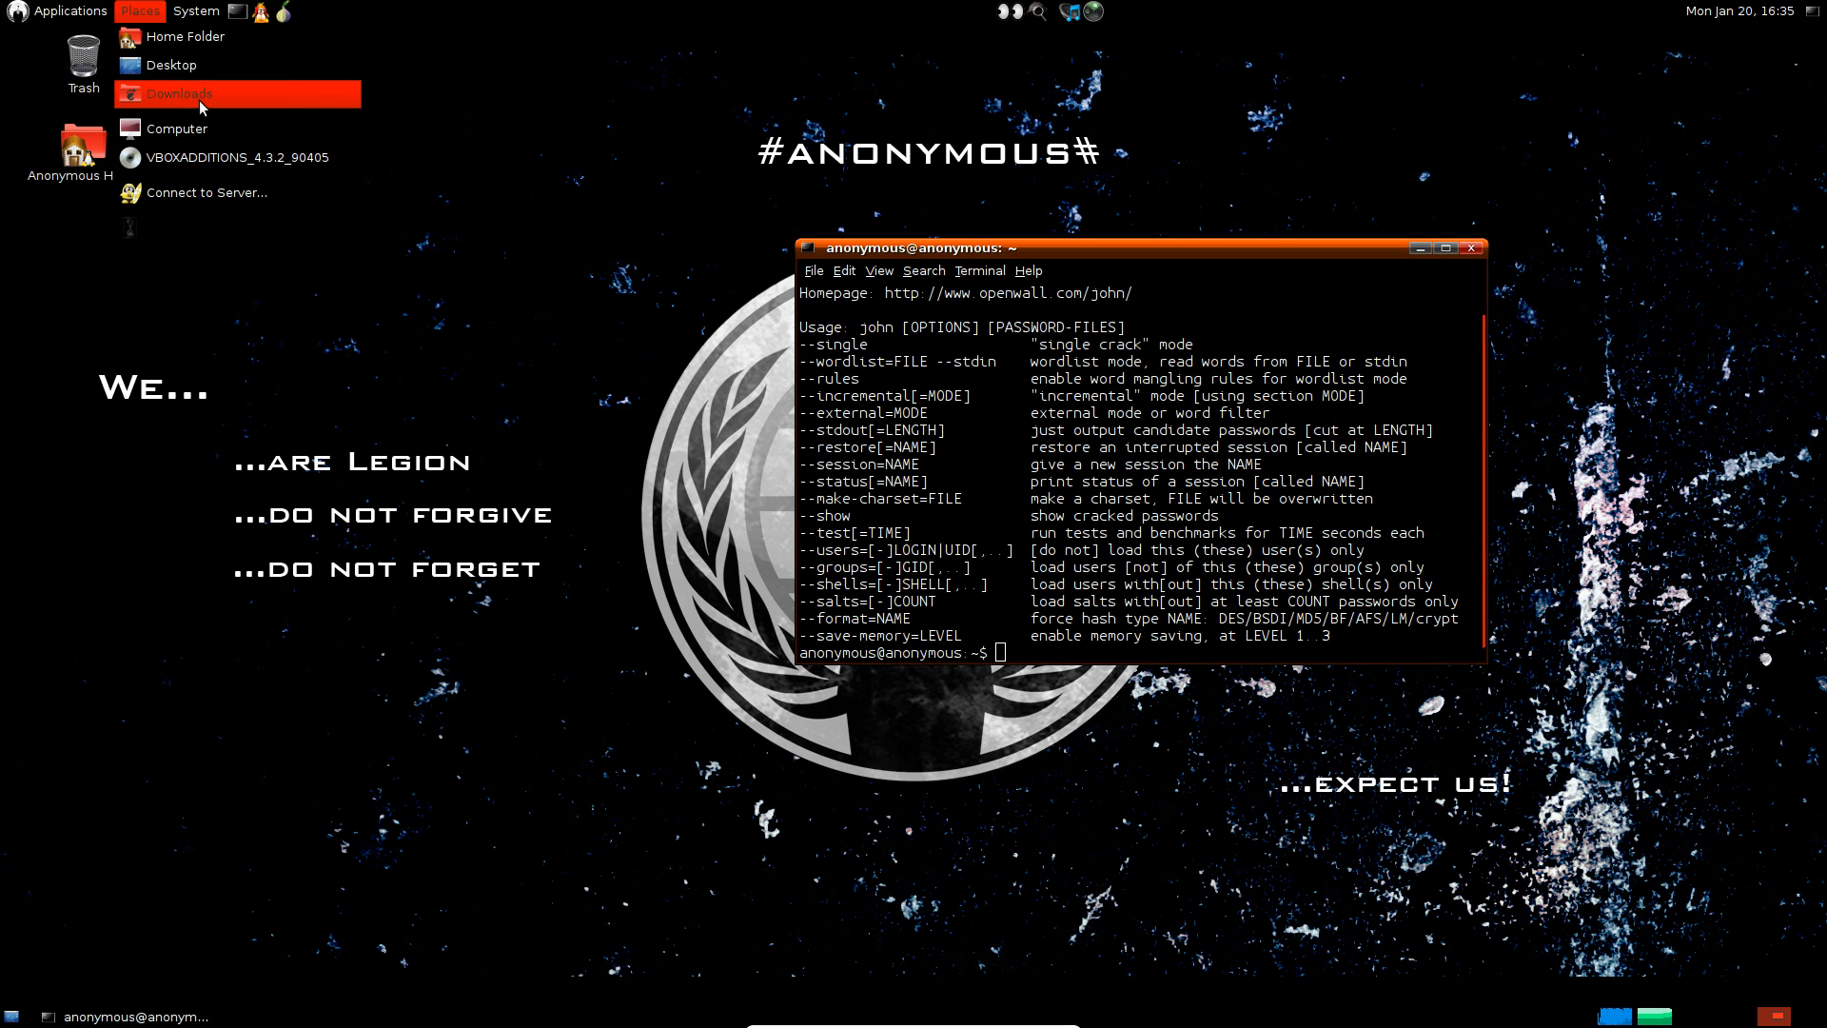
{"action": "mouse_move", "coordinate": [182, 192]}
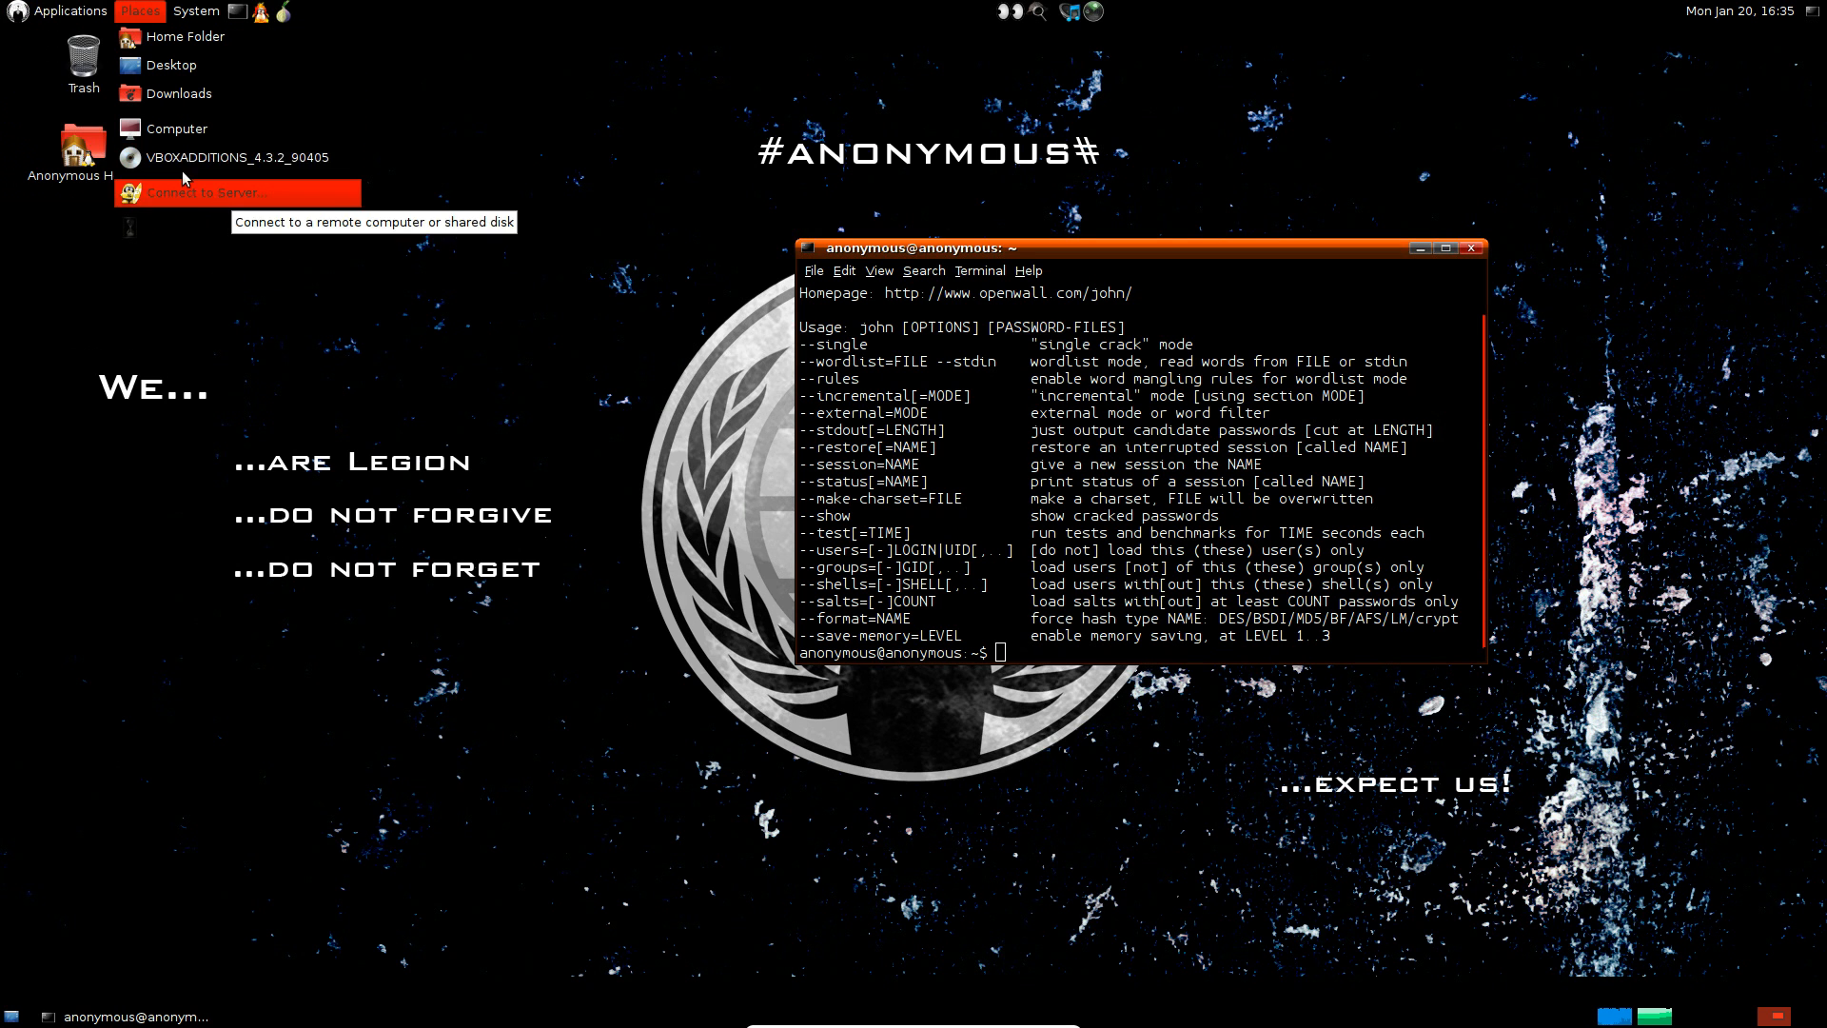
{"action": "mouse_move", "coordinate": [180, 36]}
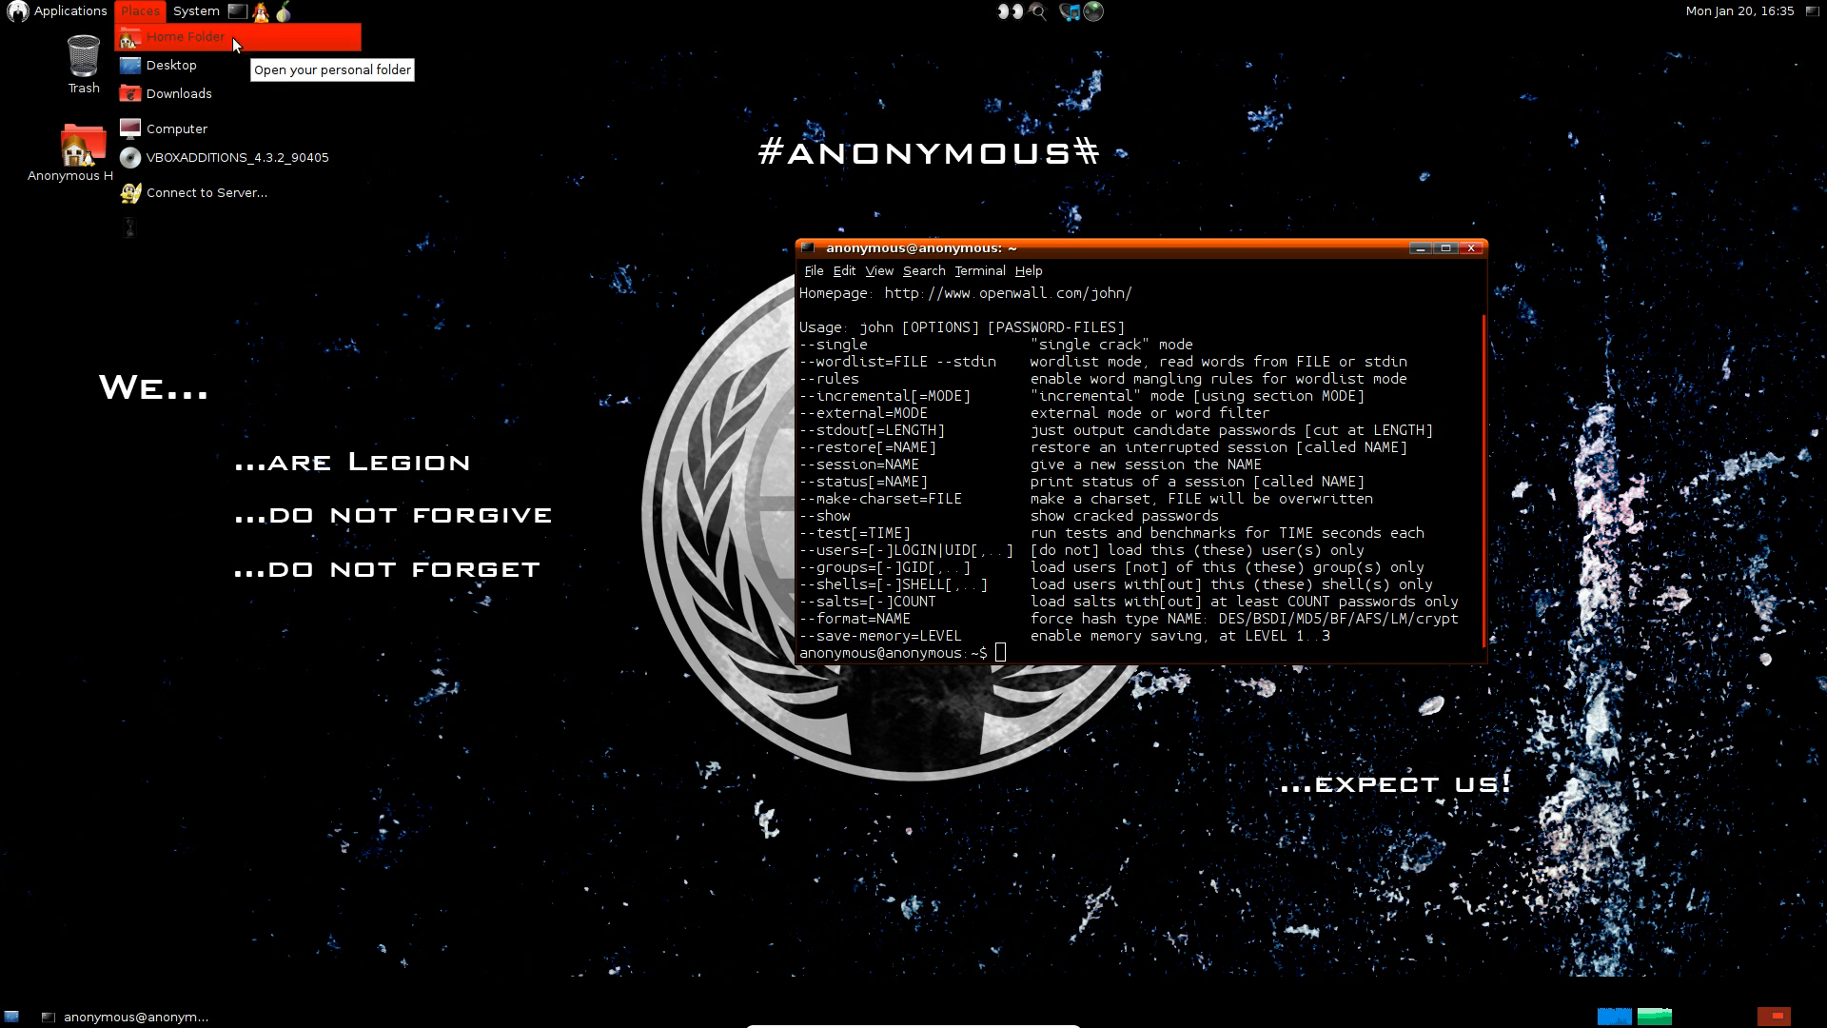
{"action": "left_click", "coordinate": [194, 10]}
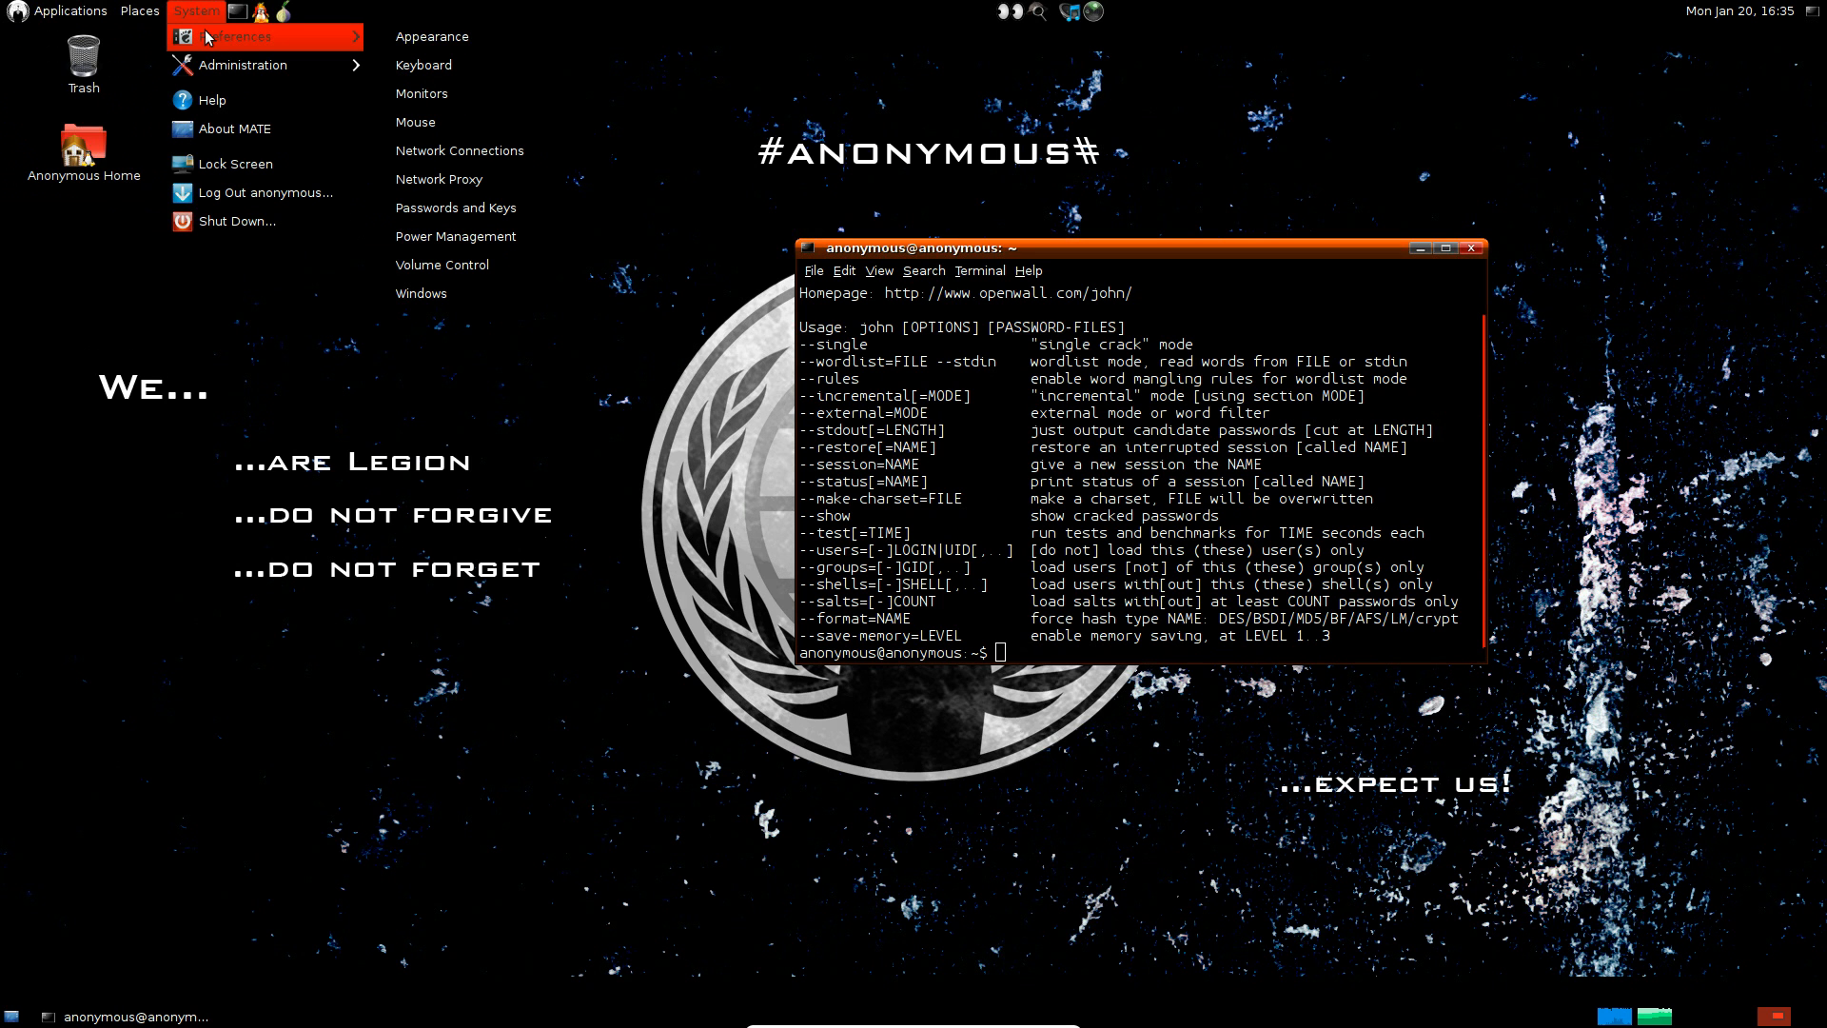
{"action": "mouse_move", "coordinate": [237, 47]}
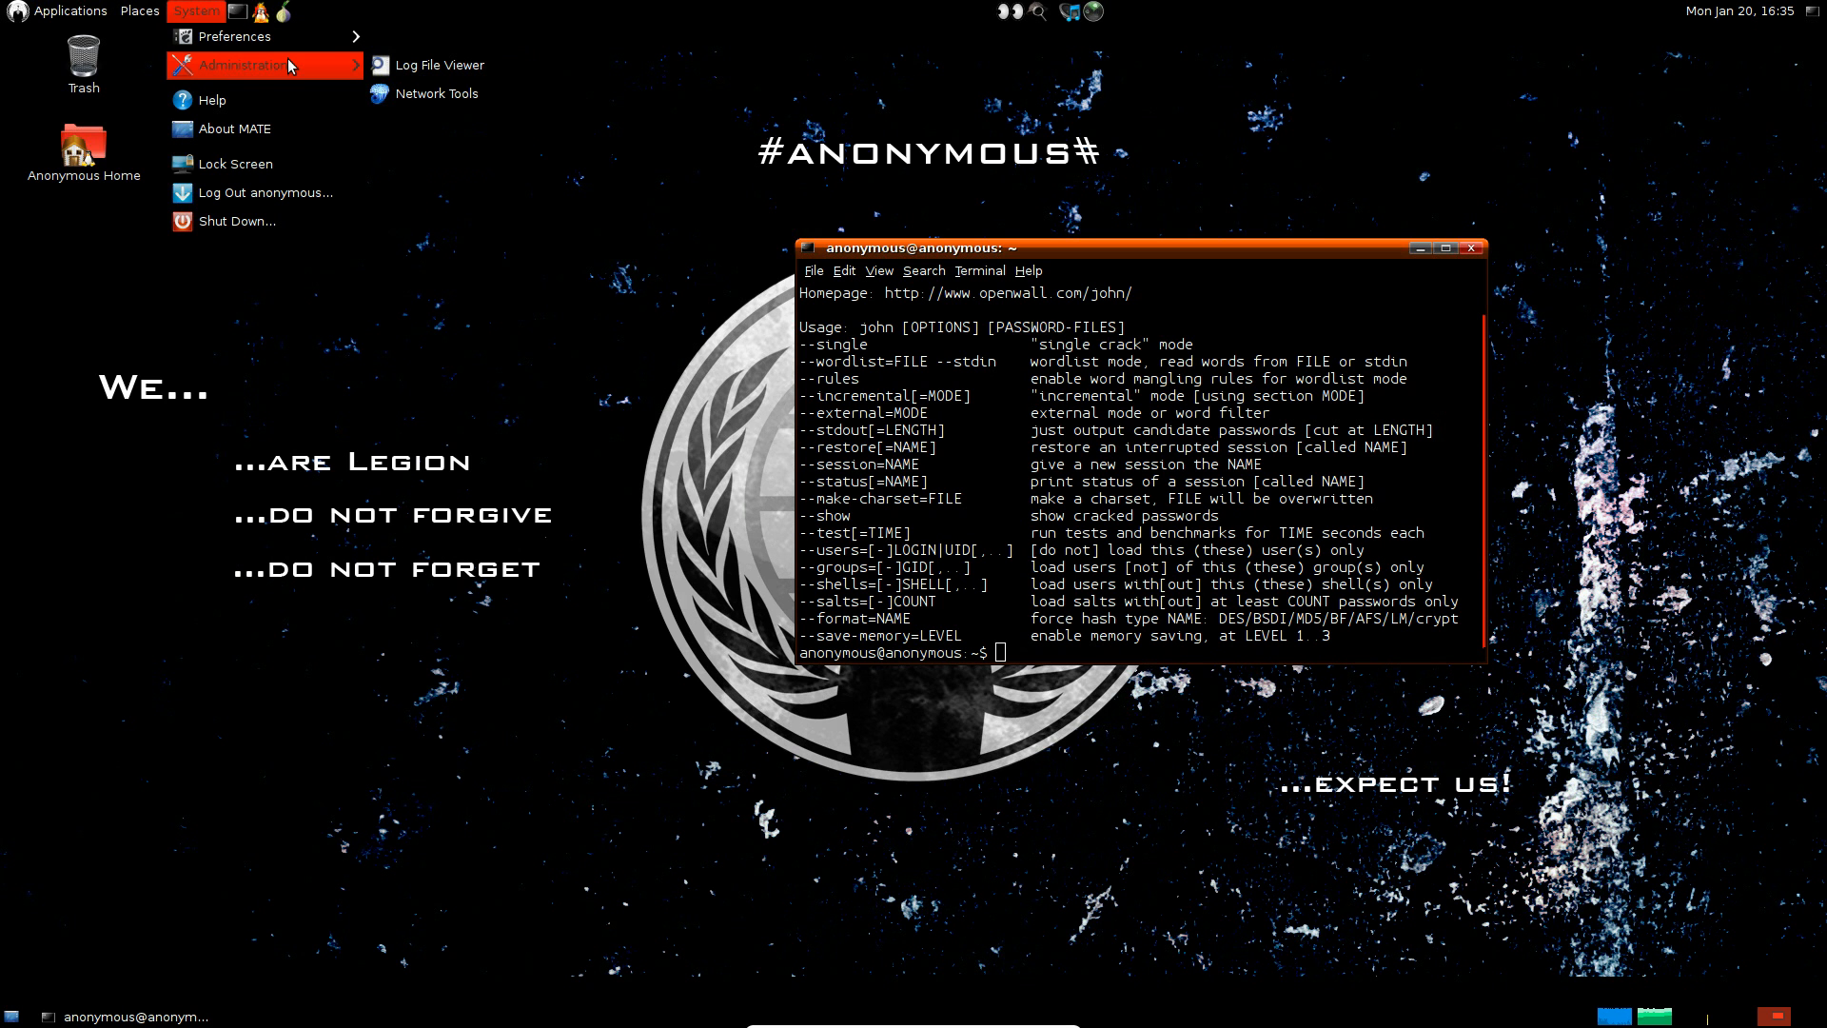
{"action": "mouse_move", "coordinate": [250, 129]}
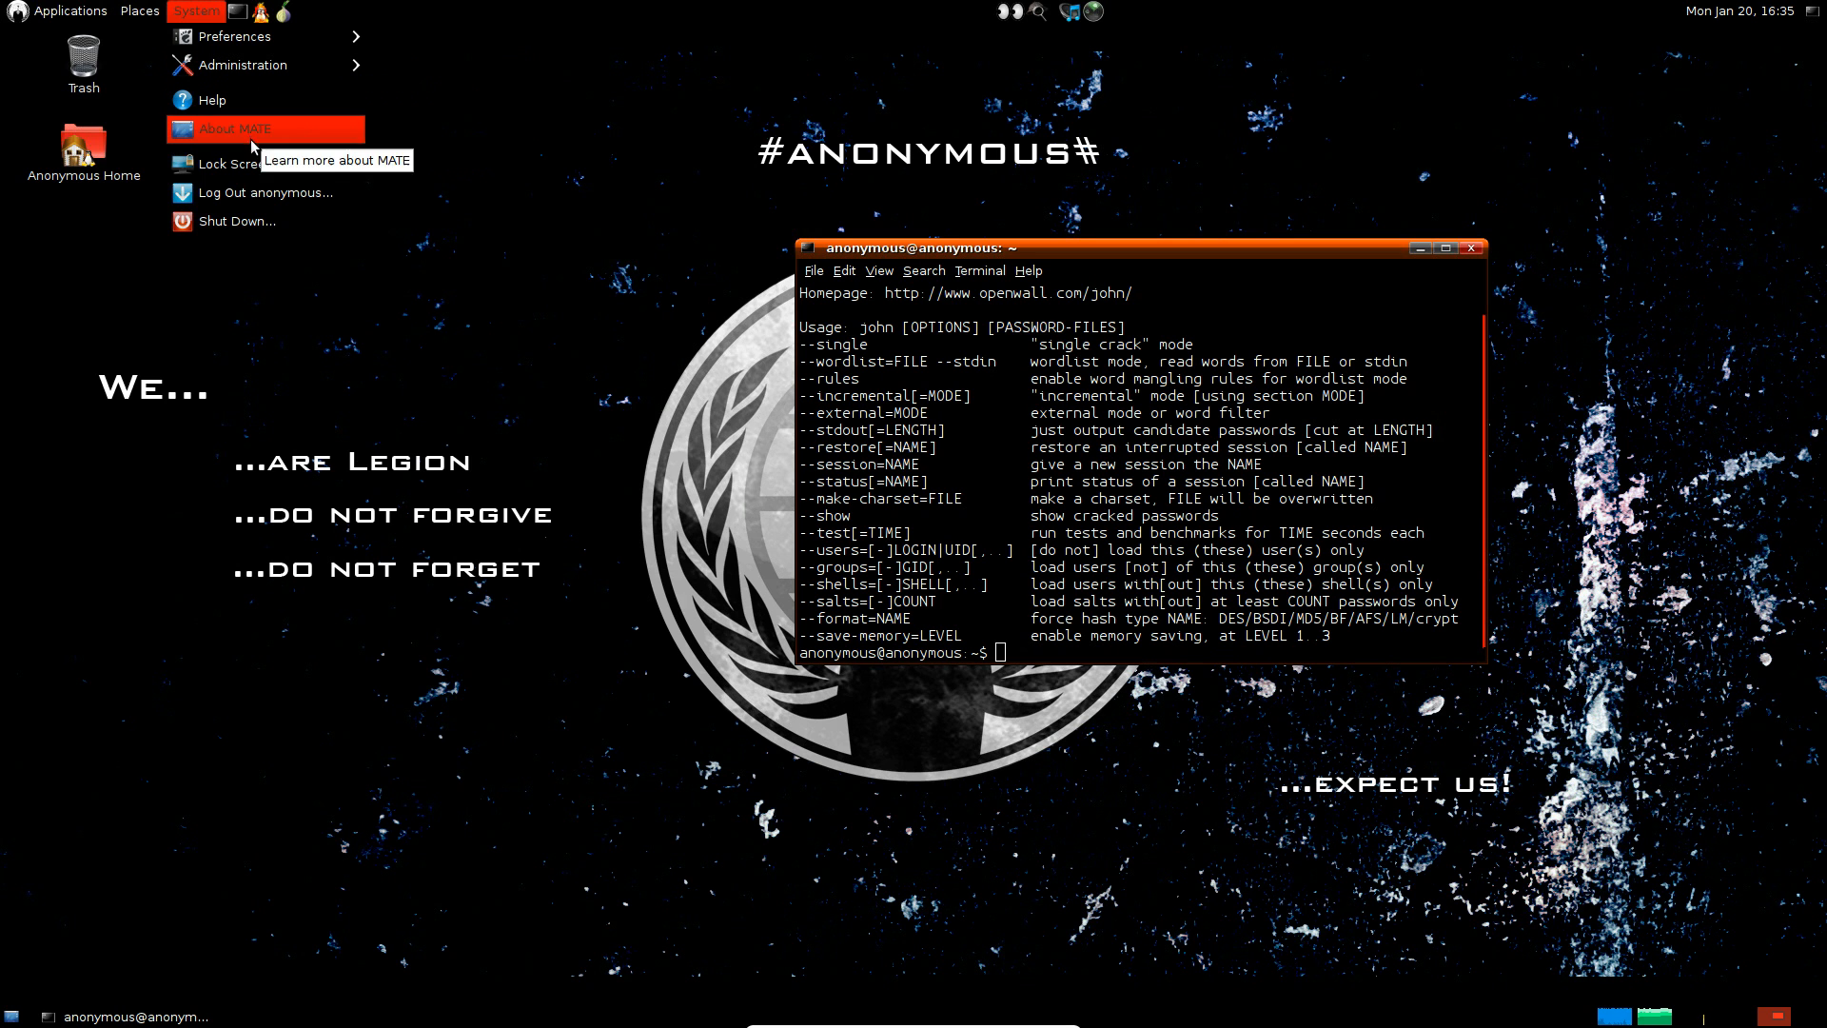
{"action": "mouse_move", "coordinate": [274, 192]}
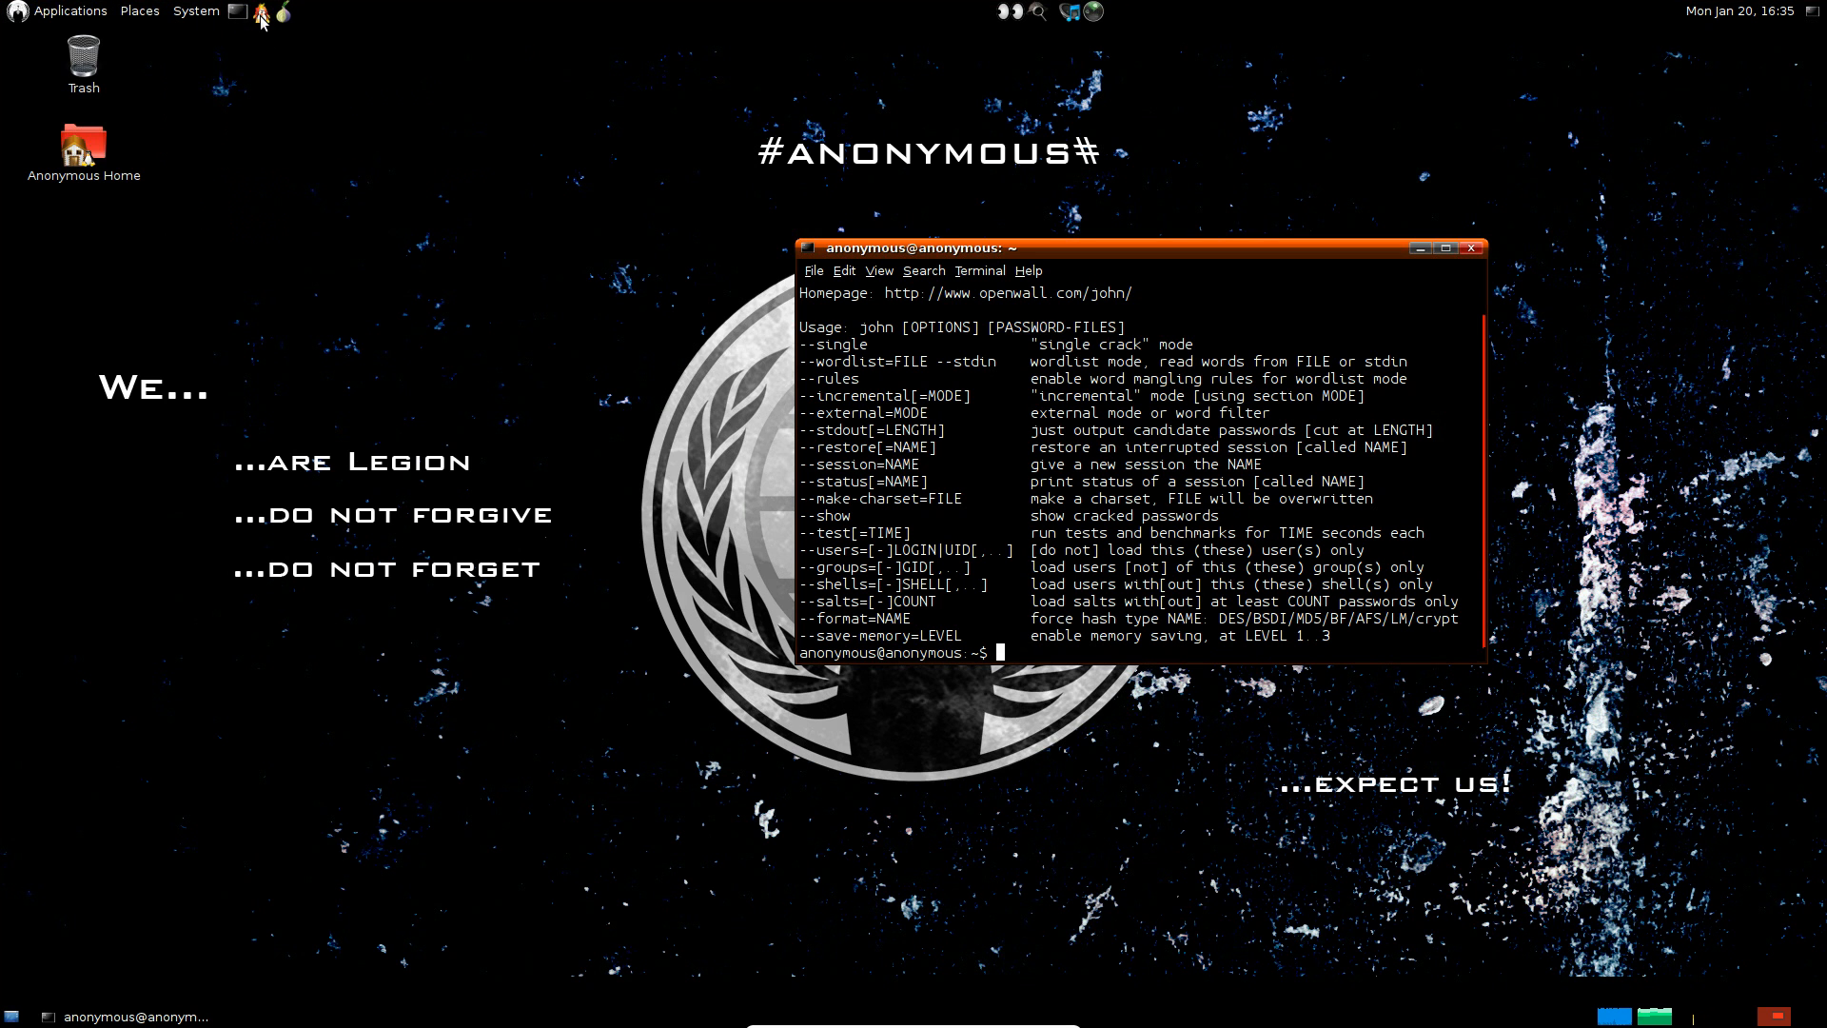
{"action": "left_click", "coordinate": [261, 11]}
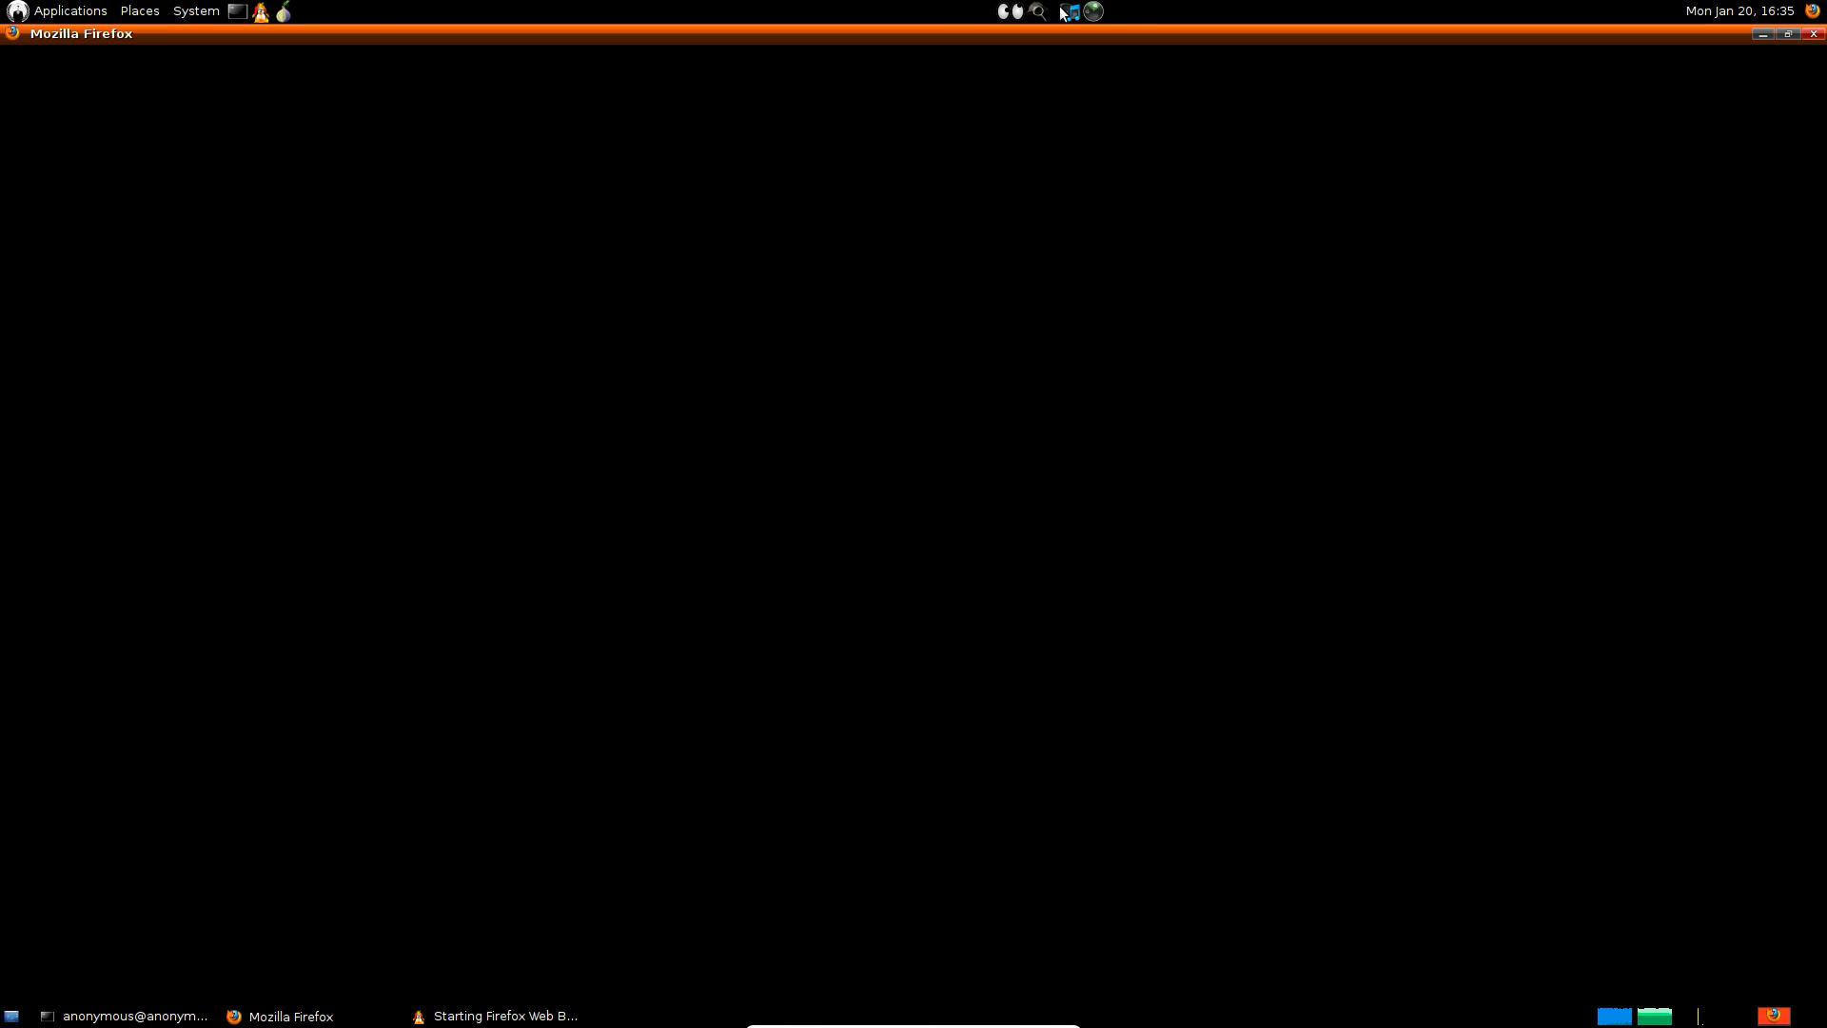
{"action": "mouse_move", "coordinate": [1097, 12]}
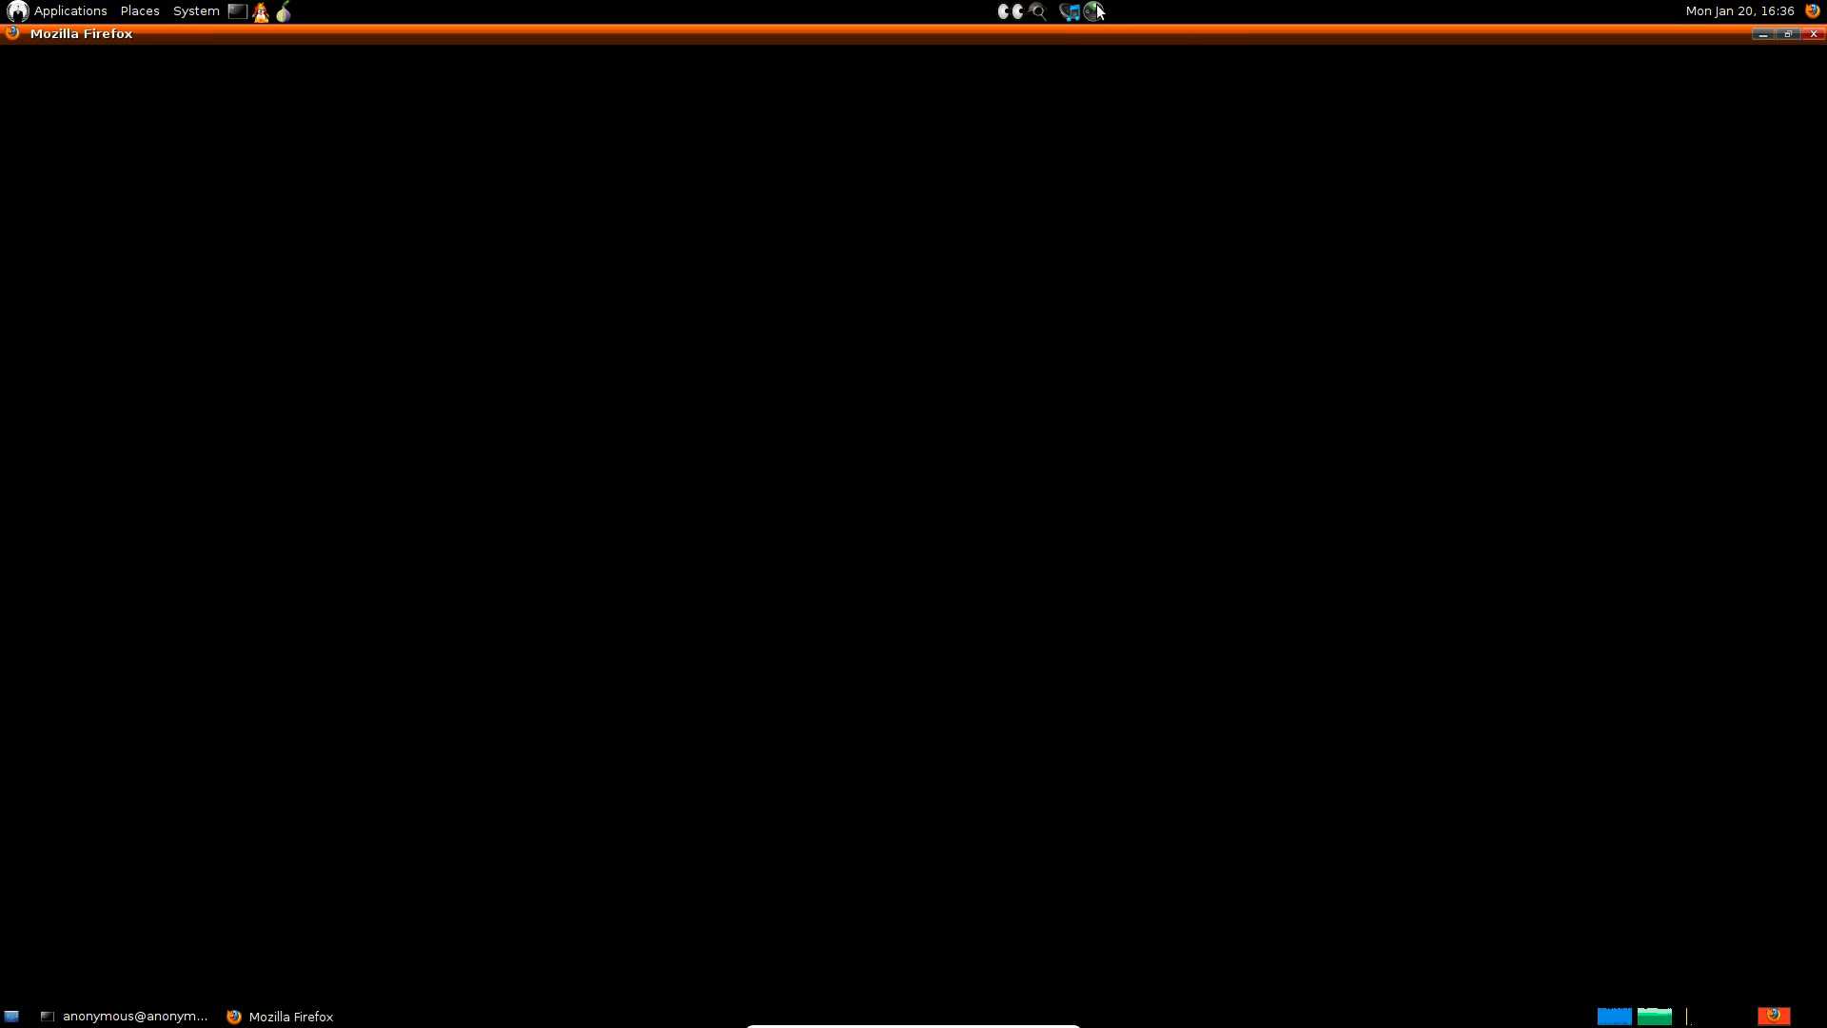
{"action": "mouse_move", "coordinate": [345, 35]}
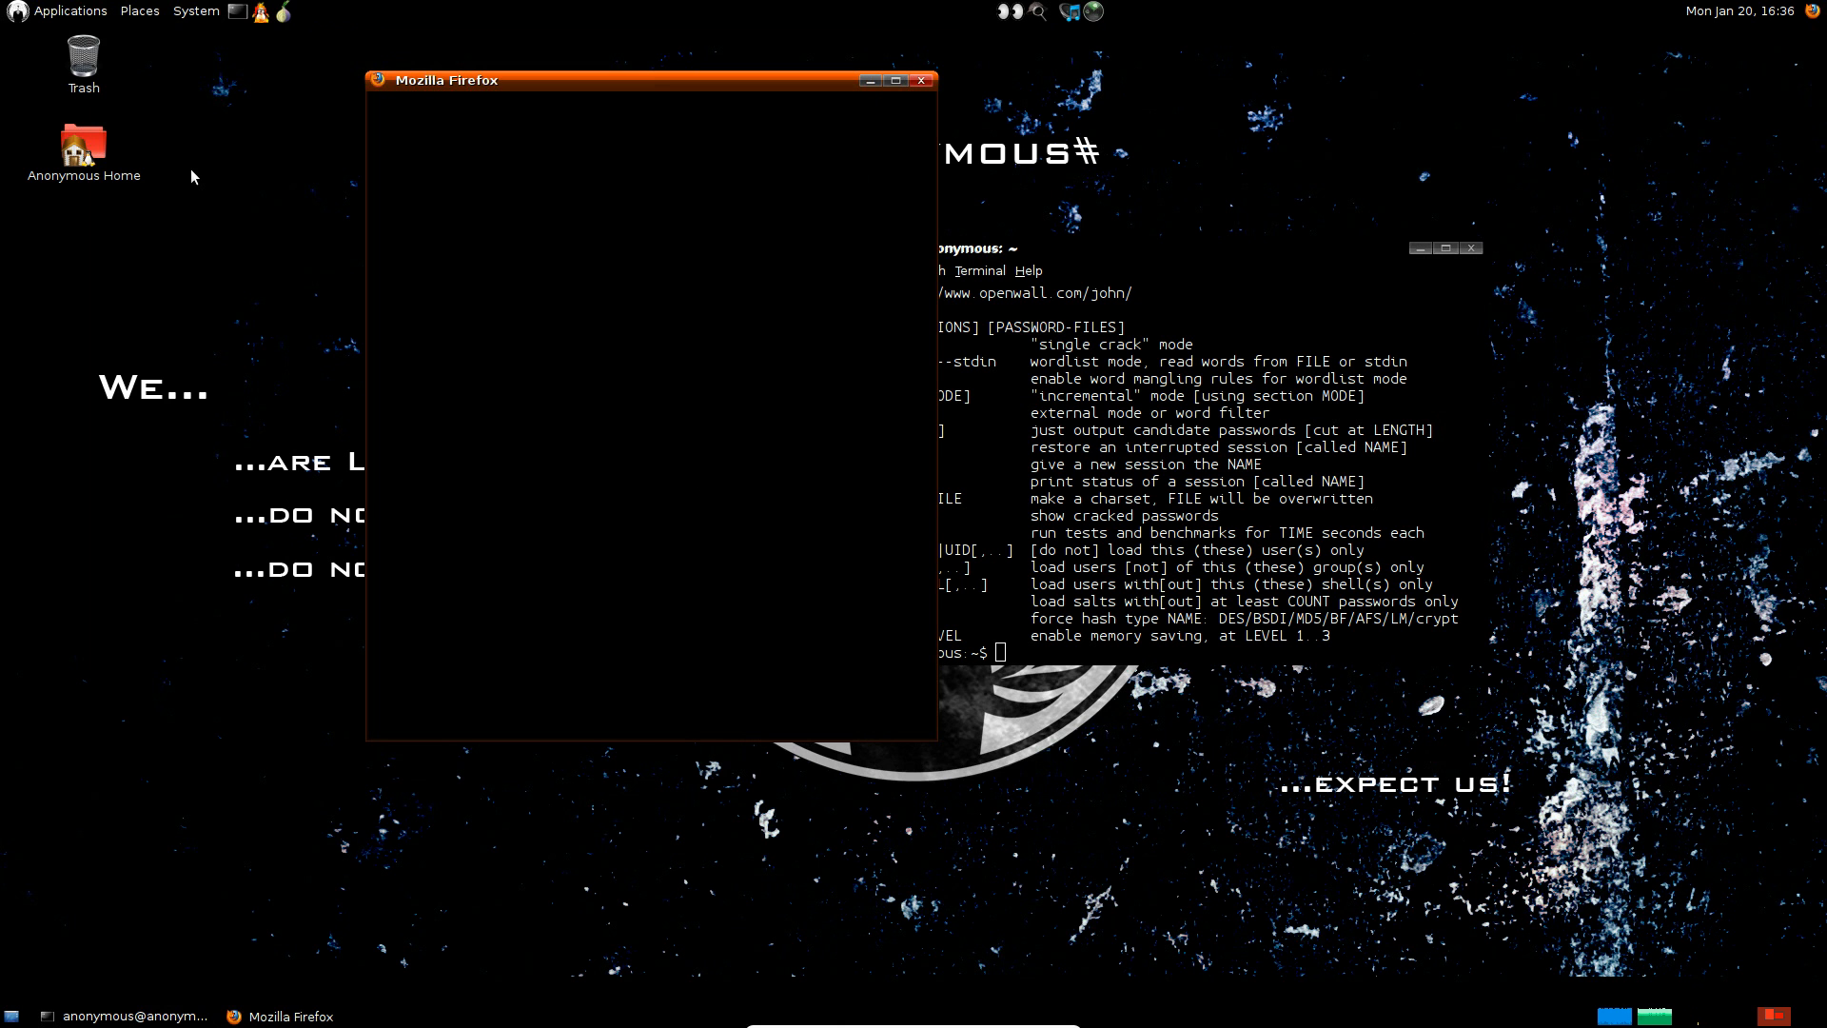
{"action": "mouse_move", "coordinate": [443, 83]}
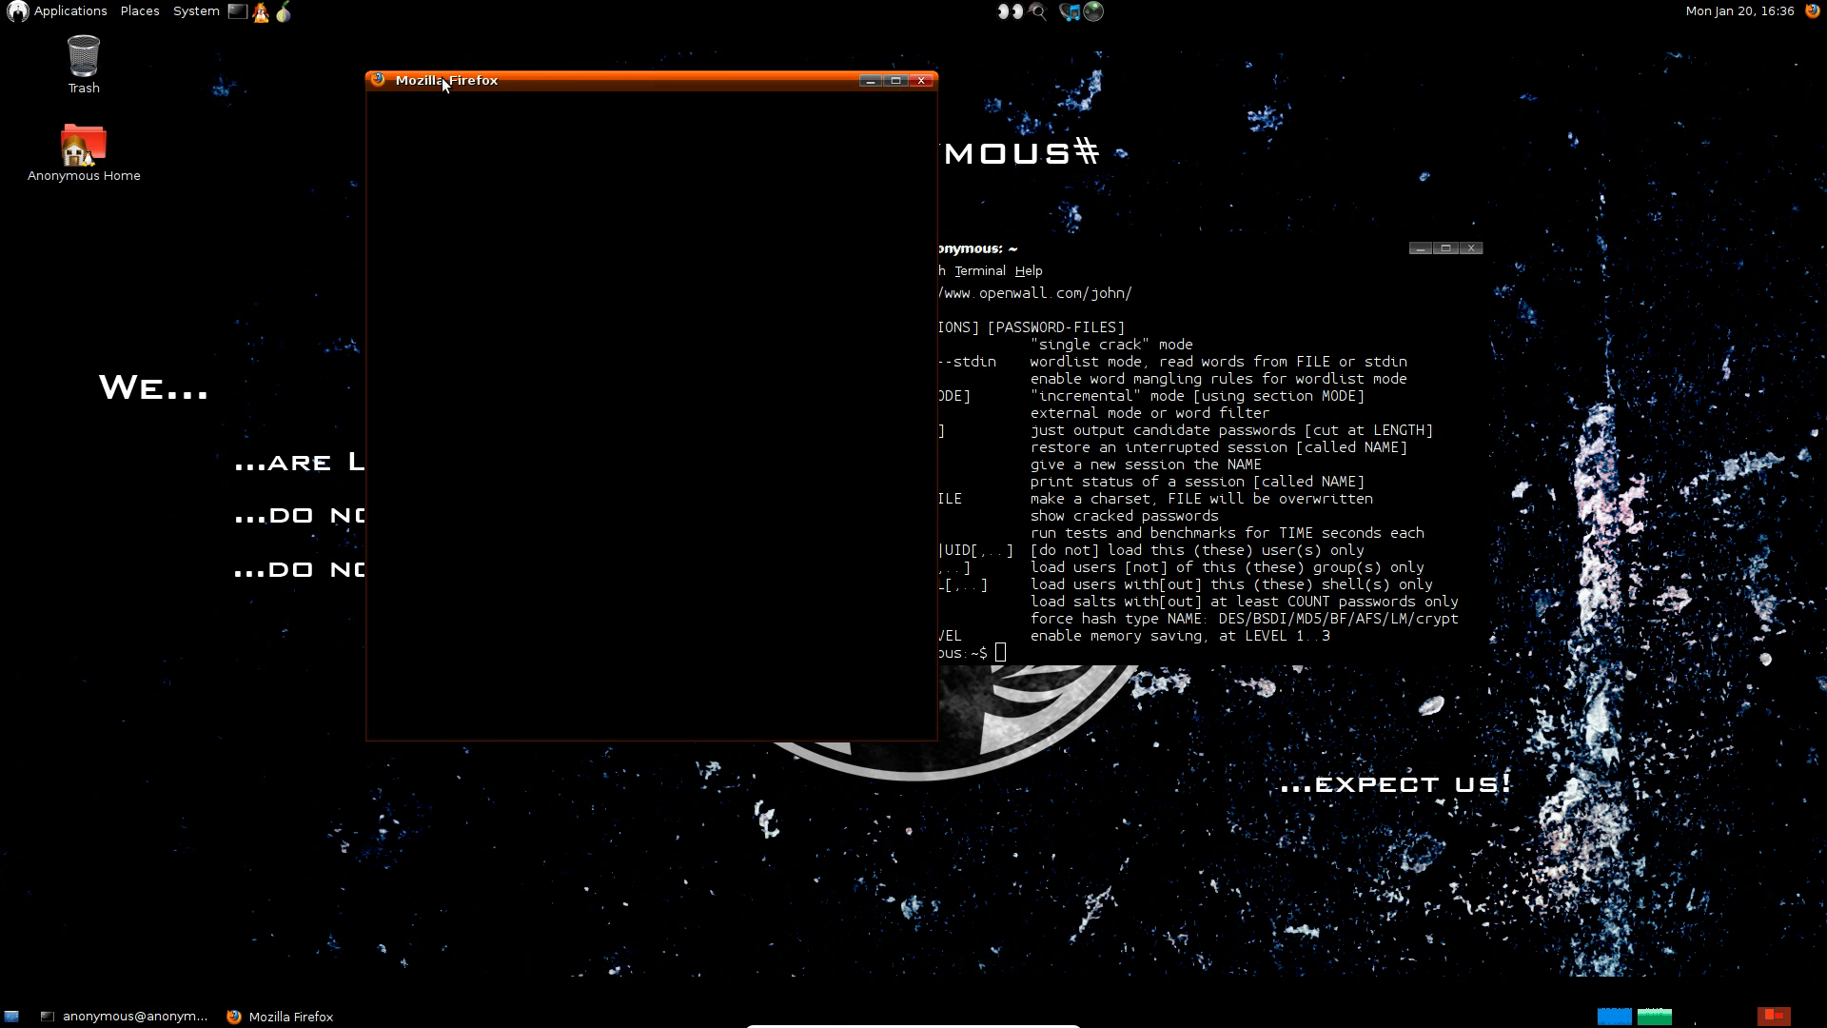
Step: Drag the restored Firefox window toward the centre of the screen
{"action": "left_click_drag", "start_coordinate": [445, 79], "coordinate": [23, 152]}
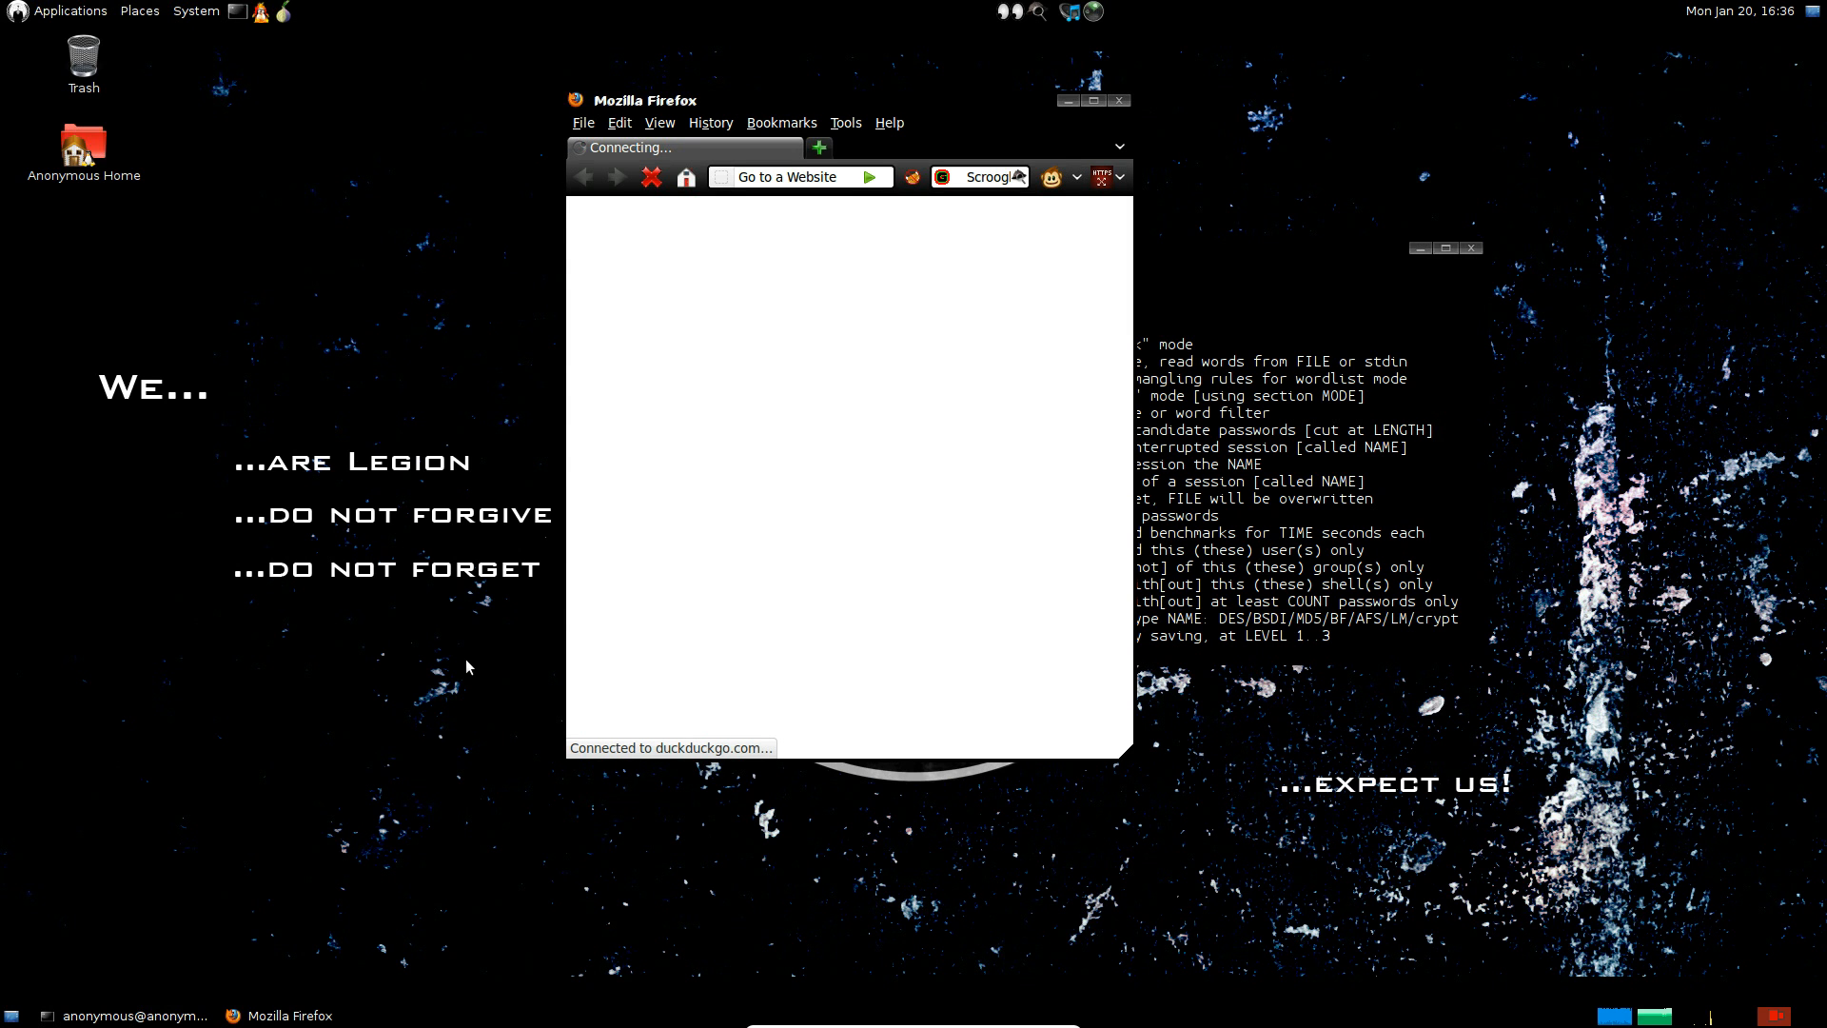
{"action": "mouse_move", "coordinate": [571, 637]}
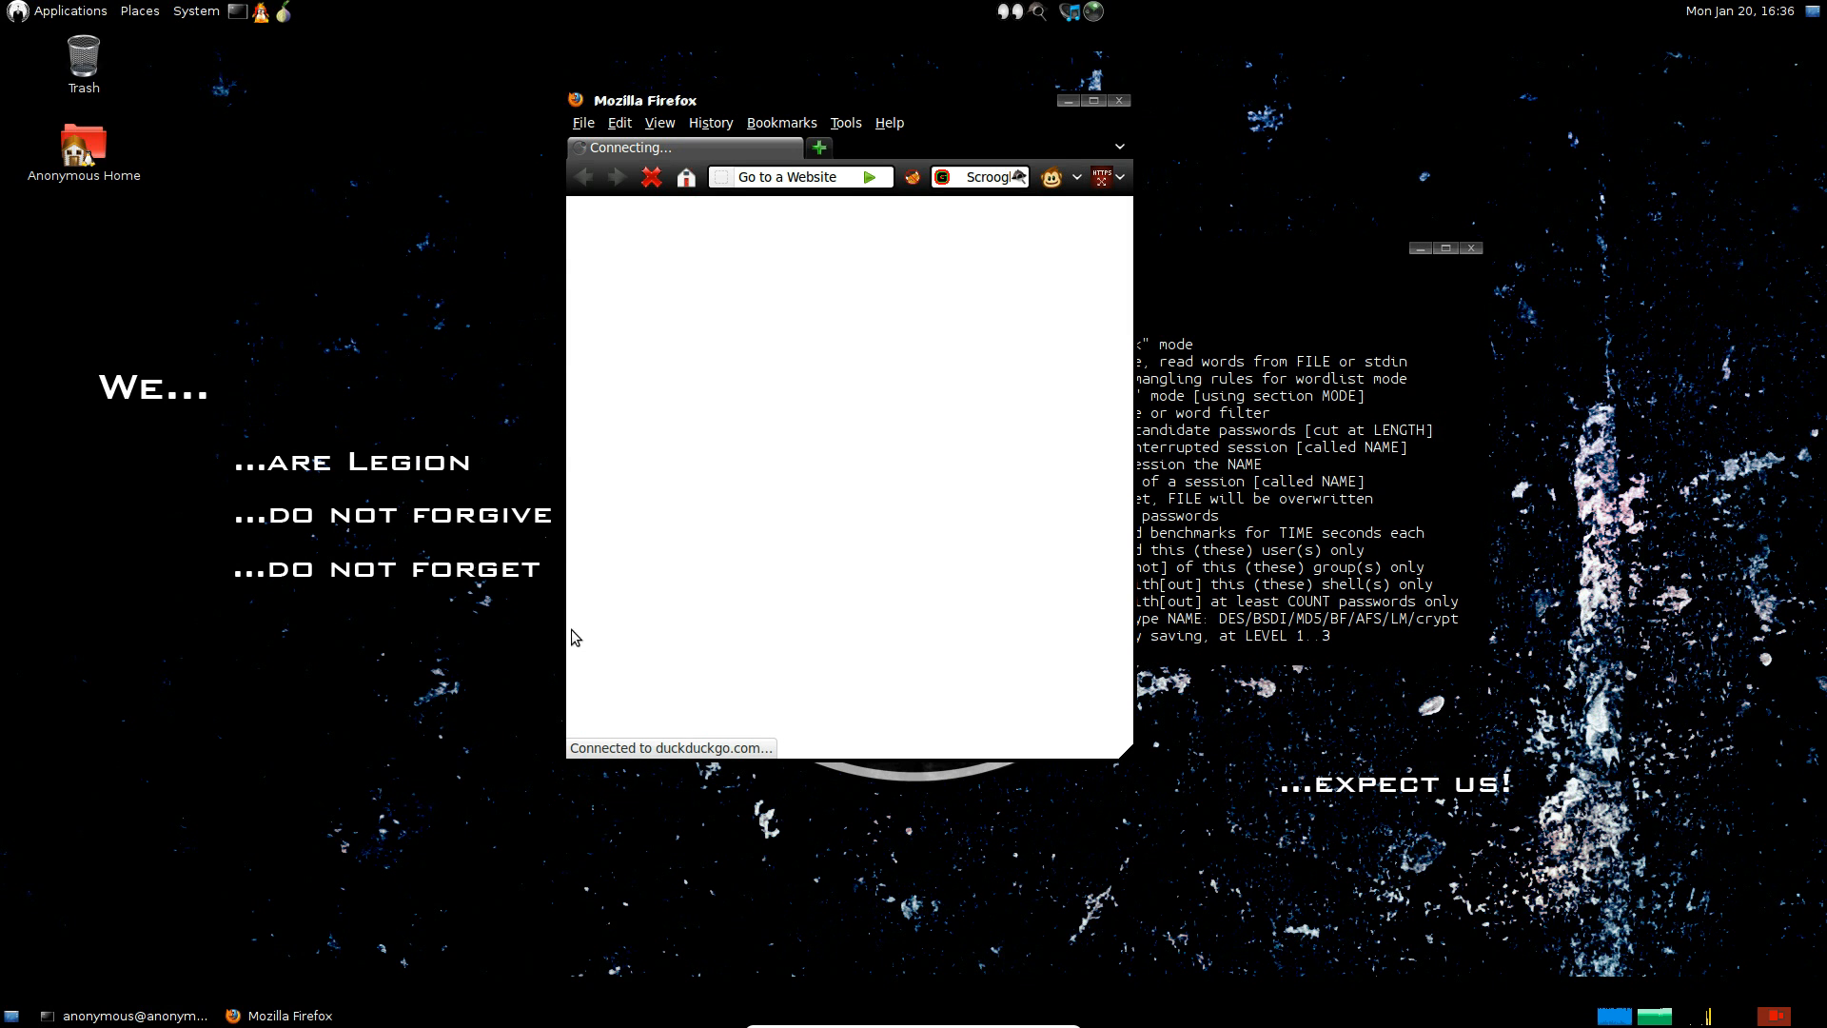
{"action": "mouse_move", "coordinate": [882, 407]}
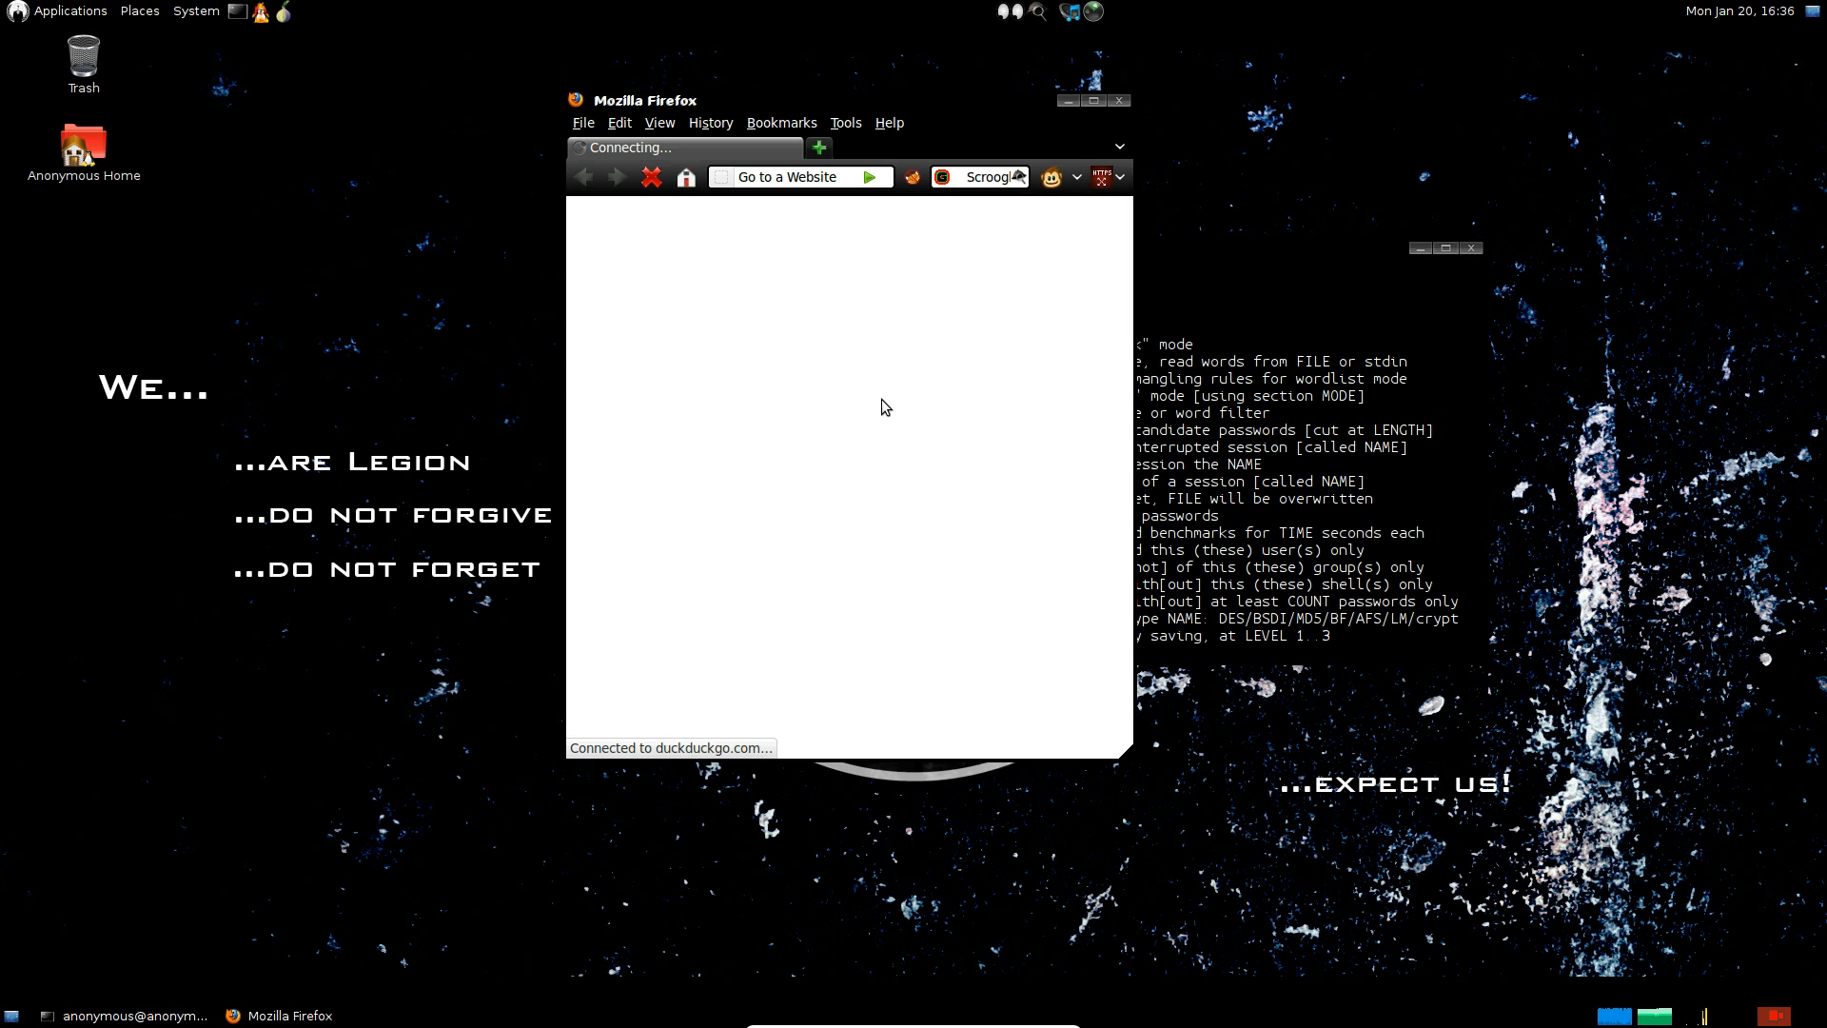
Step: Open Firefox's View menu, dismiss Vidalia's Tor exit error, and move Vidalia aside
{"action": "left_click", "coordinate": [658, 122]}
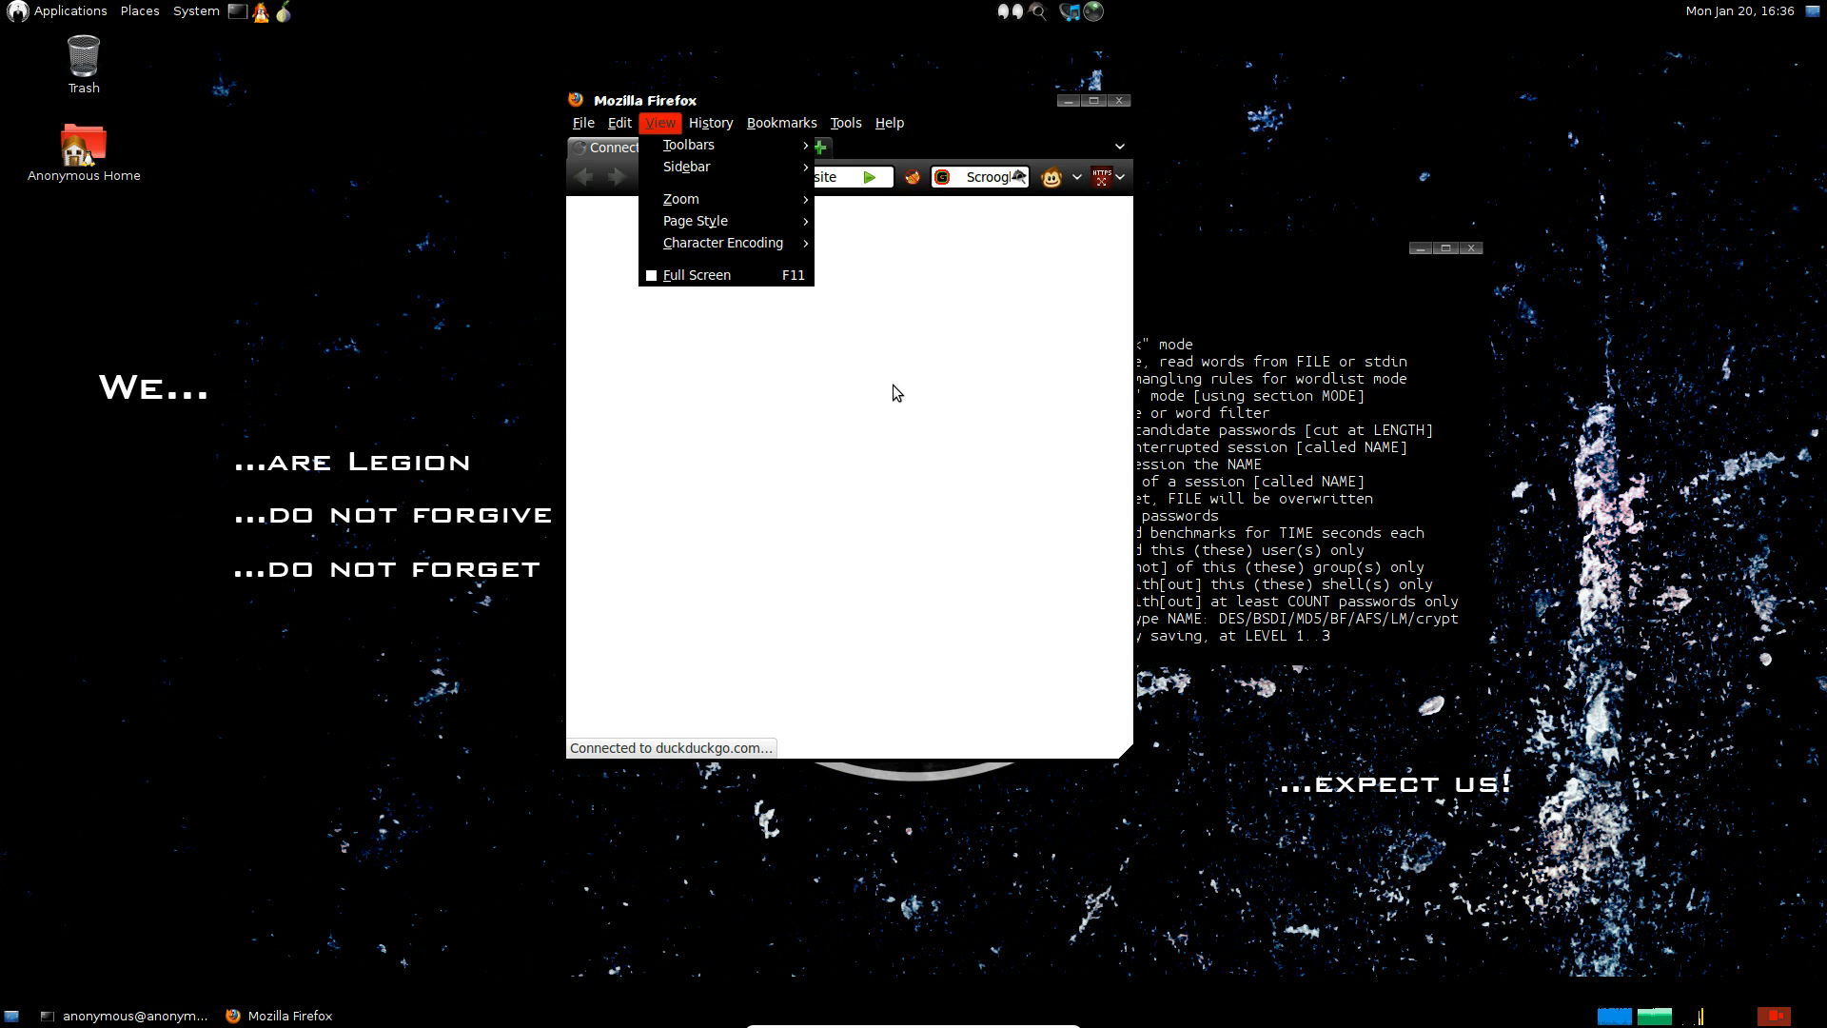
{"action": "mouse_move", "coordinate": [1582, 57]}
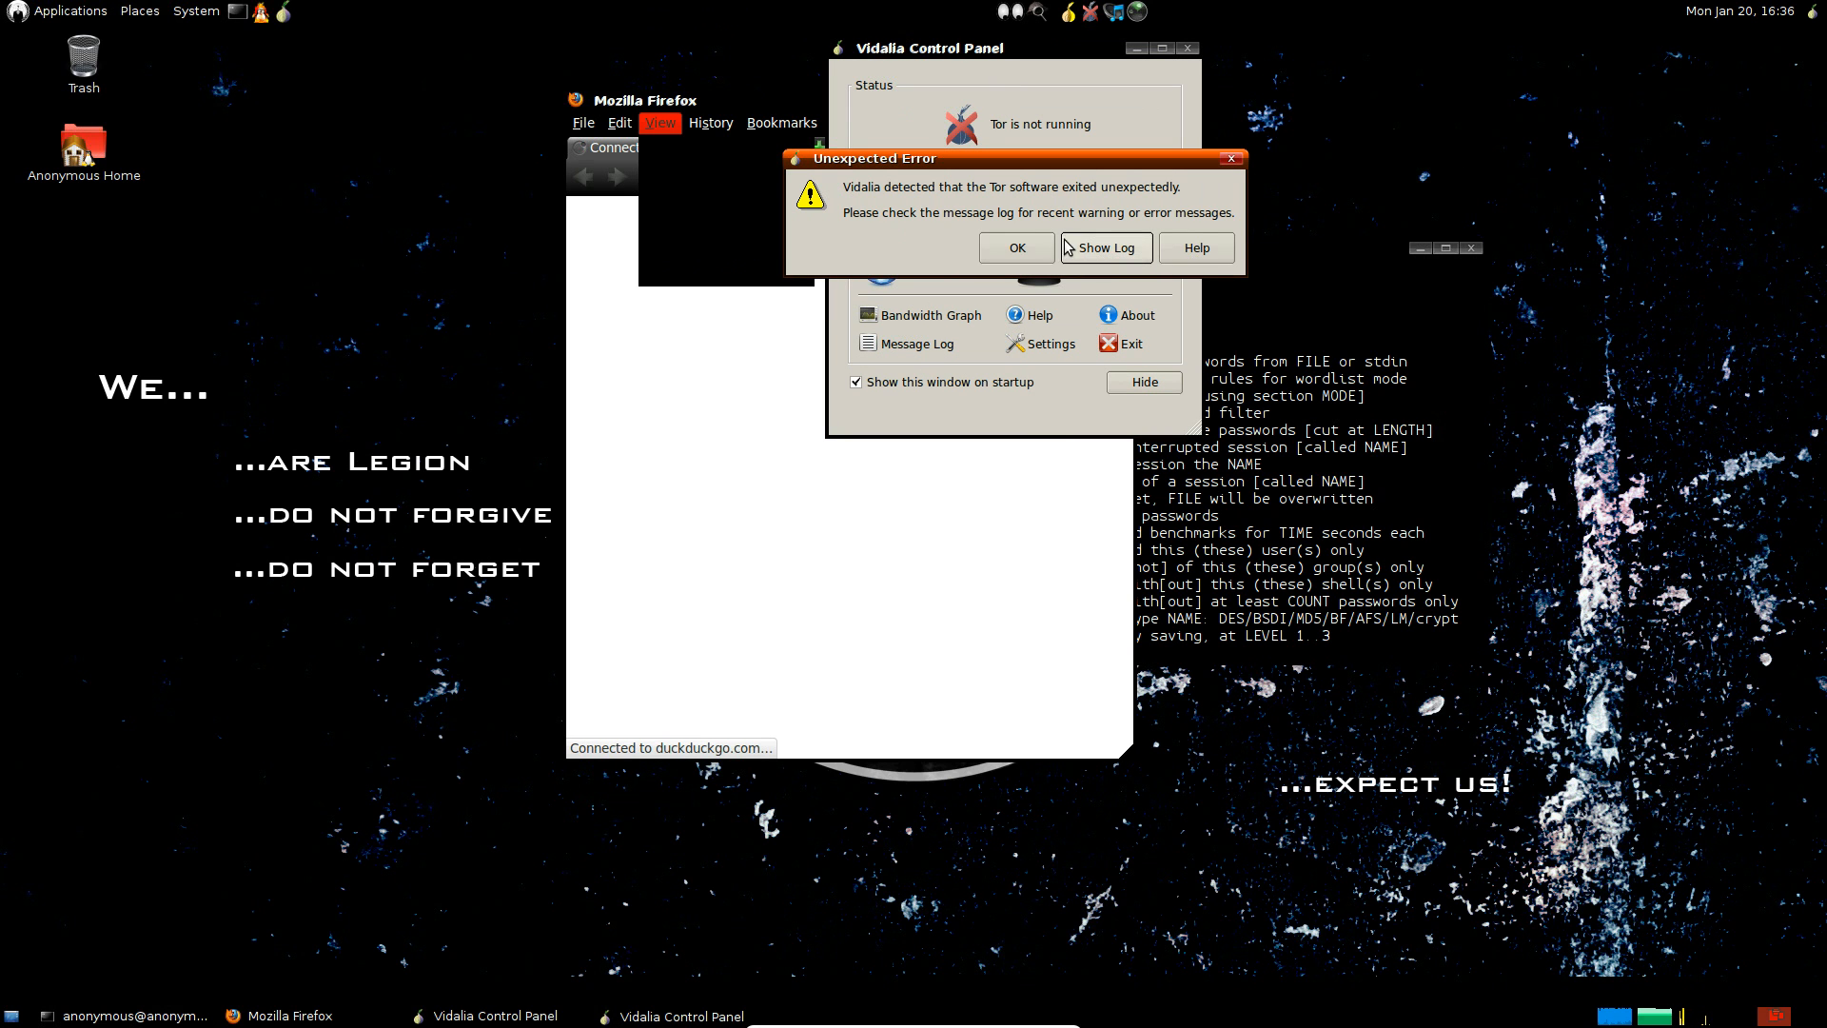
{"action": "mouse_move", "coordinate": [1174, 249]}
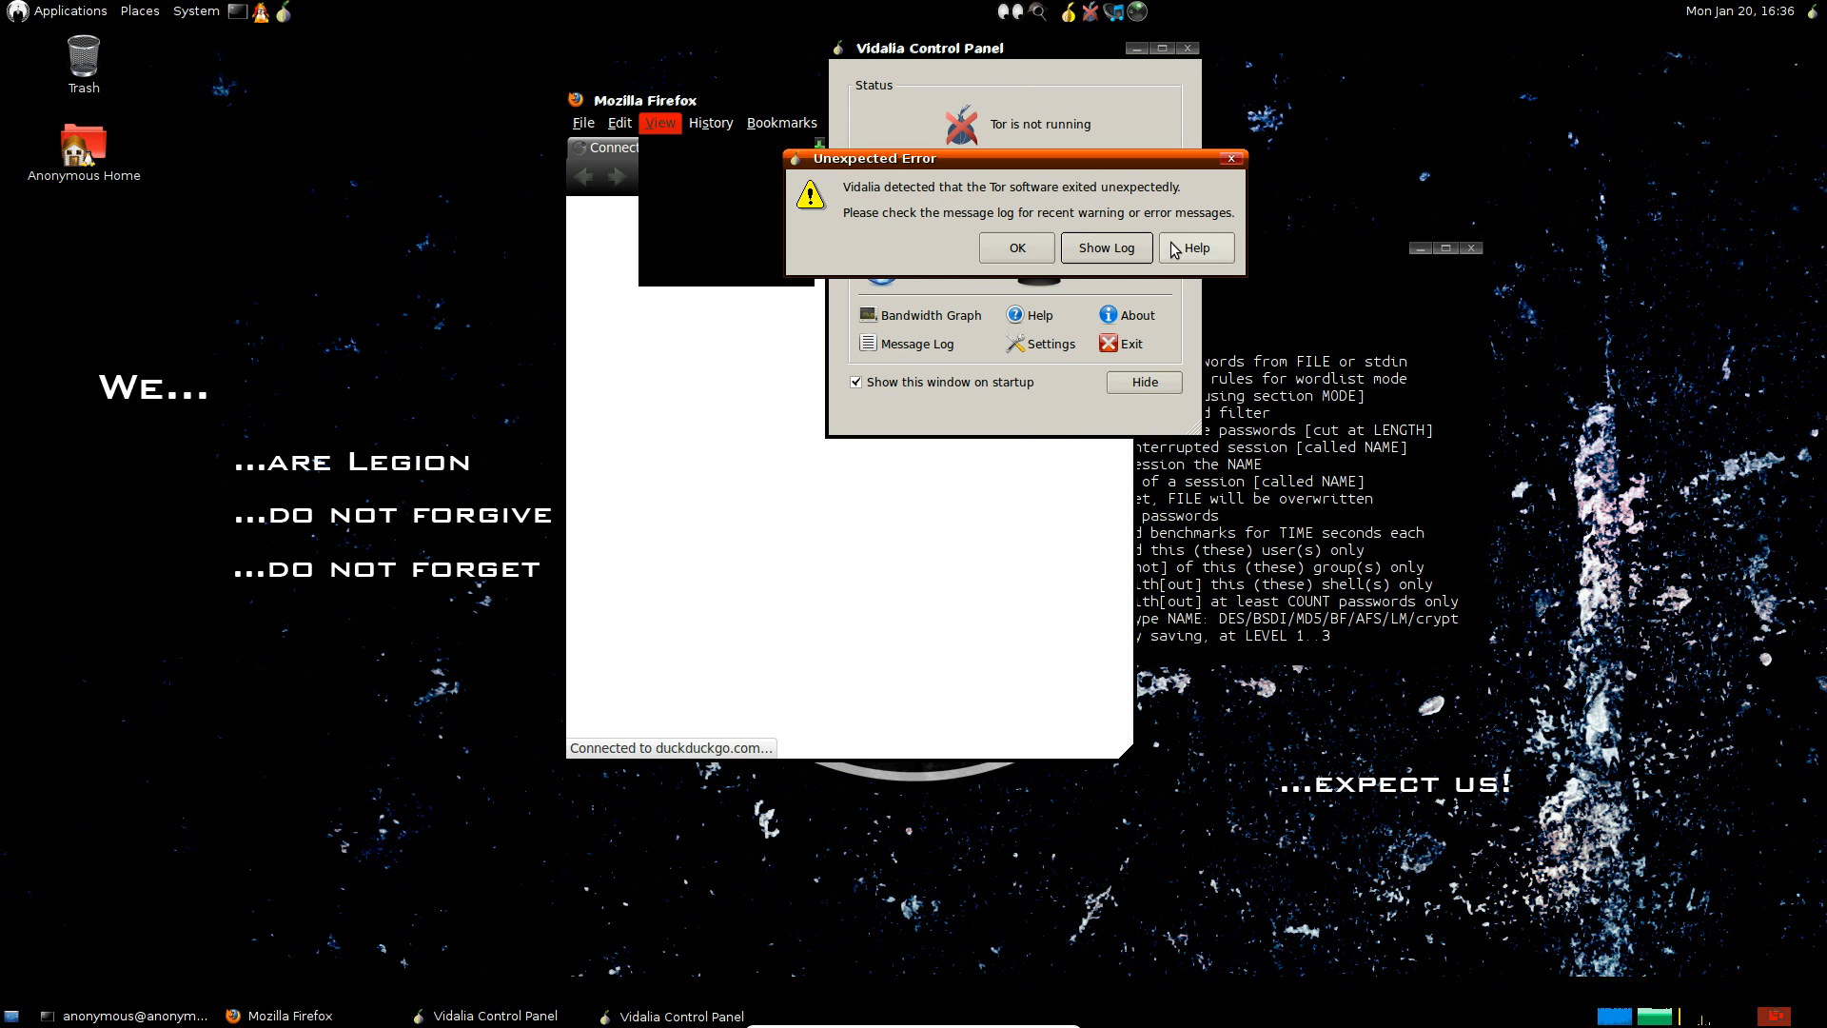
{"action": "left_click", "coordinate": [1013, 248]}
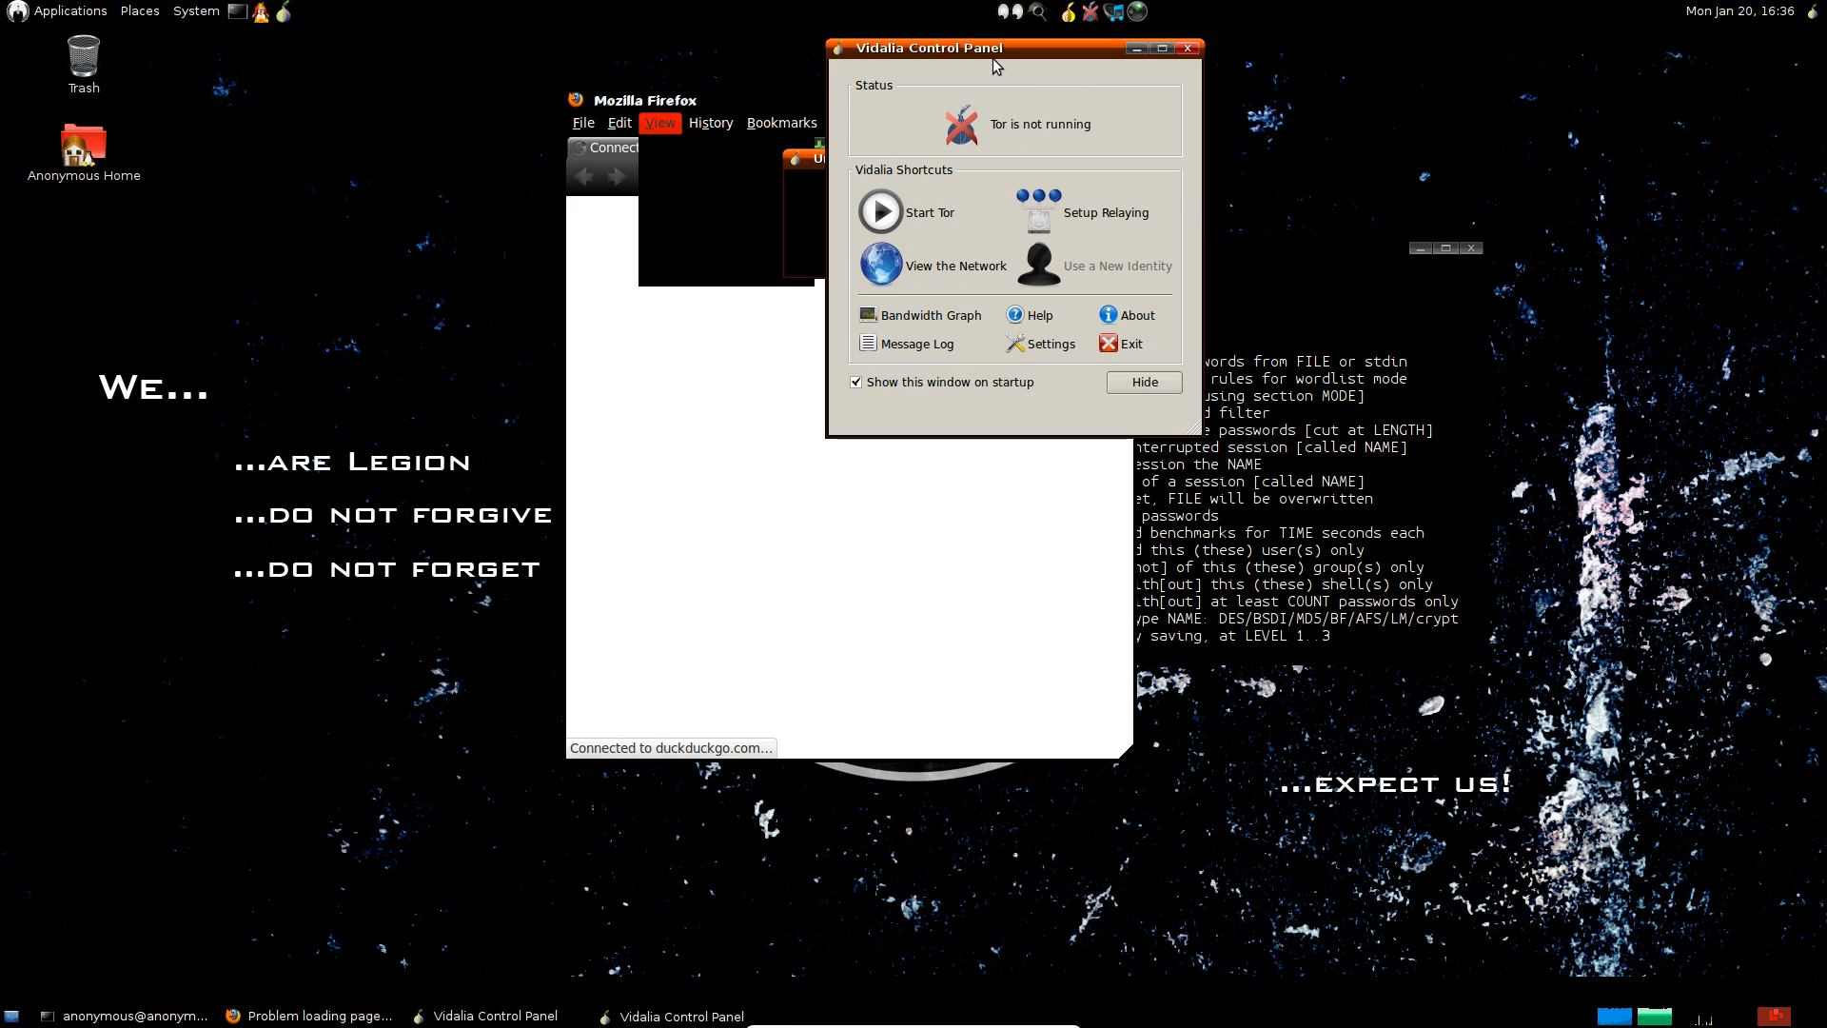
{"action": "left_click", "coordinate": [879, 211]}
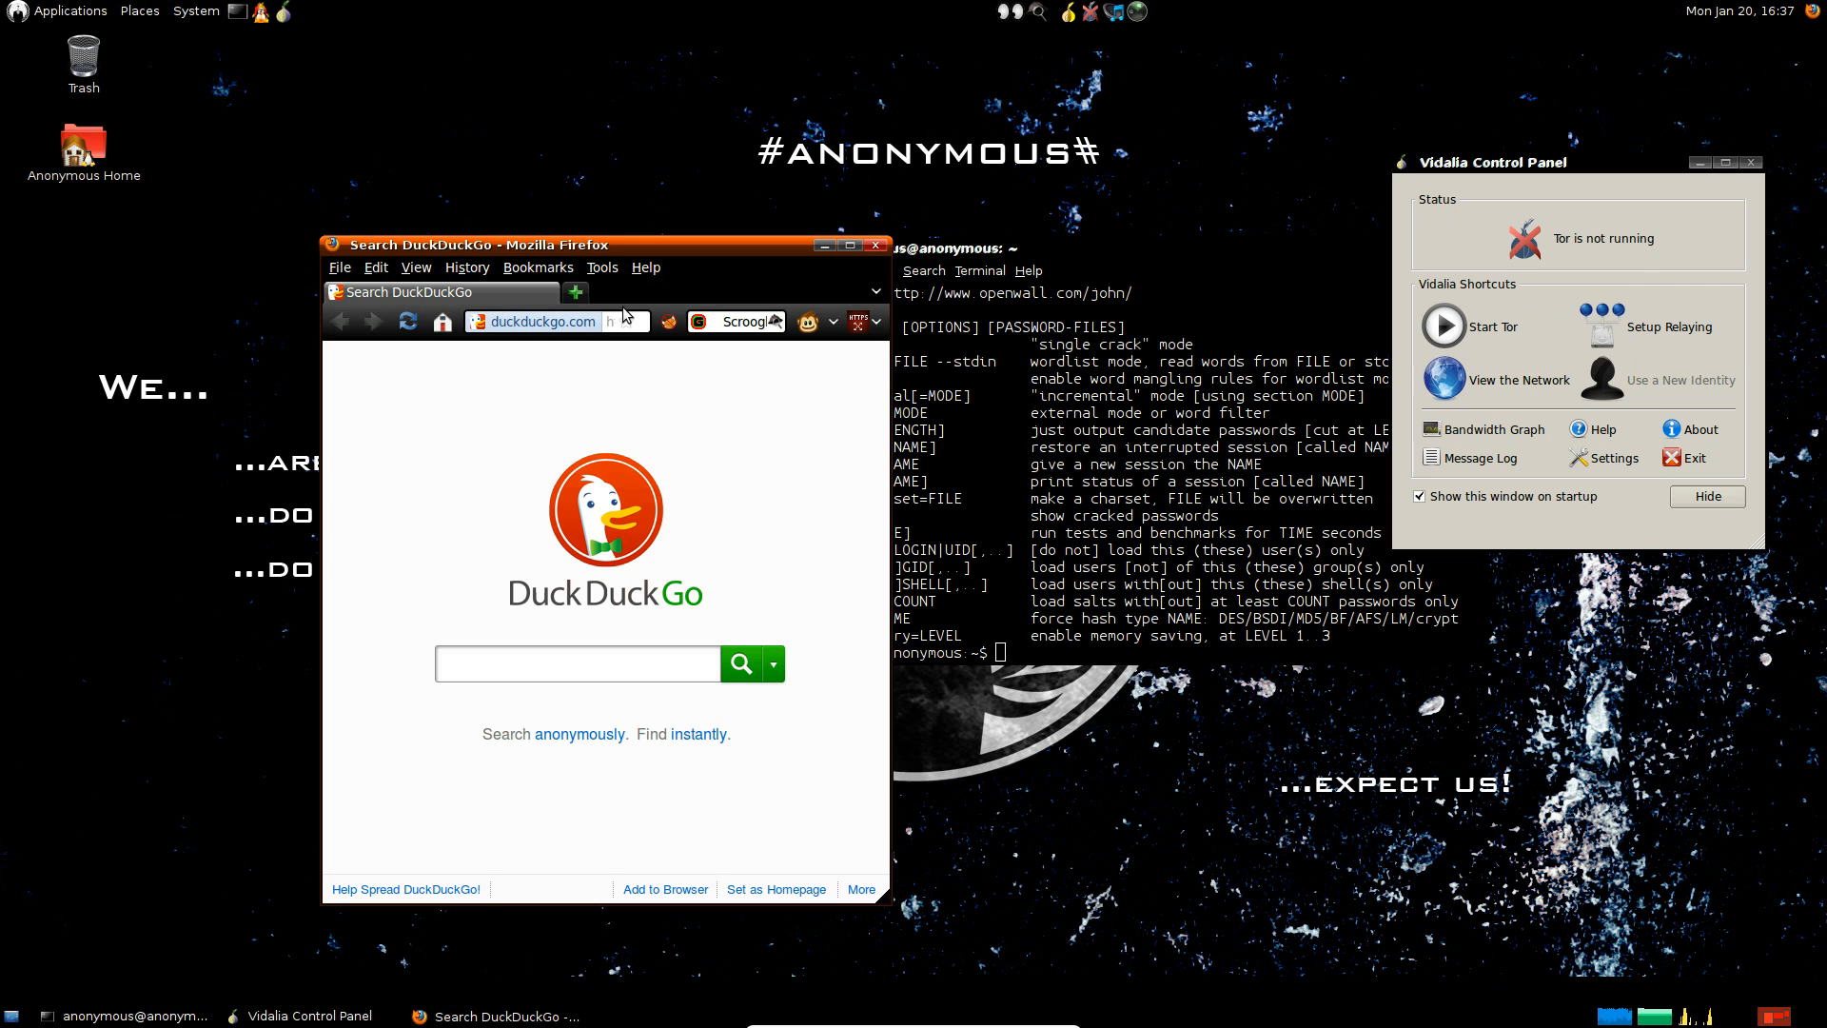
{"action": "mouse_move", "coordinate": [594, 315]}
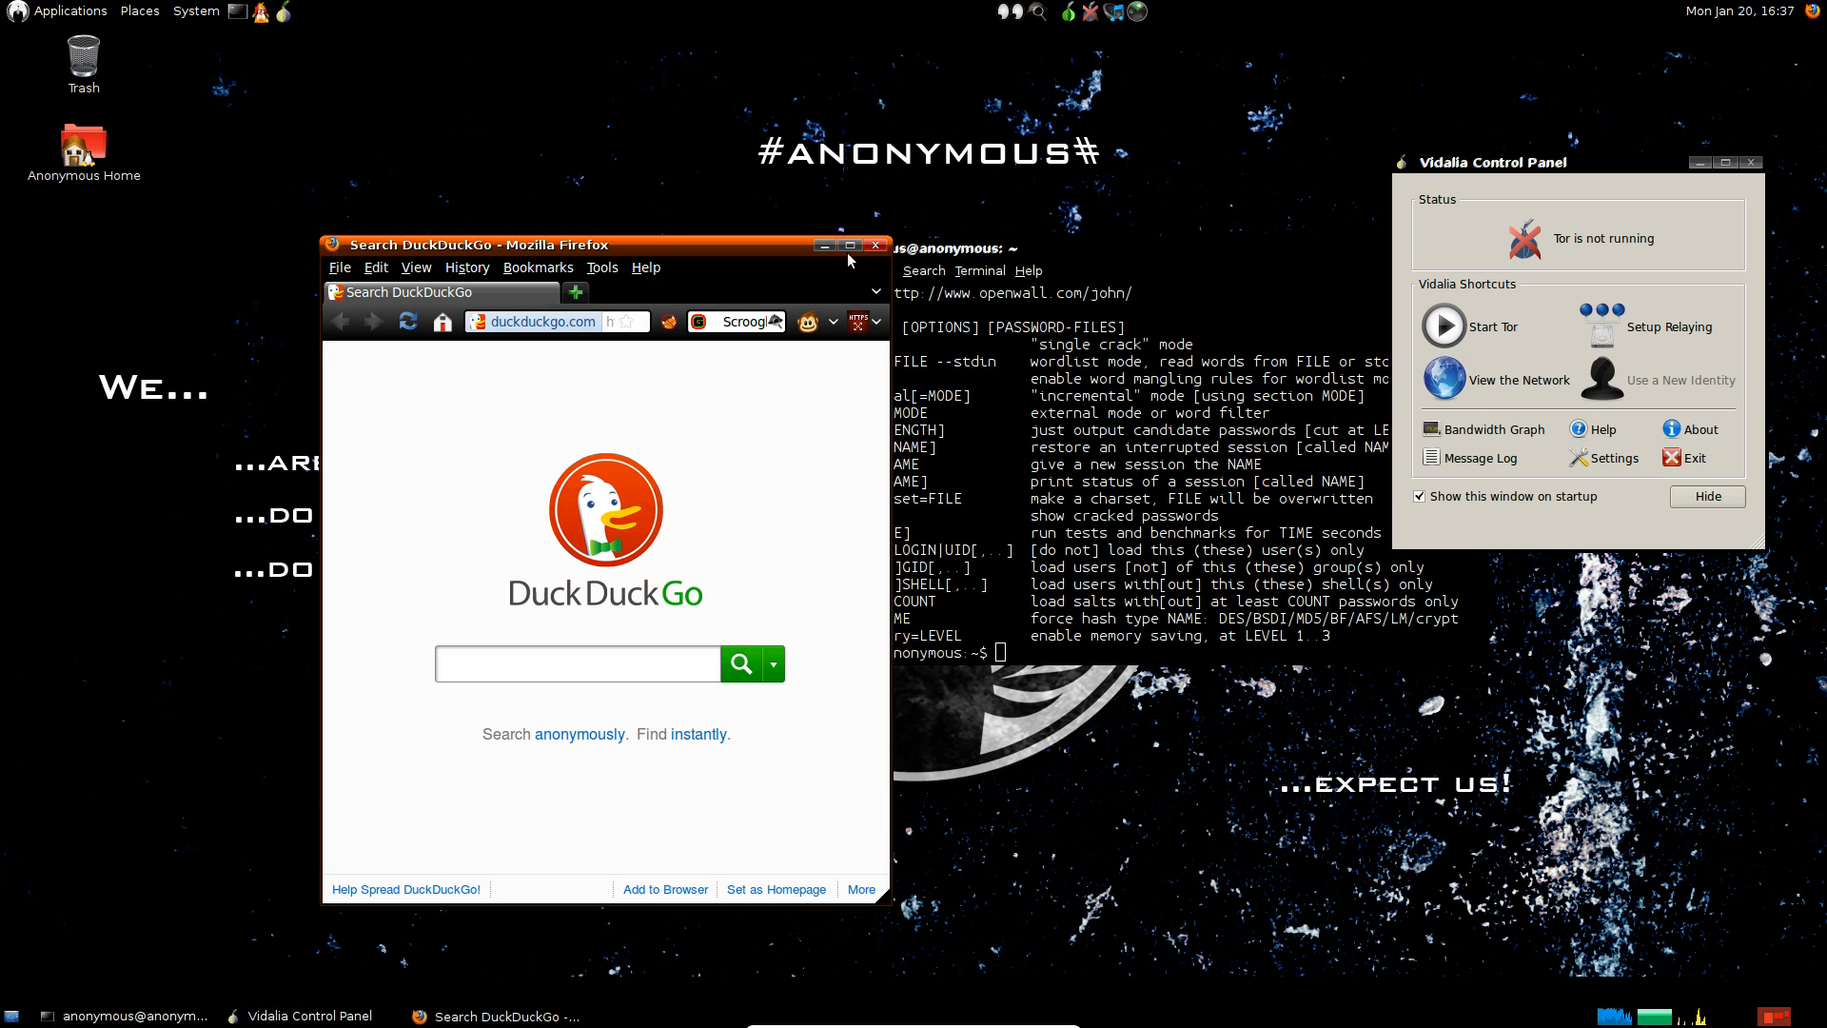
Step: Maximize the Firefox window showing the DuckDuckGo search page
{"action": "left_click", "coordinate": [849, 245]}
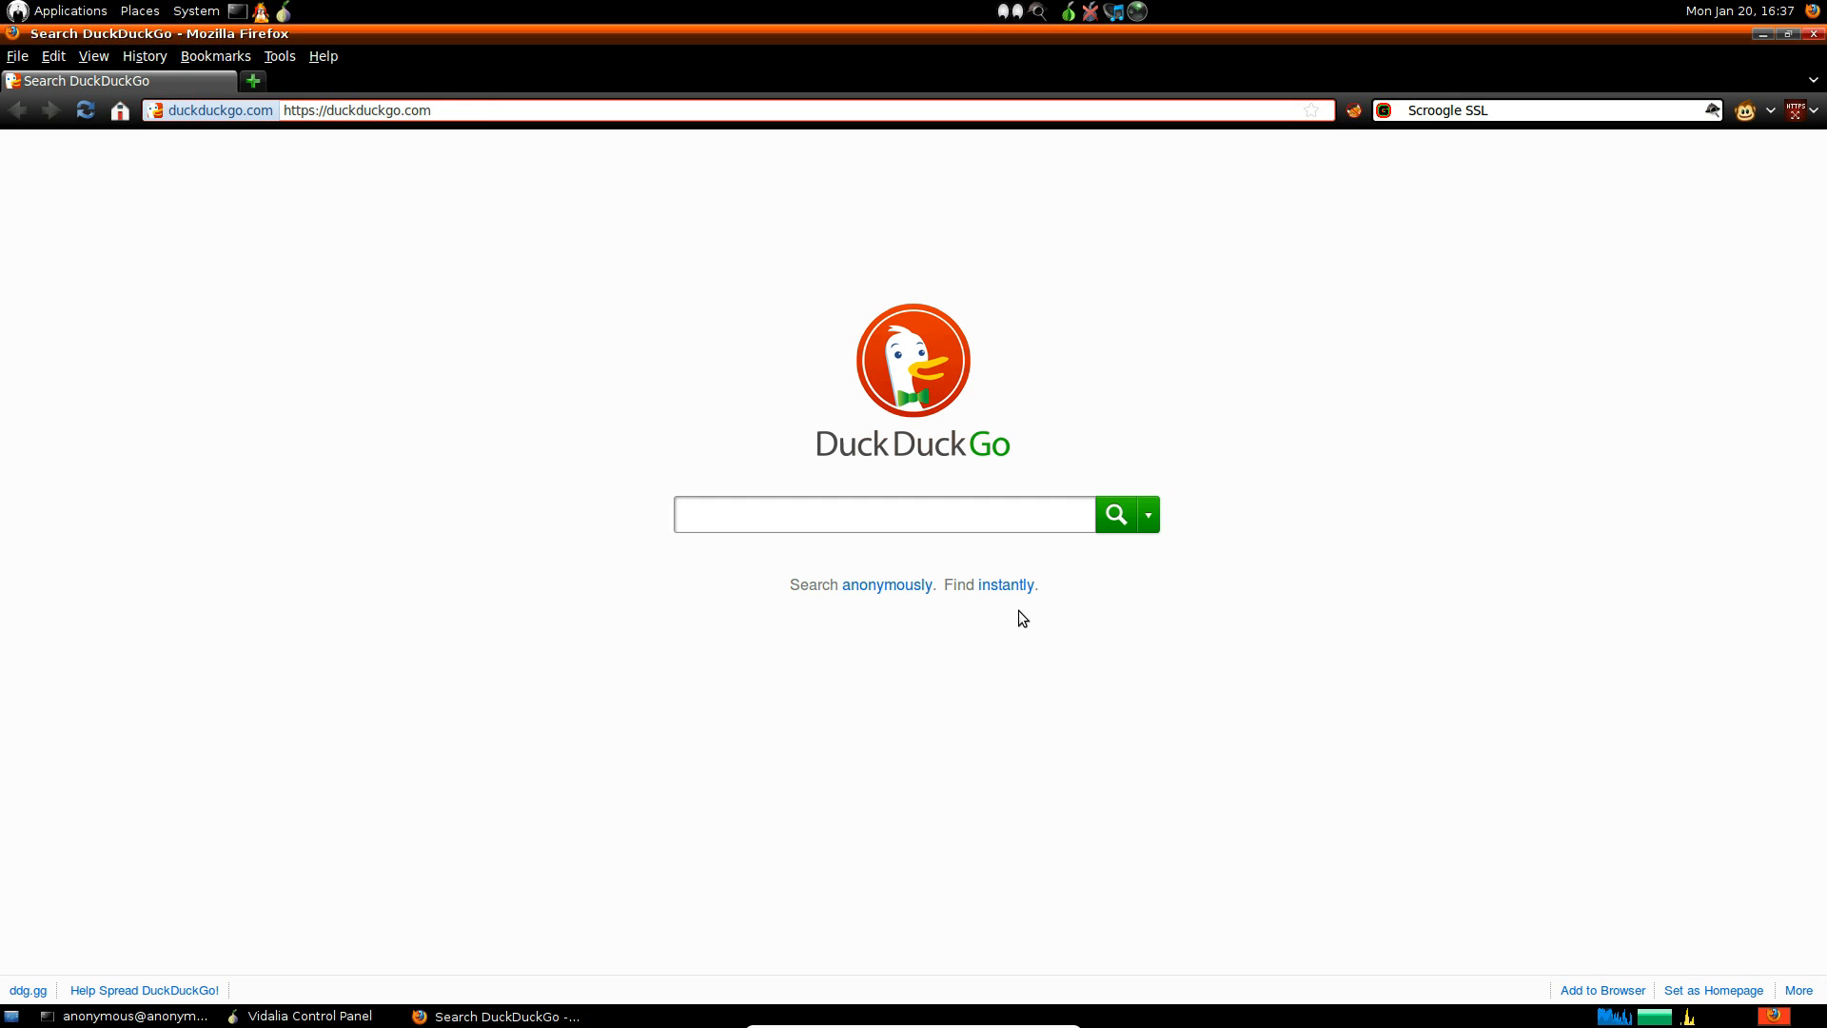
Step: Search DuckDuckGo for 'jurshware'
{"action": "type", "text": "jurshware"}
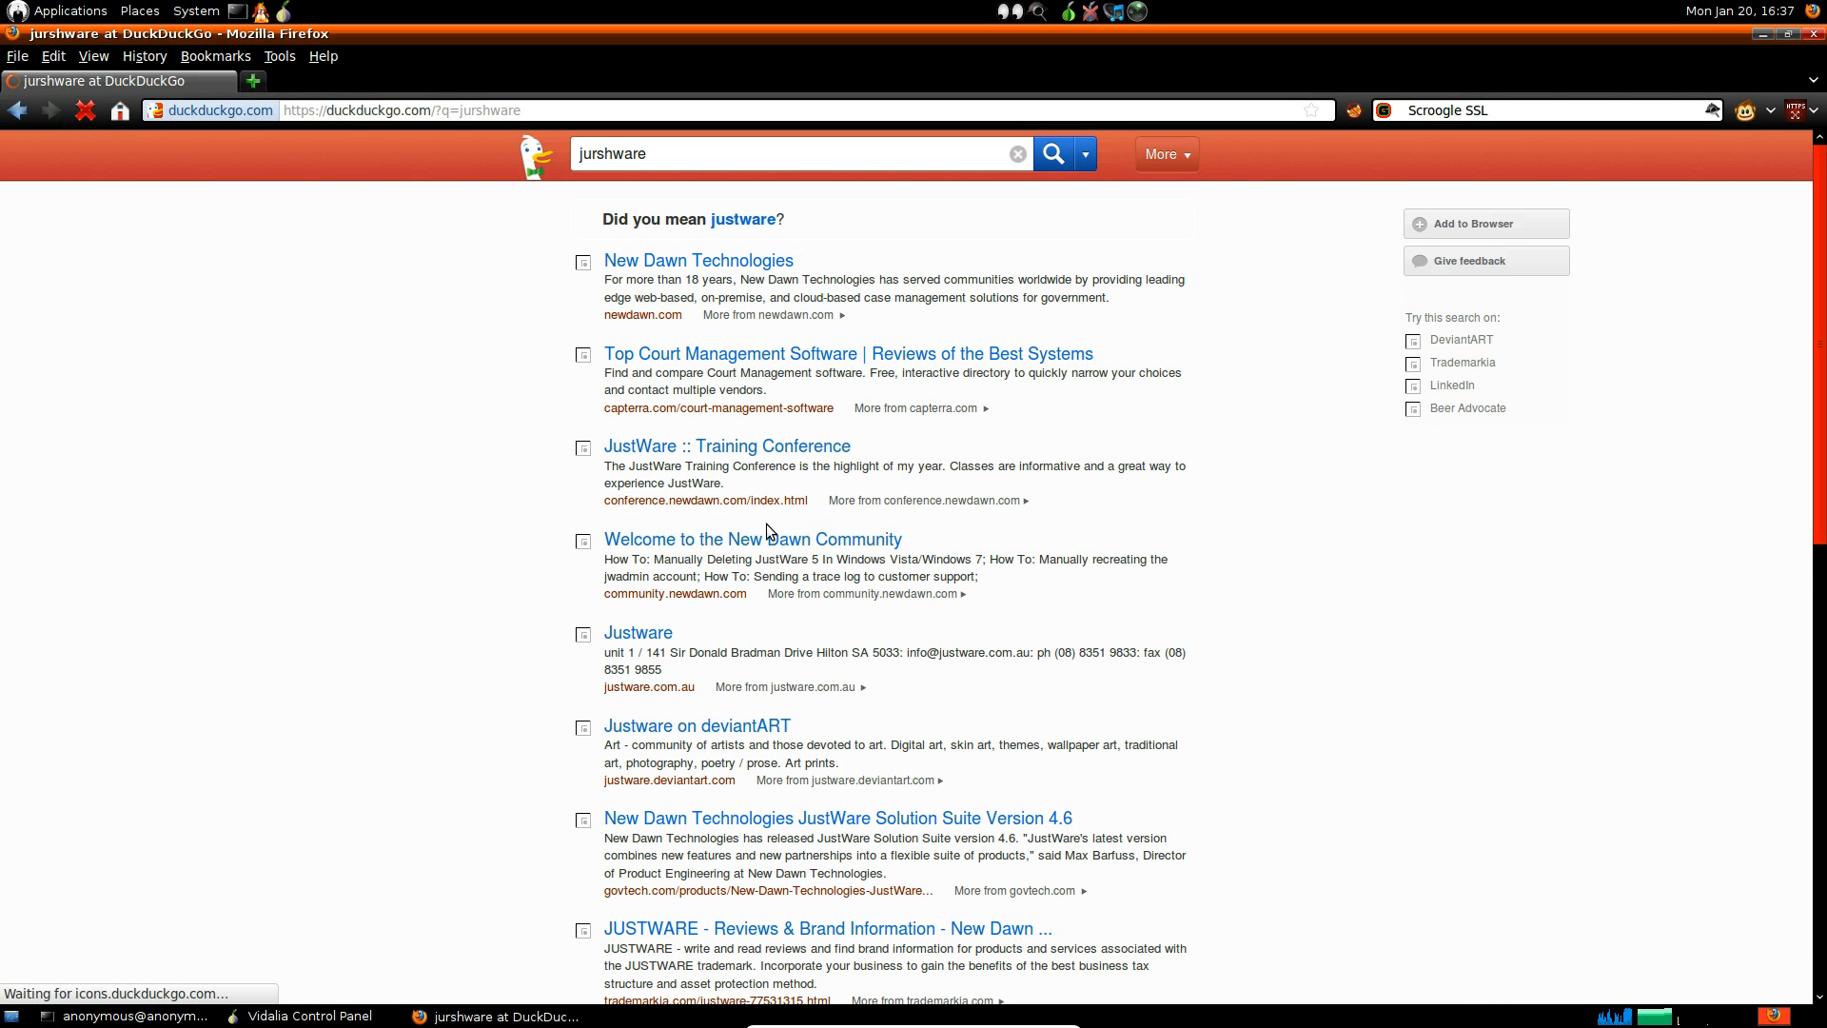
{"action": "mouse_move", "coordinate": [856, 379]}
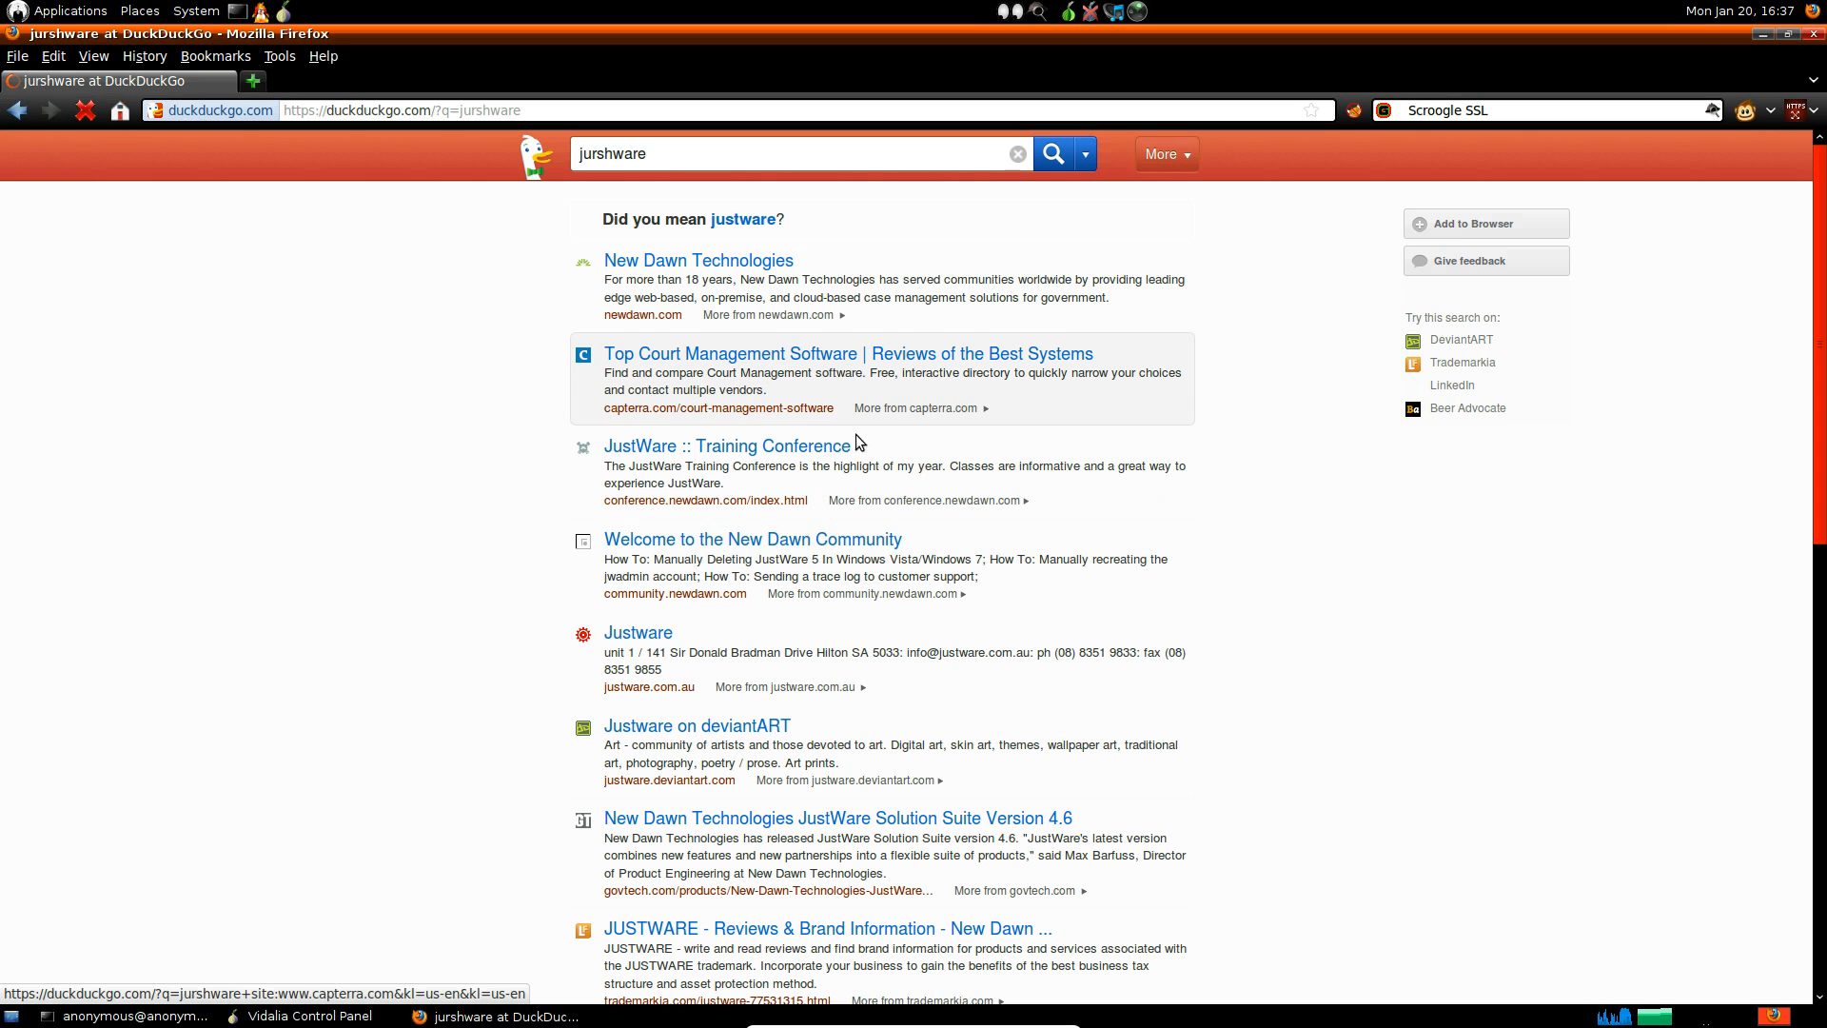
{"action": "mouse_move", "coordinate": [737, 746]}
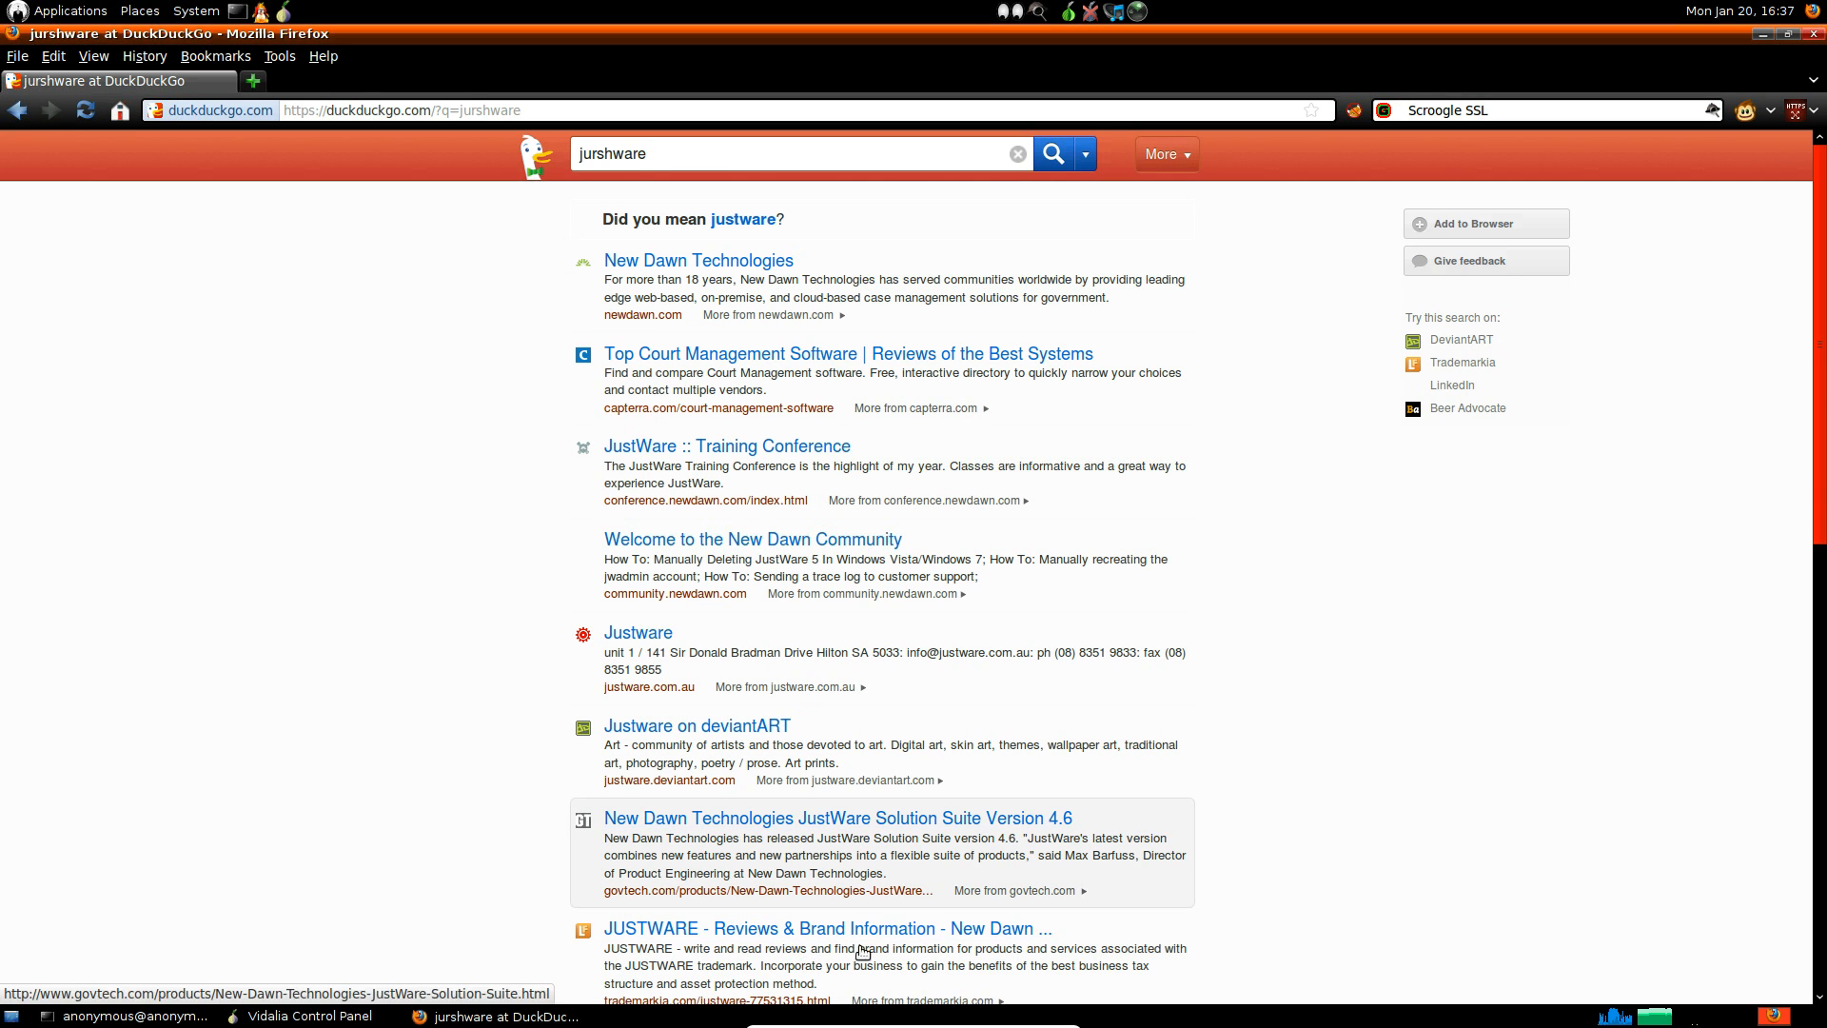
{"action": "mouse_move", "coordinate": [982, 629]}
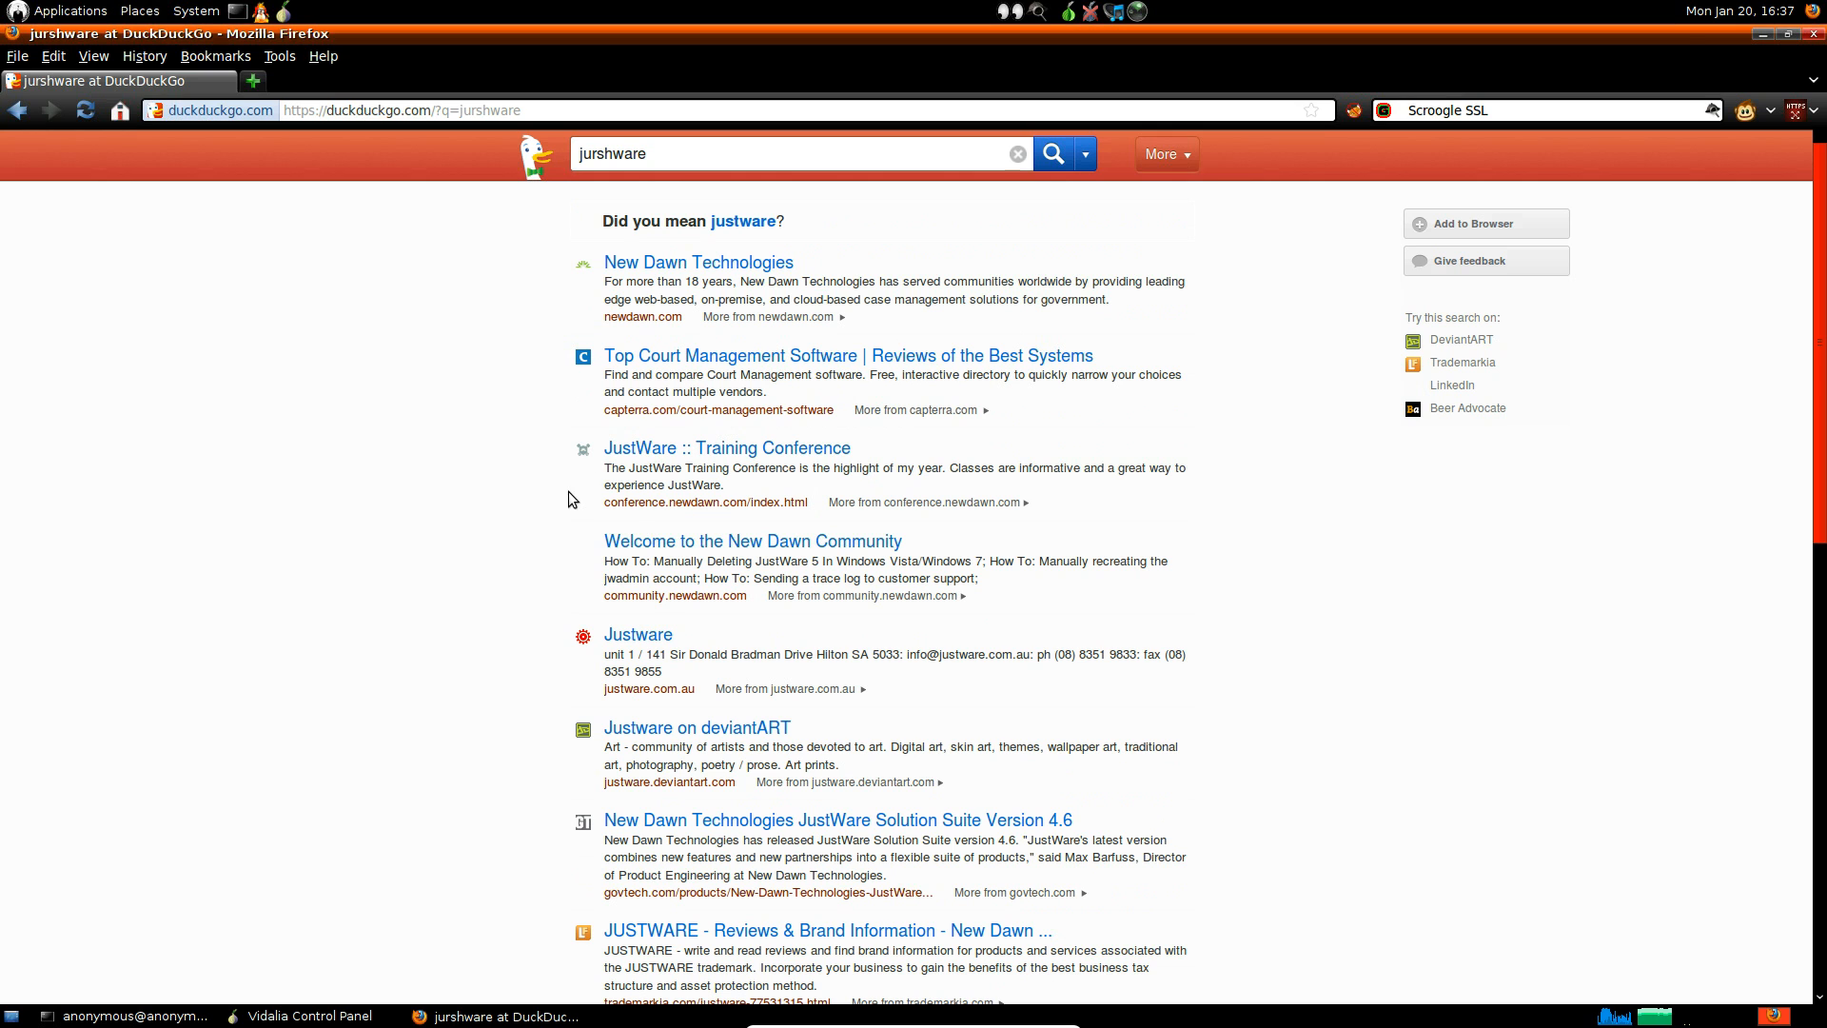
{"action": "mouse_move", "coordinate": [689, 136]}
{"action": "type", "text": "g"}
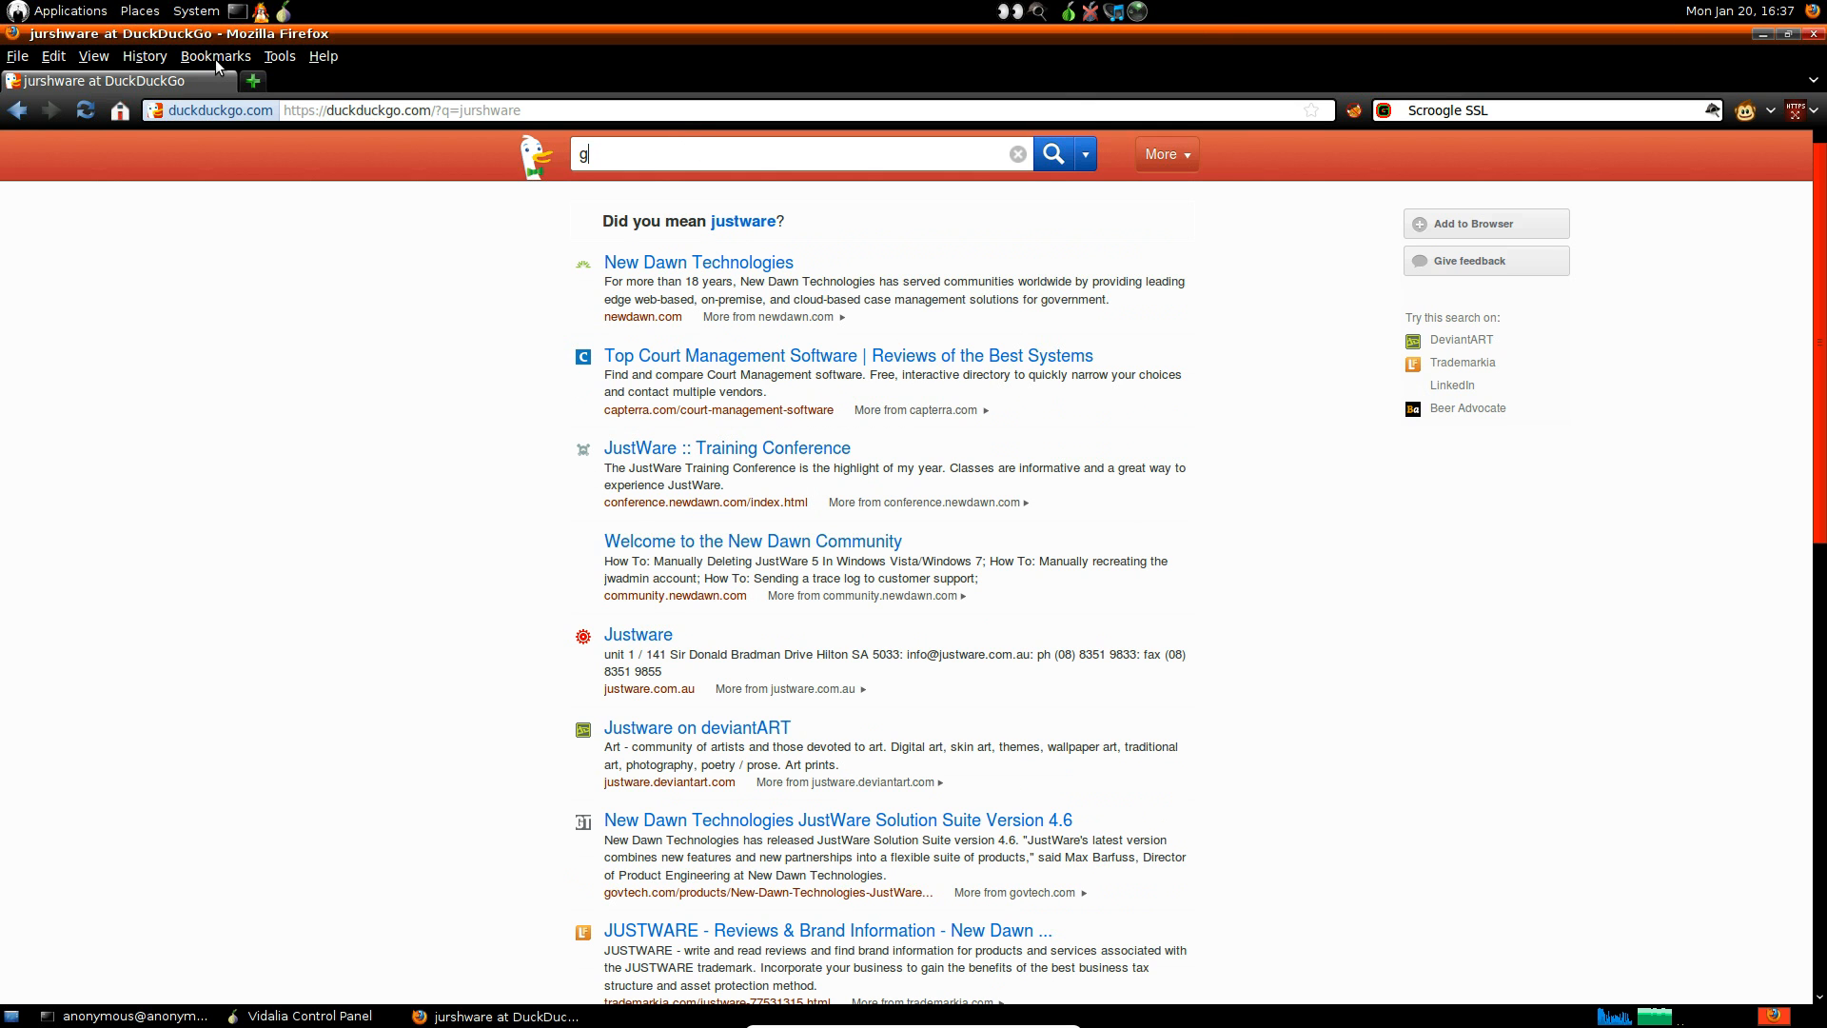
Step: Search DuckDuckGo for 'google' to show the Meanings of Google results
{"action": "type", "text": "oogle"}
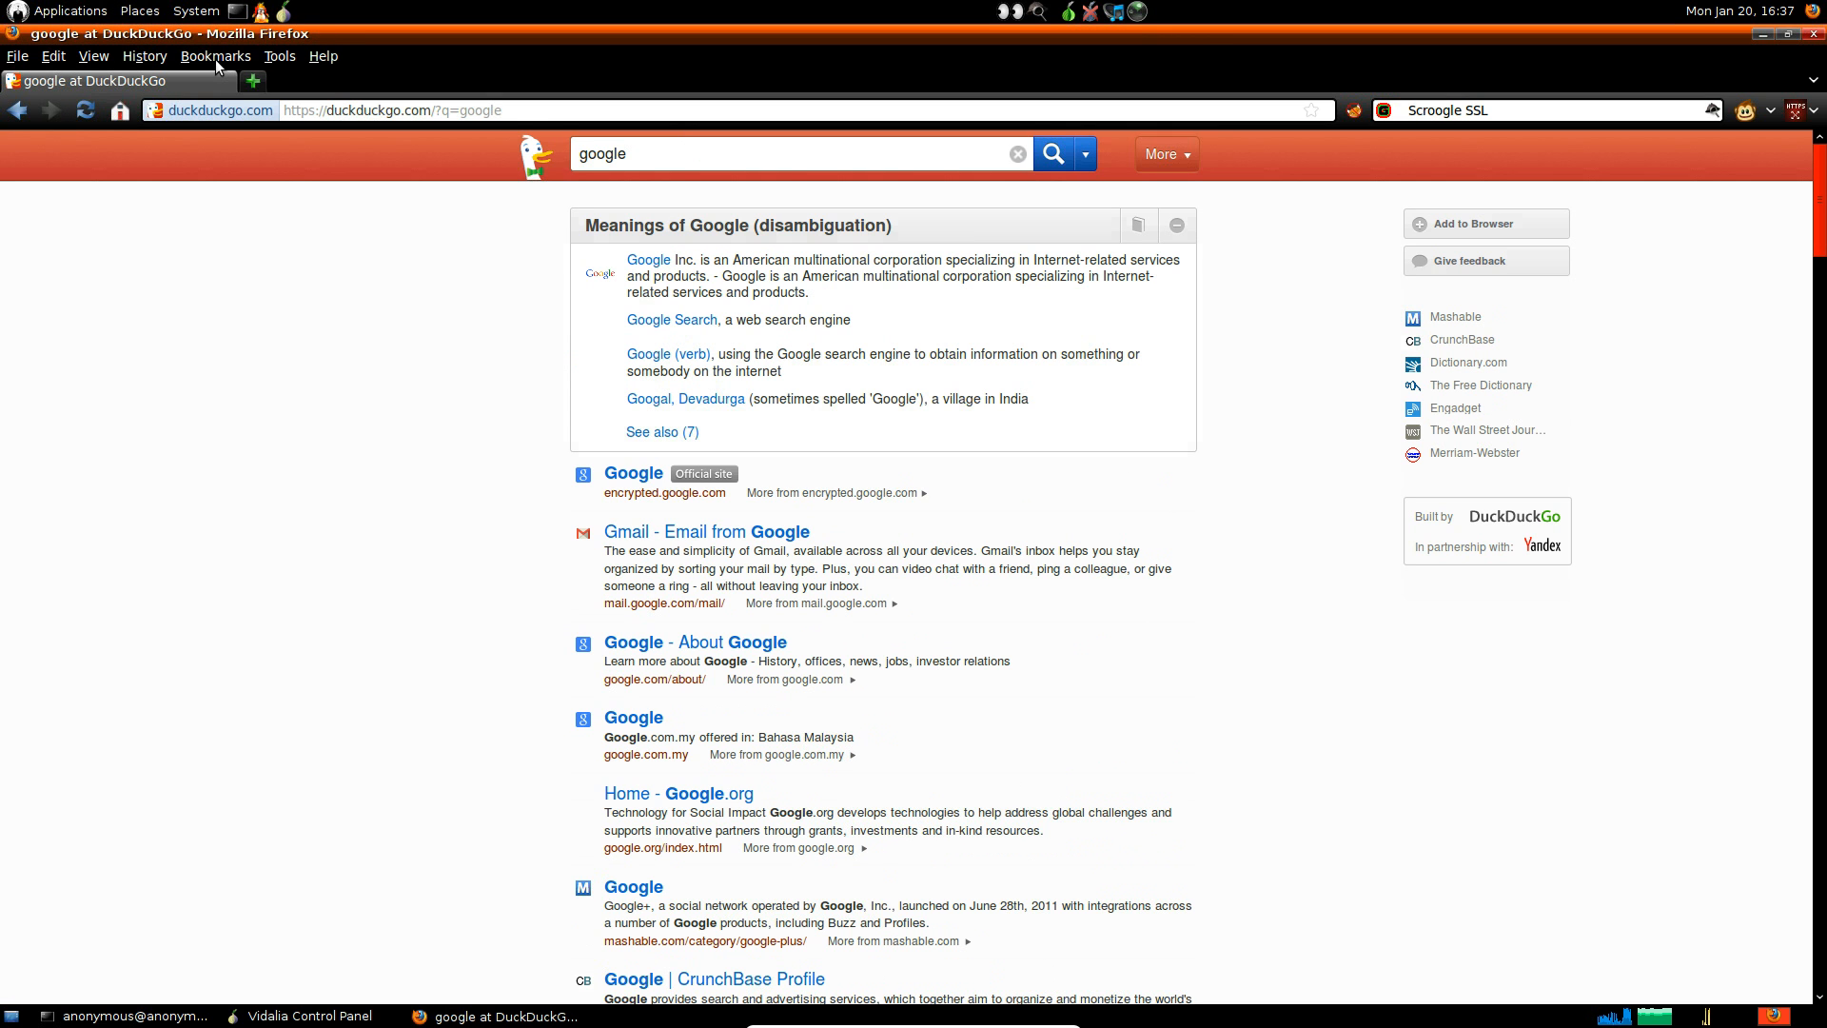
{"action": "mouse_move", "coordinate": [720, 436]}
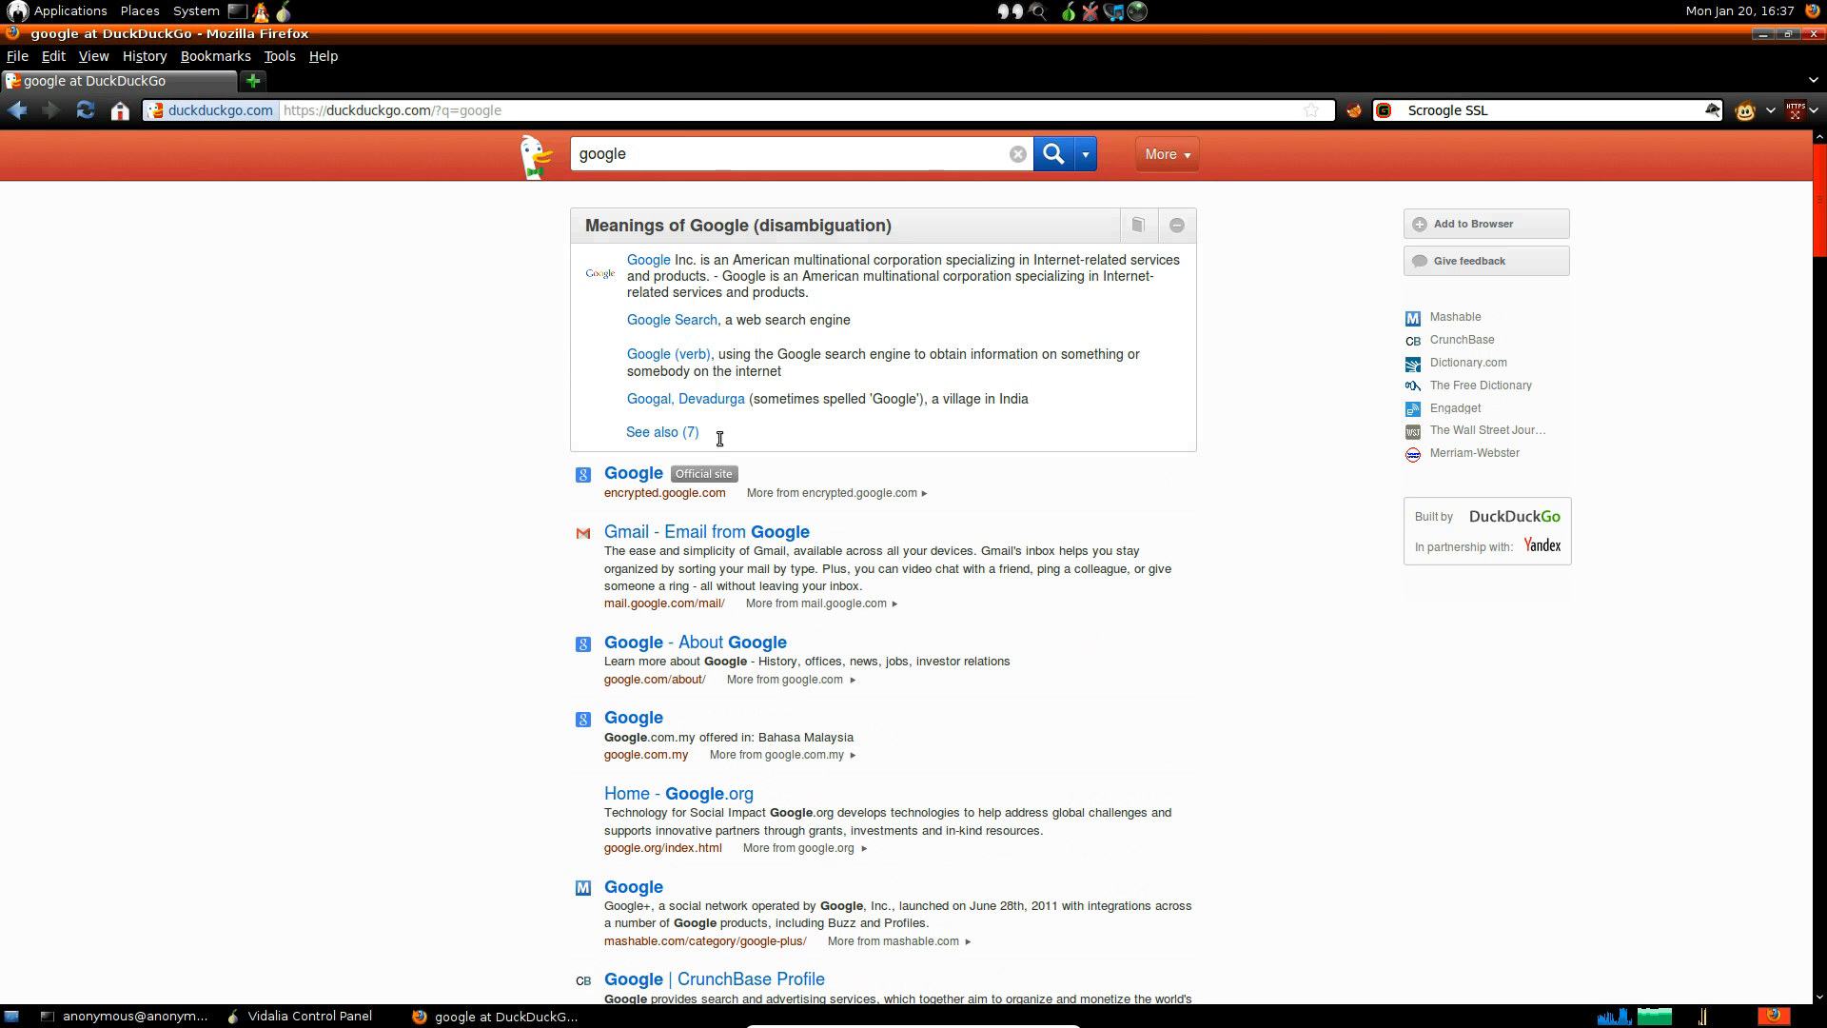
{"action": "mouse_move", "coordinate": [664, 493]}
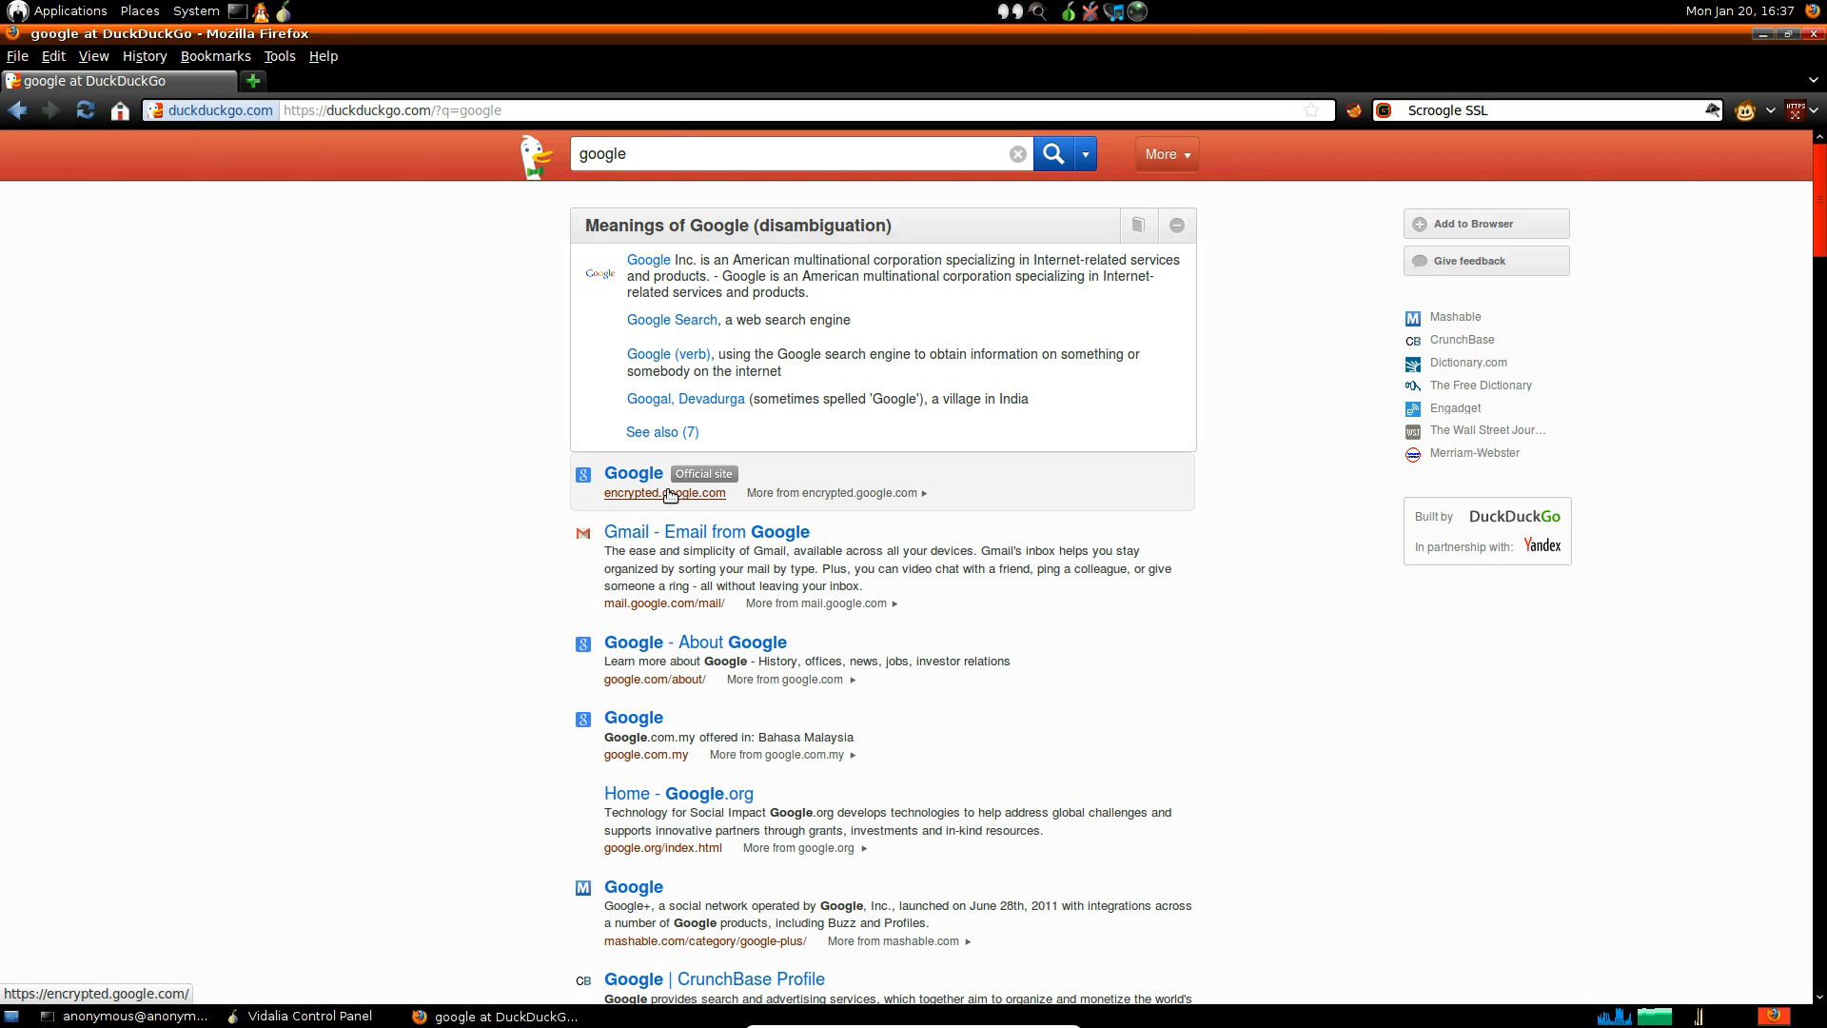